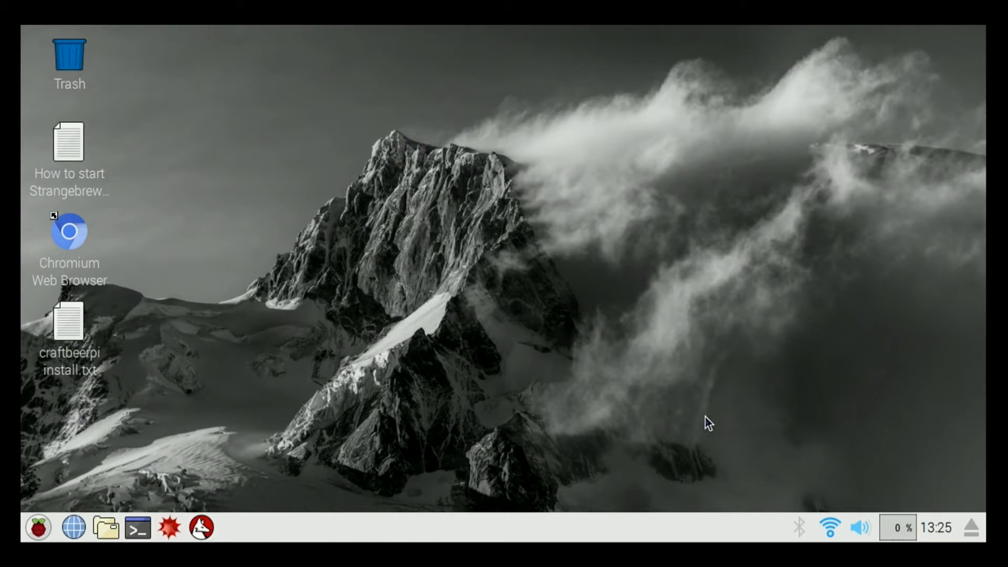
mouse_move(682, 415)
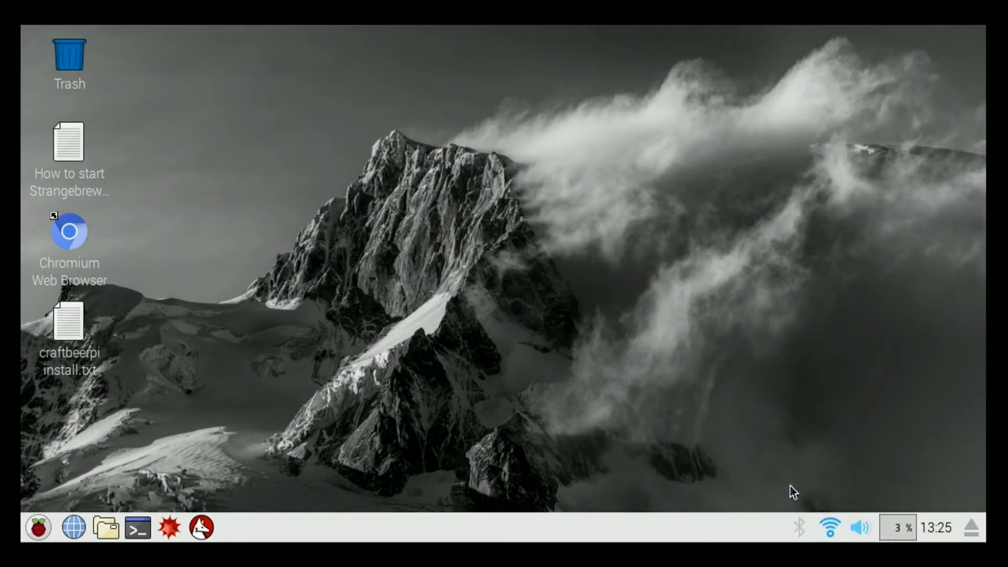
mouse_move(105, 359)
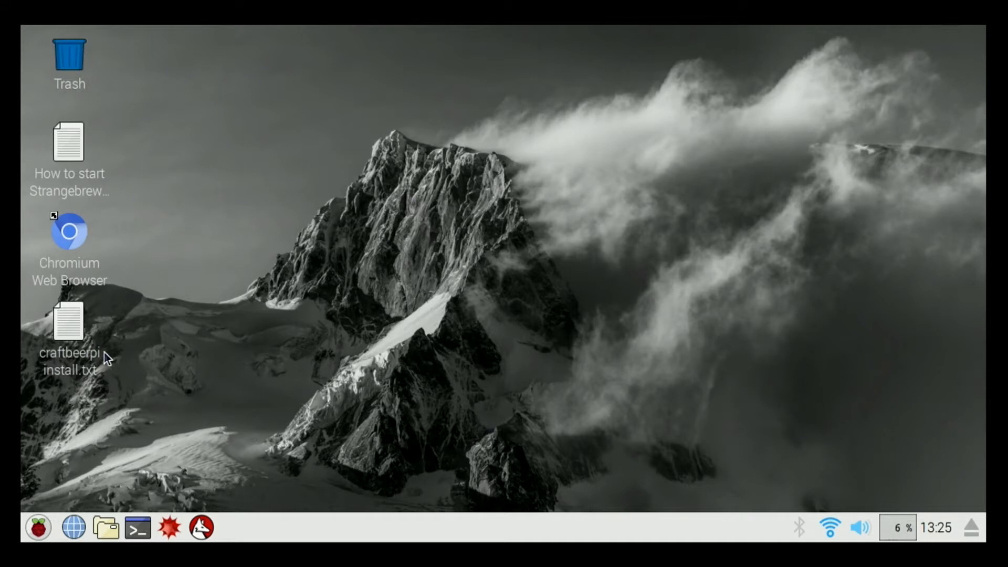
Select the craftbeerpi install.txt file on the Raspberry Pi desktop.
left_click(69, 326)
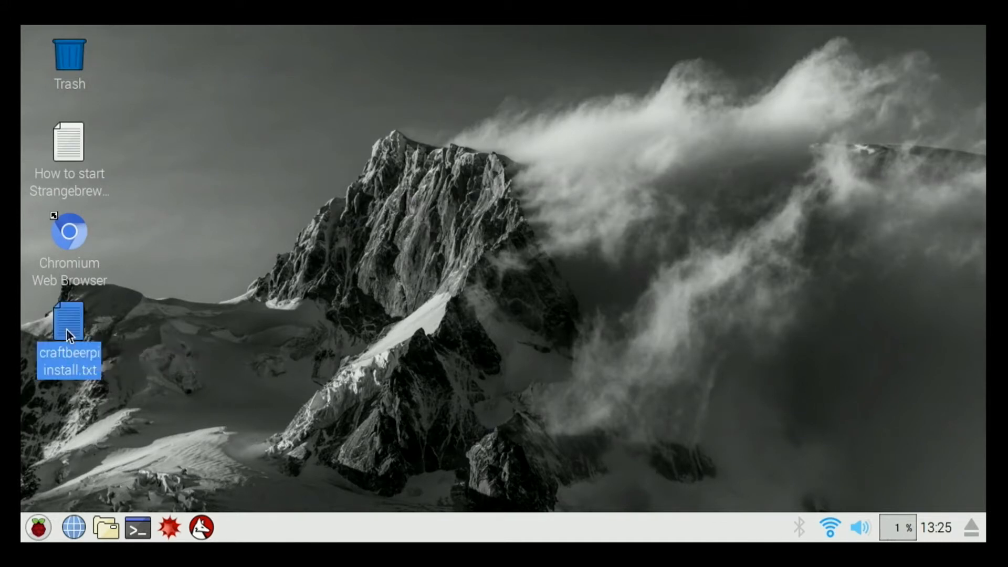
Read the craftbeerpi install.txt instructions in Leafpad down through the GPIO settings to the install steps.
double_click(68, 321)
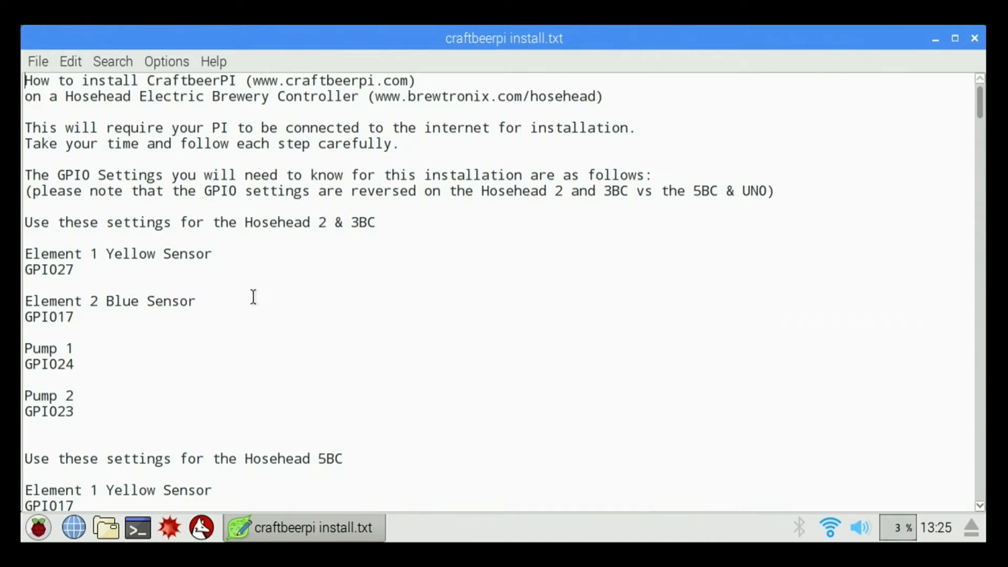
scroll("down", 3)
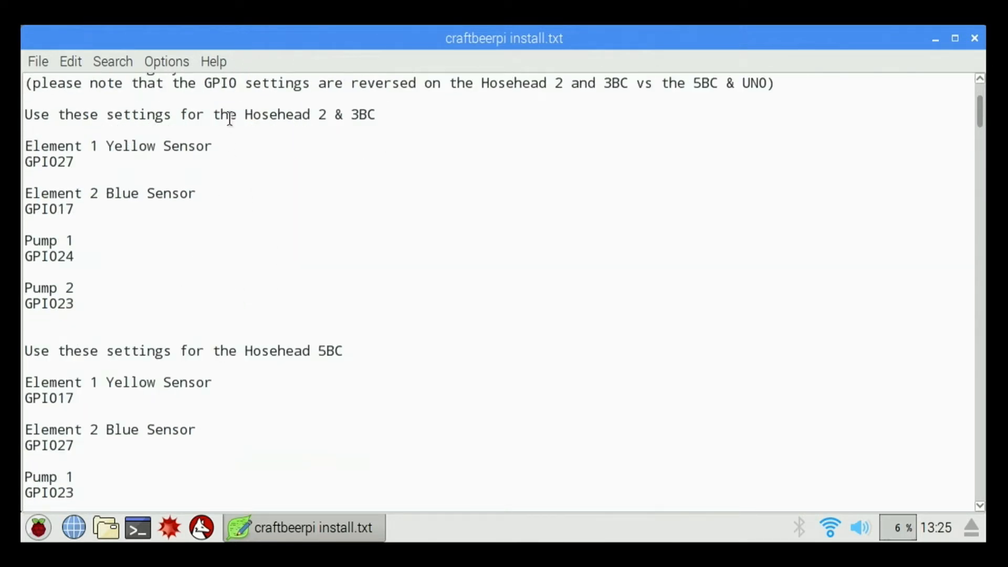
mouse_move(340, 331)
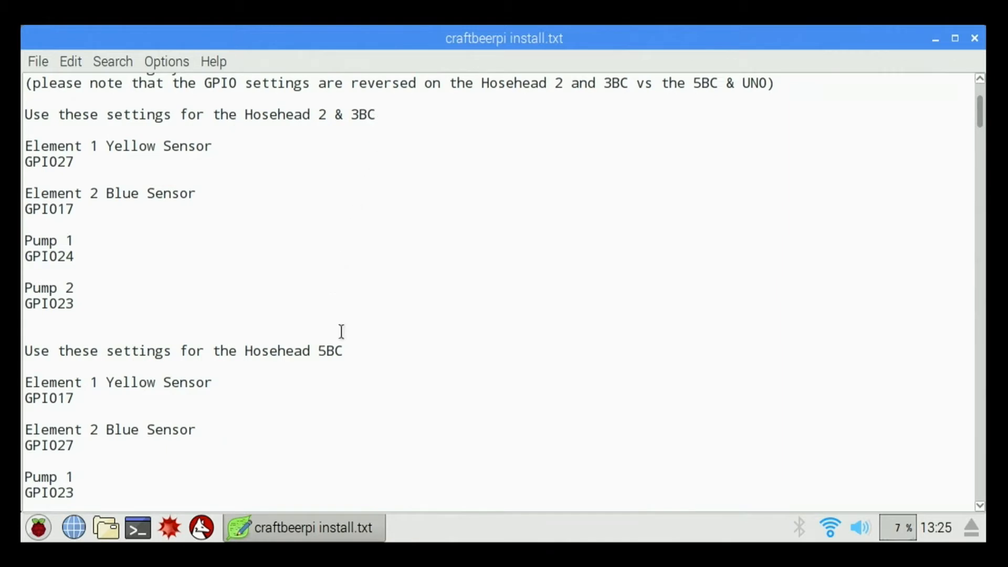
scroll("down", 3)
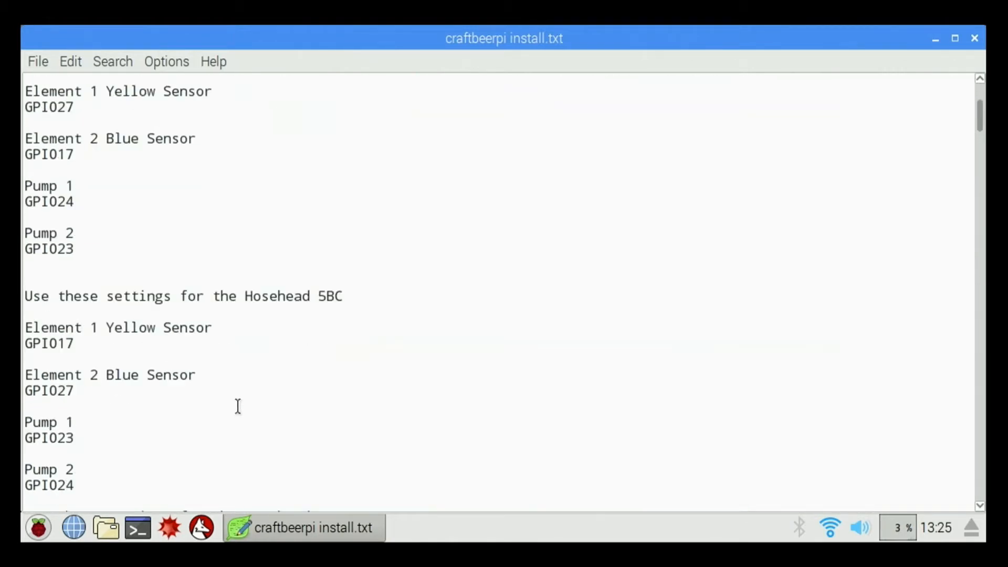
scroll("down", 3)
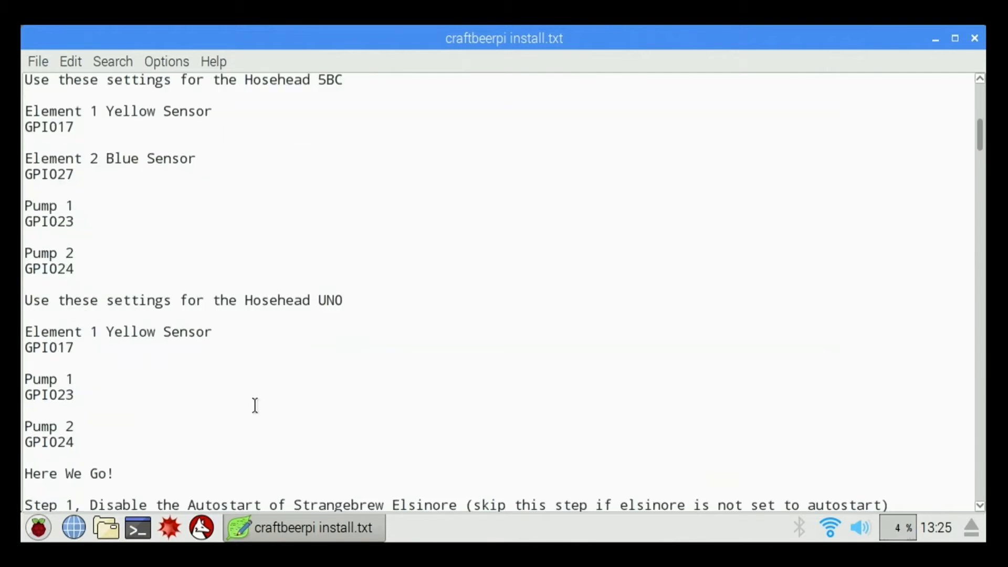
scroll("down", 3)
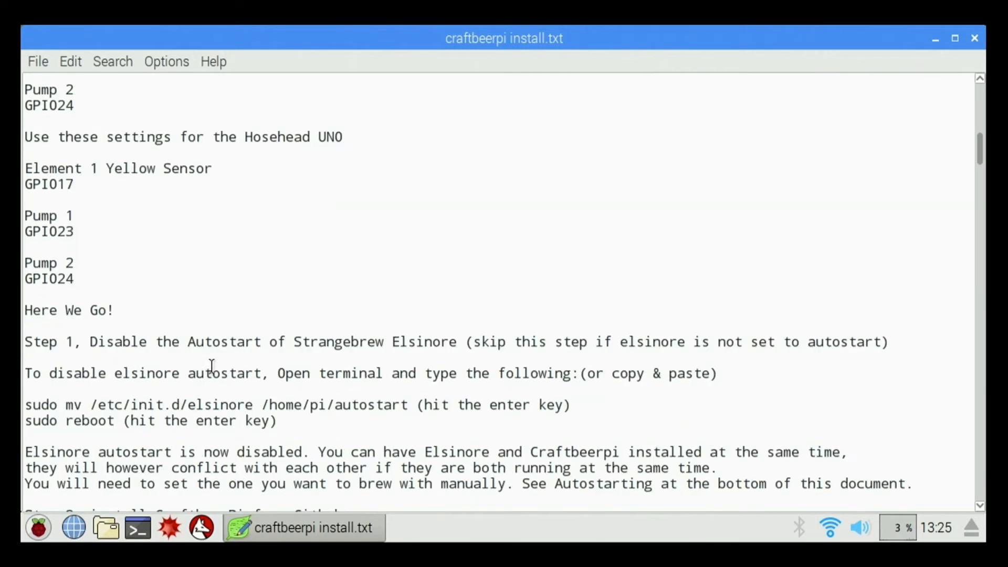
scroll("down", 3)
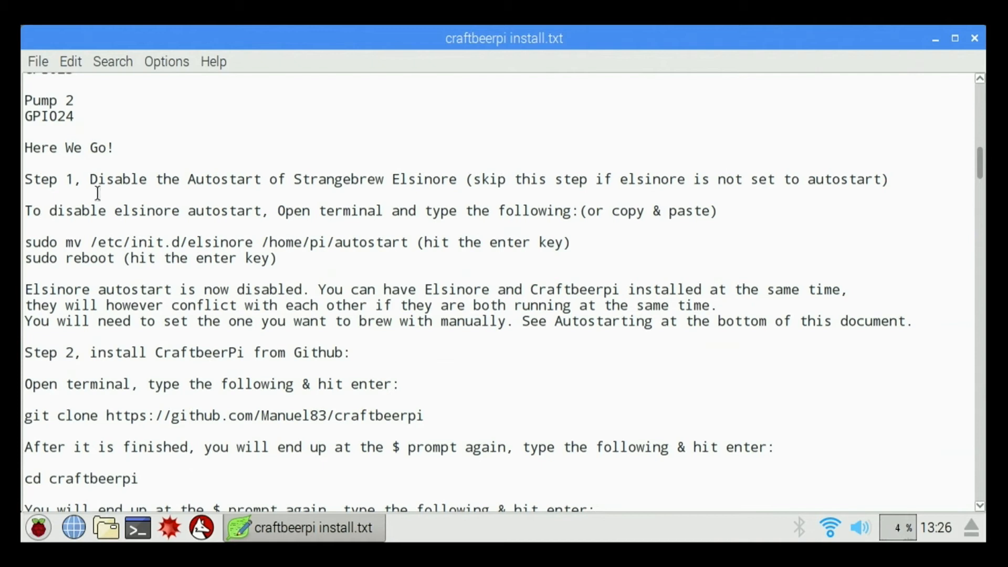
mouse_move(444, 195)
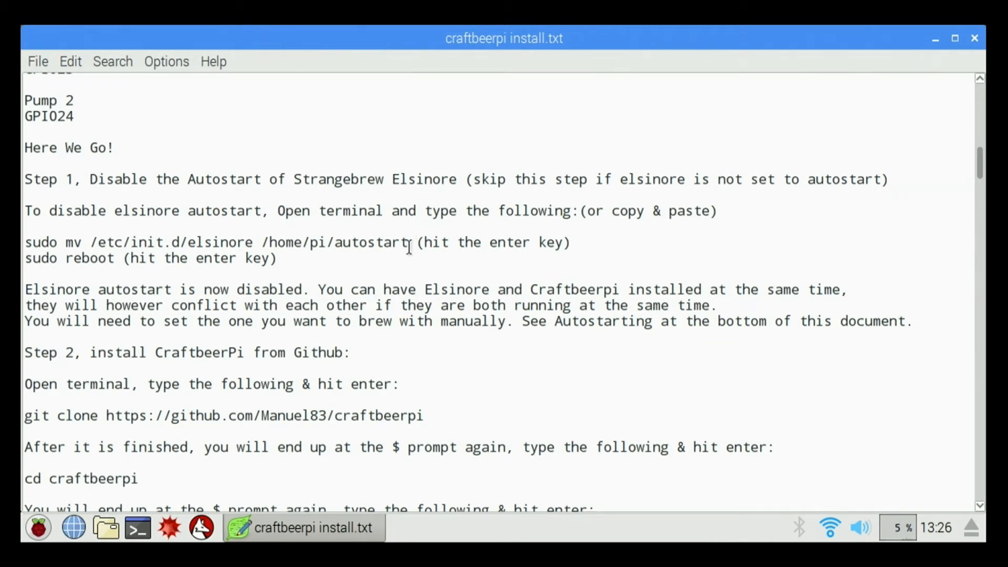
Copy the sudo mv Elsinore autostart command from the instructions.
left_click_drag(39, 242, 406, 243)
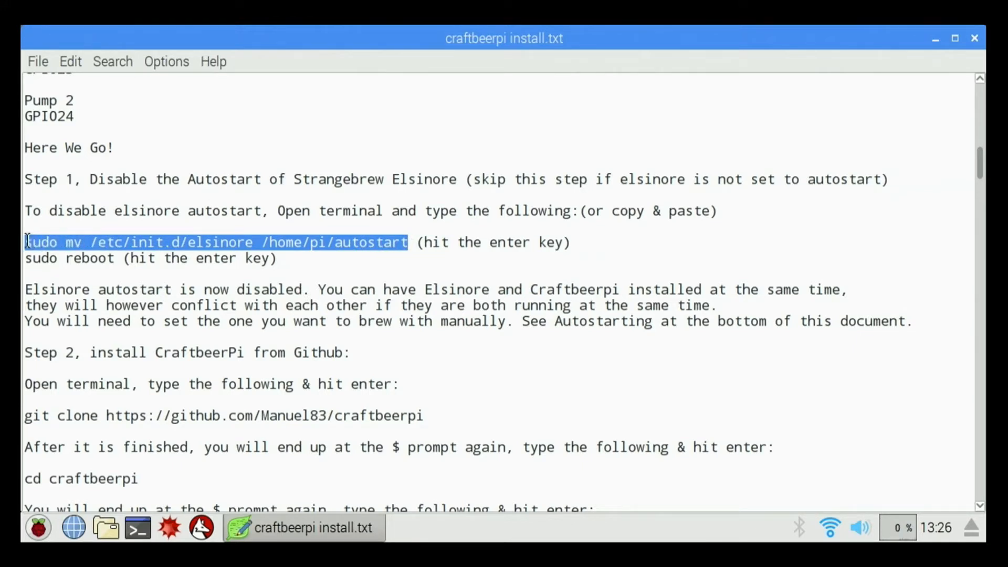
right_click(183, 242)
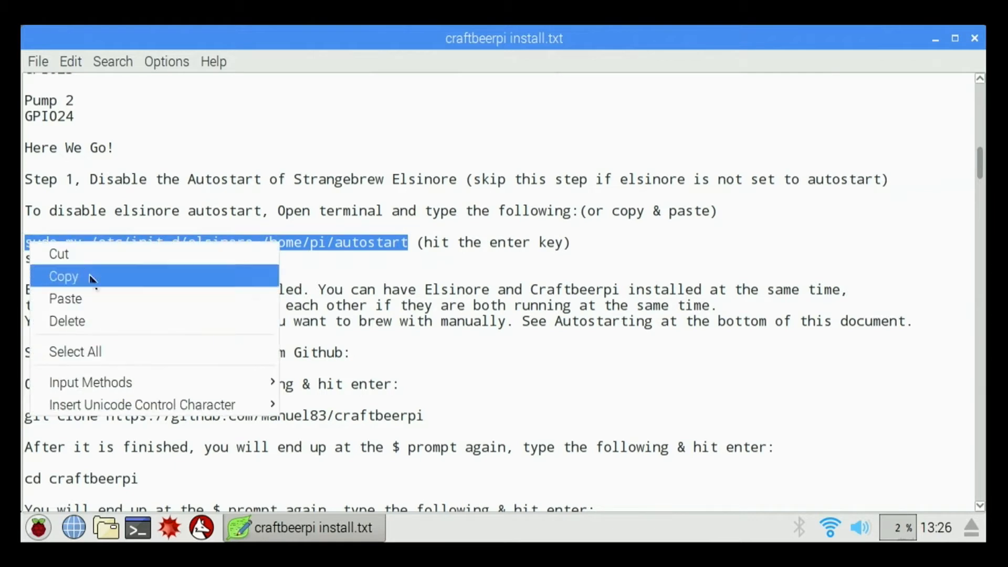
left_click(63, 276)
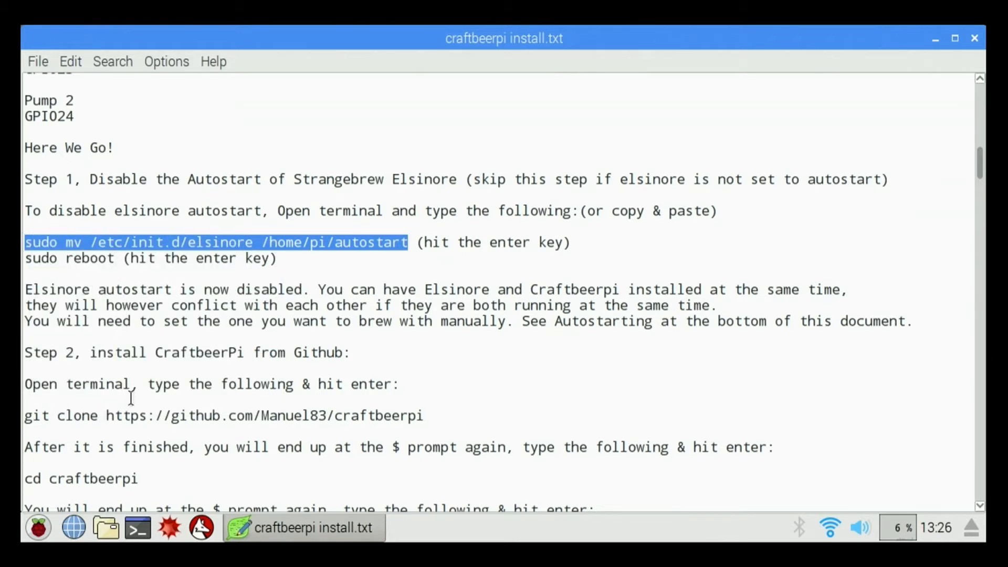
Run the copied sudo mv command in a new LXTerminal, then hide the terminal.
left_click(137, 528)
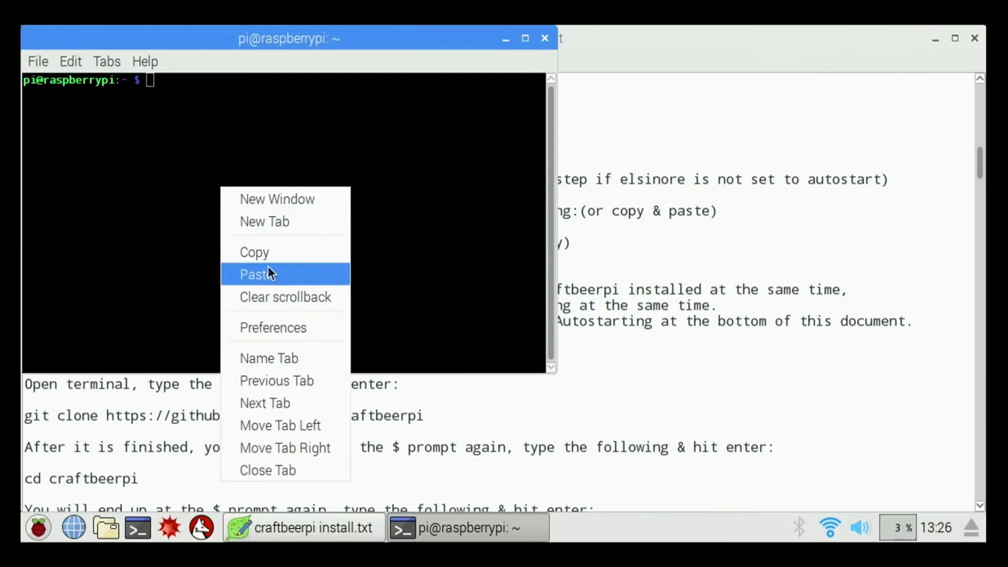
left_click(258, 274)
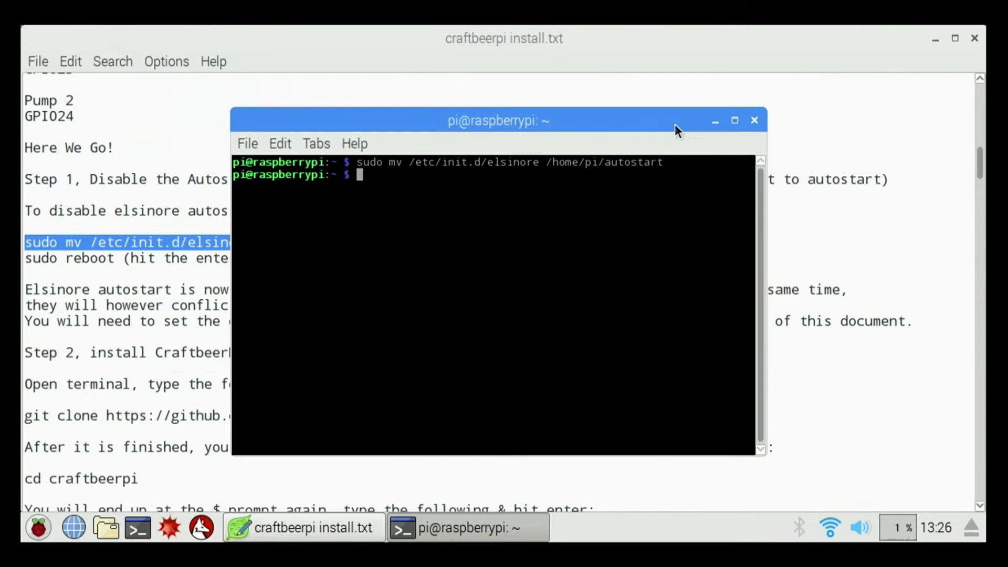
left_click(301, 528)
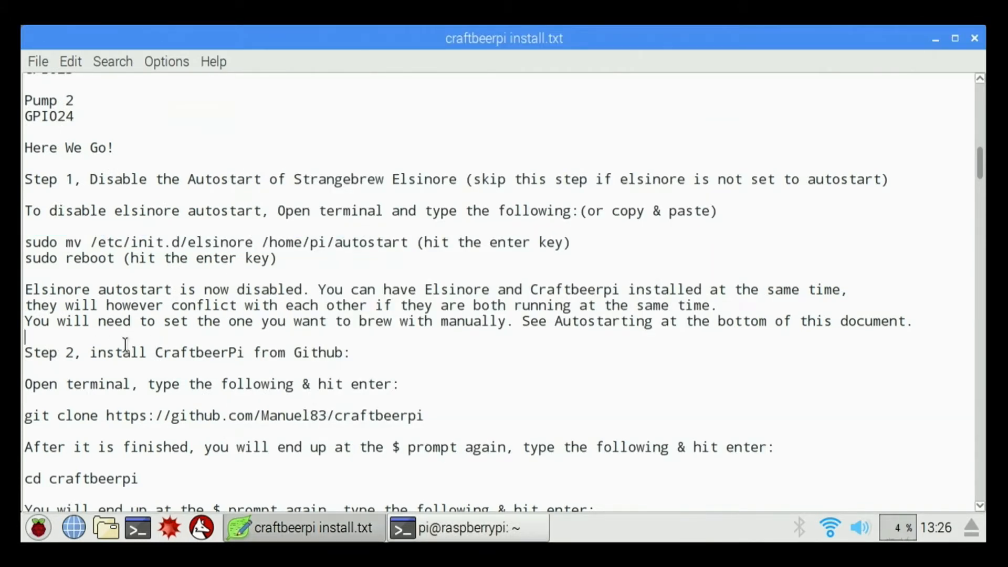
scroll("down", 3)
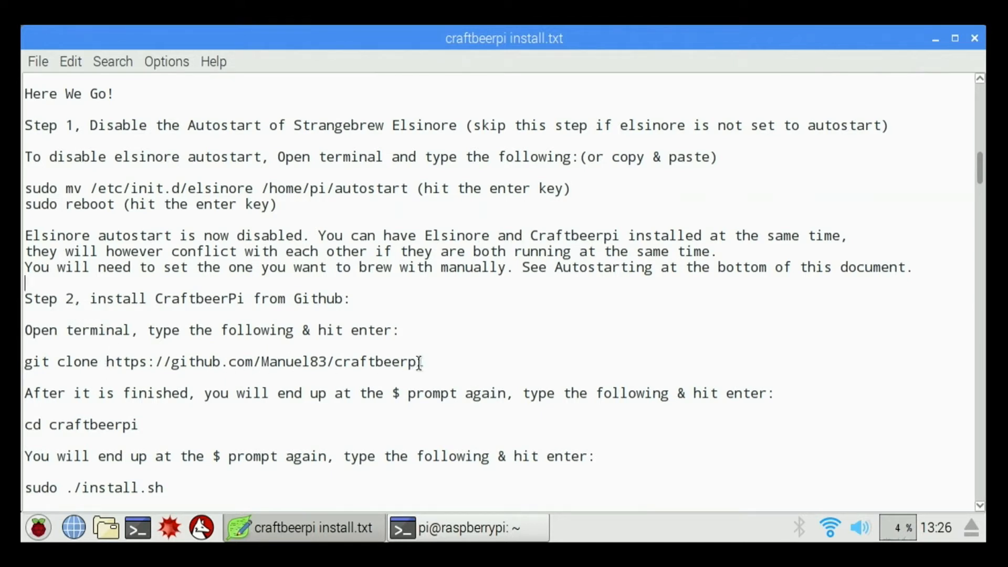
left_click_drag(39, 361, 423, 361)
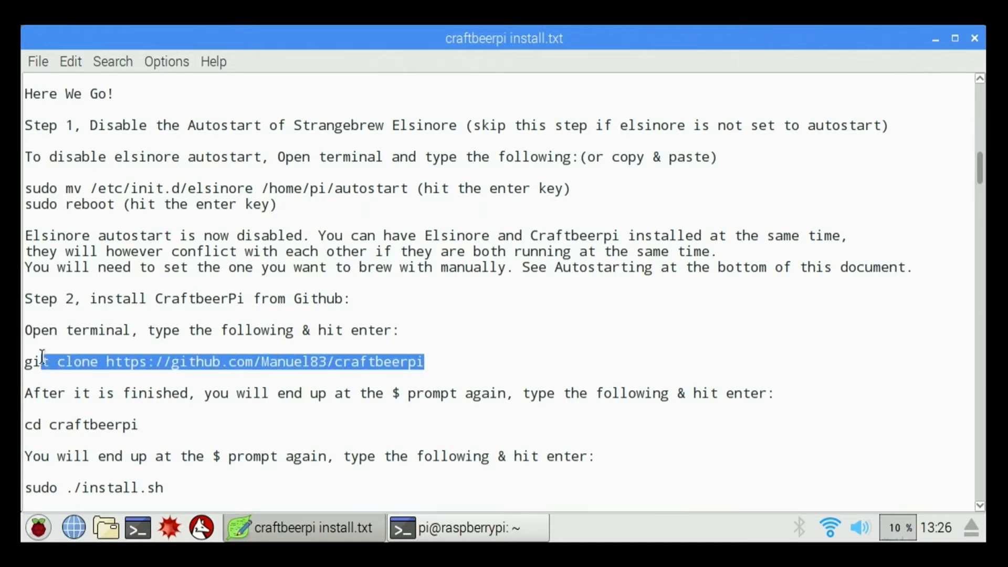
right_click(40, 361)
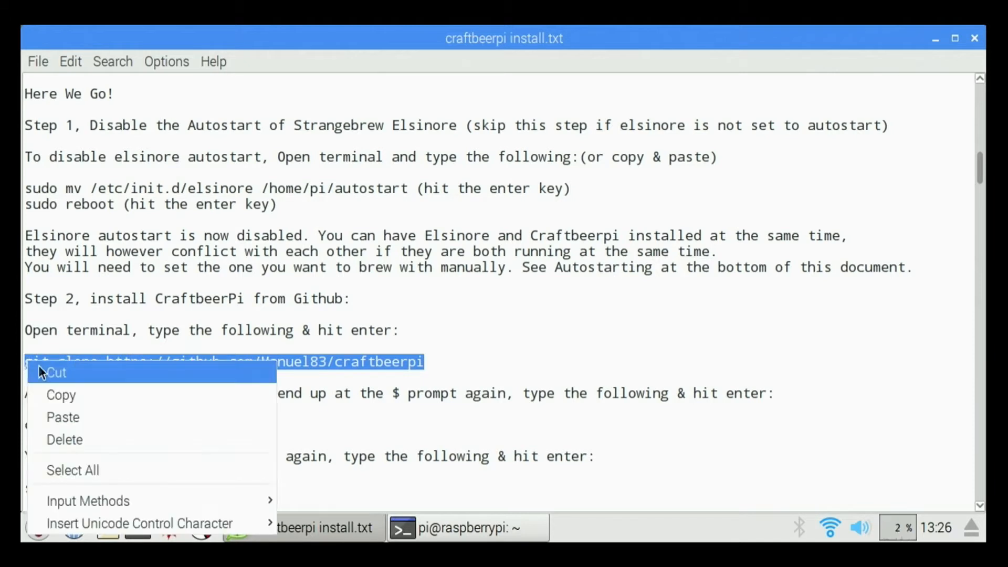
mouse_move(61, 394)
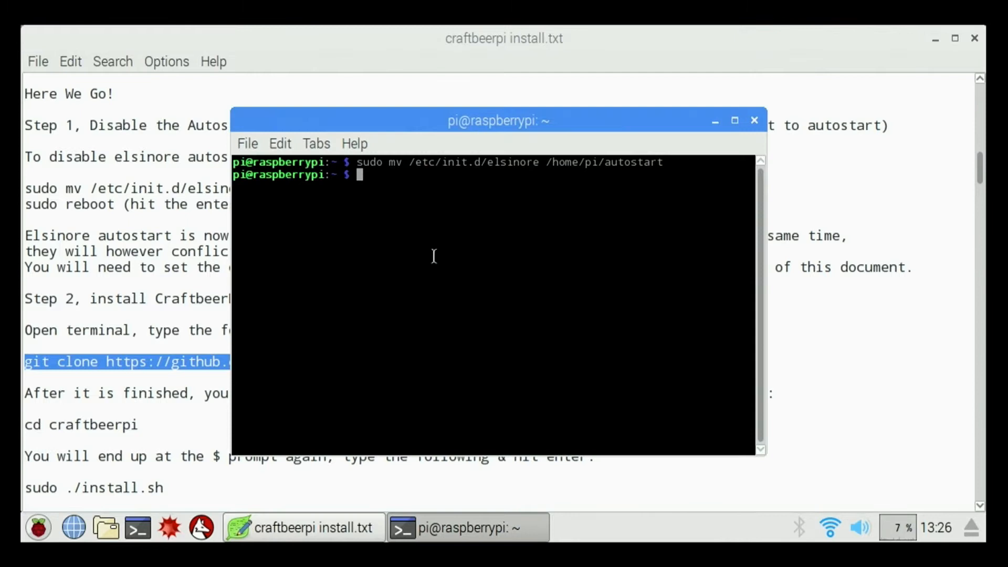
type("git clone https://github.com/Manuel83/craftbeerpi")
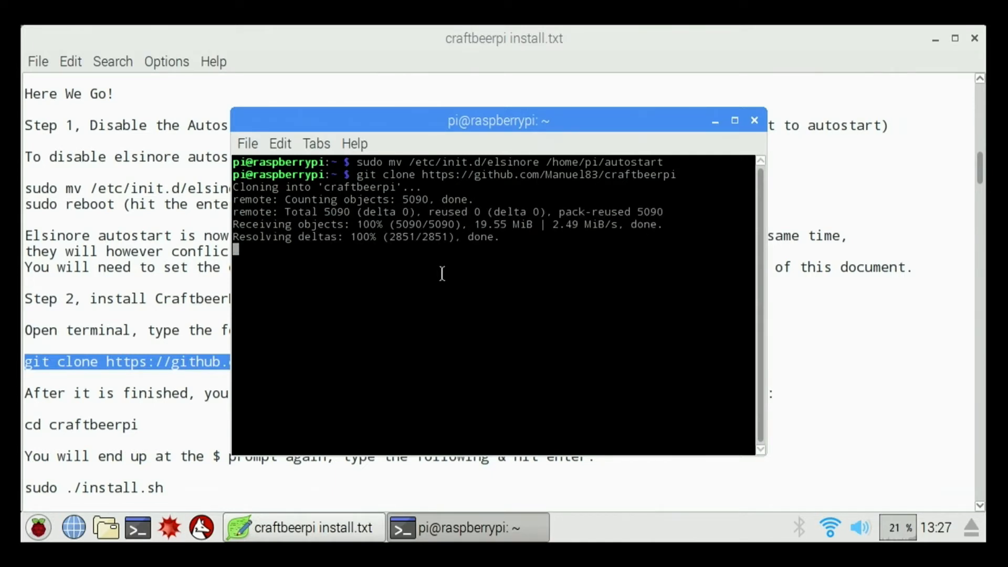
mouse_move(548, 346)
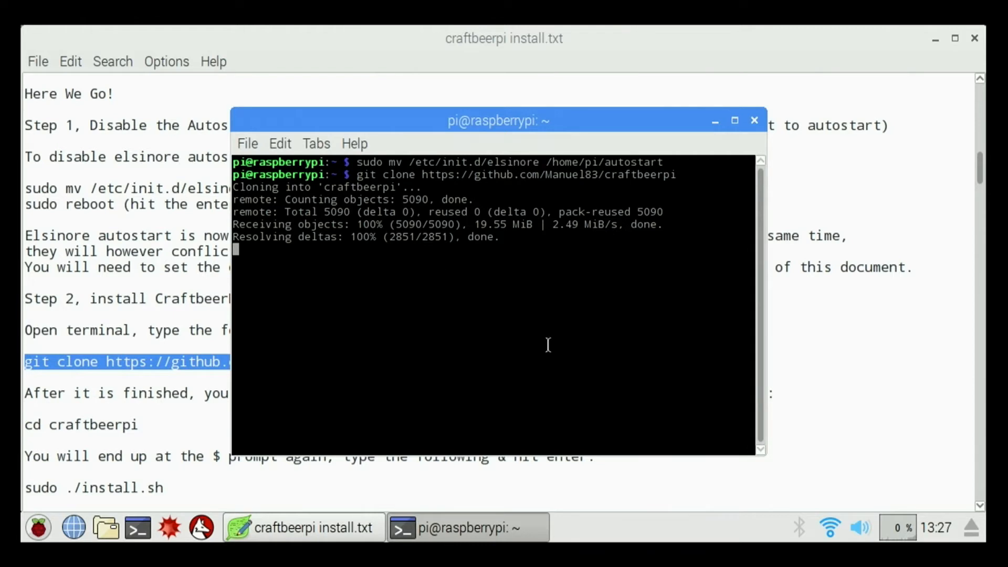
mouse_move(428, 317)
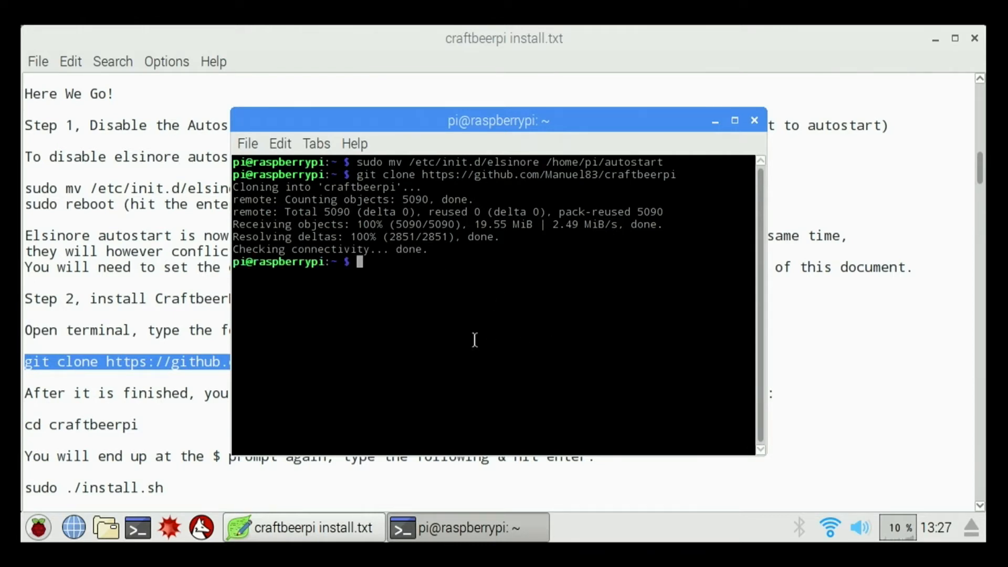
mouse_move(480, 401)
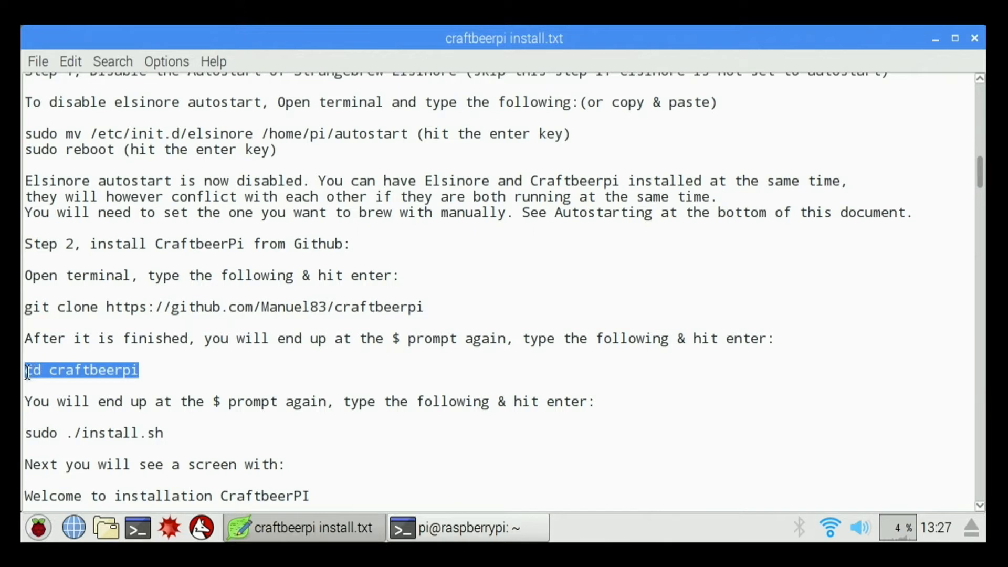
Copy and run cd craftbeerpi so the terminal sits in the cloned folder, then hide it.
right_click(78, 369)
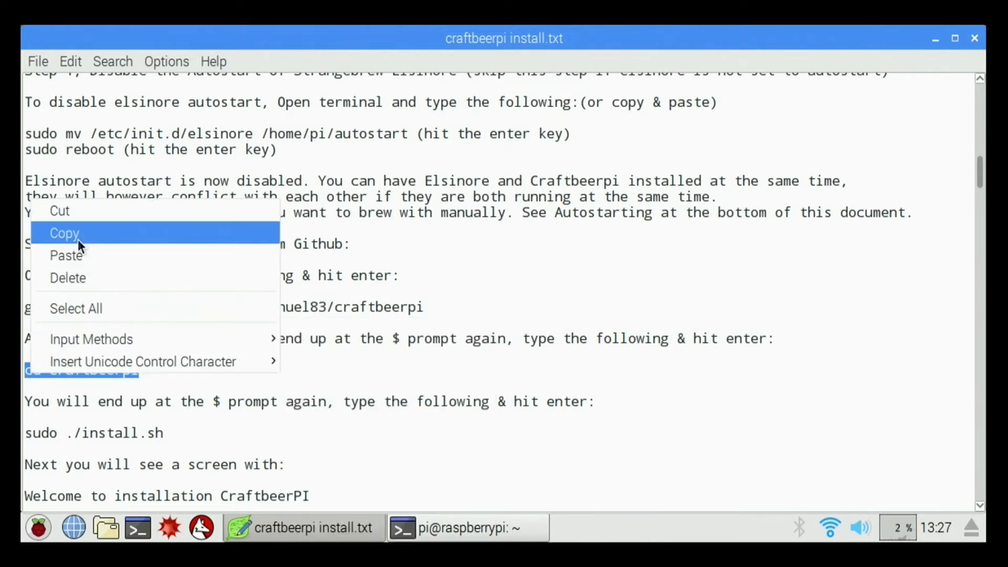
left_click(62, 233)
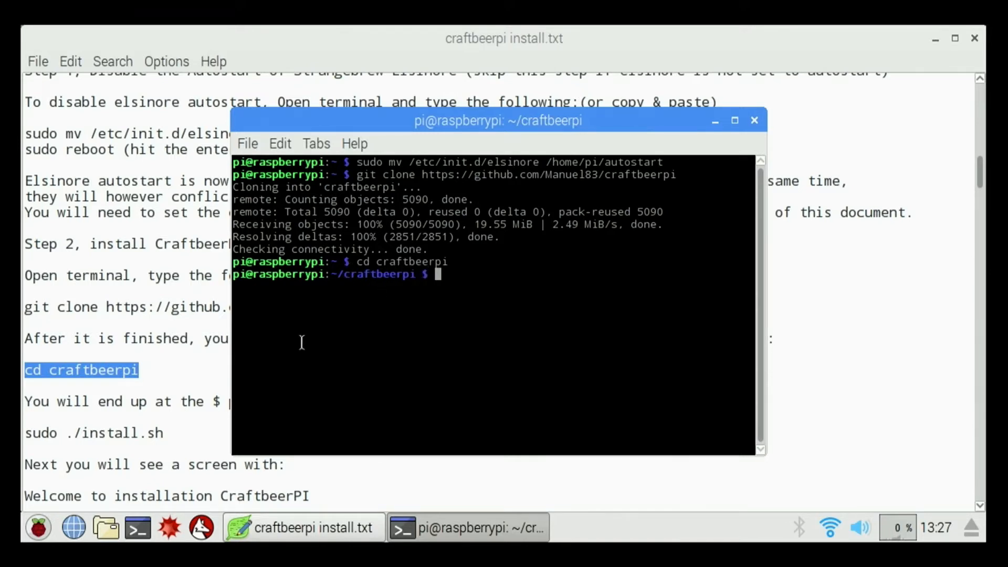
left_click(301, 527)
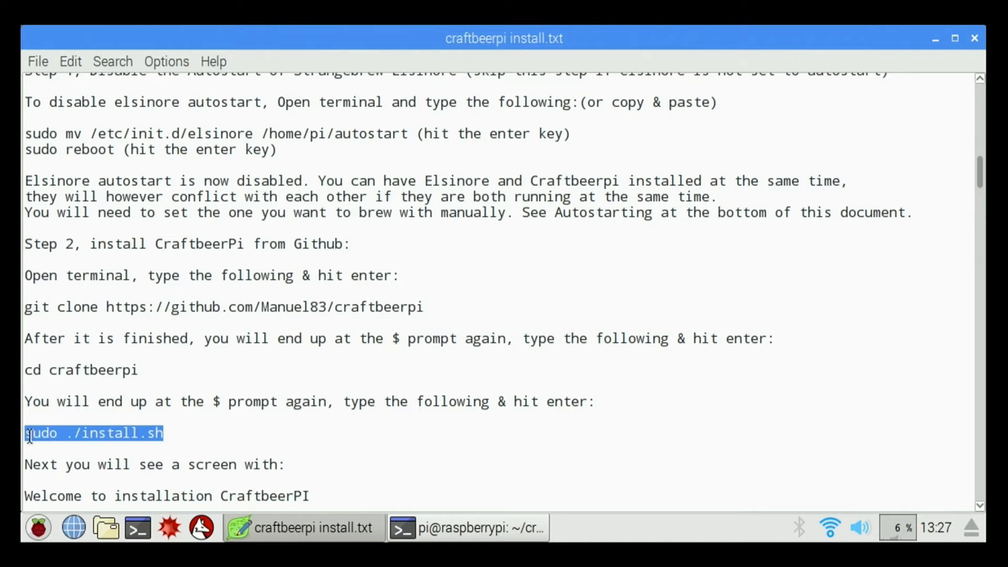
Copy sudo ./install.sh and launch the CraftBeerPi installer in the terminal.
right_click(29, 433)
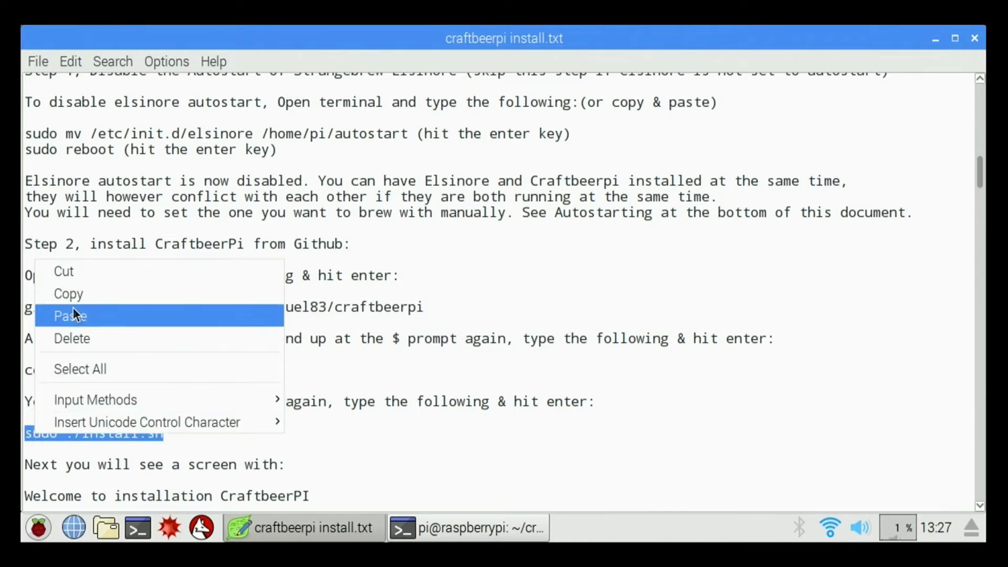
left_click(470, 528)
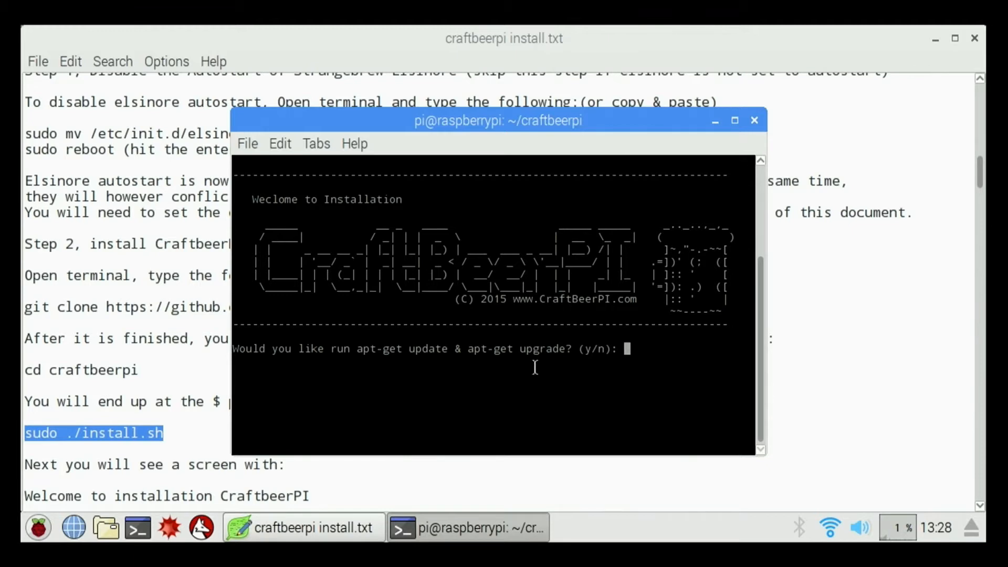
Answer n to apt-get update/upgrade and y to installing wiringPI in the installer.
type("n")
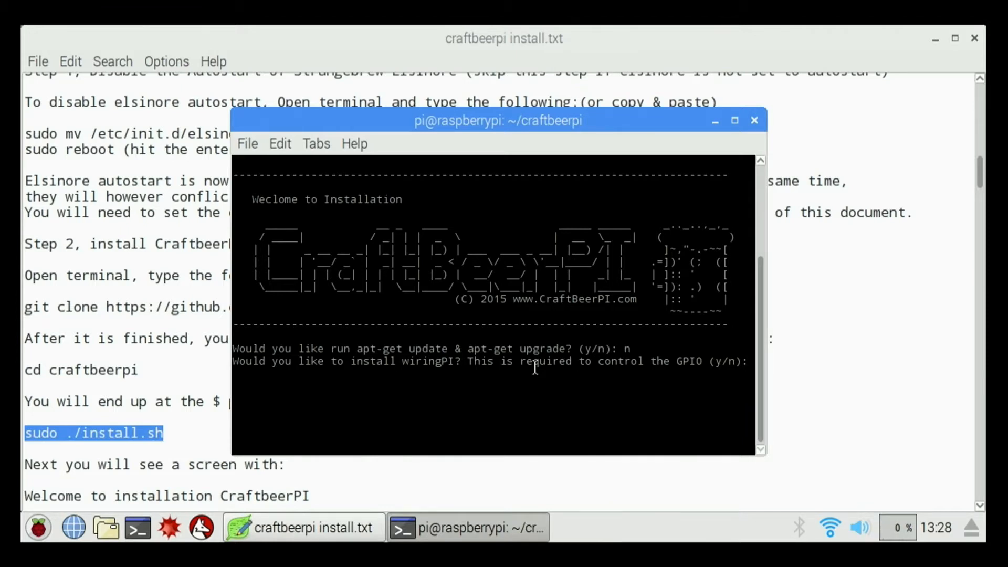
mouse_move(337, 362)
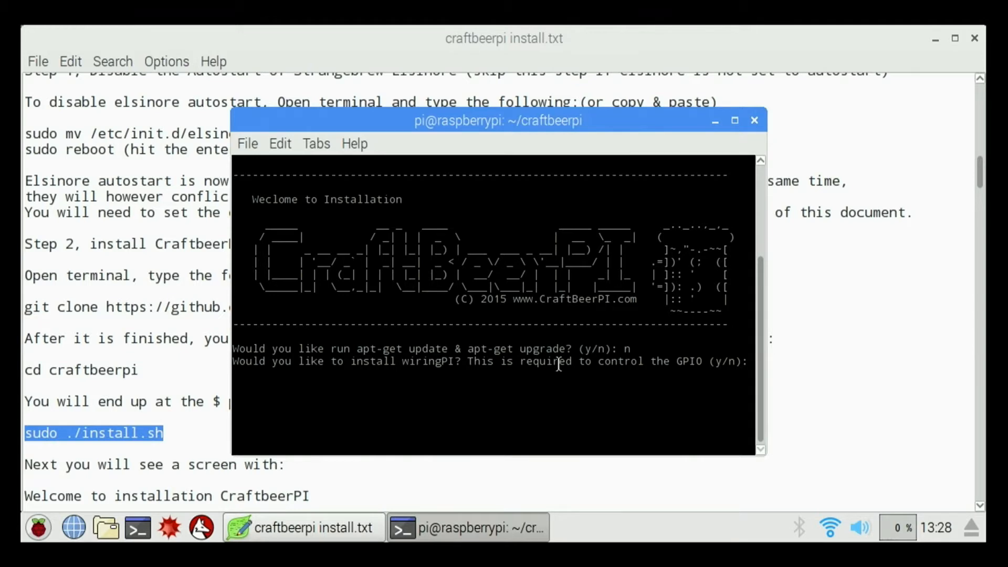
type("y")
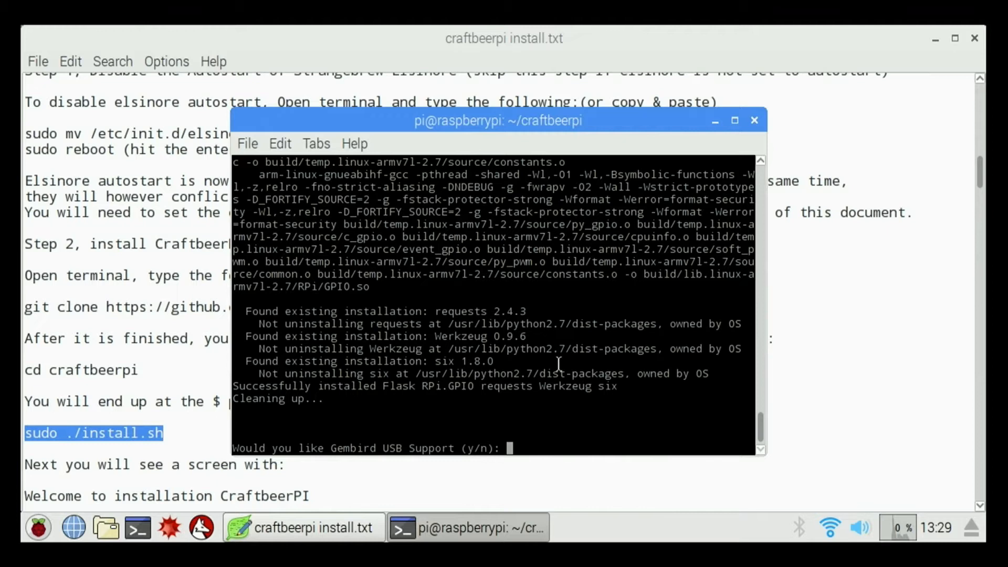
Answer n to Gembird USB support, y to autostart after boot and y to reboot the Pi.
type("n")
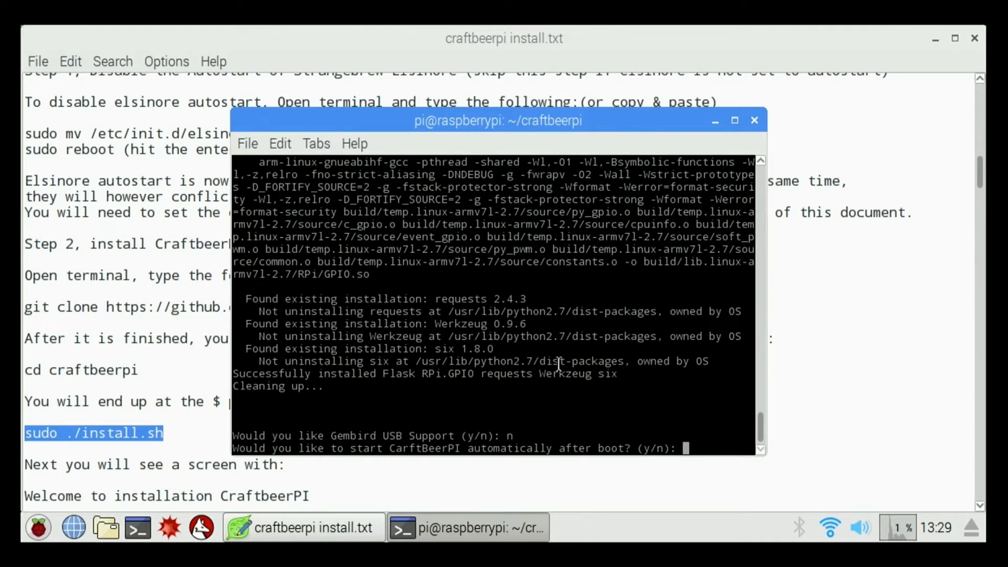
type("y")
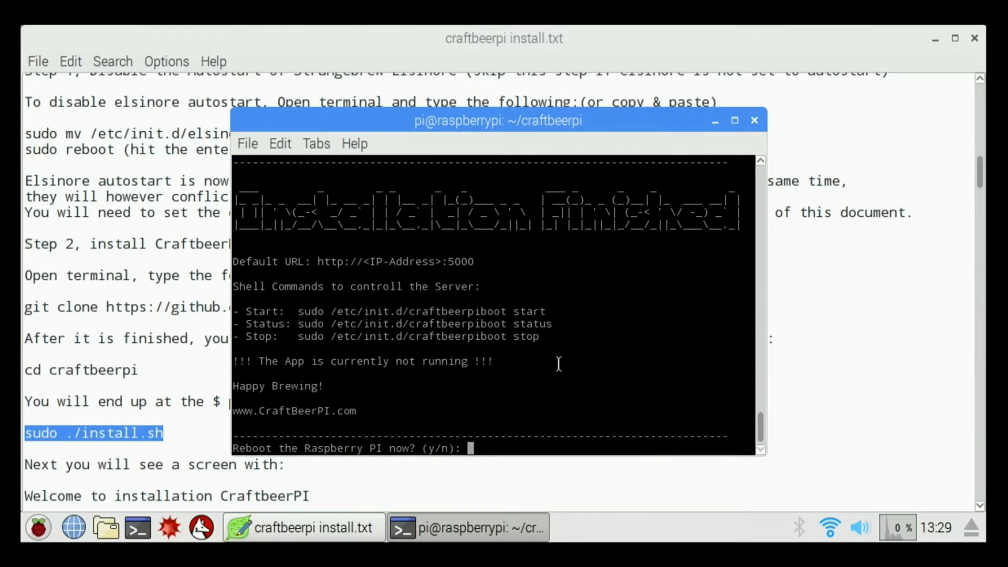
type("y")
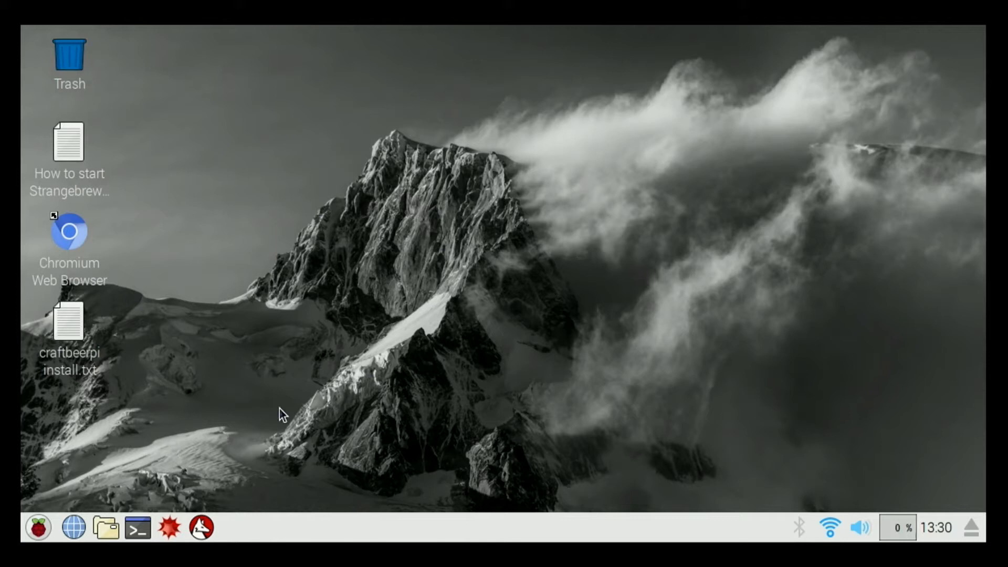
mouse_move(267, 273)
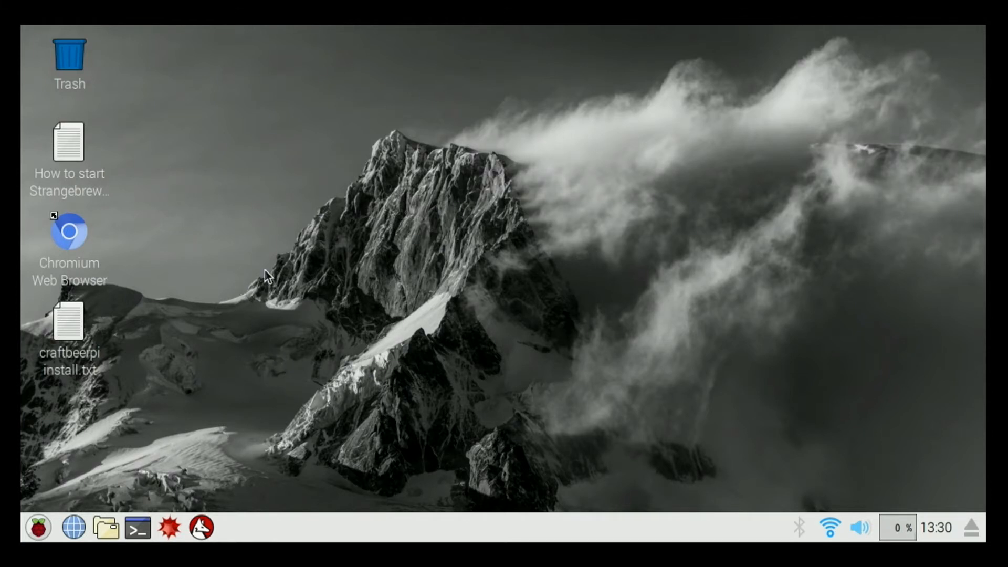
mouse_move(158, 273)
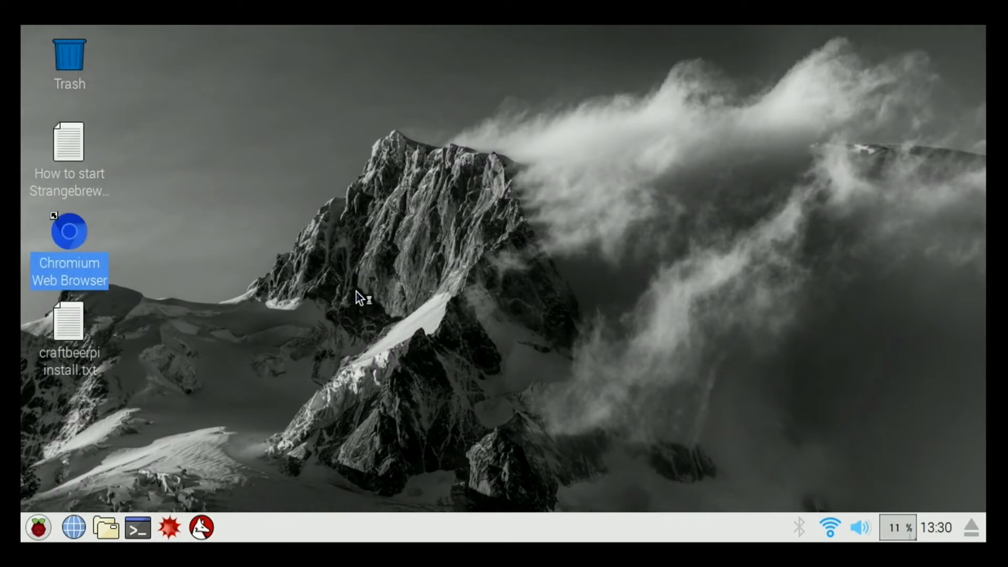
Launch Chromium, which loads raspberrypi:8080/controller and reports connection refused.
double_click(69, 230)
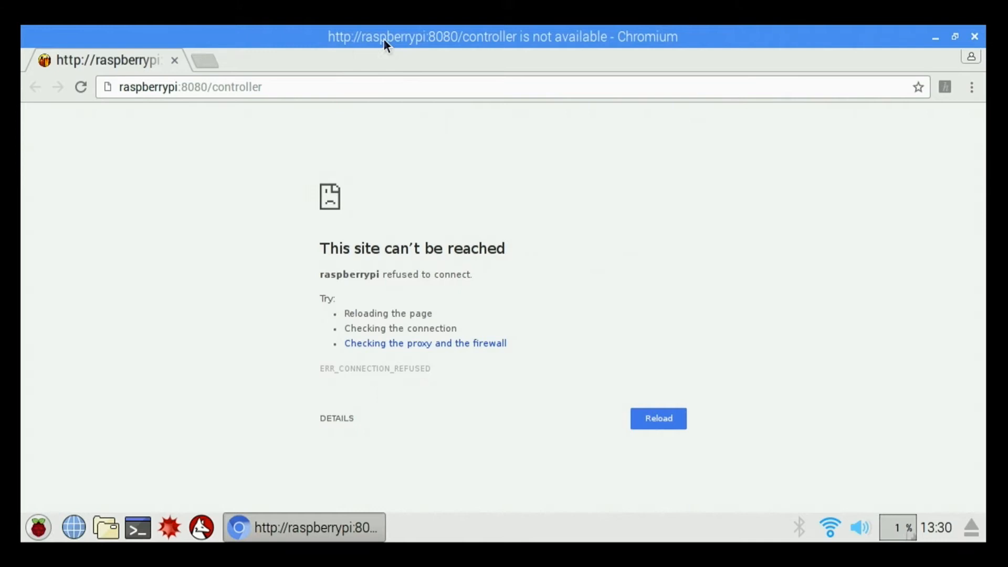
mouse_move(527, 48)
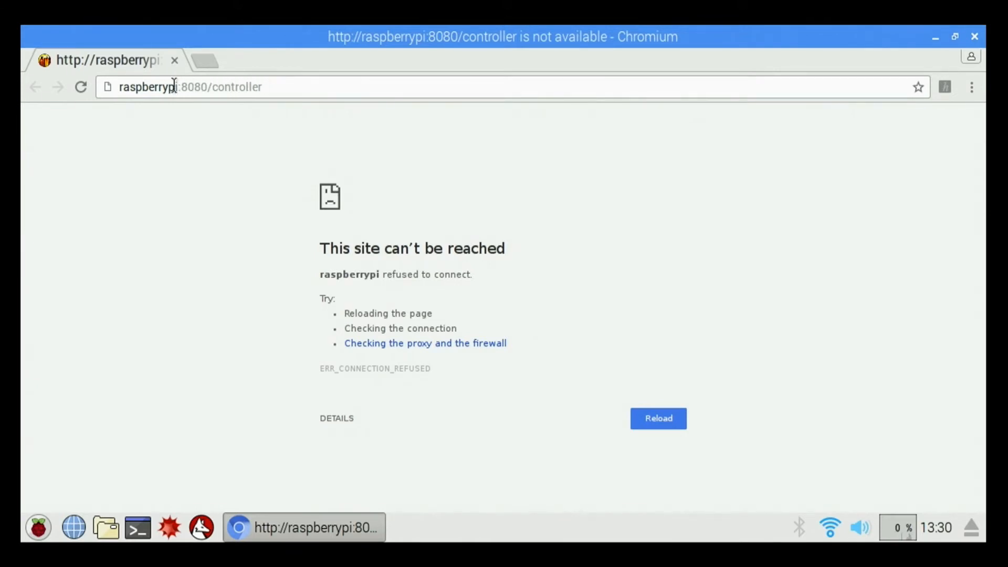
mouse_move(418, 107)
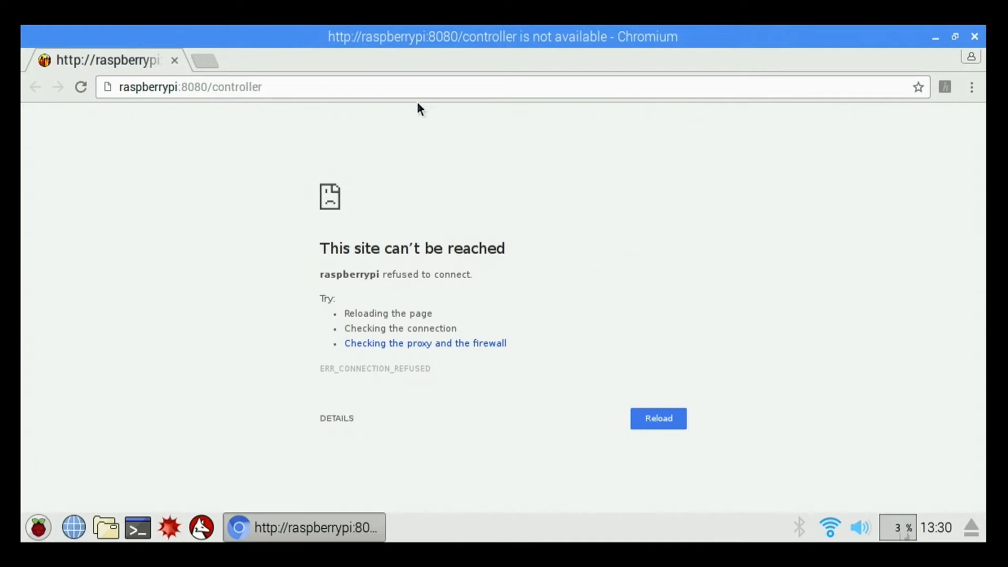
mouse_move(319, 206)
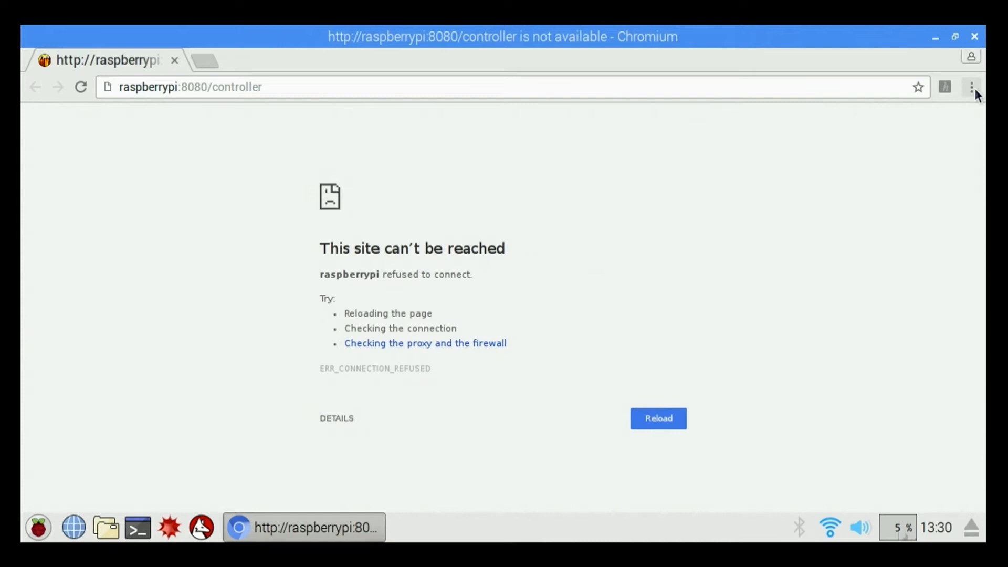
mouse_move(970, 87)
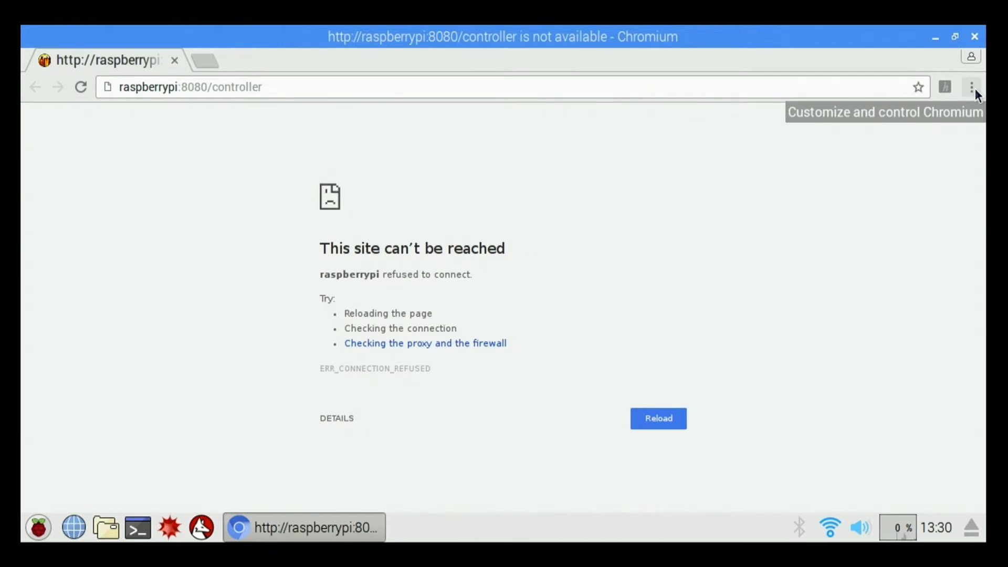
Bring up Chromium's main three-dot menu over the error page.
left_click(970, 86)
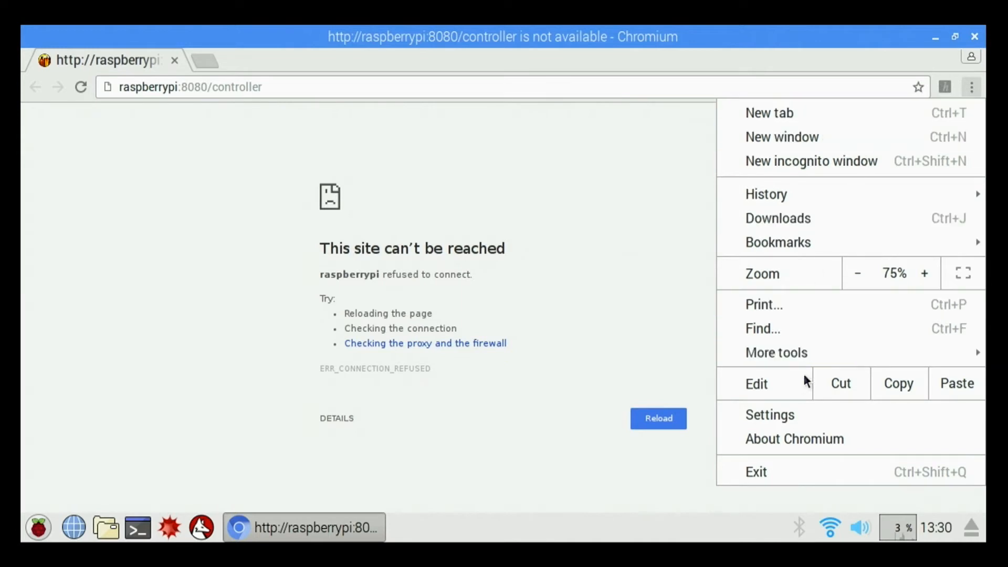
left_click(769, 415)
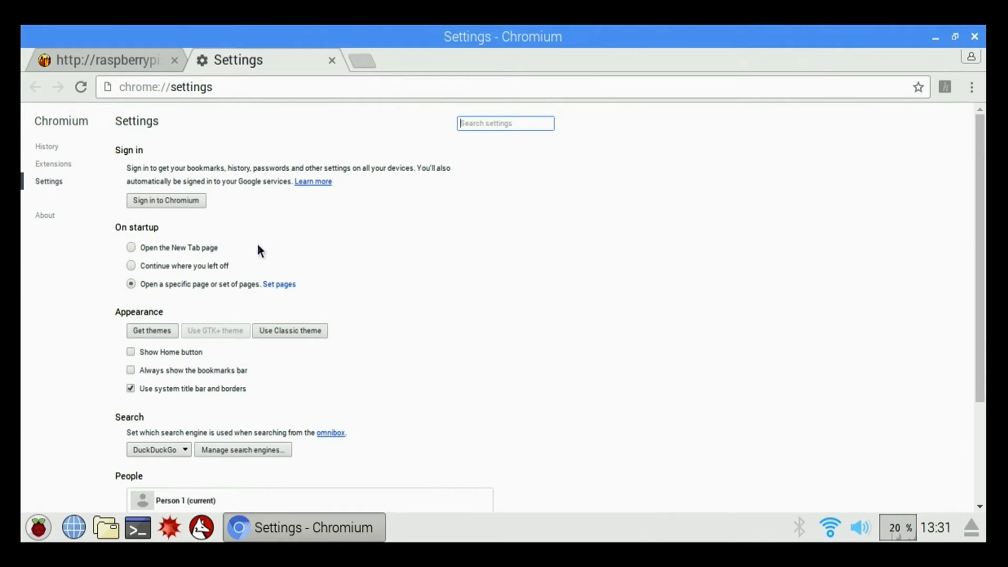
mouse_move(258, 294)
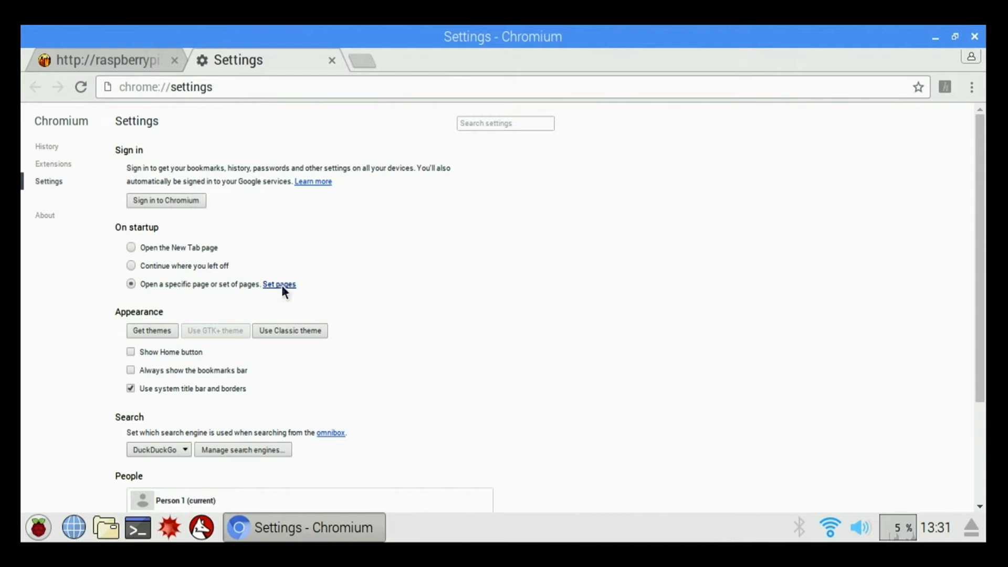
left_click(279, 283)
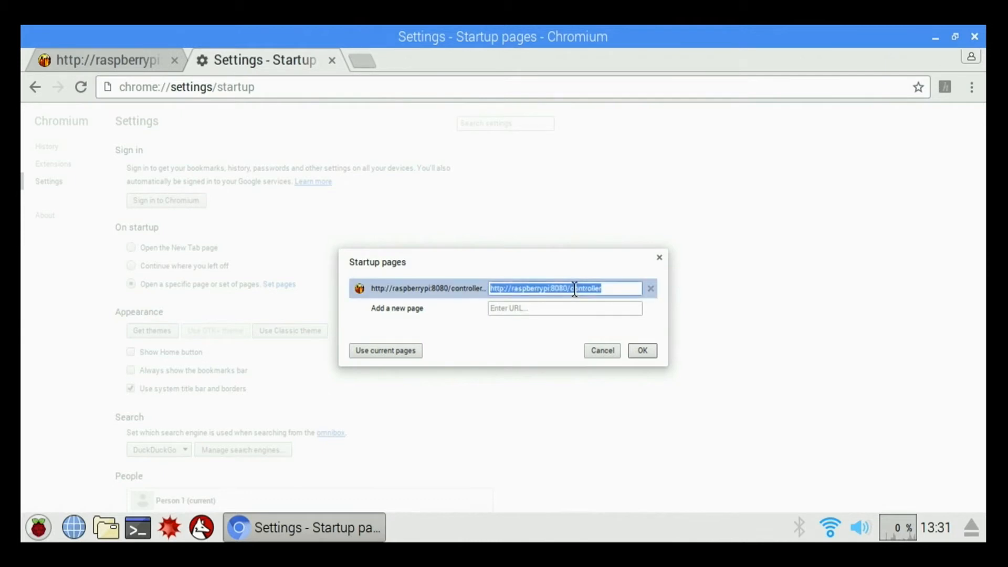
left_click(618, 287)
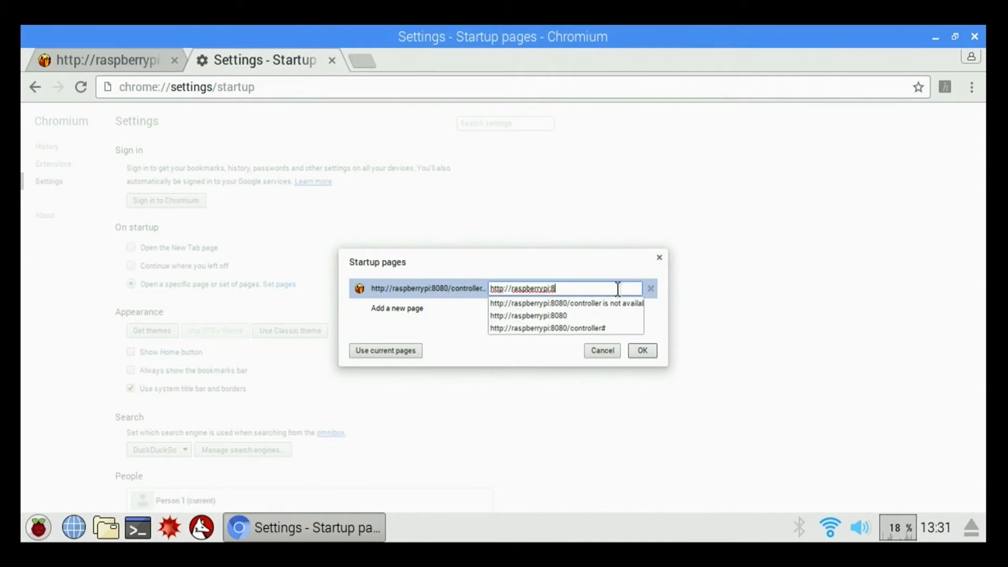
key("Backspace")
type("5")
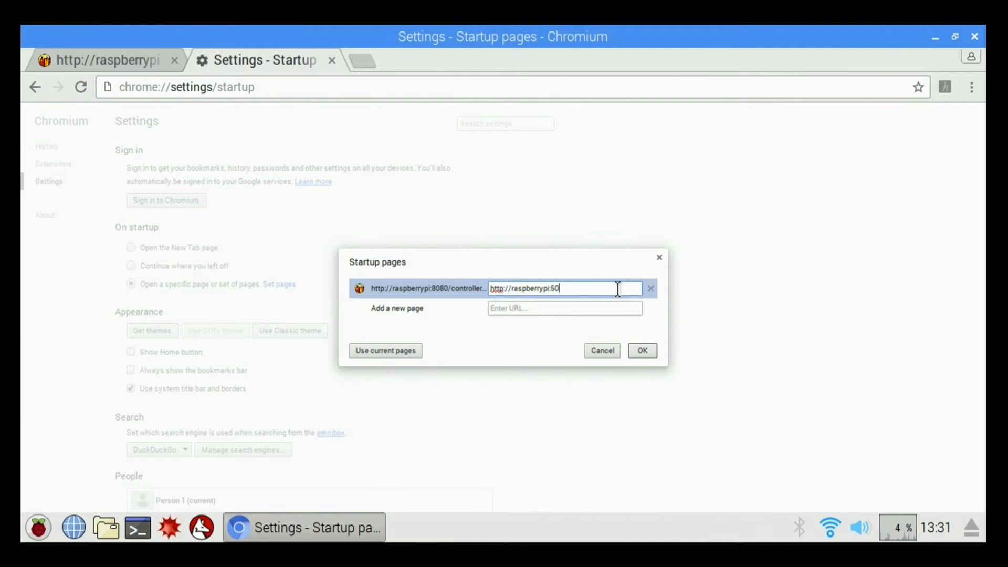
type("00/")
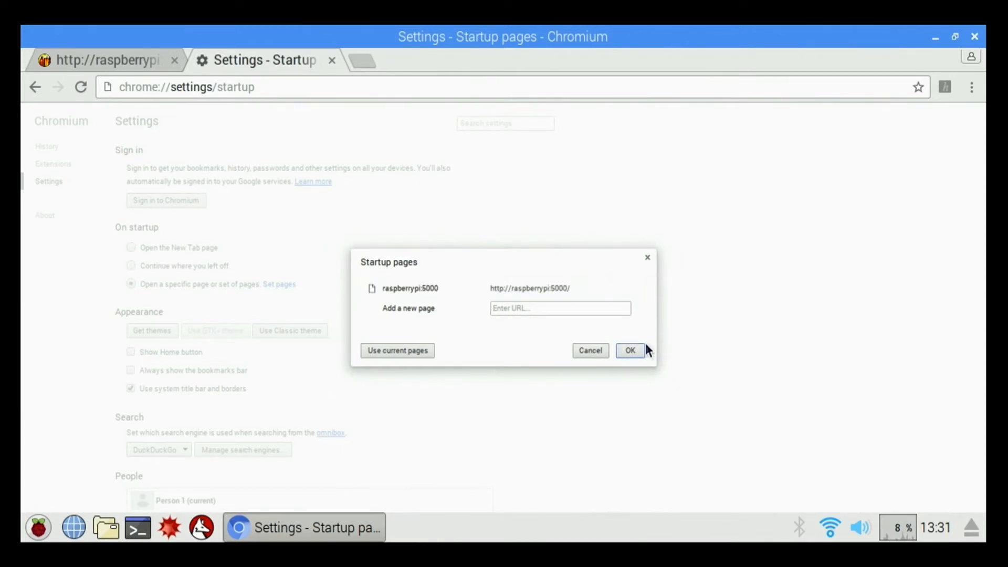
left_click(630, 351)
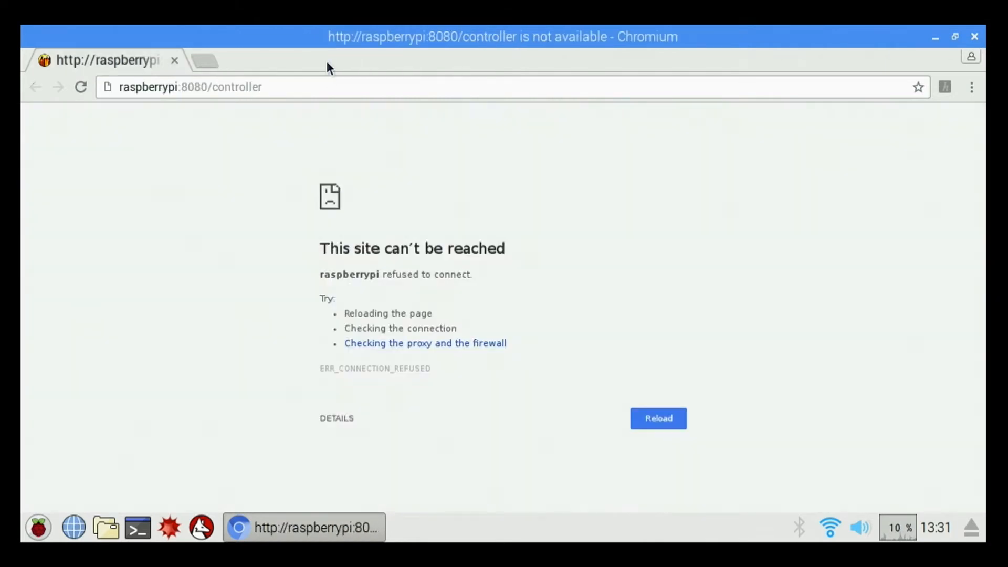
mouse_move(972, 35)
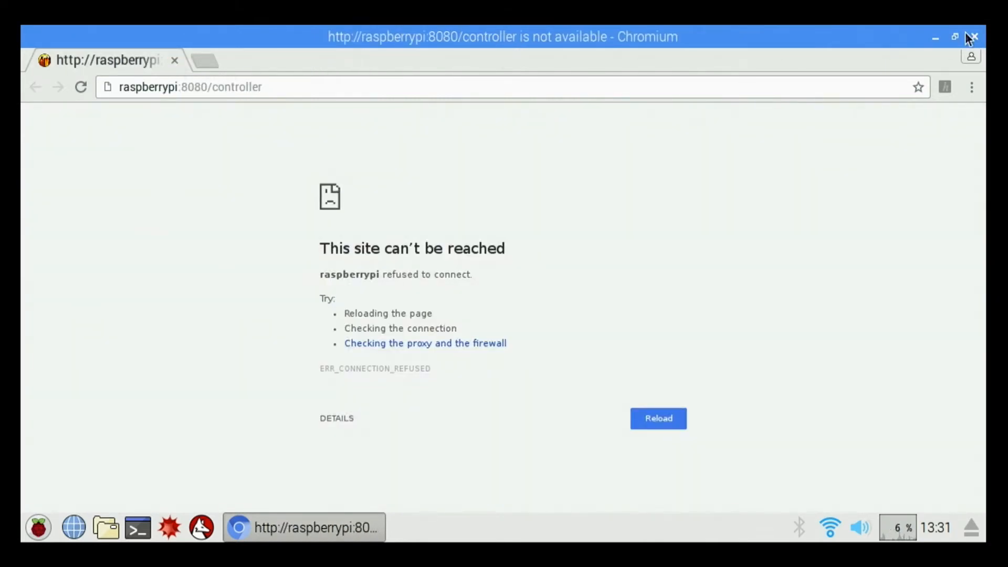
Close the Chromium browser window.
left_click(973, 35)
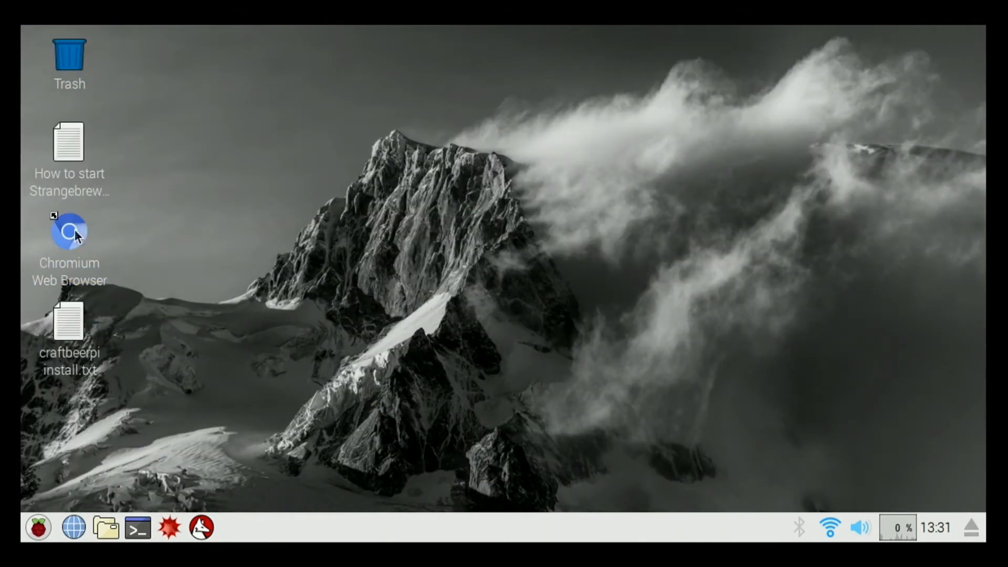
Relaunch Chromium from the desktop so it loads the CraftBeerPi 2.2 welcome setup page.
double_click(69, 231)
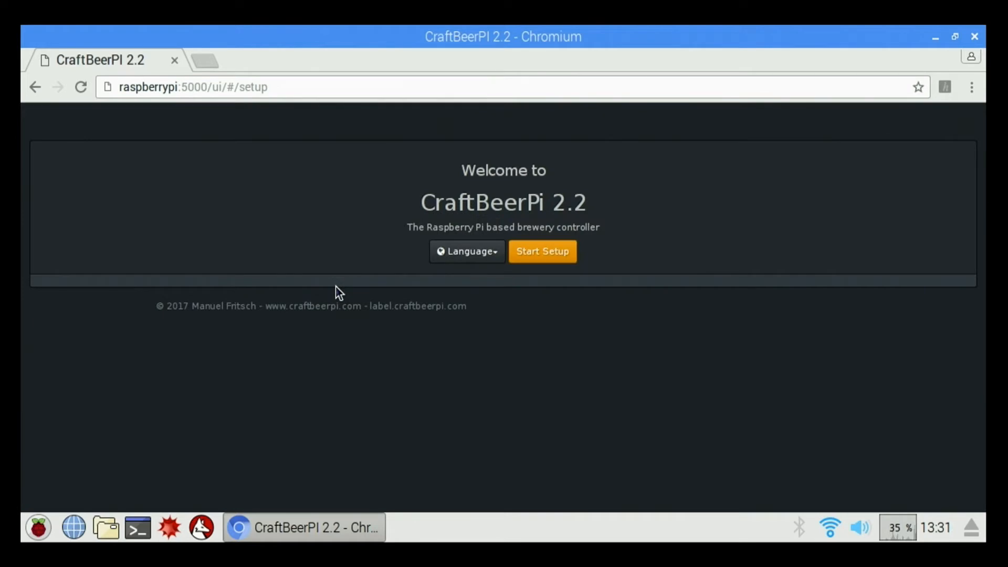
left_click(191, 88)
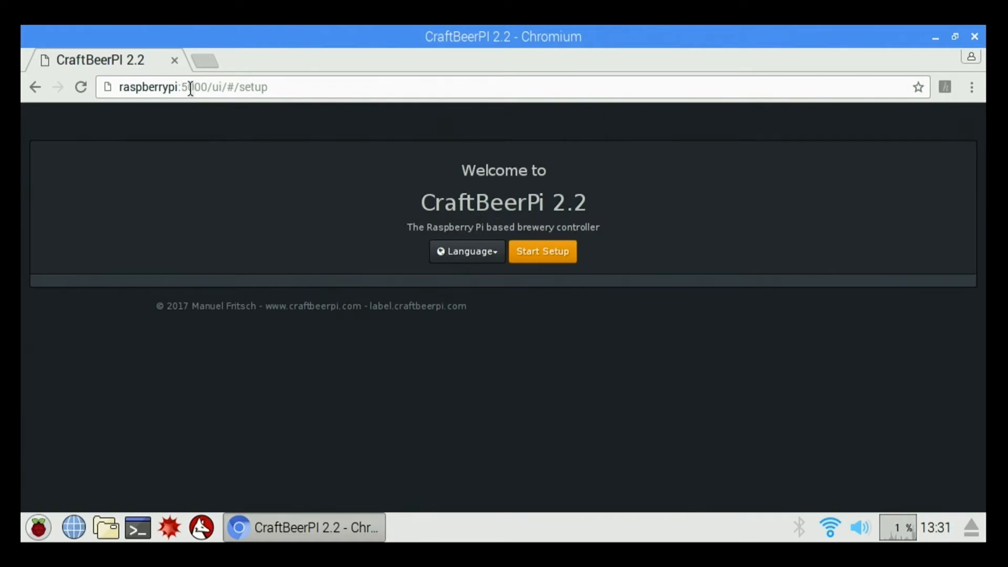
mouse_move(454, 174)
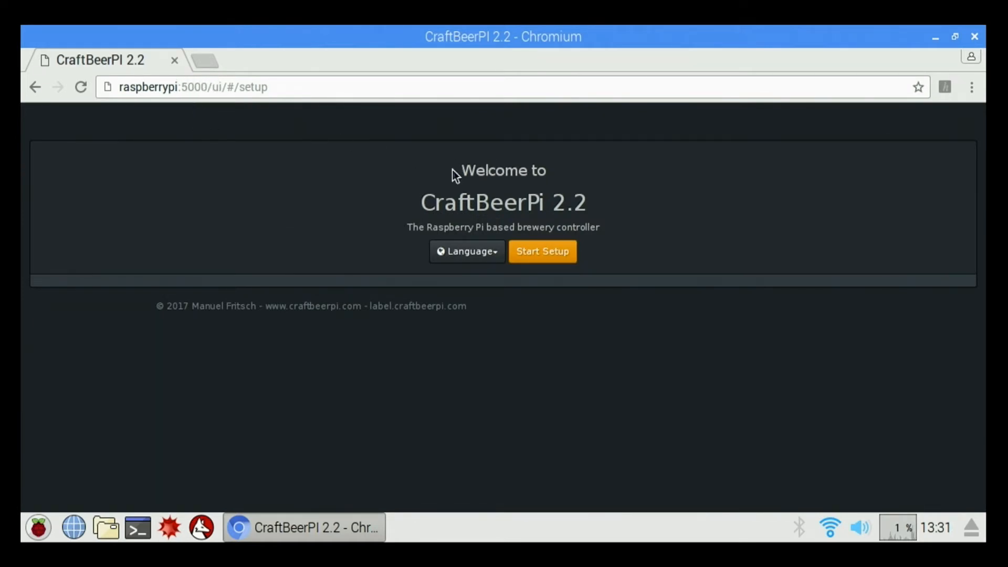
mouse_move(589, 356)
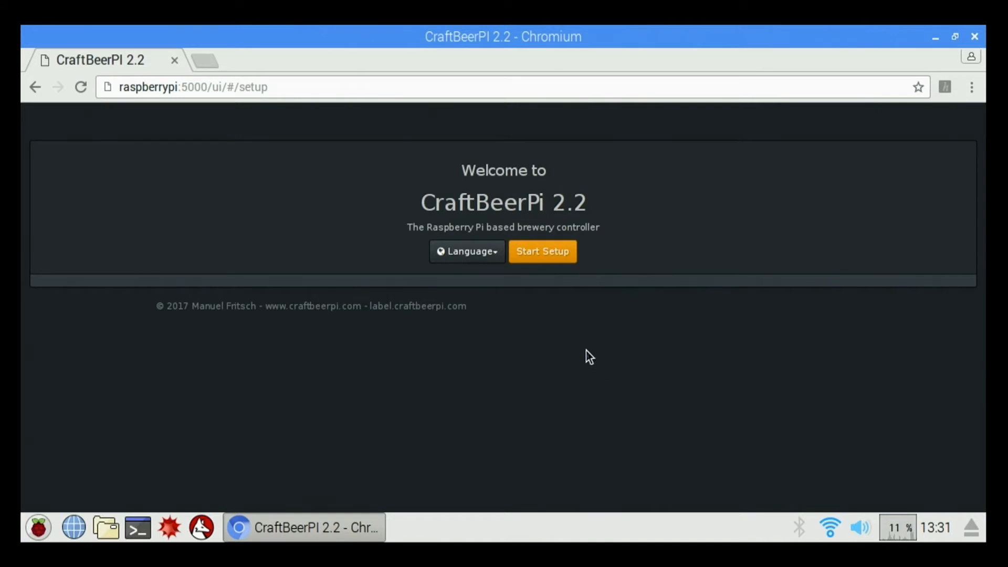
left_click(466, 251)
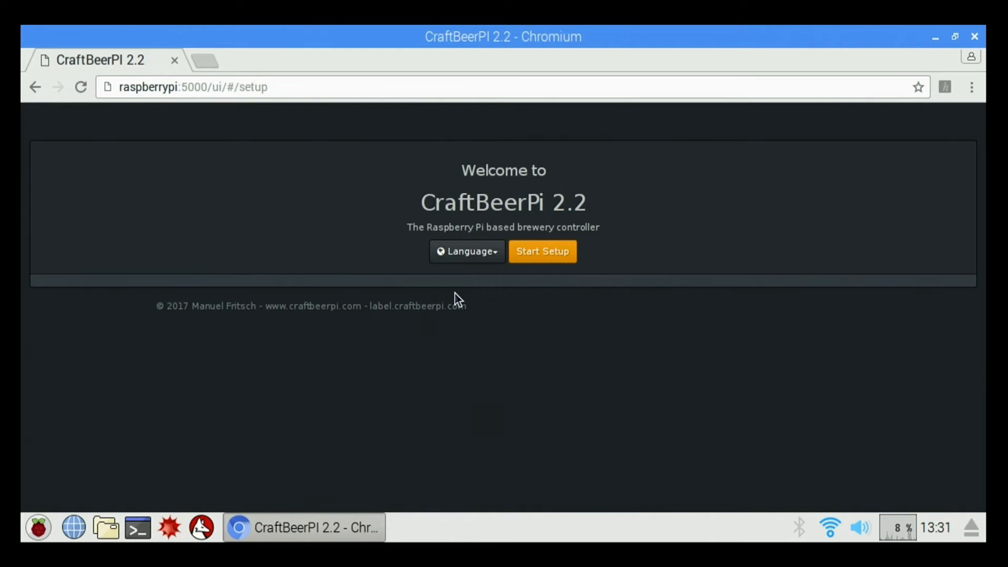
Start the setup wizard and enter the brewery name 'Test 123'.
left_click(542, 251)
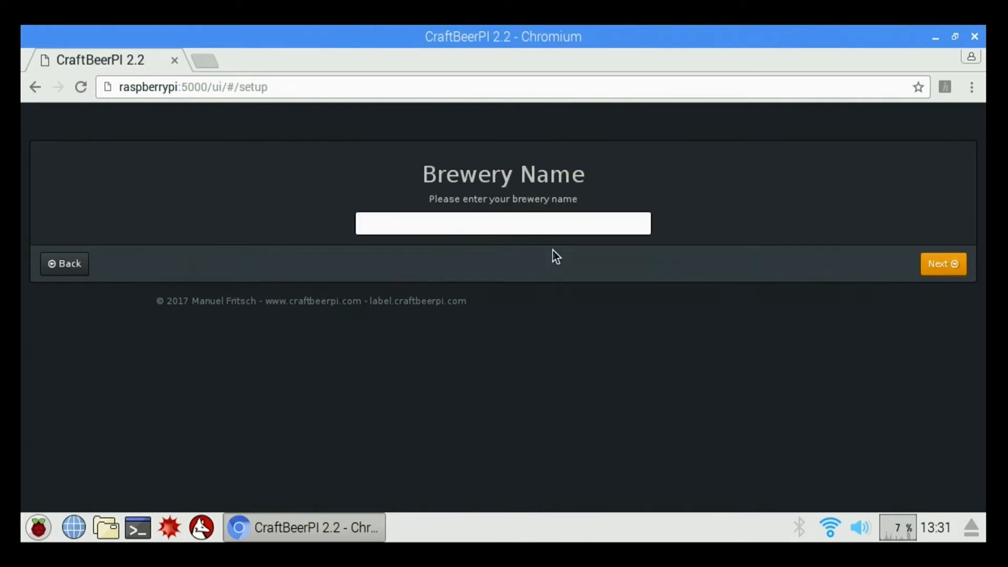
mouse_move(465, 264)
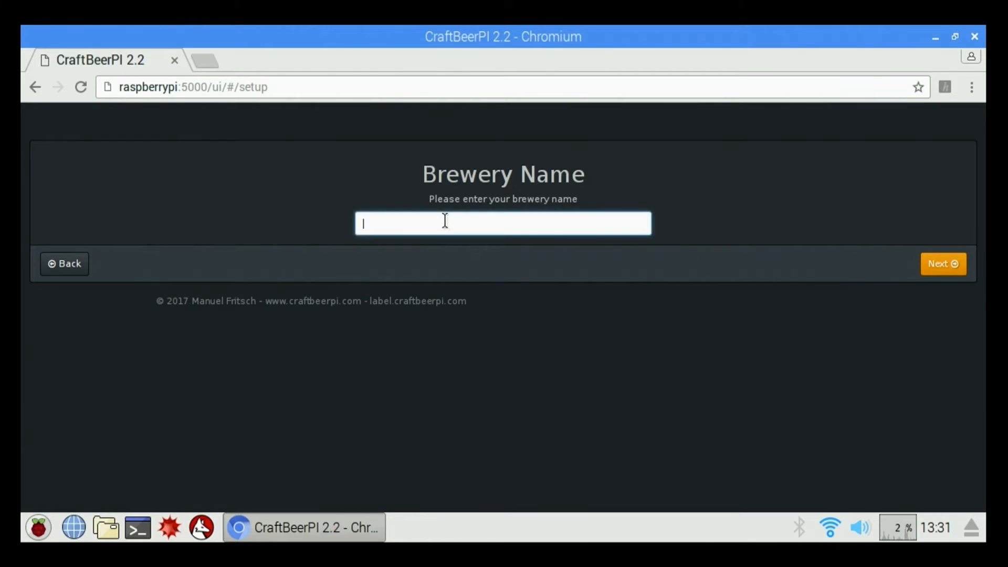
type("T")
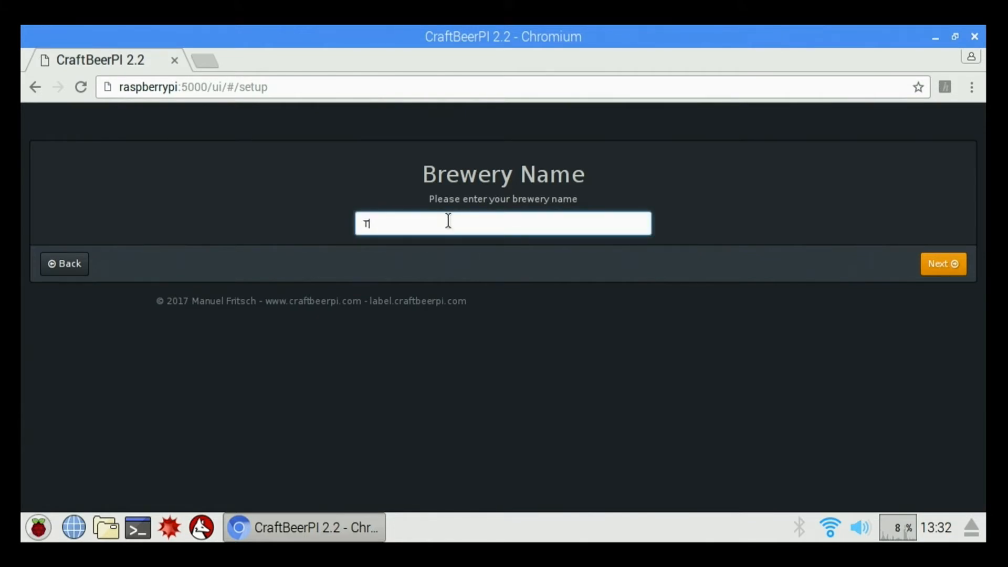
type("est")
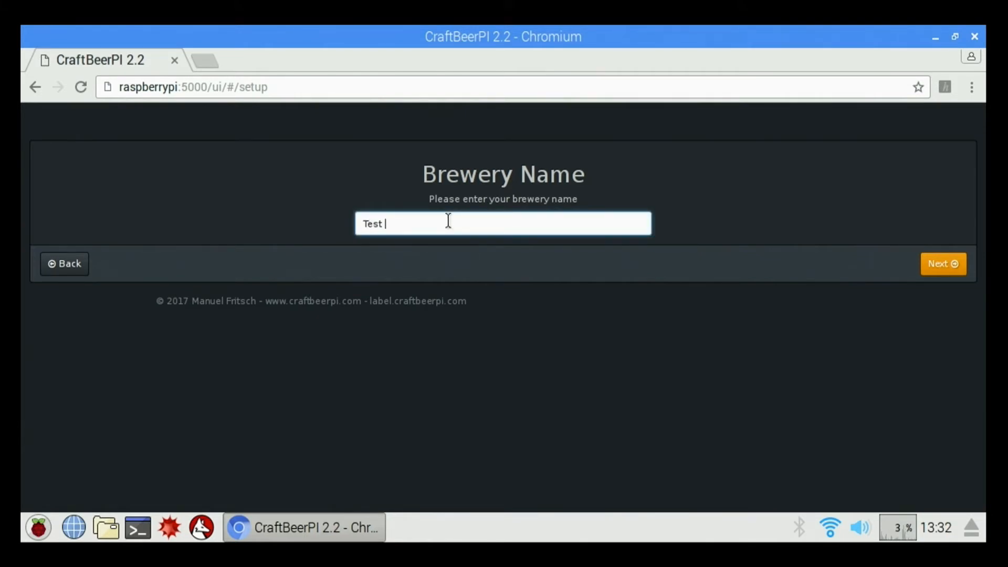
type("123")
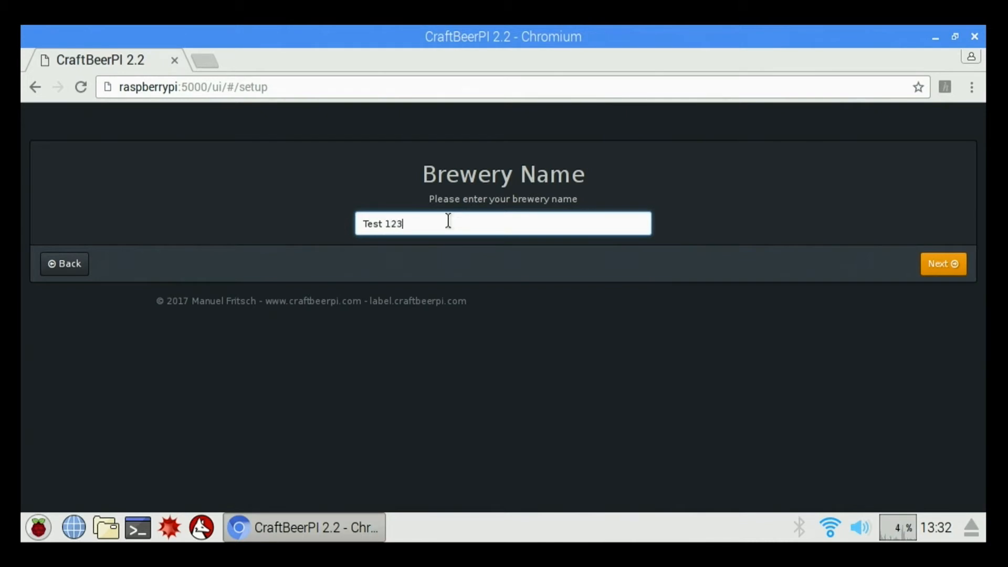
mouse_move(558, 260)
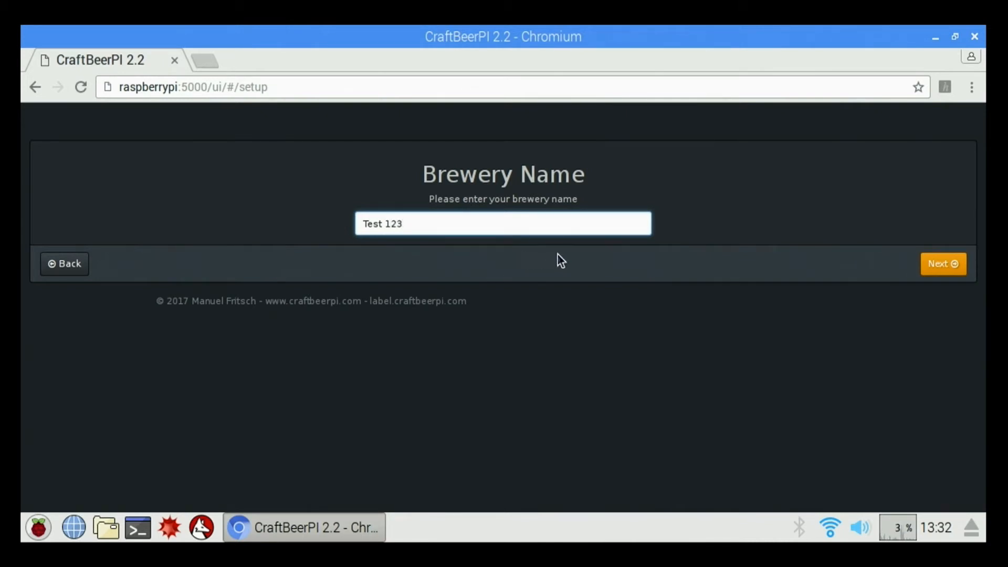
left_click(943, 264)
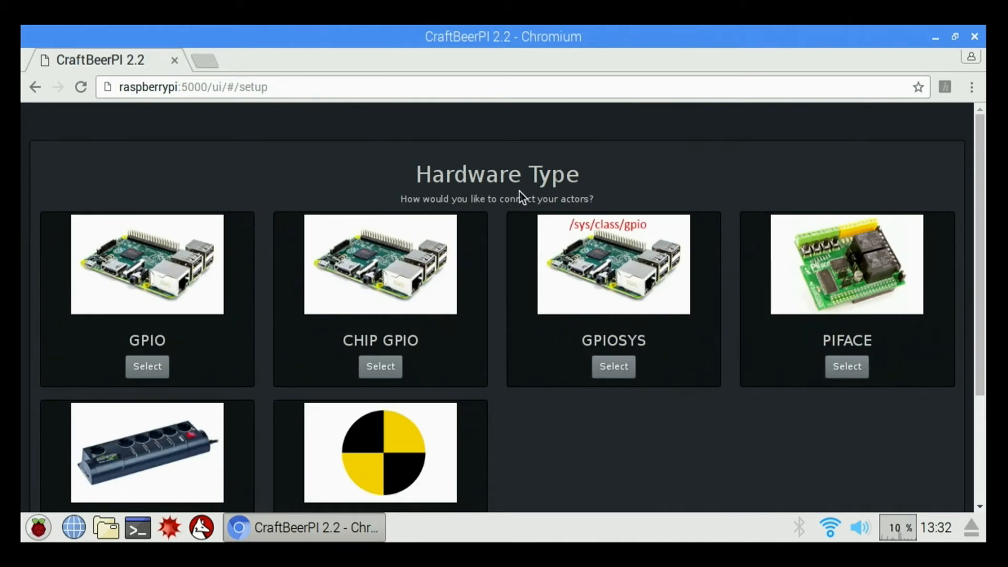
mouse_move(494, 280)
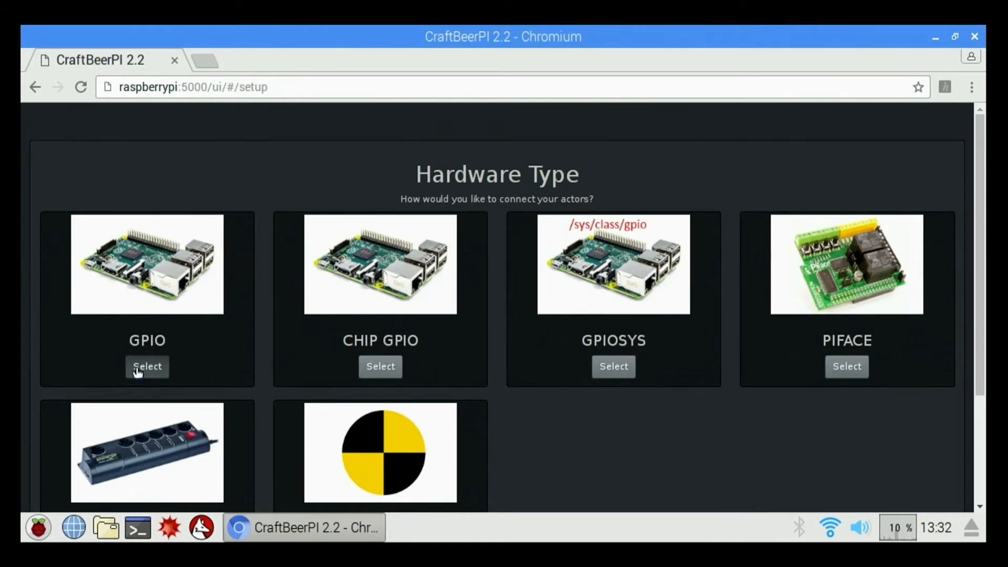
Choose GPIO as actor hardware and 1Wire as thermometer type.
left_click(147, 366)
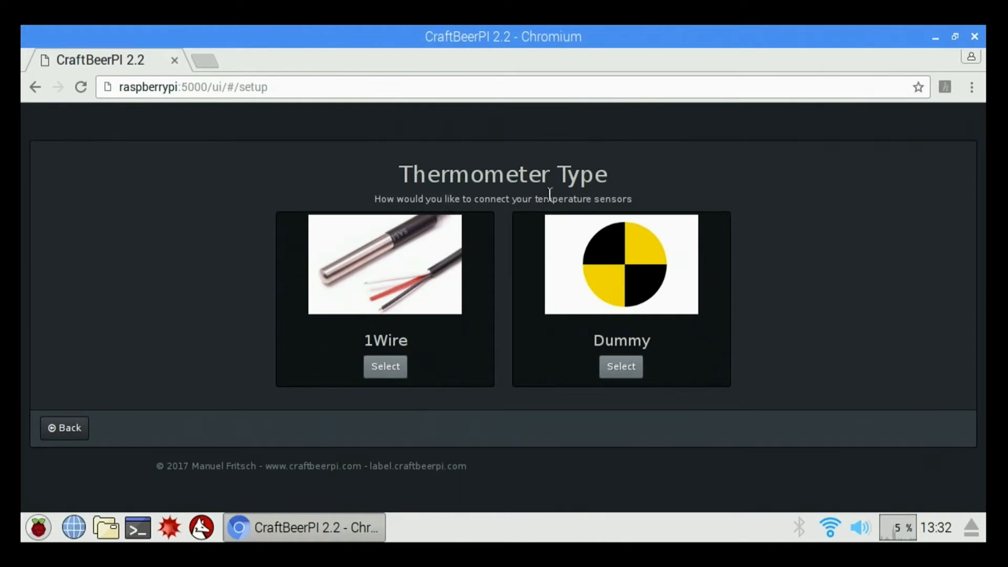
mouse_move(386, 372)
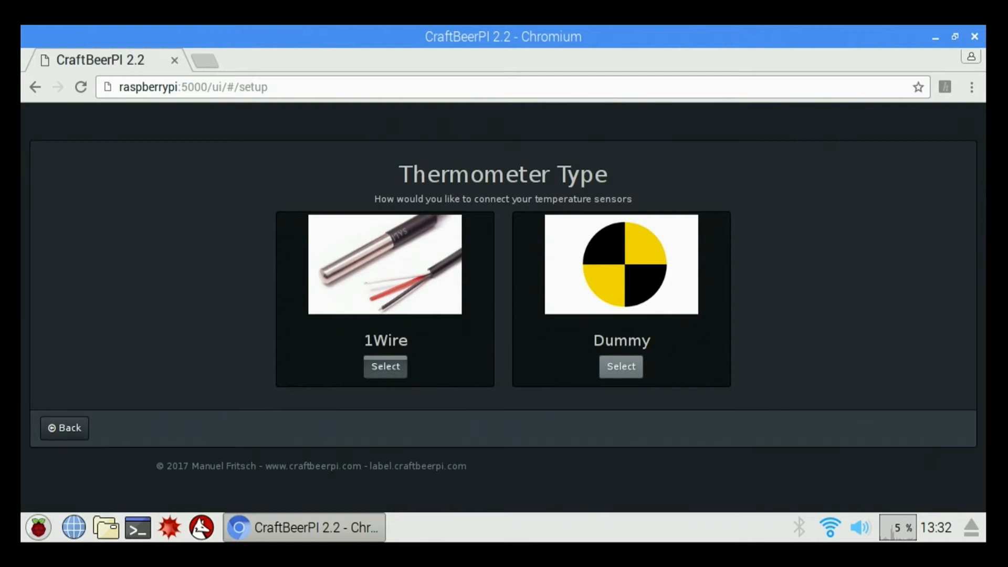
left_click(621, 367)
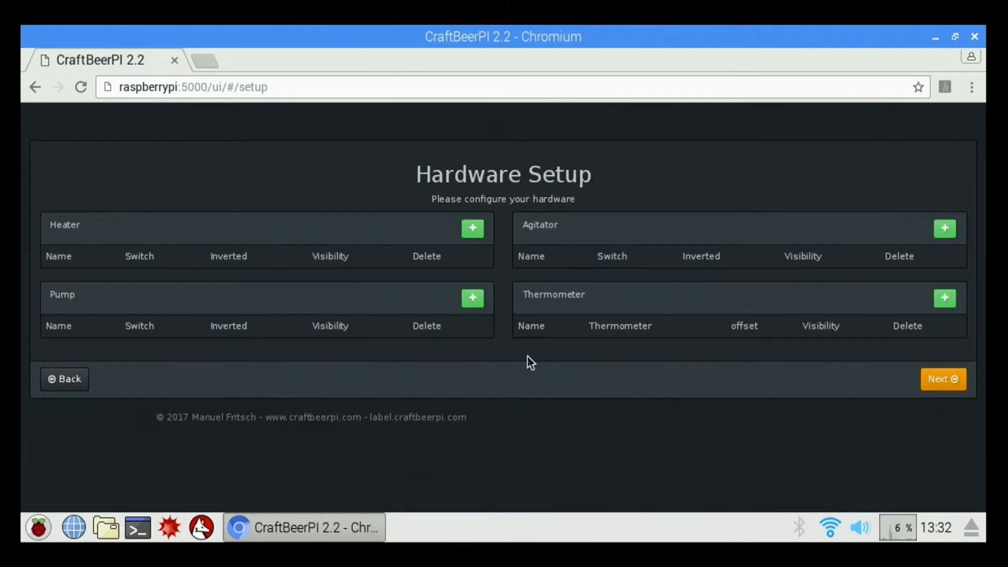
mouse_move(557, 201)
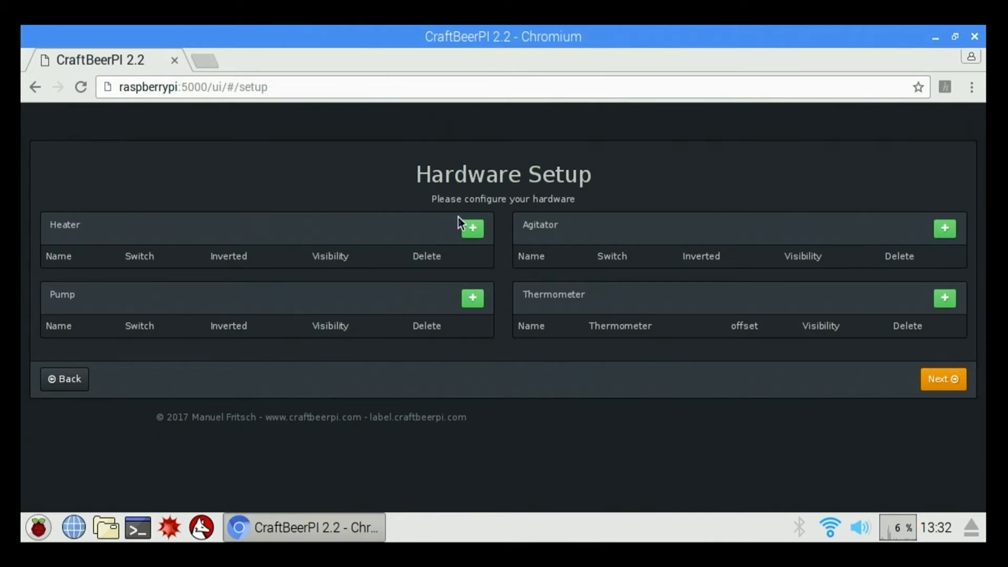
mouse_move(473, 229)
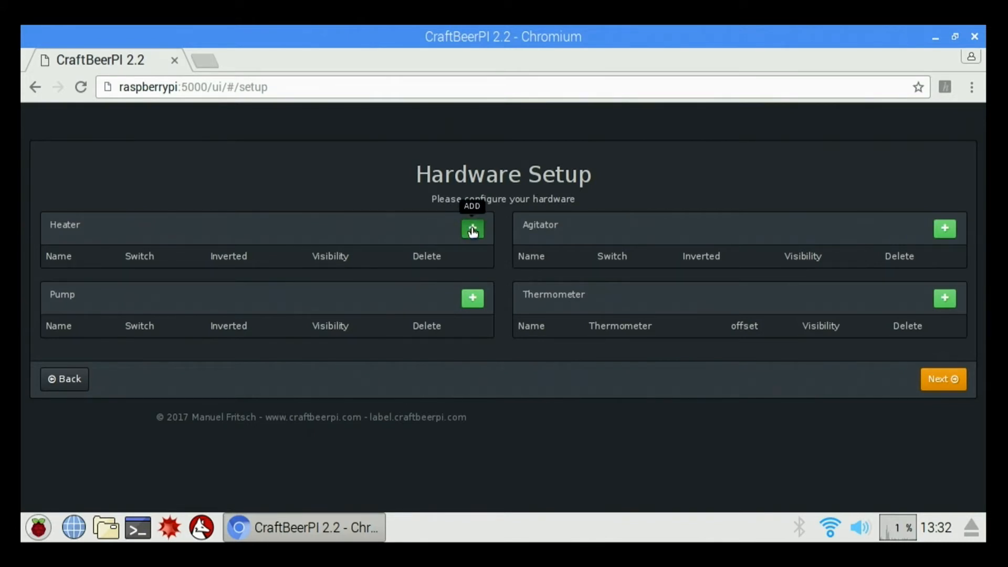
Add a heater named Element 1 with its switch initially set to GPIO23.
left_click(472, 229)
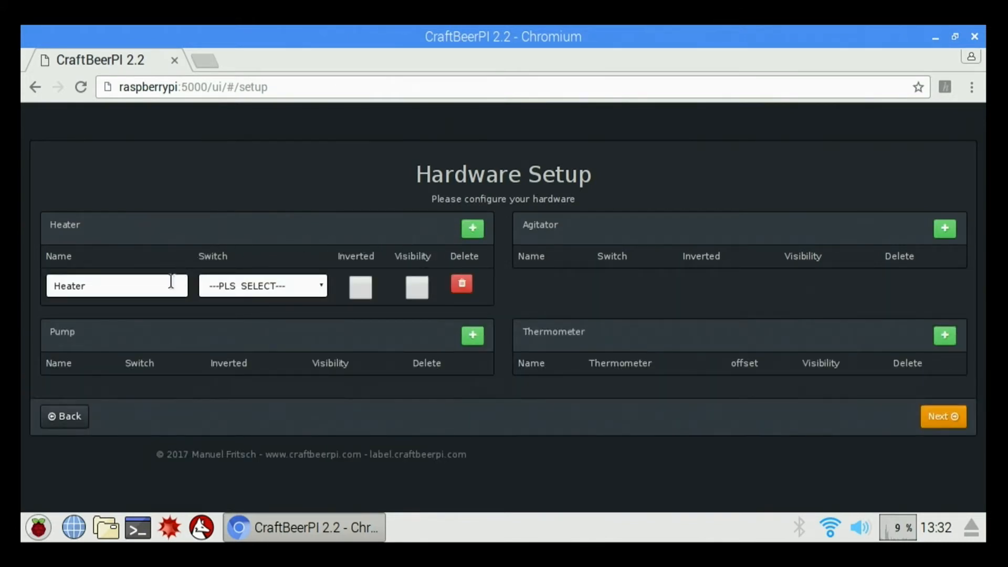
double_click(68, 285)
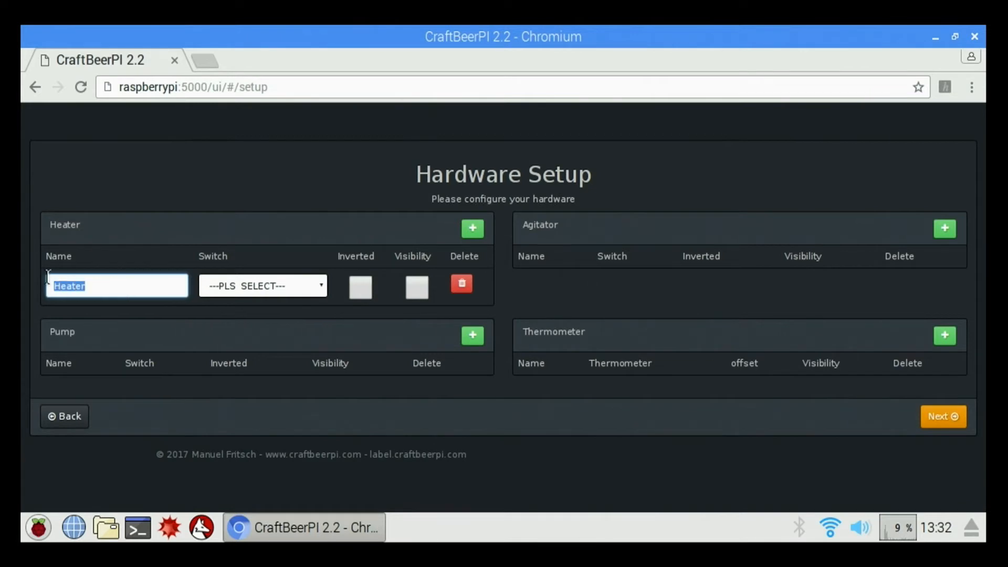
type("Element")
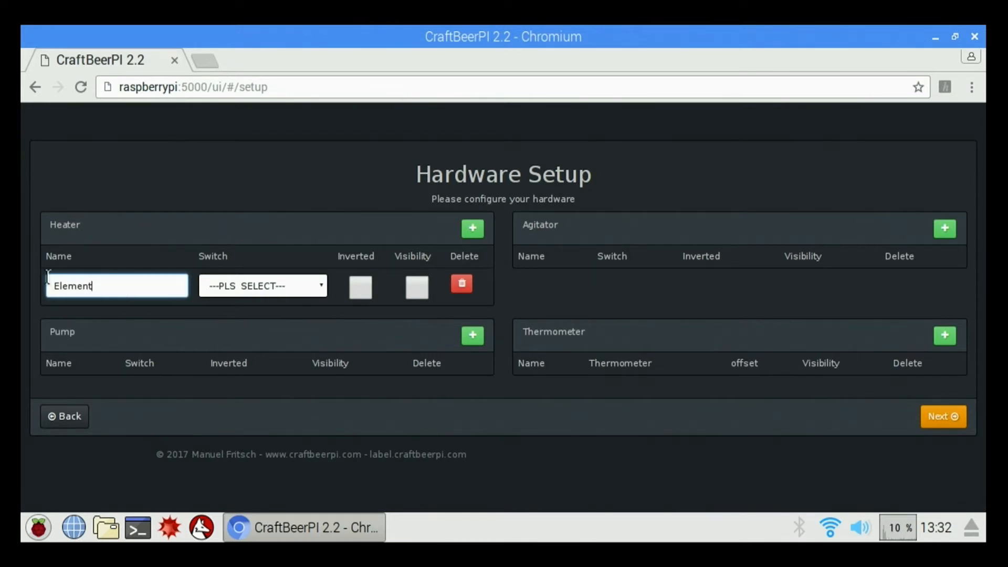
type("1")
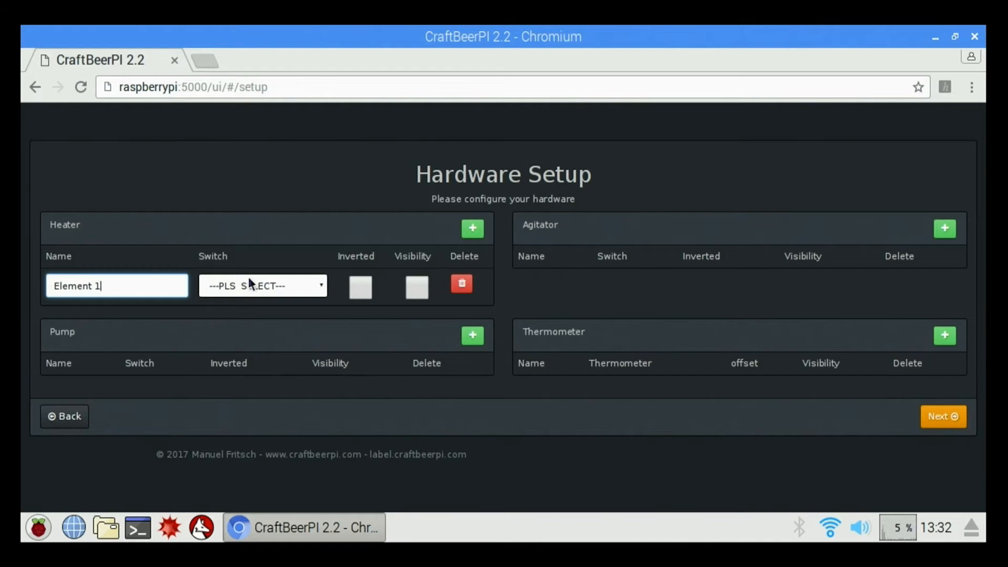
left_click(262, 286)
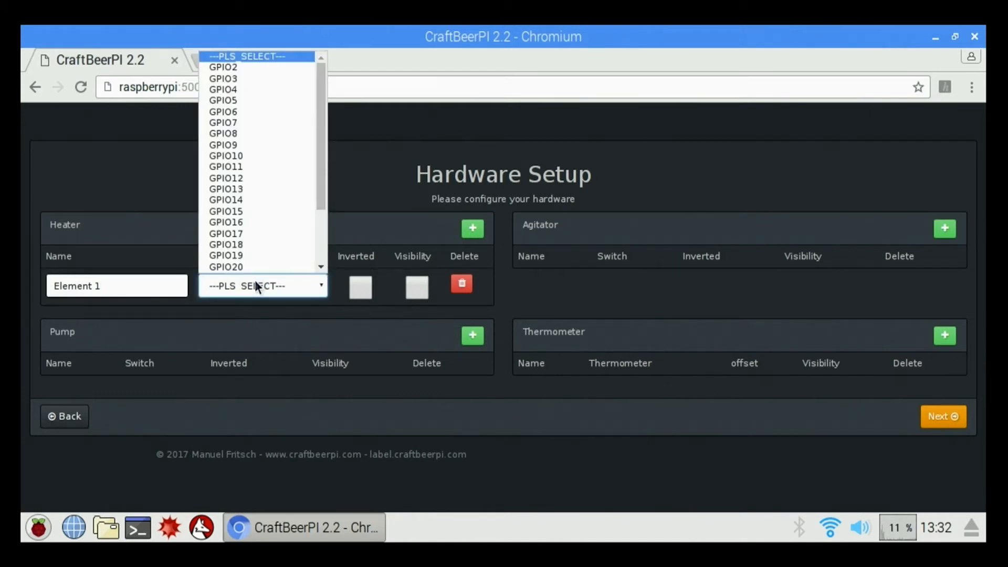
scroll("down", 3)
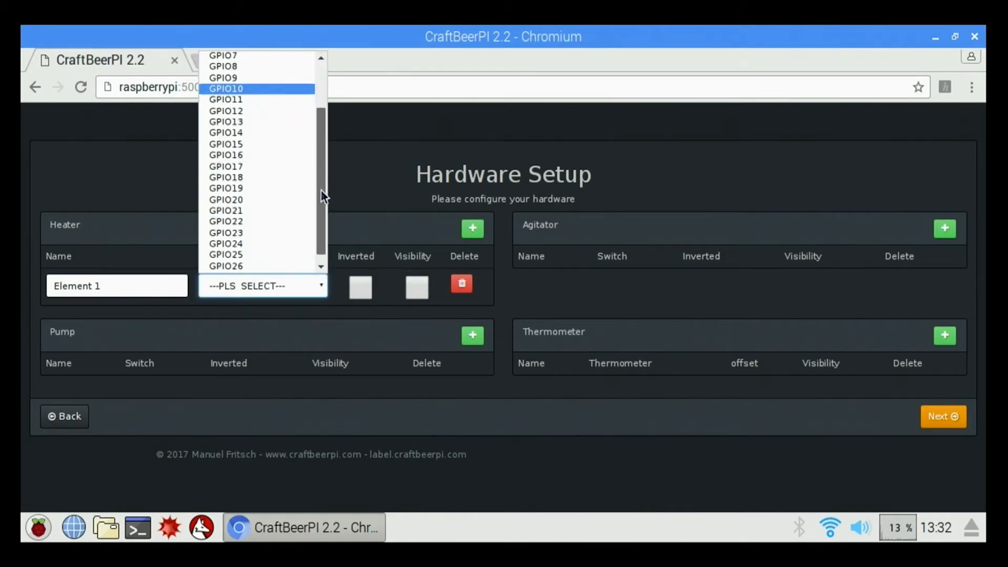
scroll("down", 3)
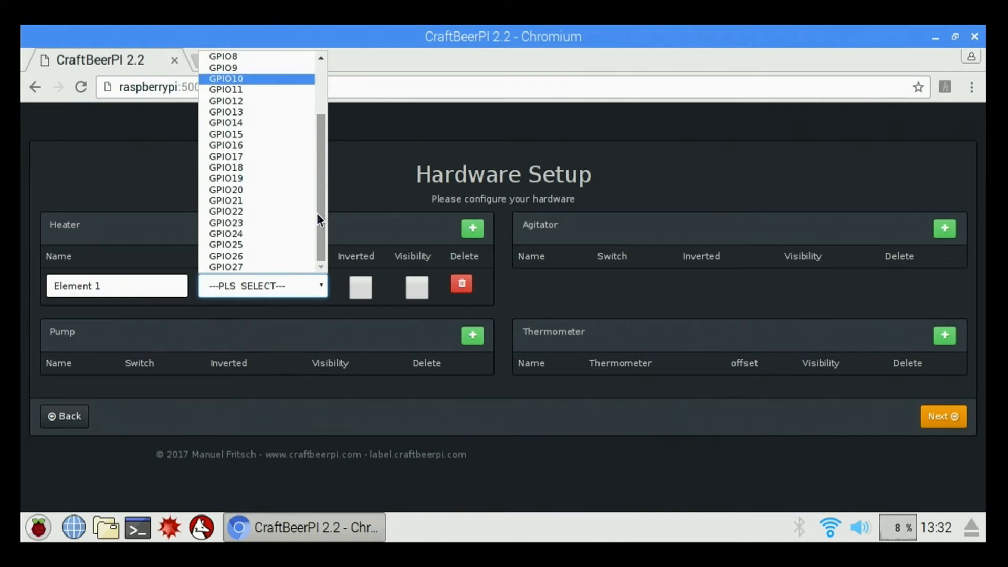
mouse_move(237, 222)
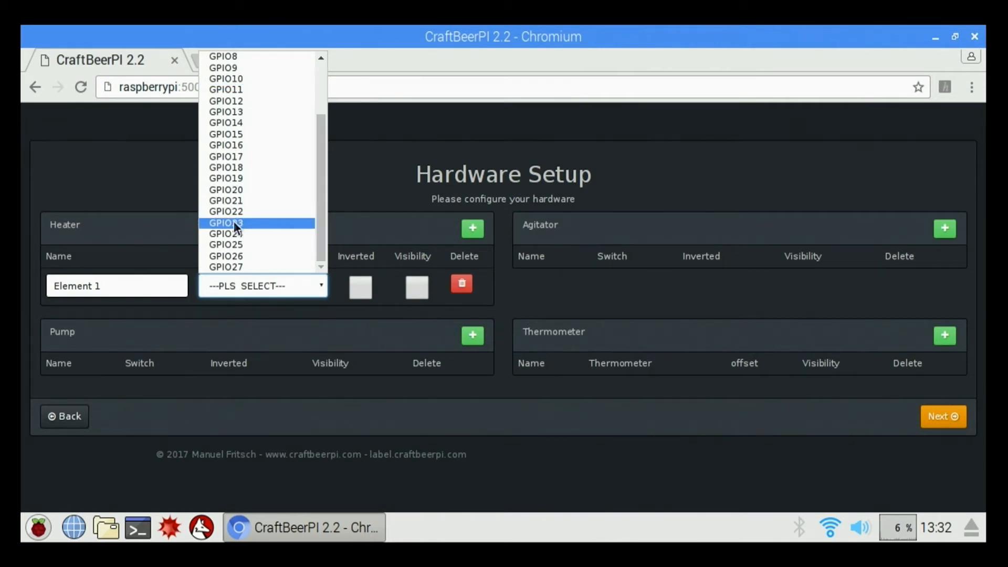
left_click(238, 222)
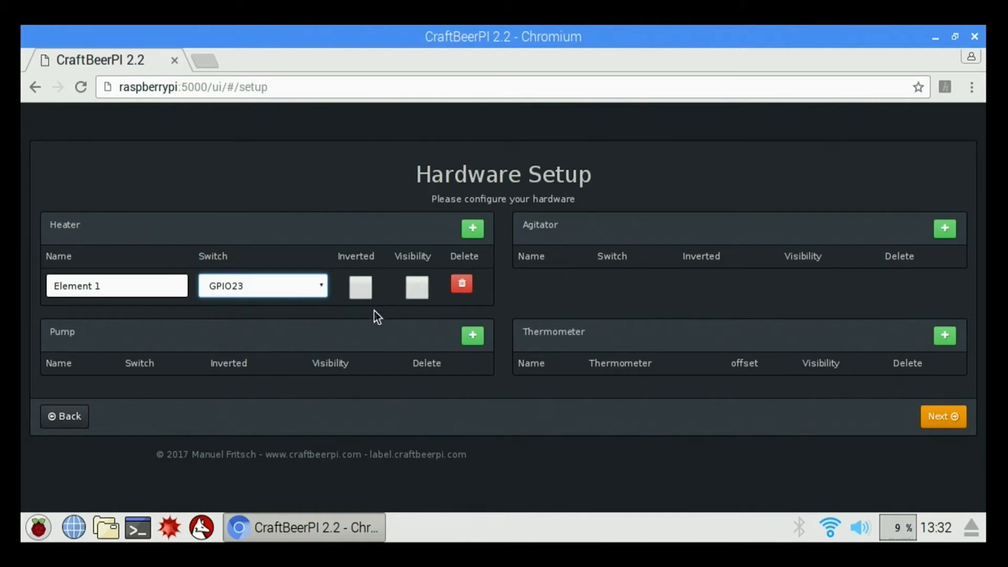
mouse_move(473, 229)
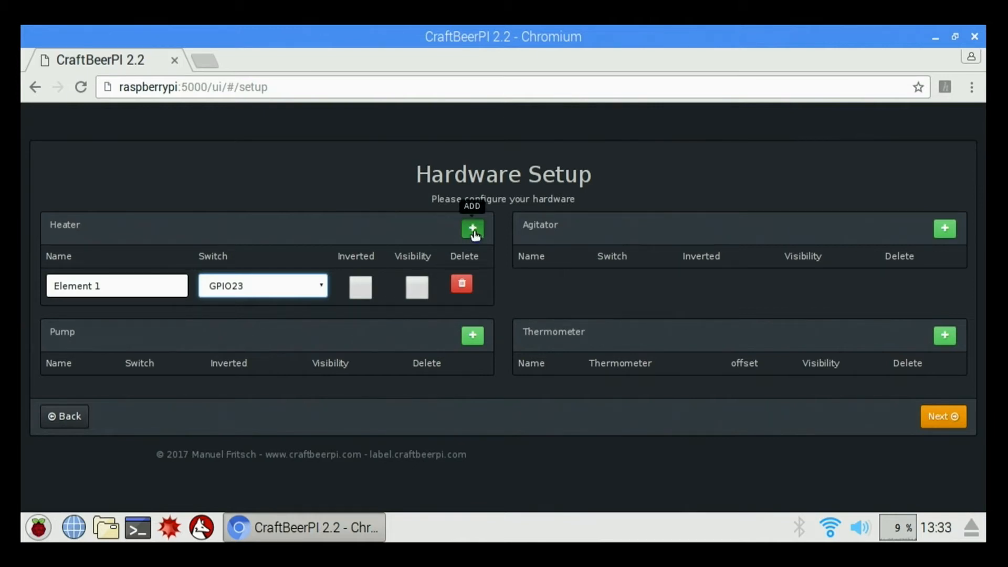
Add heater Element 2 on GPIO27, then change Element 1's switch to GPIO17.
left_click(472, 229)
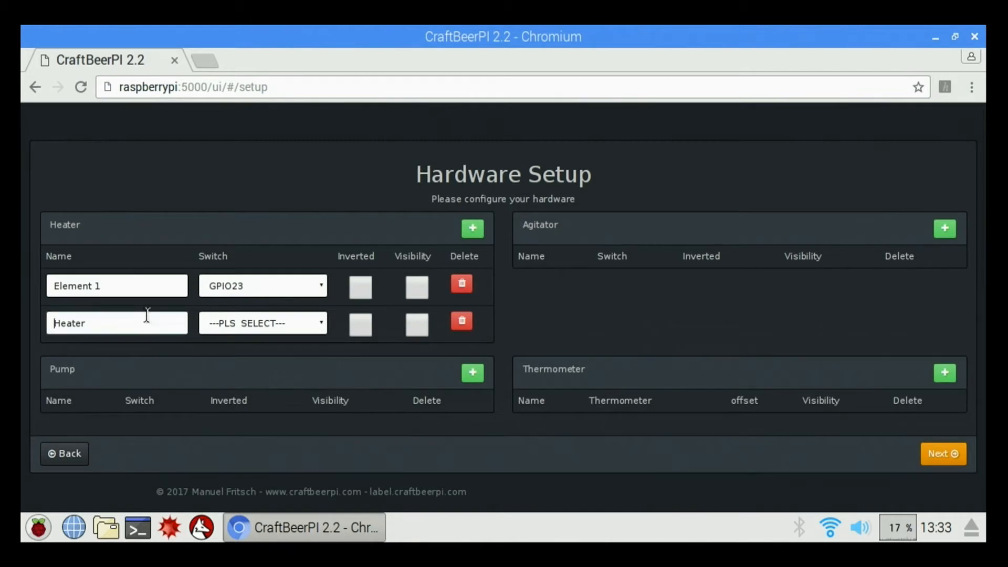
type("Ele")
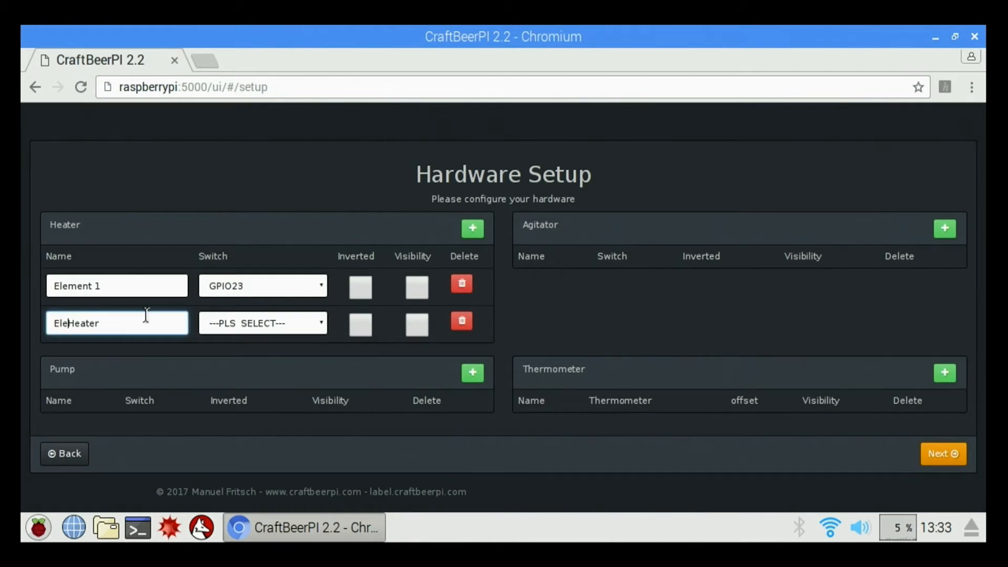
type("lement 2")
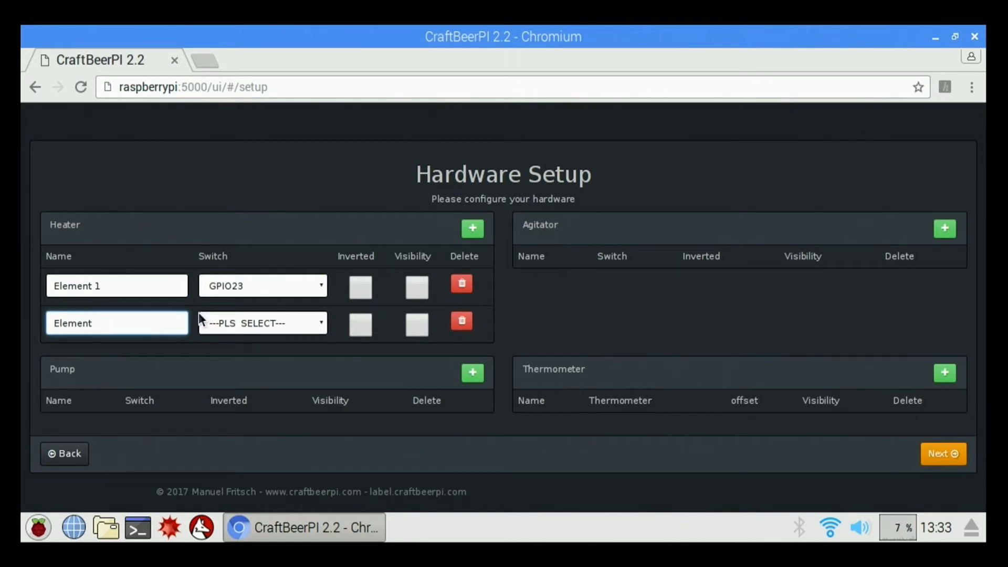
left_click(262, 323)
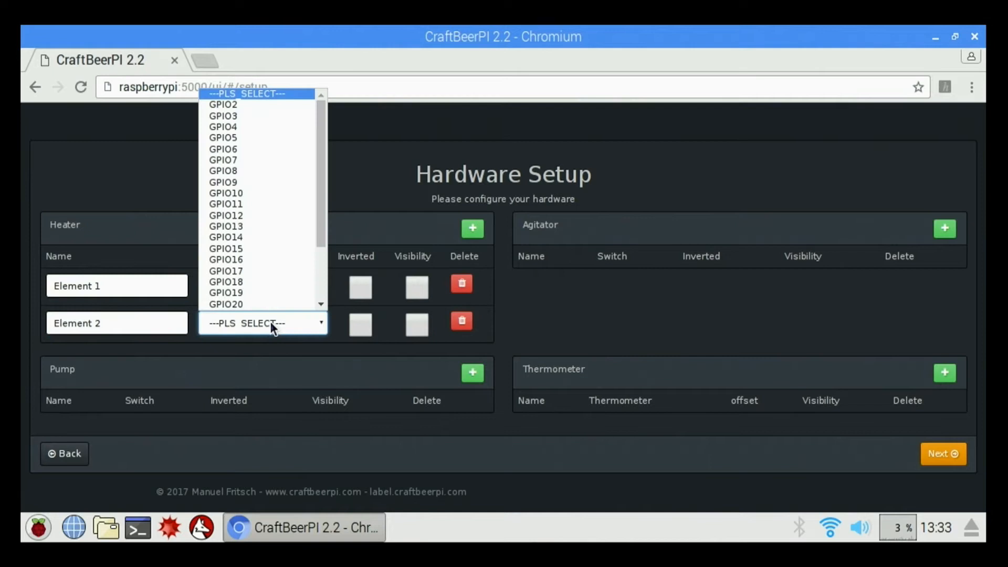
mouse_move(324, 233)
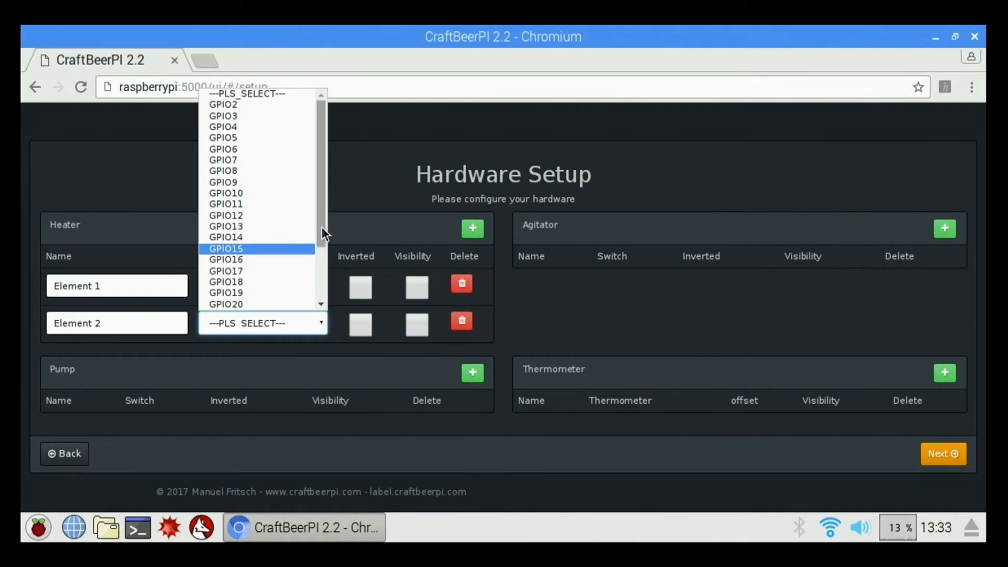
scroll("down", 3)
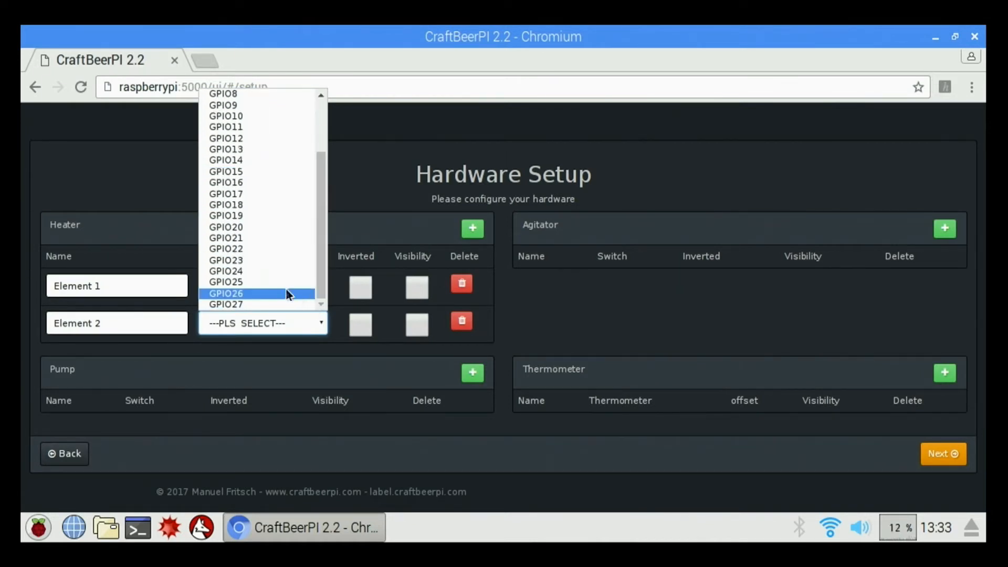
mouse_move(246, 304)
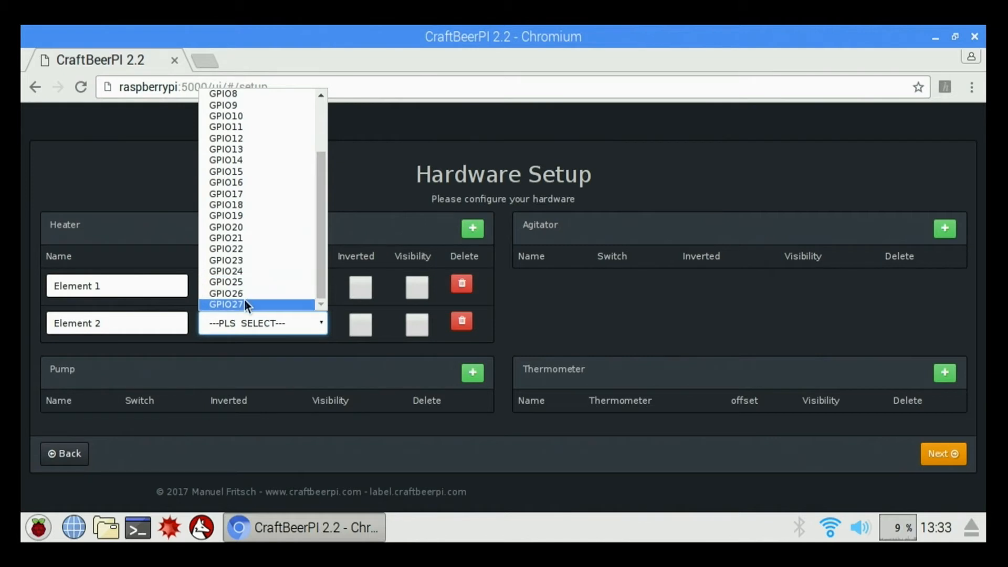
left_click(240, 305)
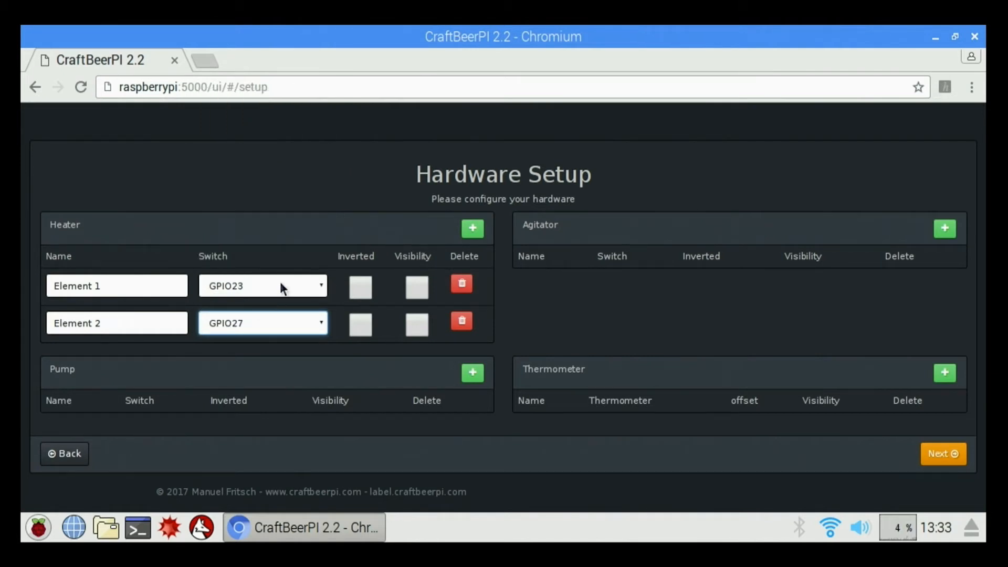
left_click(262, 285)
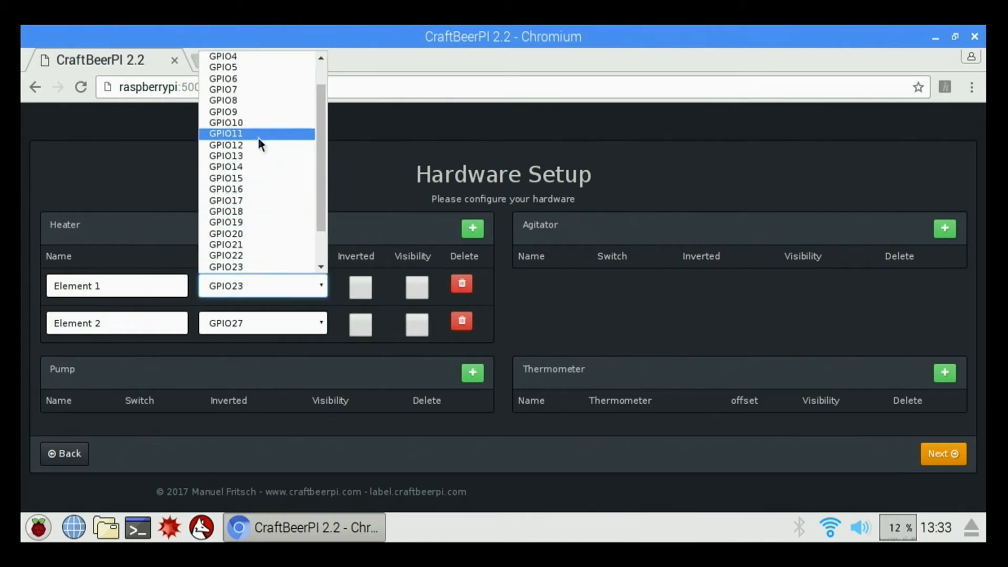
left_click(226, 199)
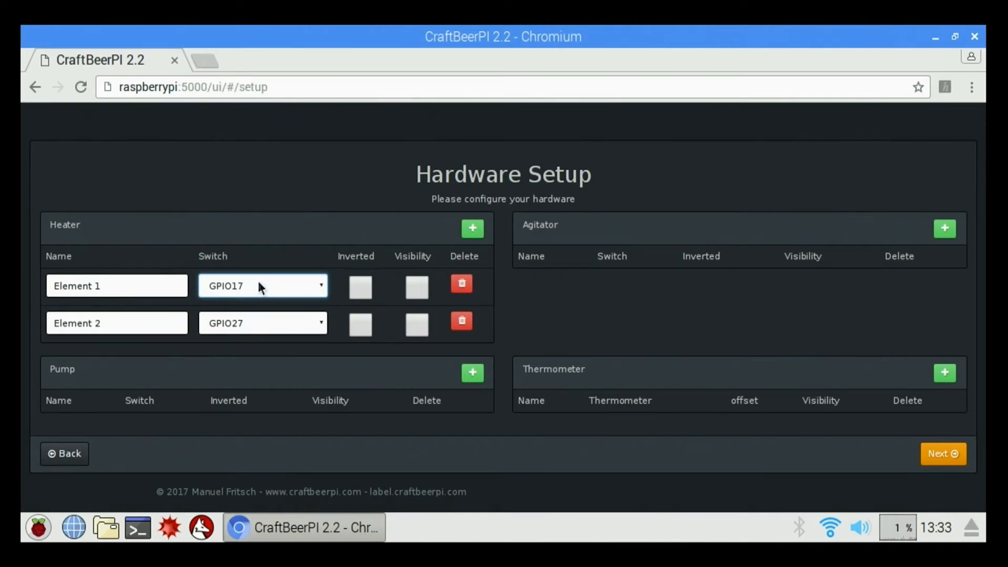
mouse_move(204, 292)
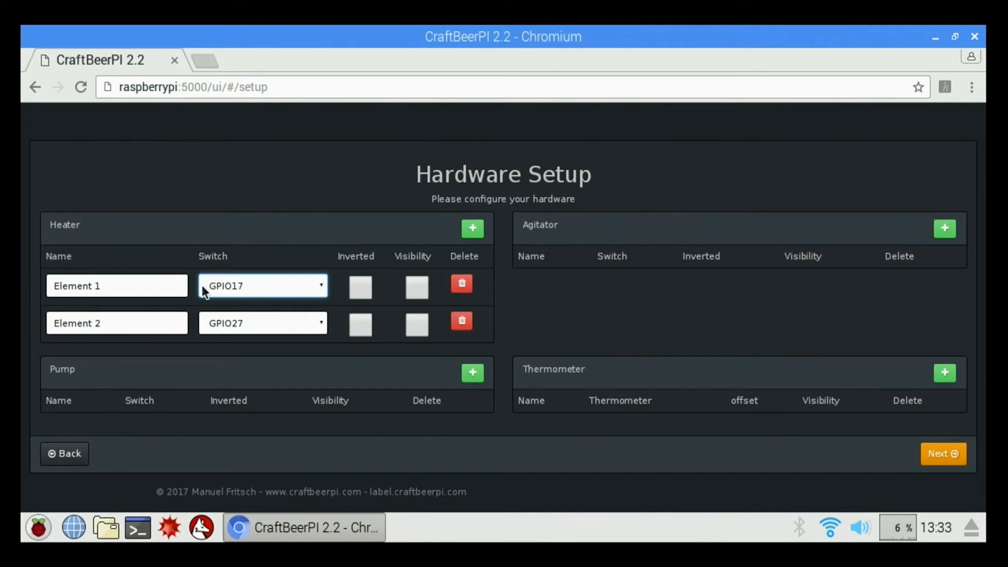
mouse_move(228, 337)
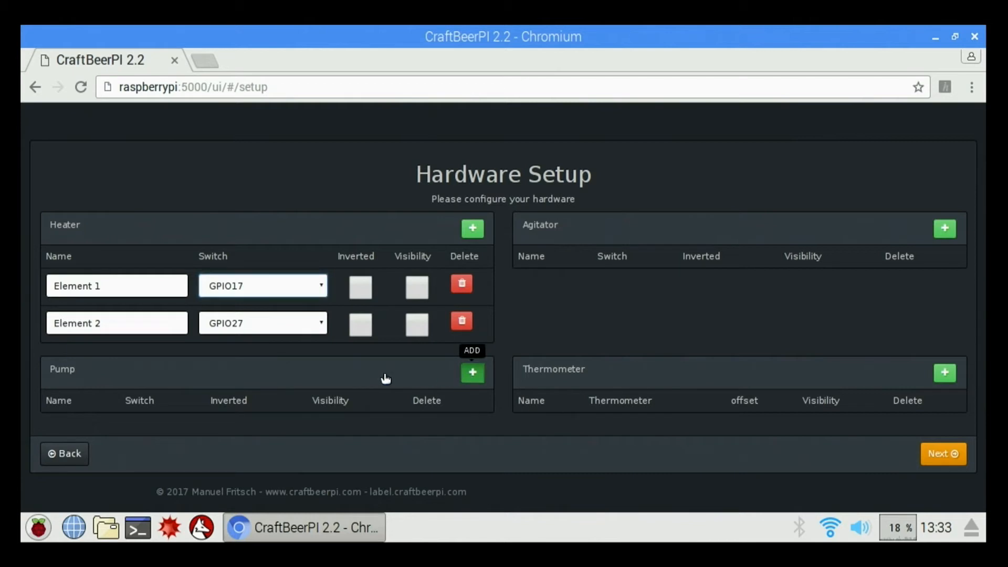
Add Pump1 switched on GPIO23 and a second pump row ready for its switch.
left_click(472, 373)
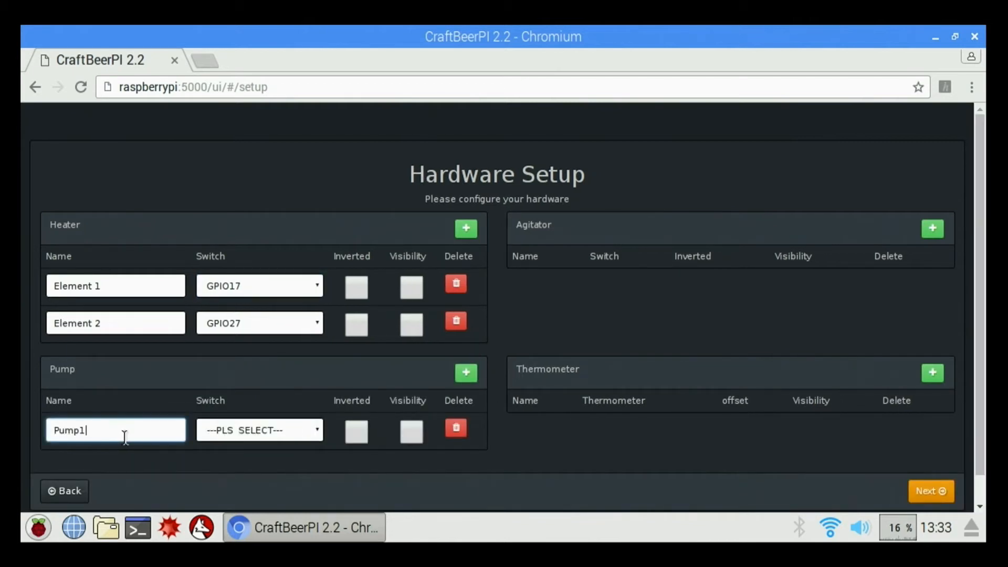
left_click(261, 430)
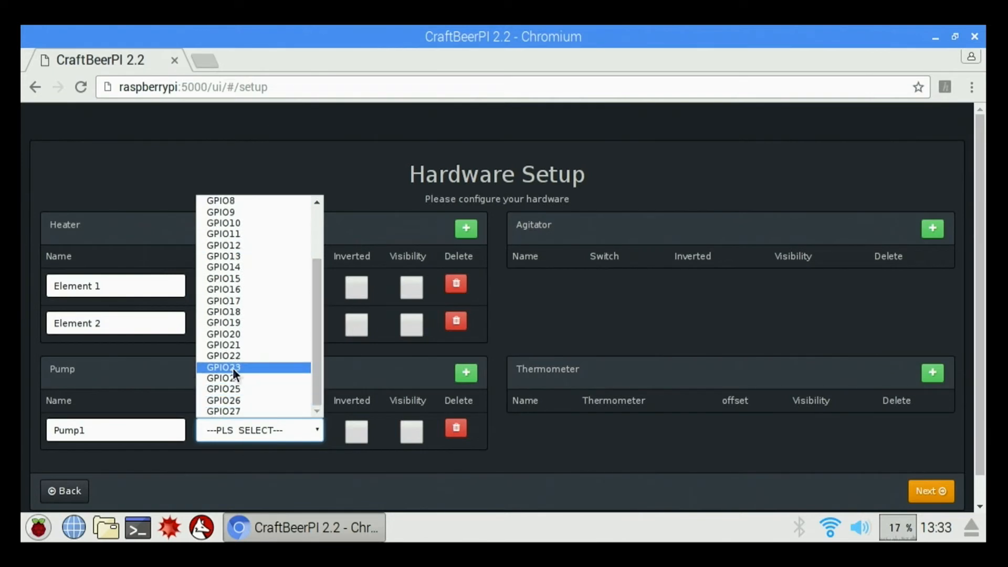
left_click(222, 367)
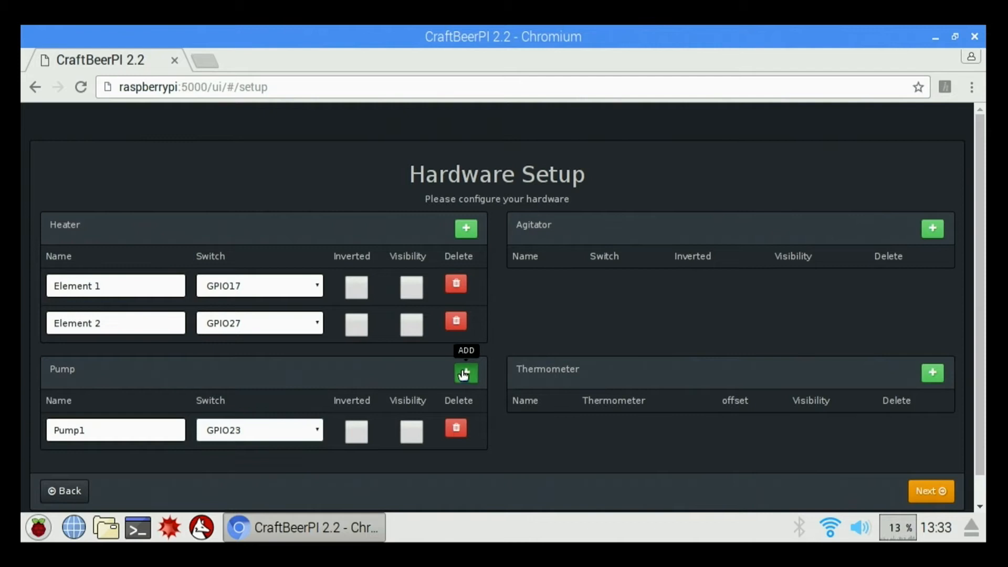
left_click(466, 372)
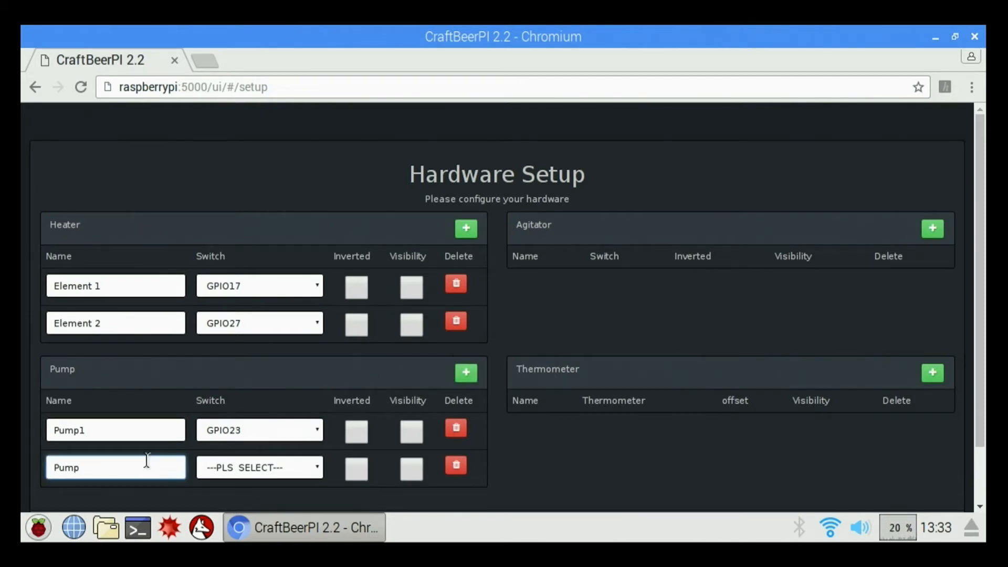
left_click(260, 467)
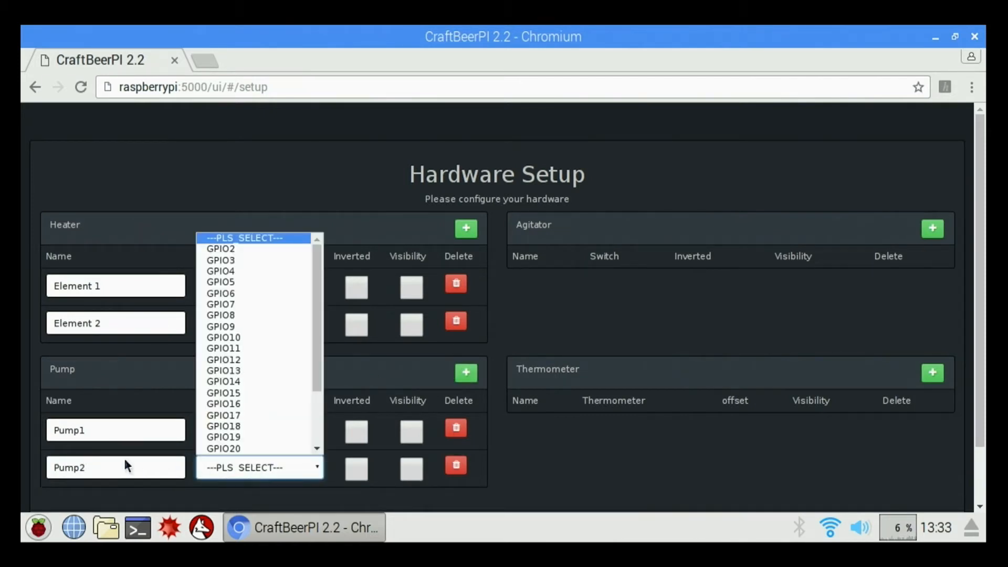
mouse_move(252, 448)
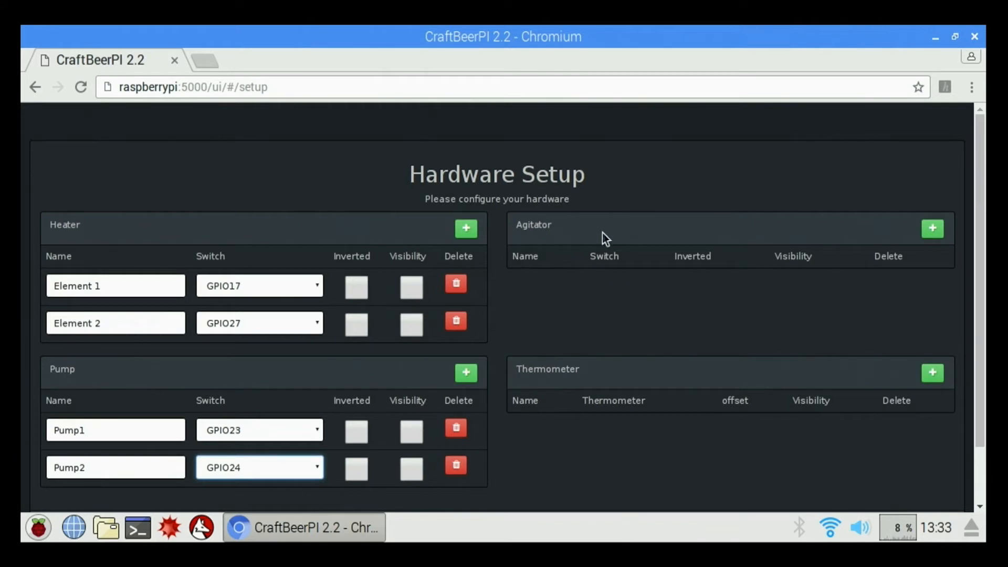
mouse_move(794, 275)
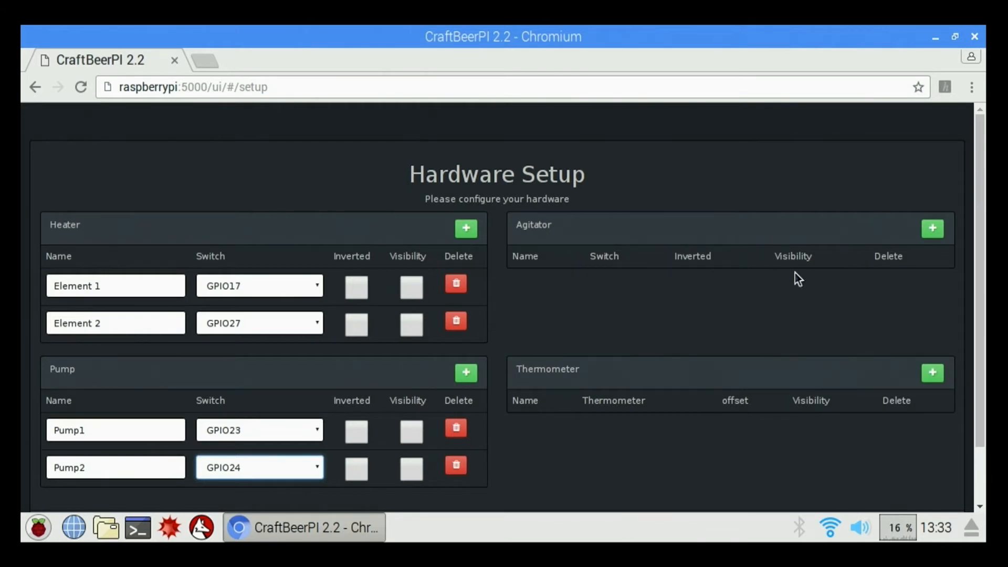
mouse_move(926, 380)
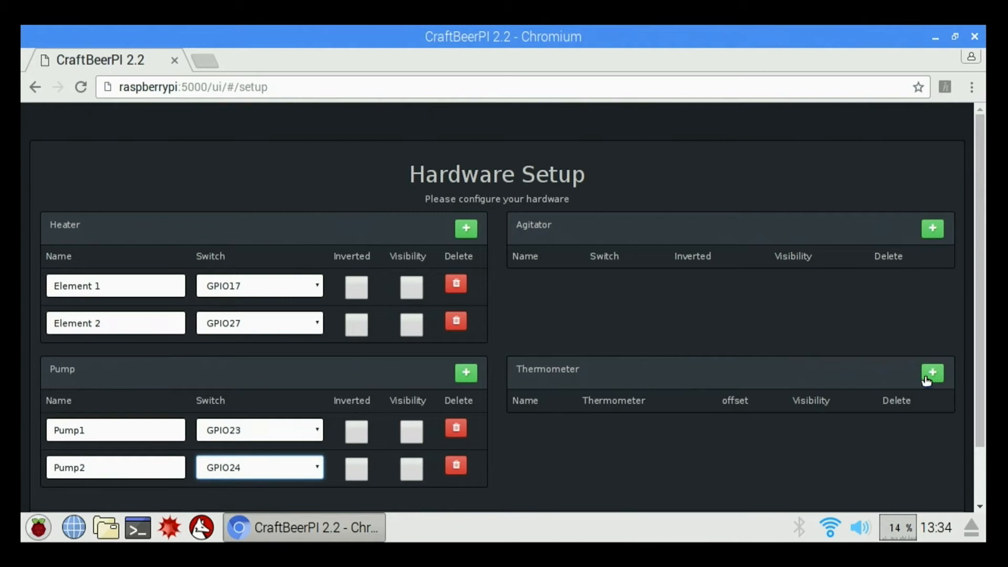
mouse_move(932, 374)
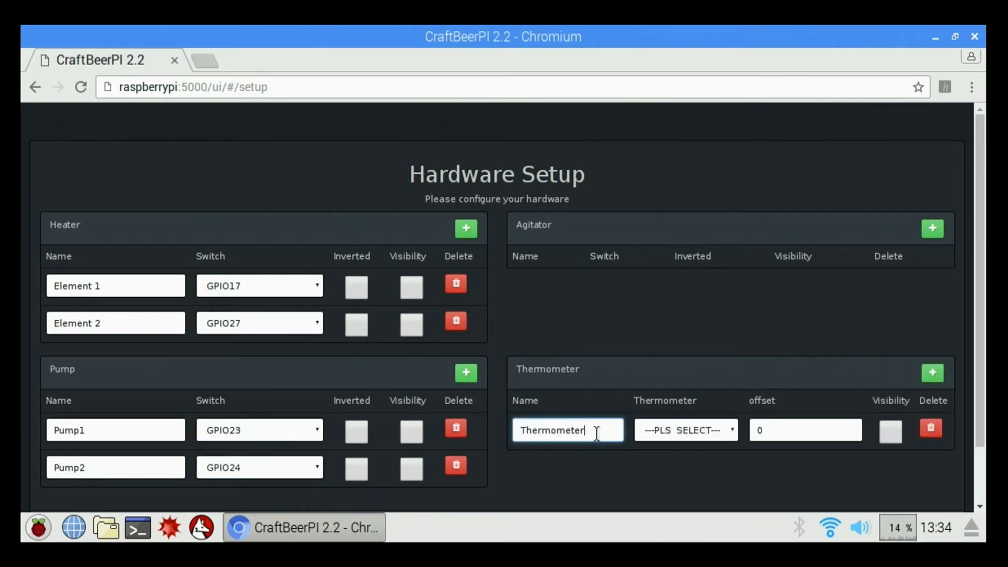
Name the first thermometer Yellow and assign it the first listed 28-… sensor.
key("ctrl+a")
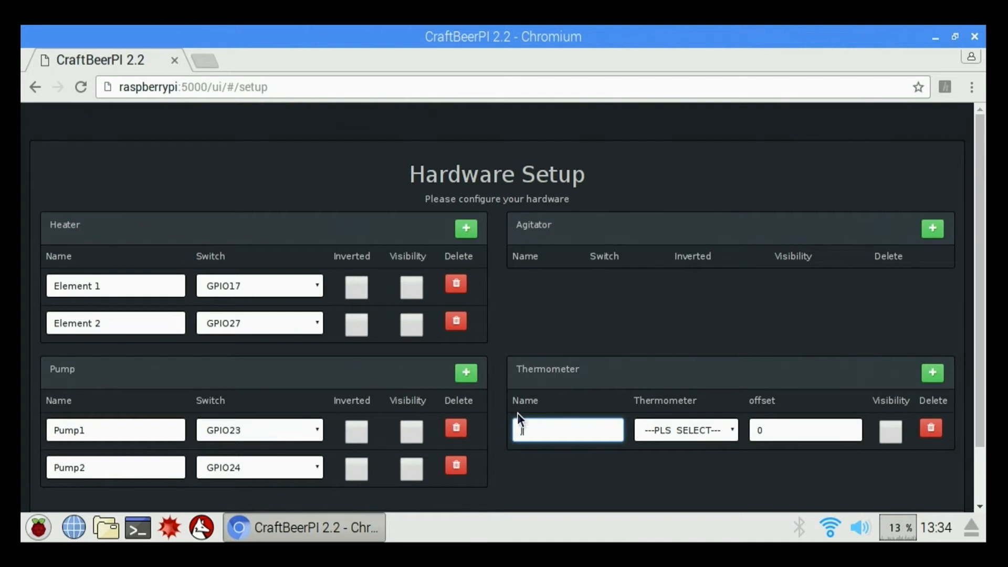
type("Yello")
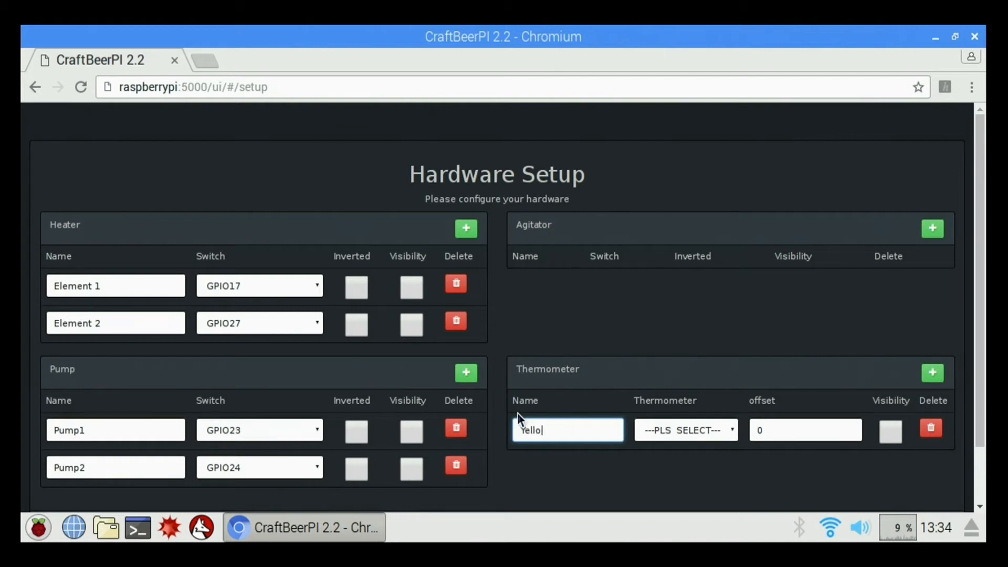
type("w")
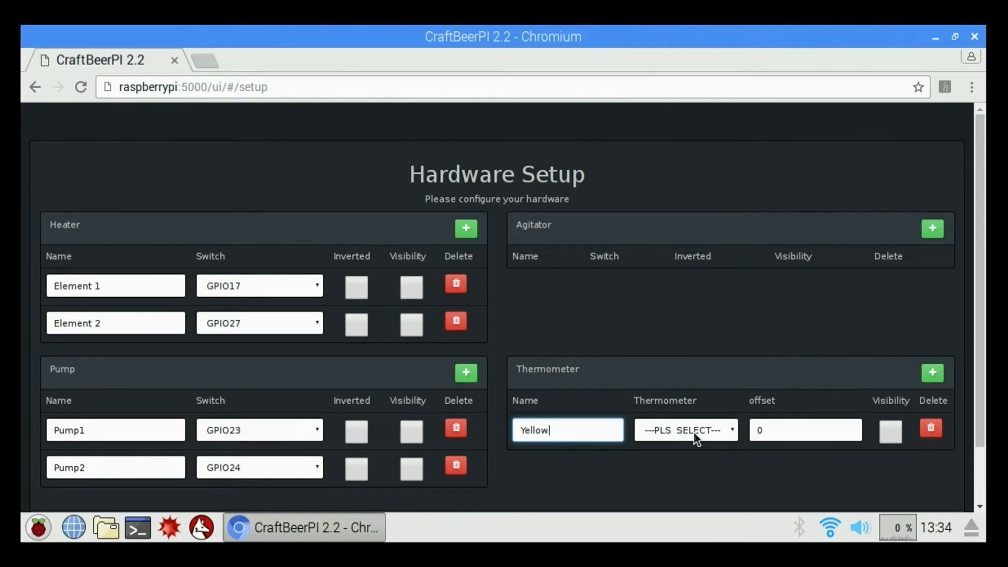
left_click(686, 431)
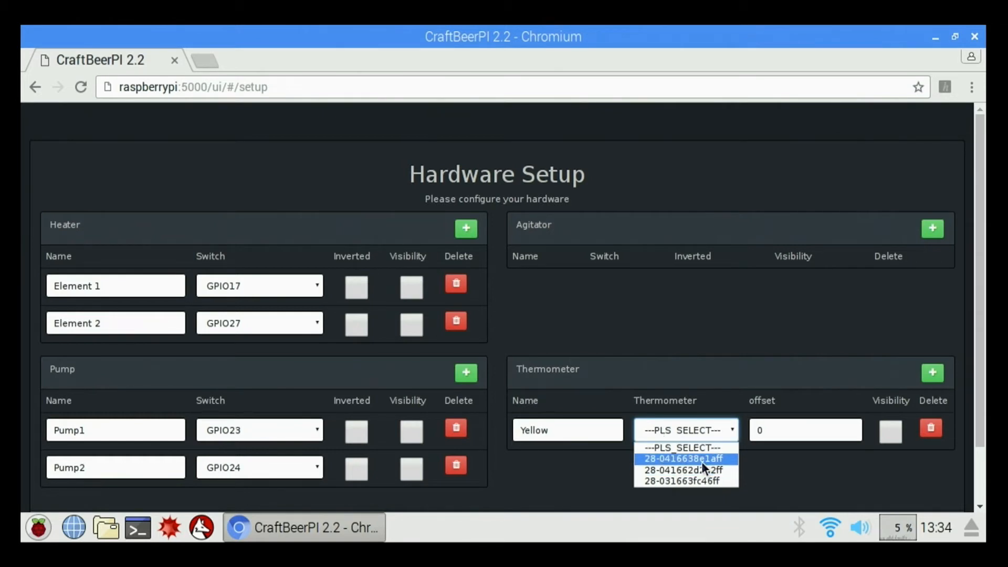
left_click(680, 457)
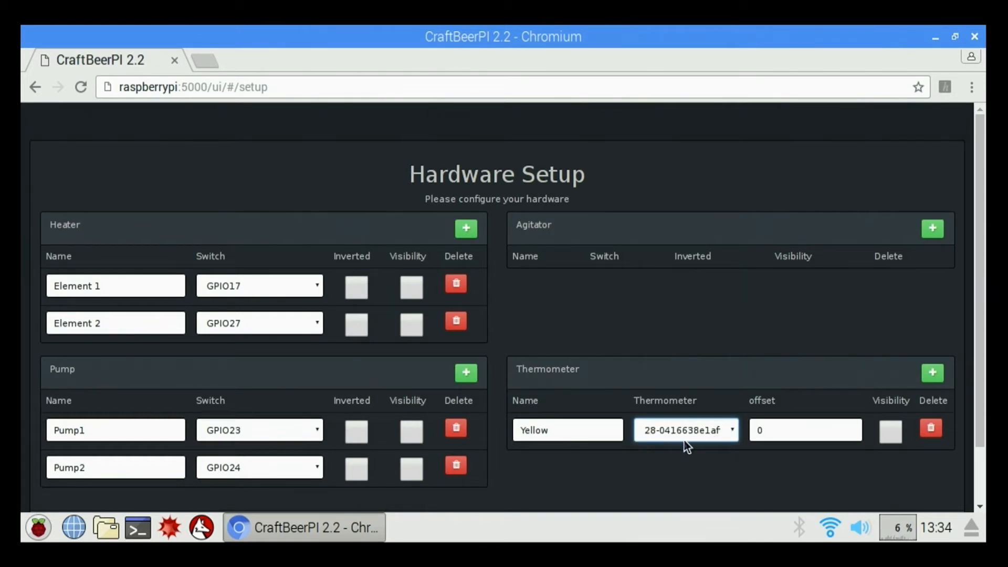
Add thermometers Blue and Black, each assigned its own 28-… sensor.
left_click(932, 372)
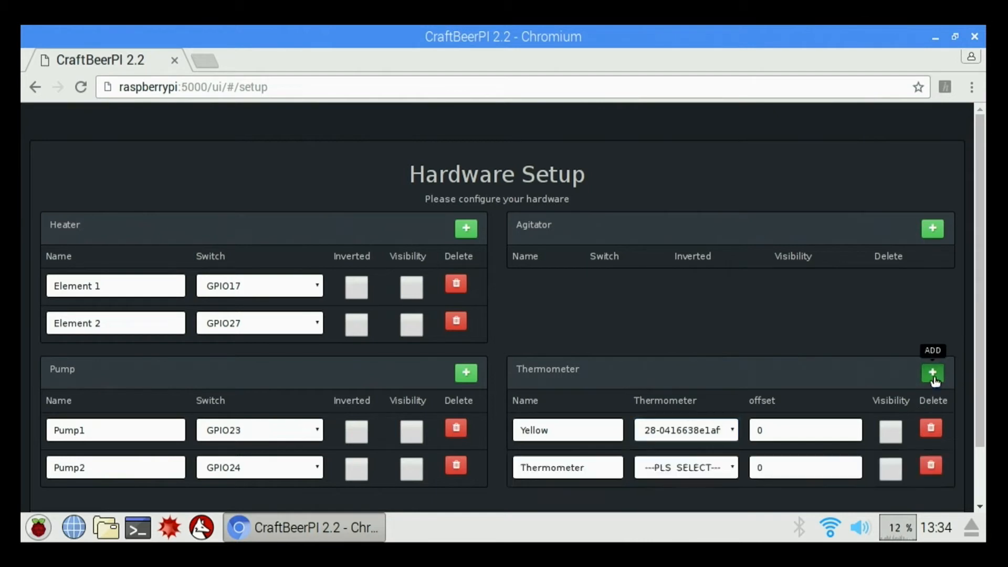
left_click(567, 467)
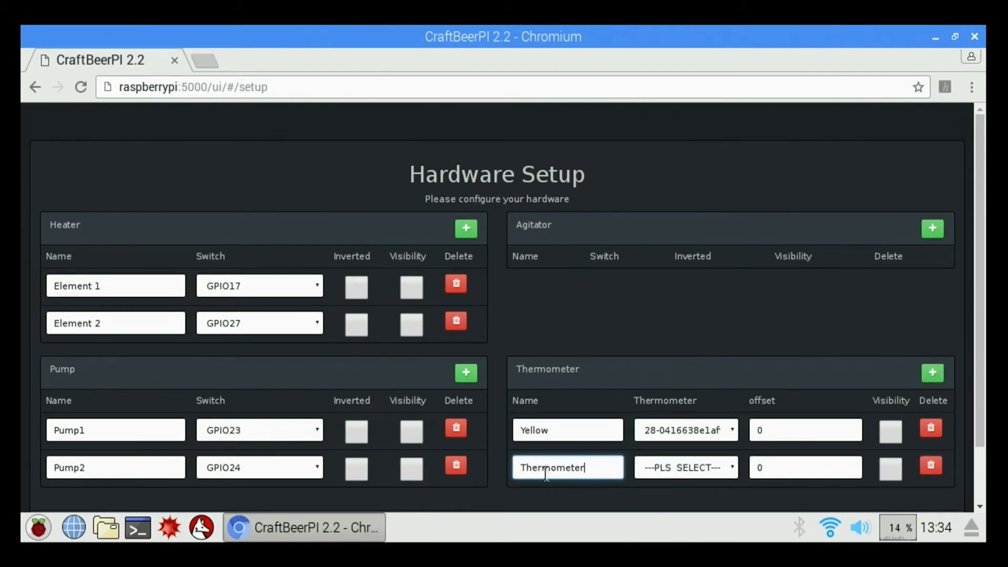
type("Blue")
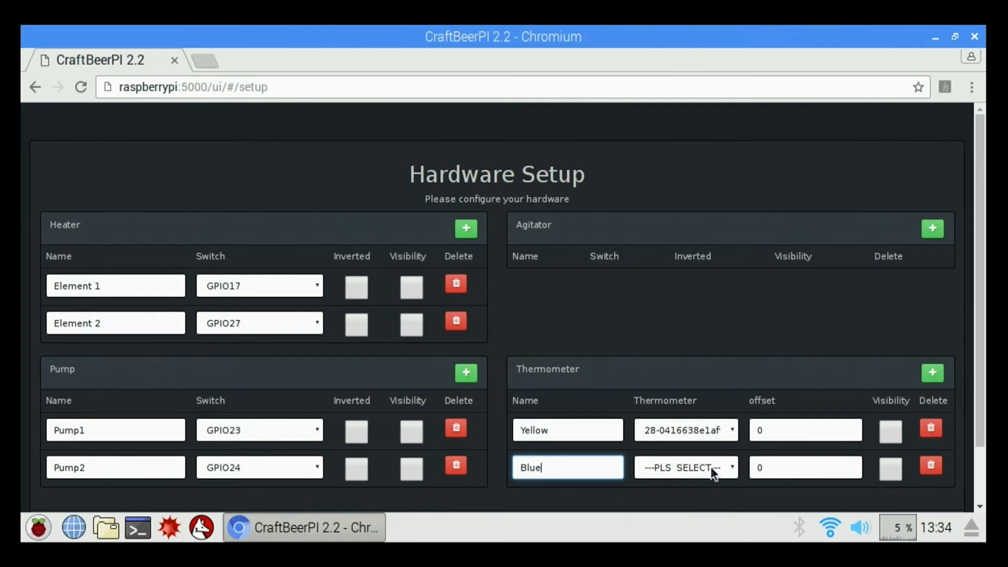
left_click(685, 467)
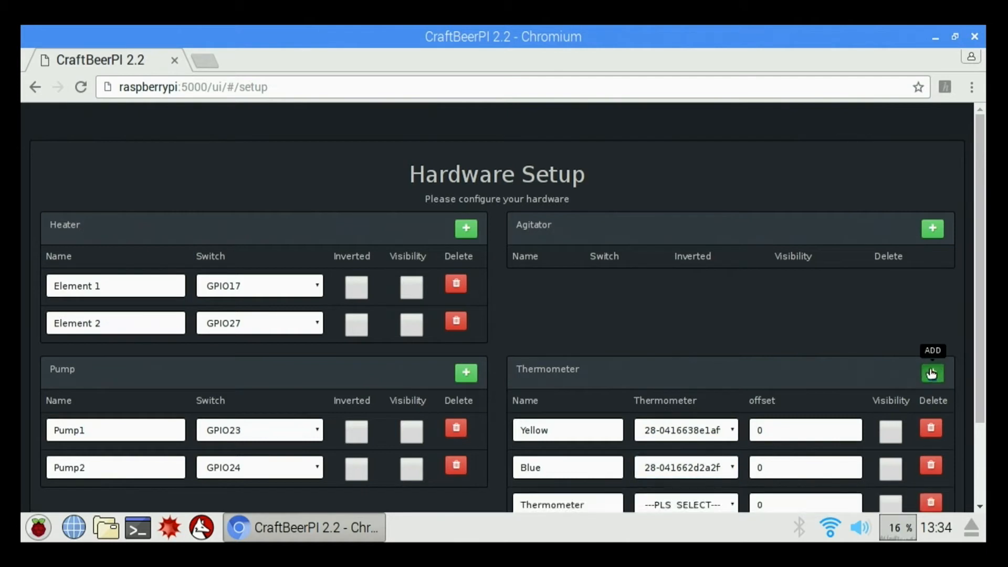
left_click(568, 504)
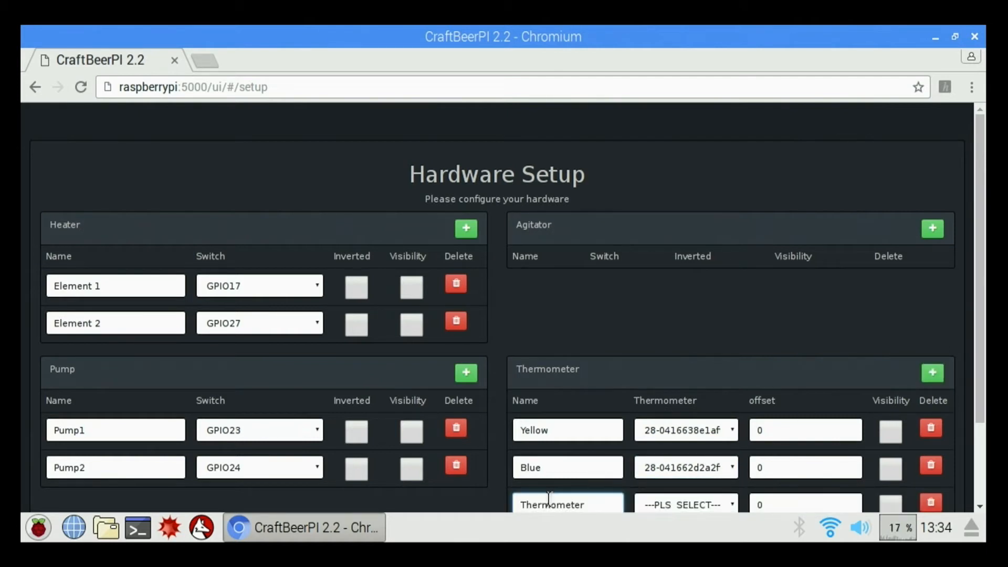
type("Black")
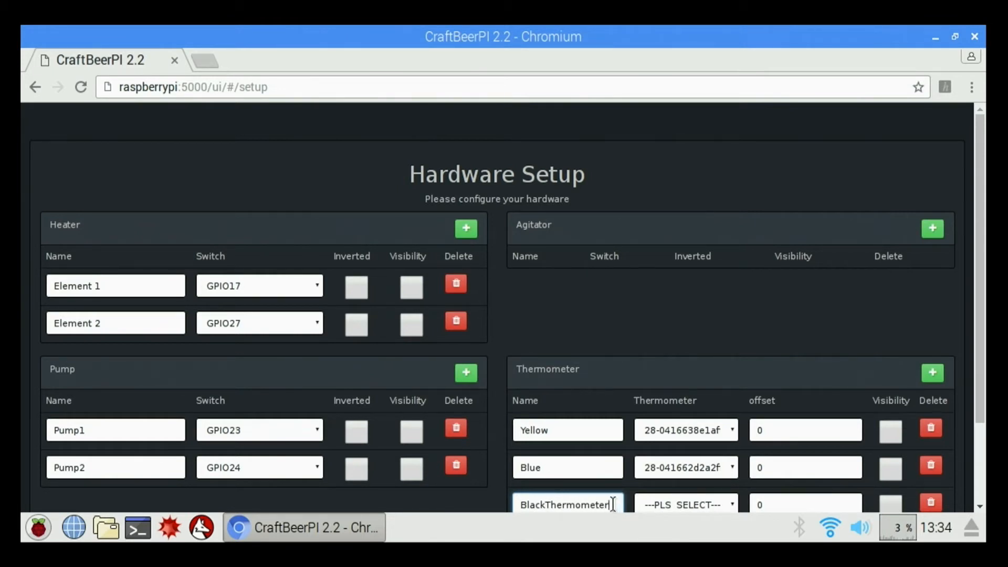
double_click(579, 504)
type("Black")
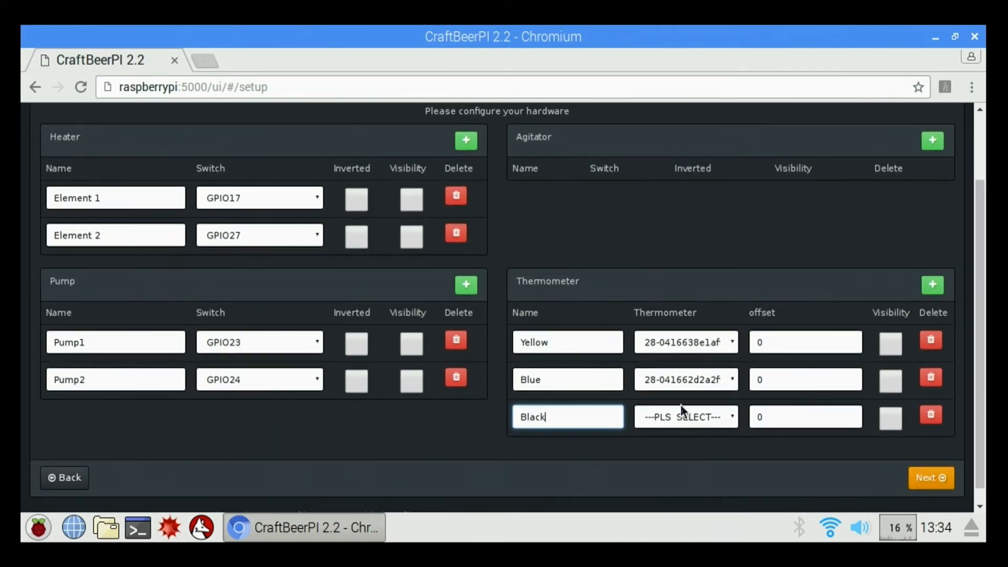
left_click(685, 416)
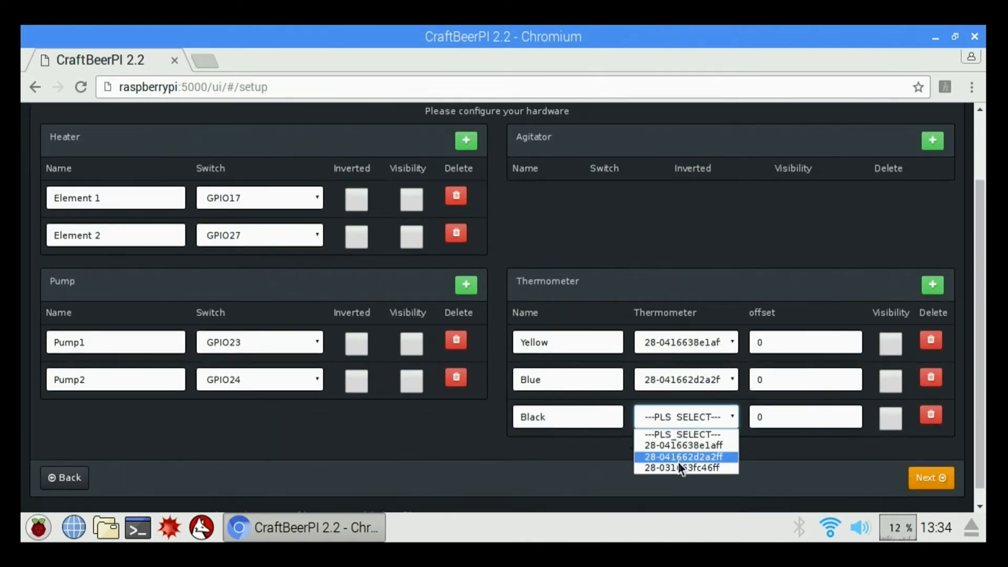
left_click(680, 468)
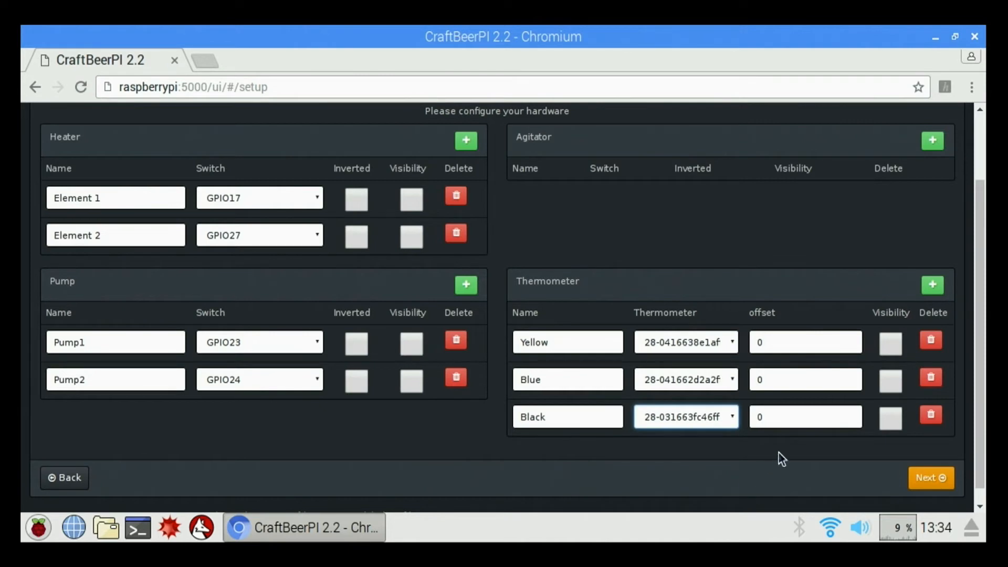
mouse_move(926, 478)
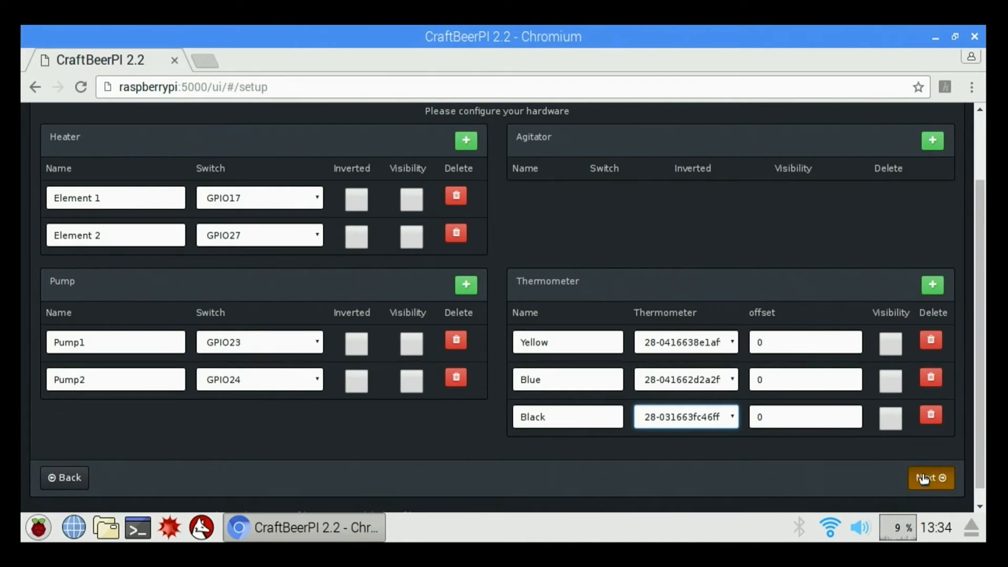
Finish hardware setup and move on to the Kettle Setup page.
left_click(930, 478)
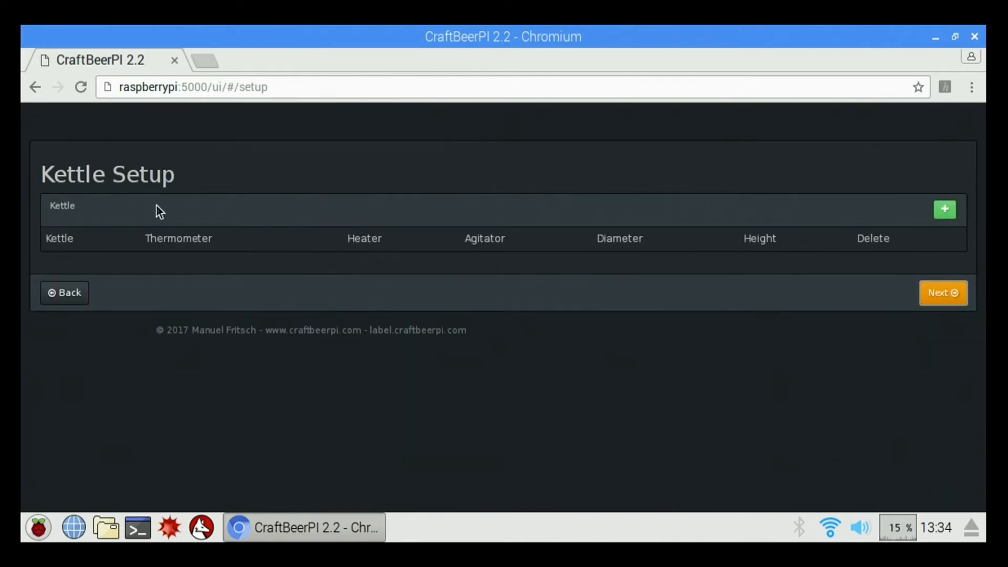
mouse_move(279, 202)
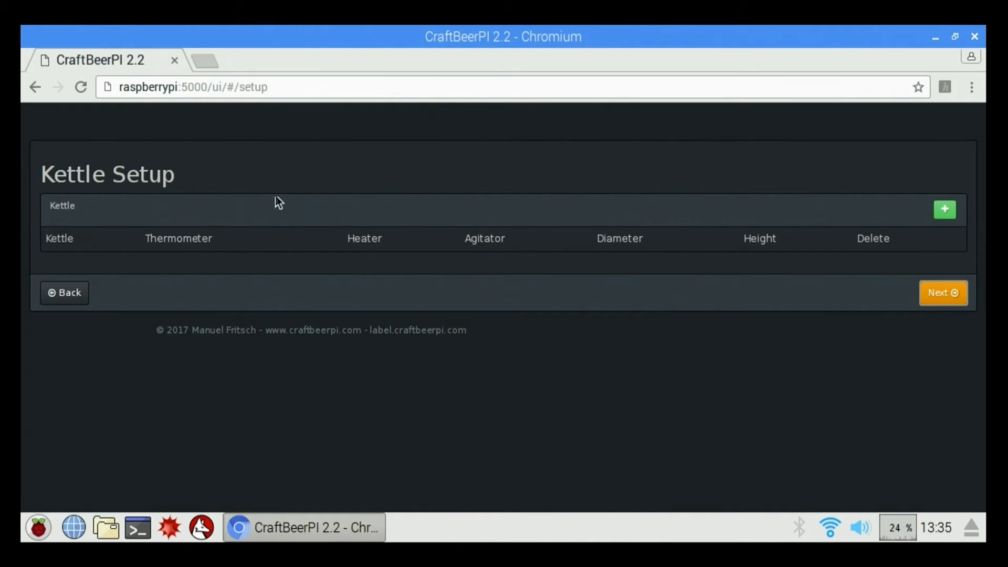
mouse_move(944, 211)
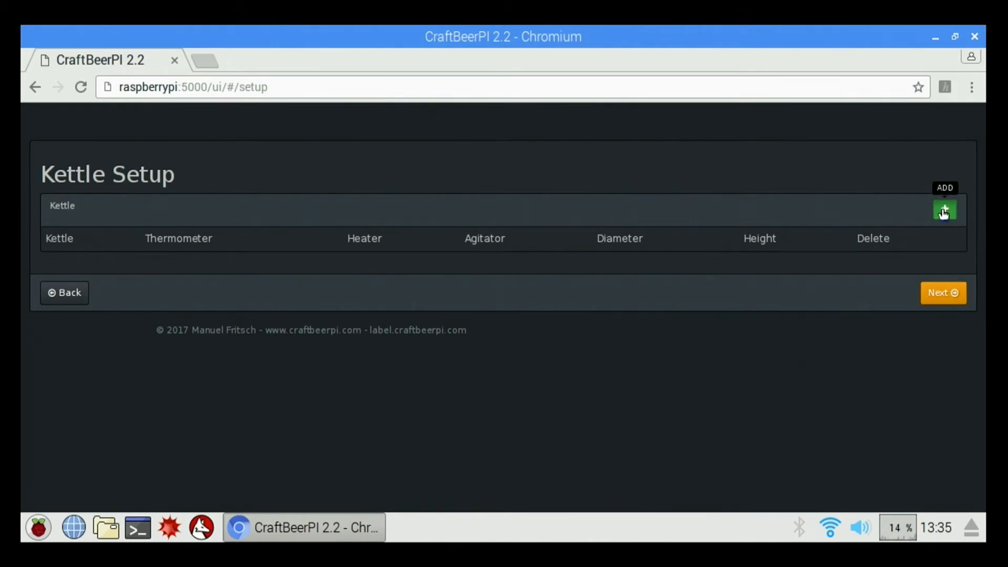
Add a kettle named Element 1 Yellow Sensor using the Yellow thermometer.
left_click(943, 208)
type("Kettle1")
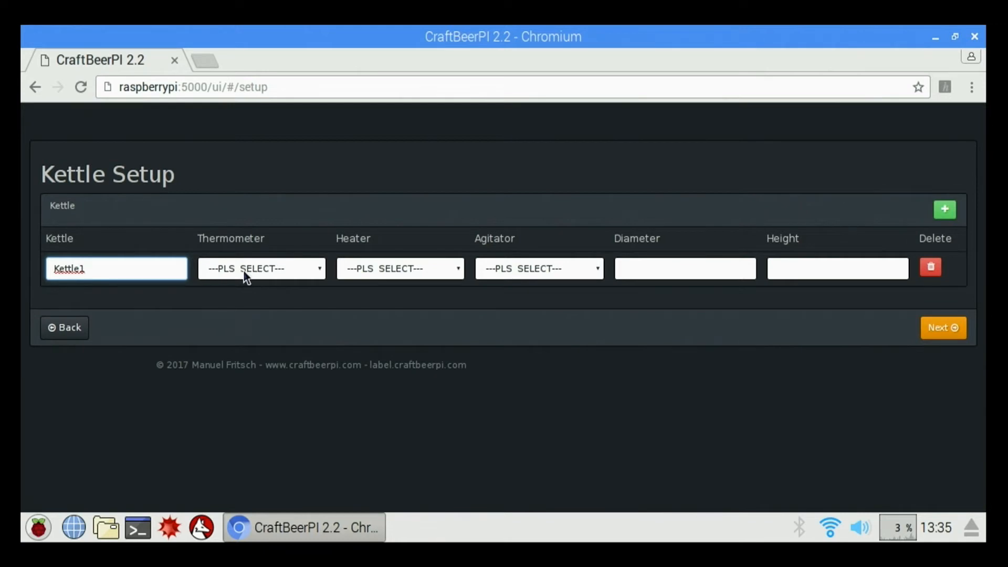
left_click(262, 269)
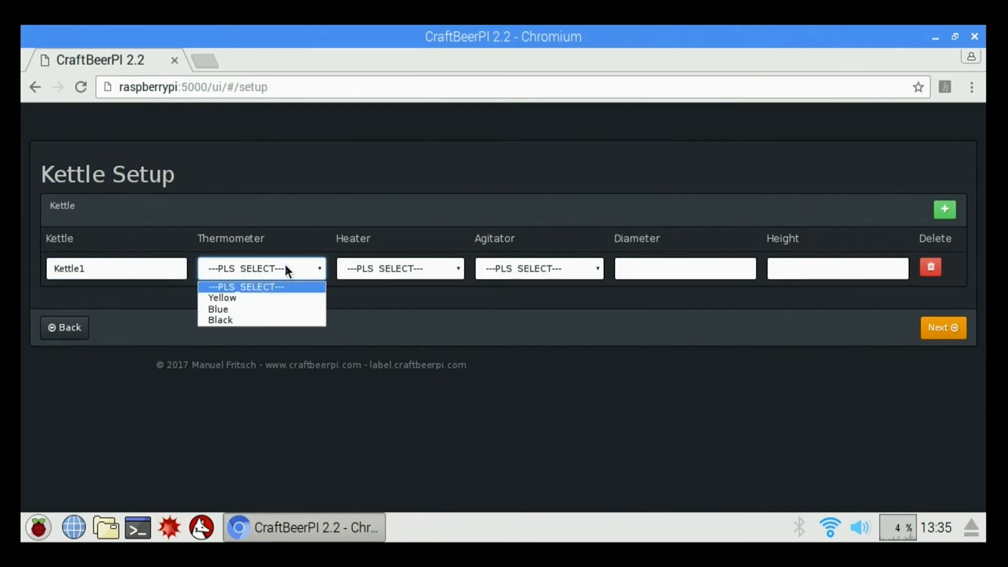
left_click(221, 298)
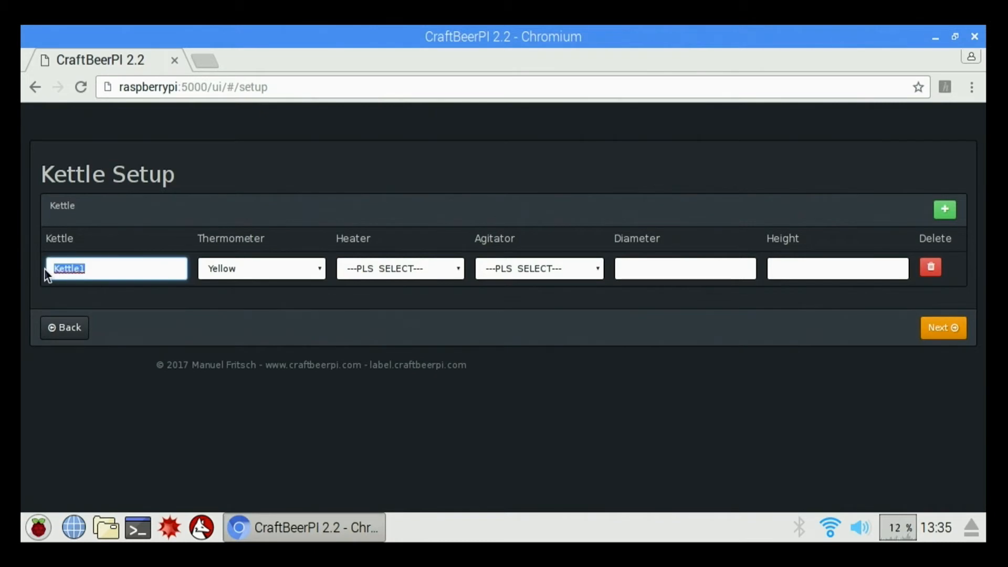
type("Element 1 Ye")
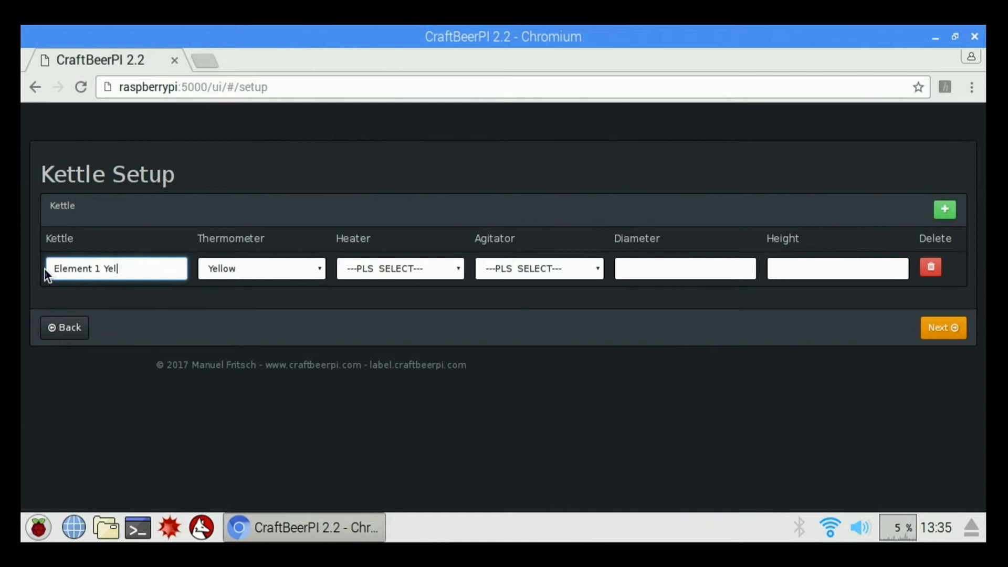
type("low Sensor")
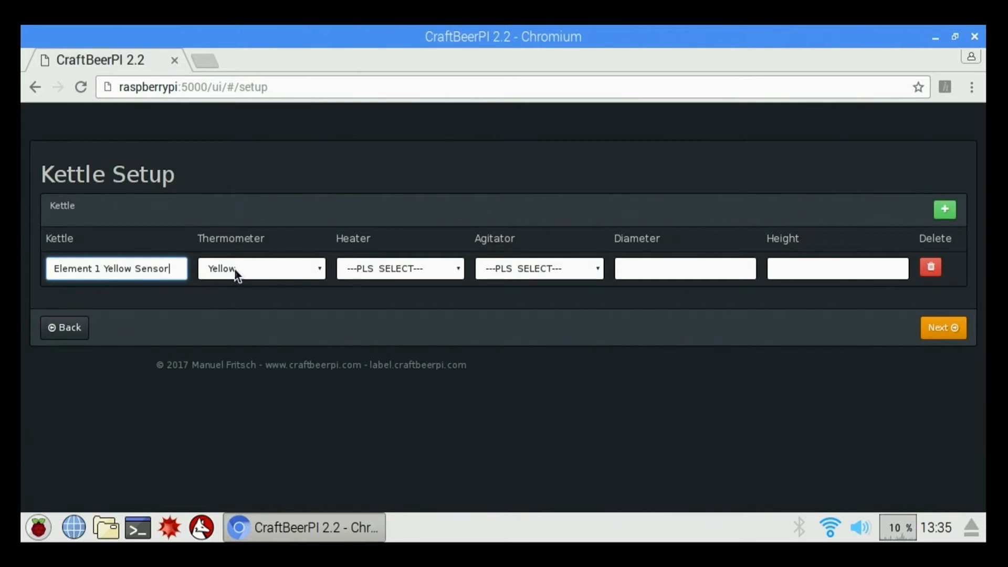
Assign heater Element 1 and set diameter 50 and height 50, then add a blank second kettle.
left_click(399, 269)
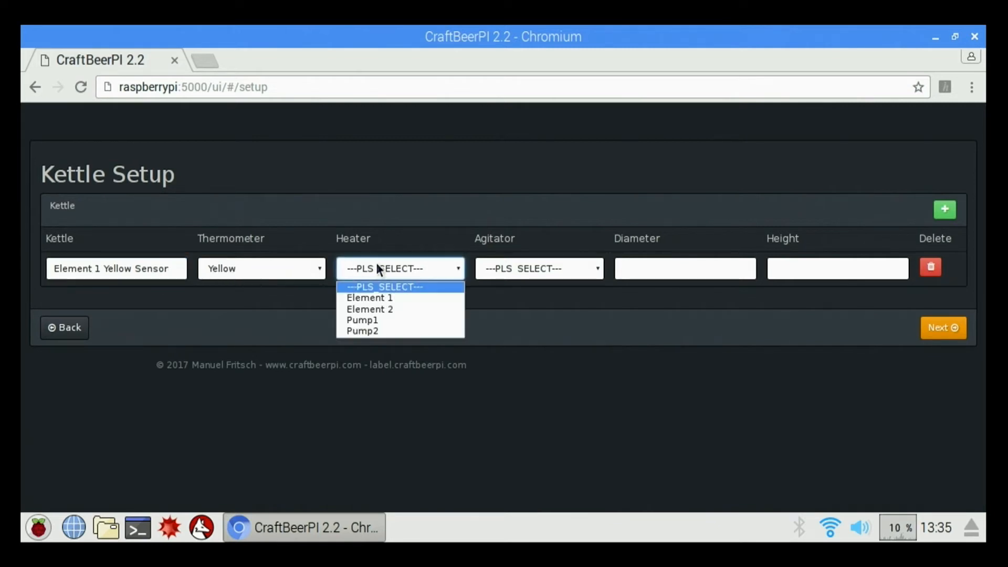
left_click(370, 298)
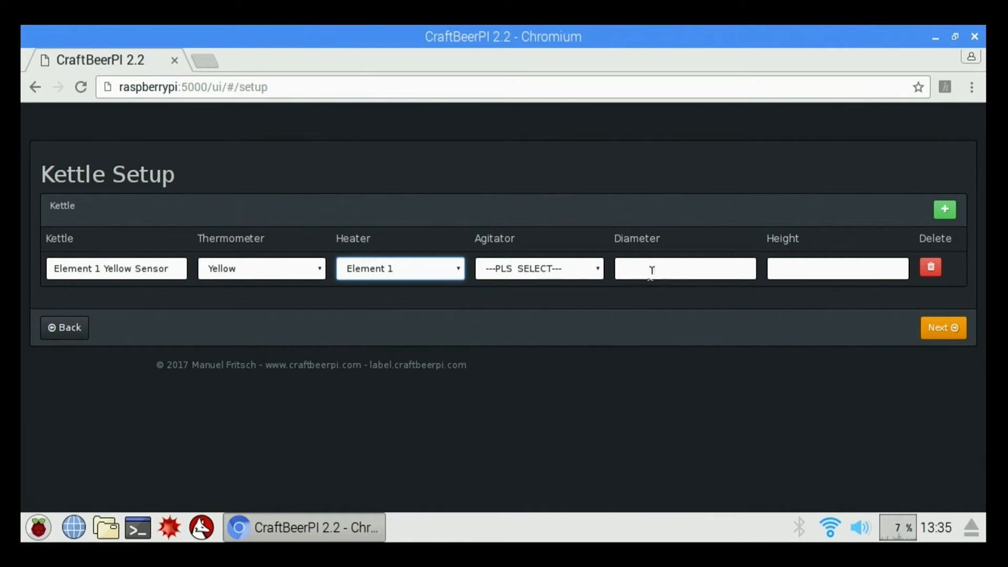
left_click(652, 269)
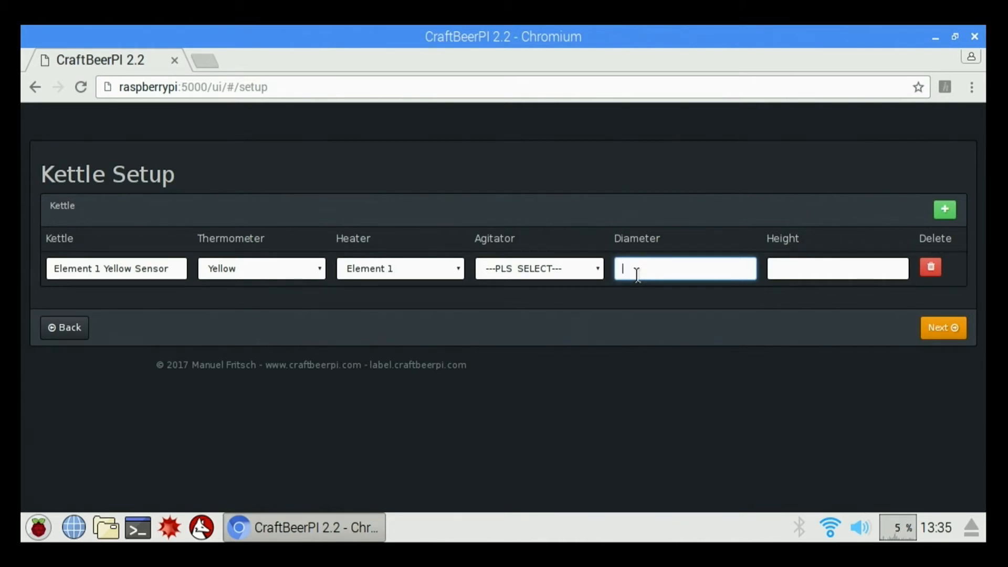
type("50")
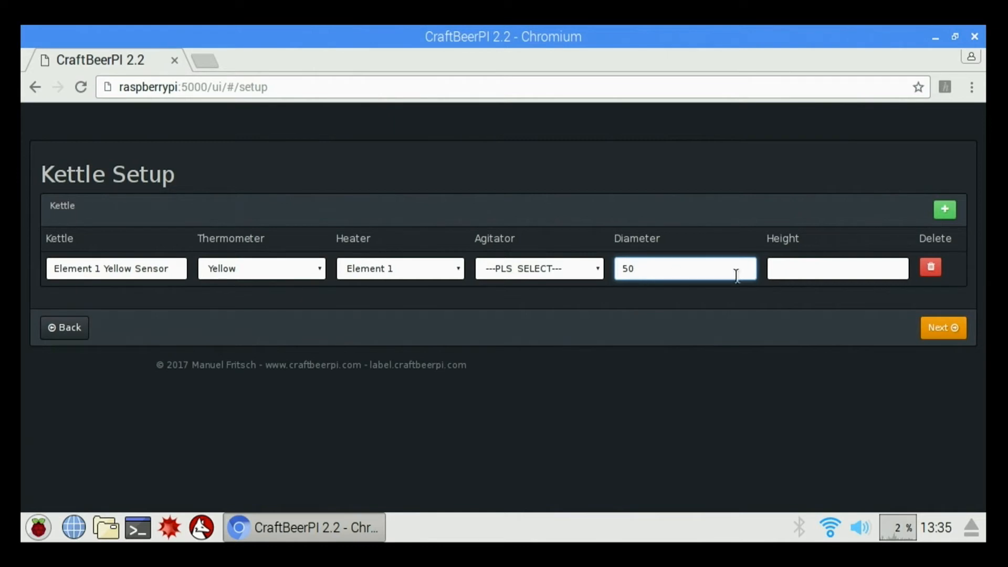
type("50")
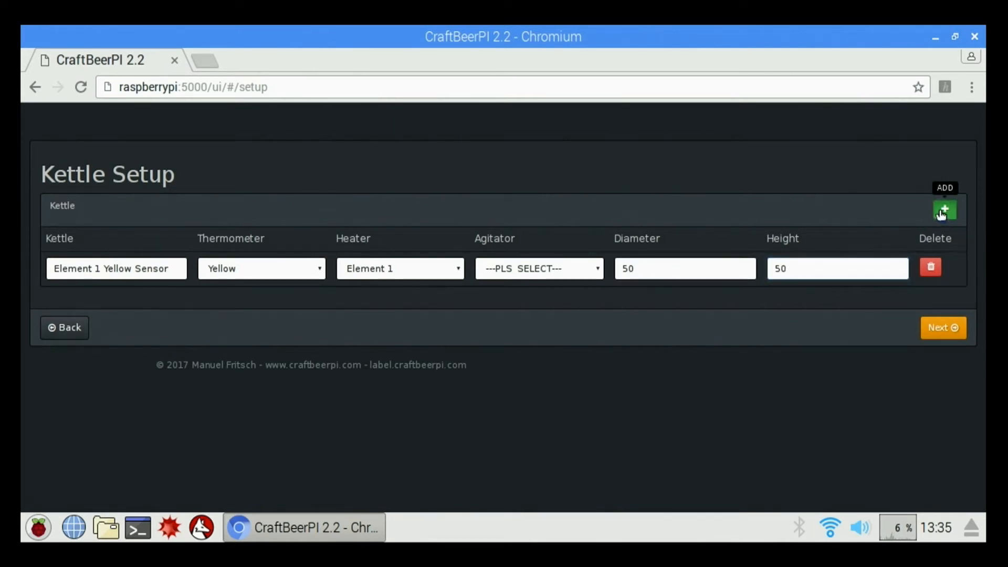
left_click(944, 209)
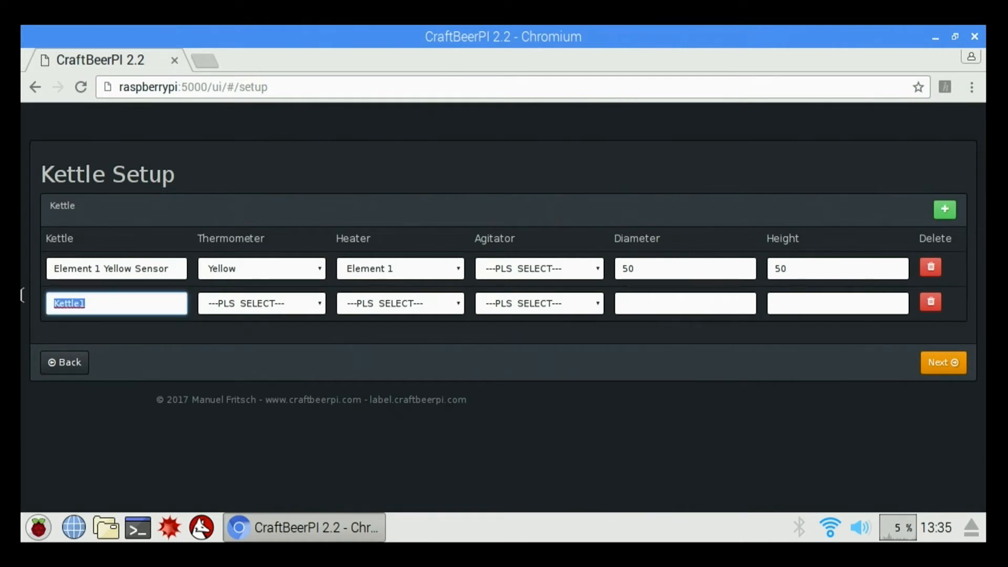
Name the second kettle Element 2 Blue Sensor with Blue thermometer, Element 2 heater, size 50 by 50.
type("Element 2")
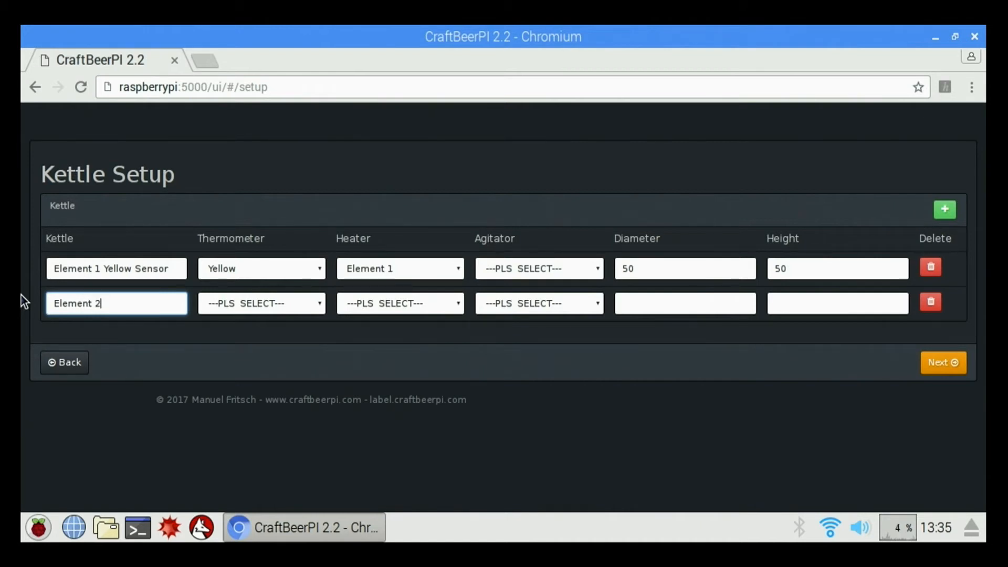
type("Blue")
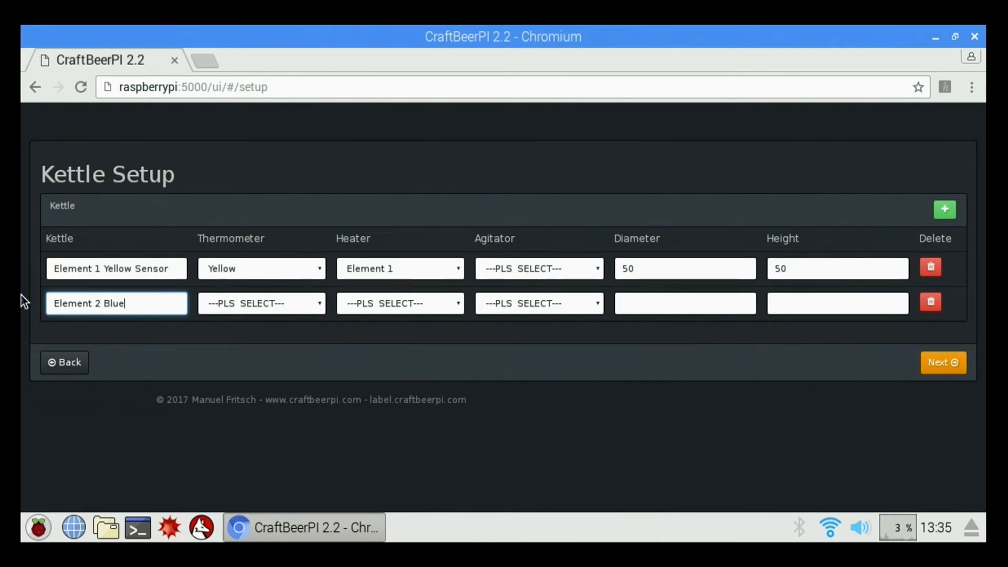
type("Senso")
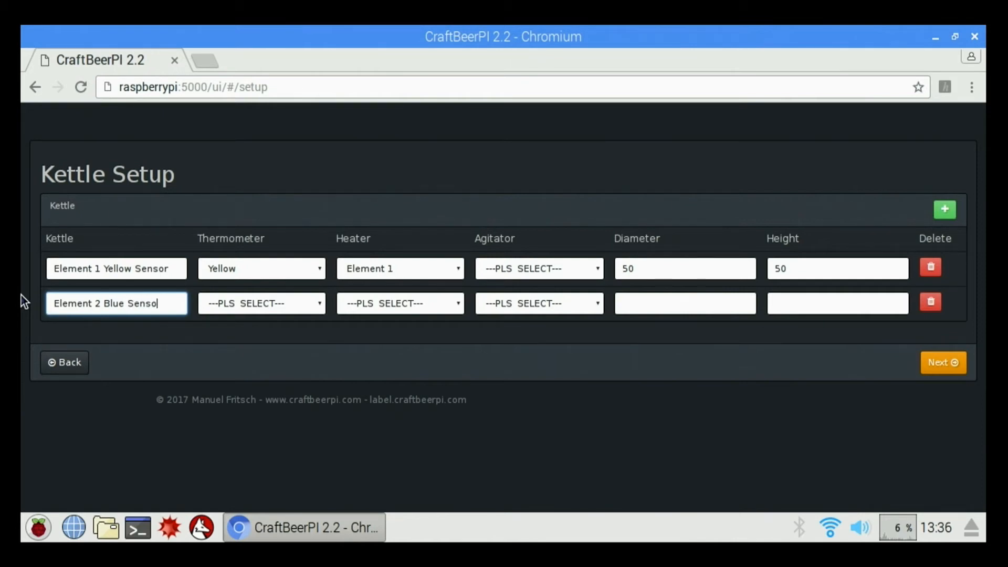
left_click(260, 303)
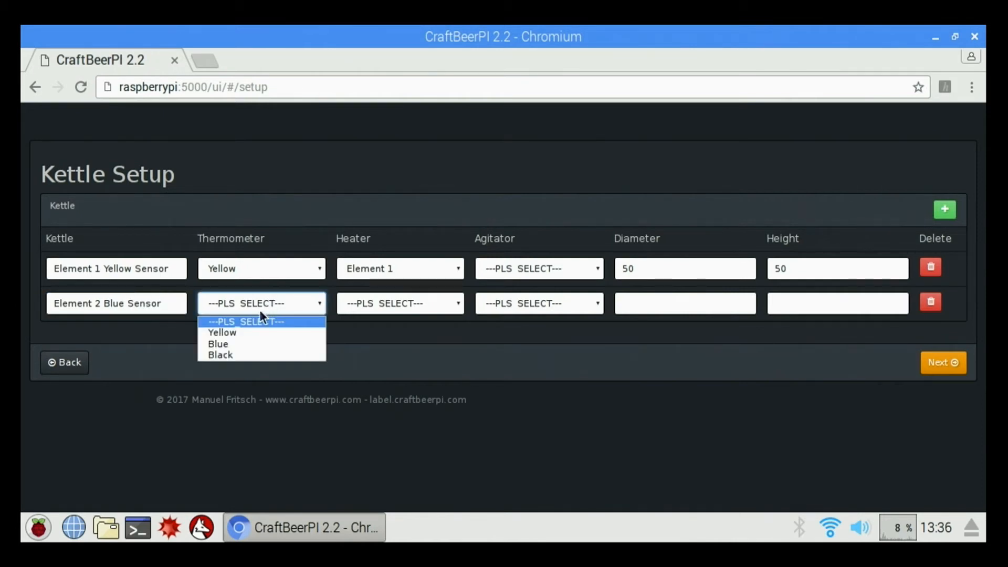
left_click(398, 302)
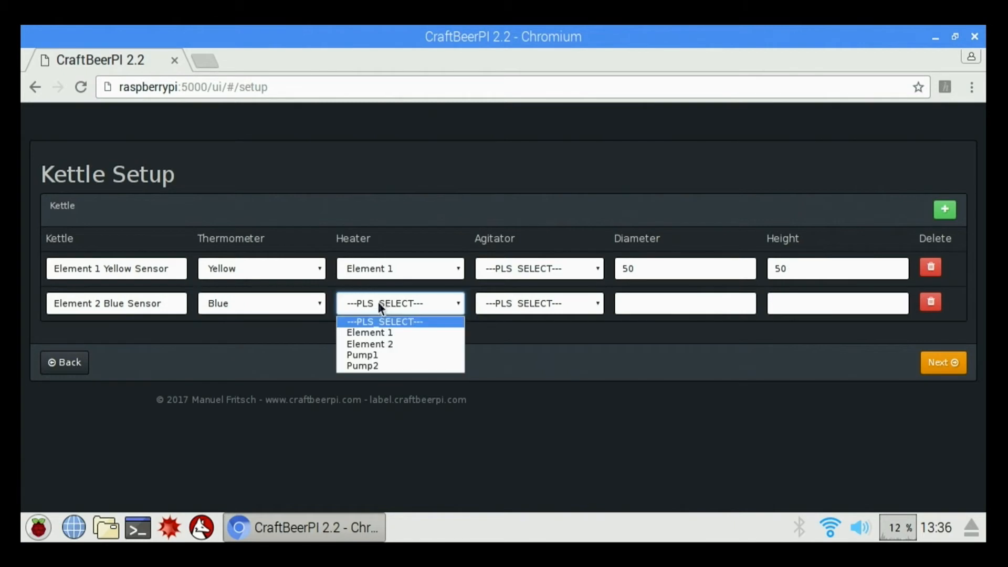
left_click(370, 344)
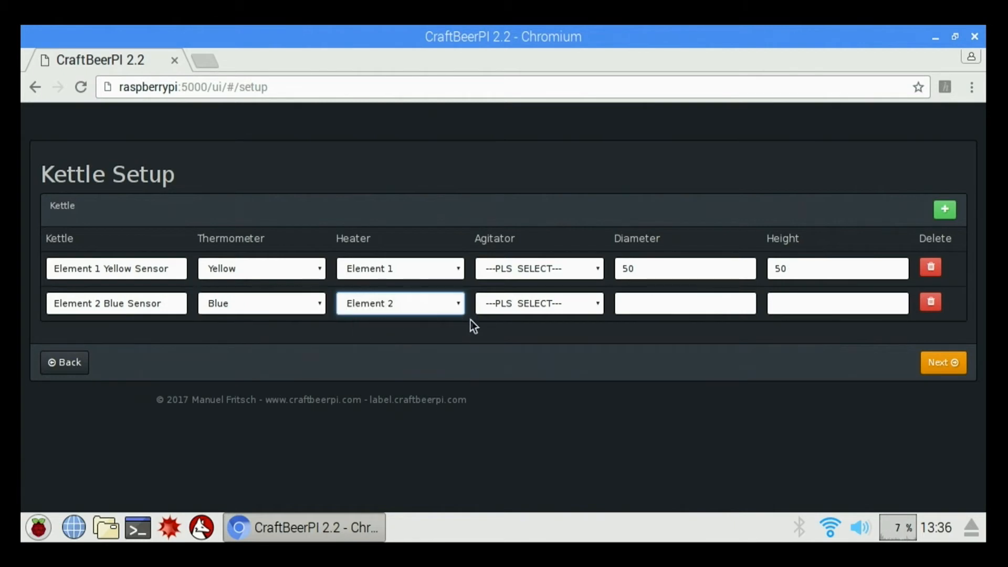
left_click(684, 302)
type("50")
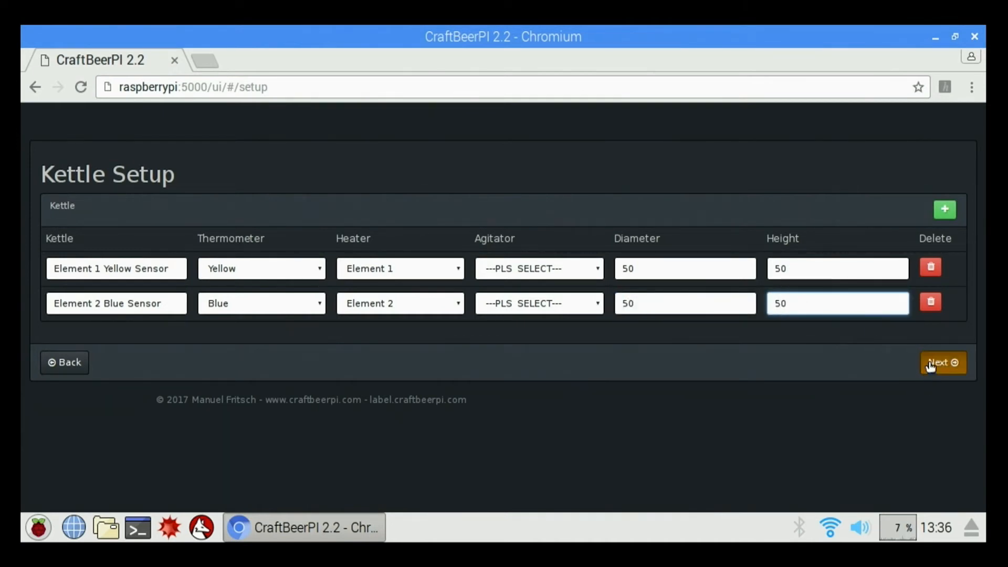
Finish the kettle setup wizard and choose Let's go brewing.
left_click(942, 363)
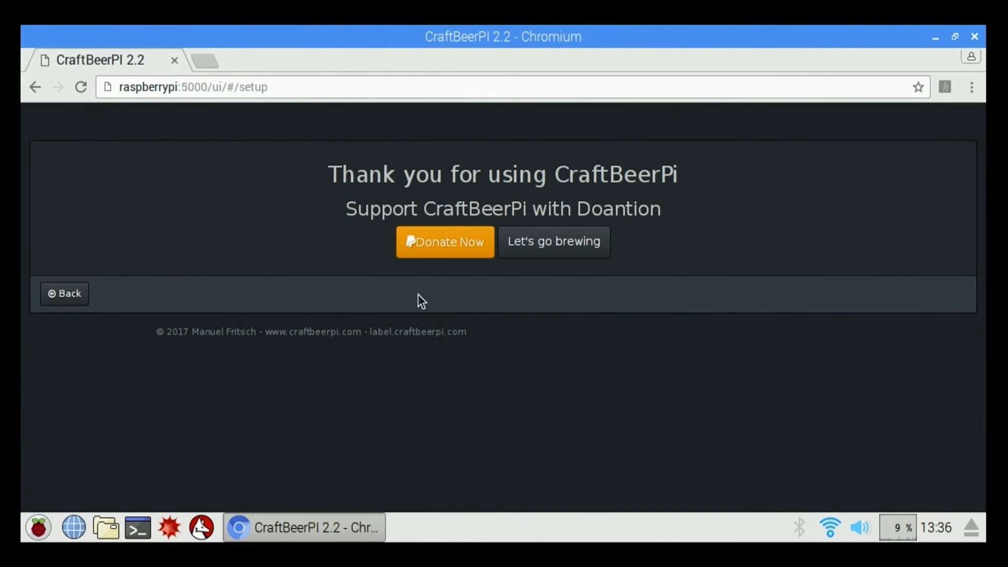
mouse_move(319, 348)
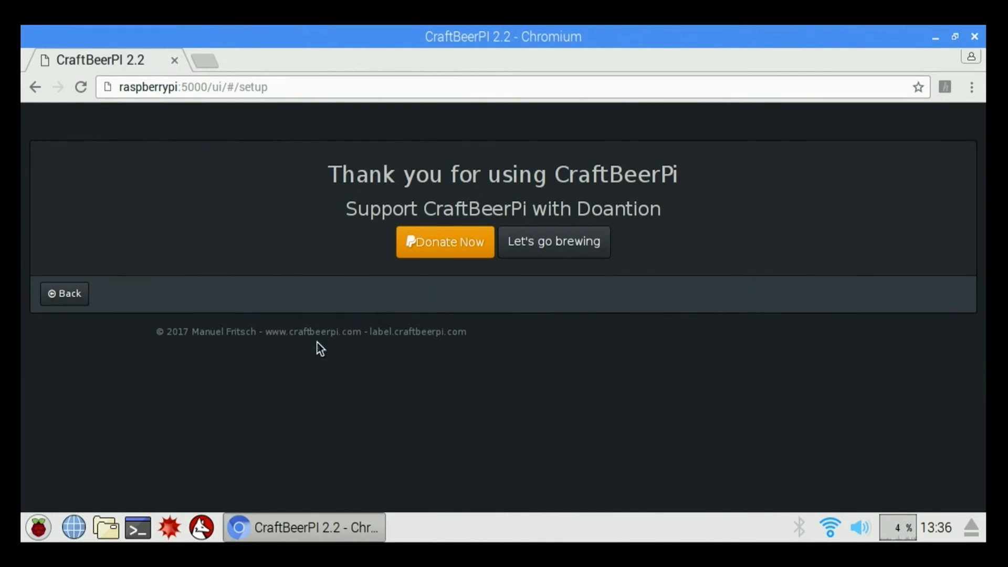
mouse_move(306, 359)
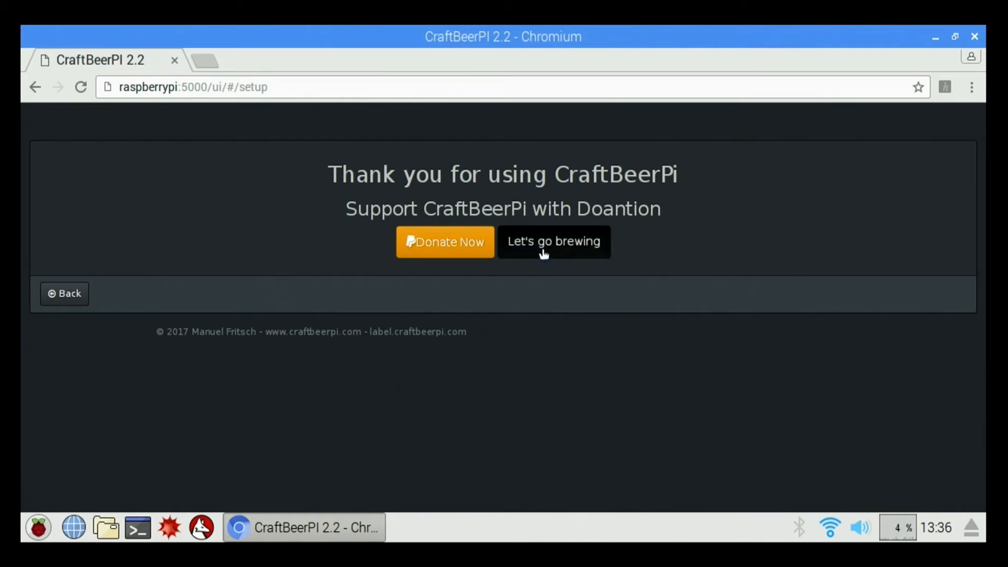
left_click(554, 242)
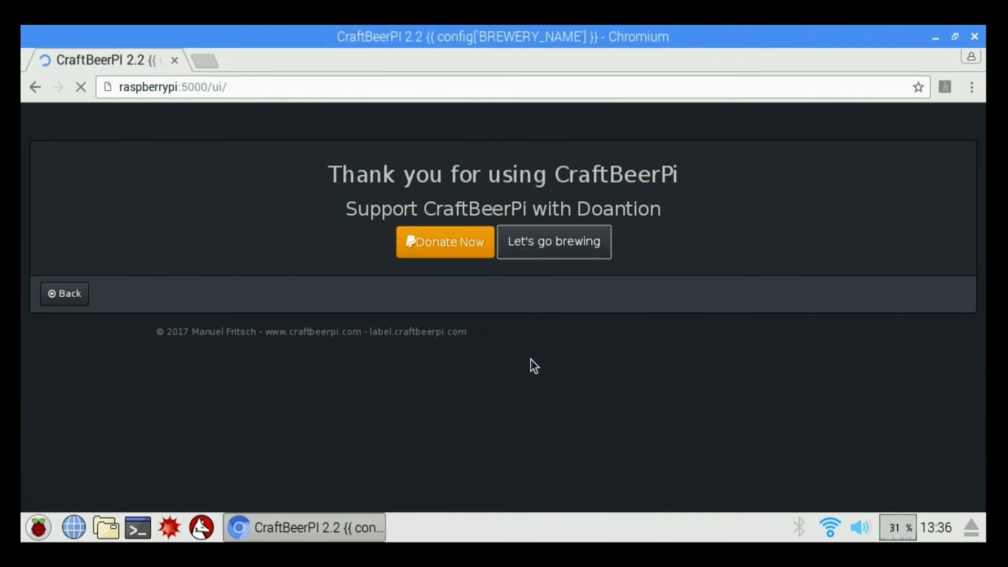
Wait for the Test 123 dashboard to load showing both kettles' live temperatures.
left_click(554, 242)
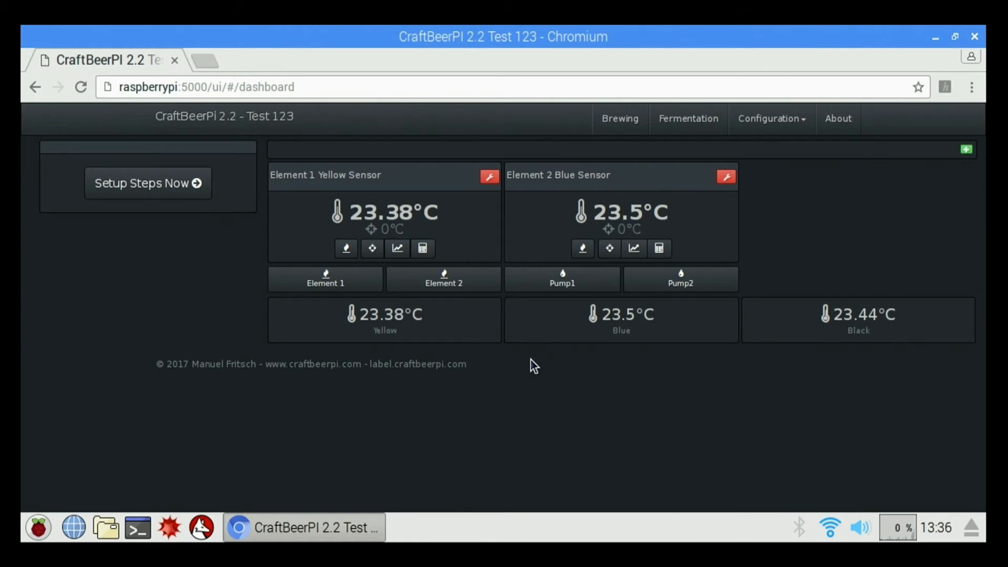
mouse_move(307, 222)
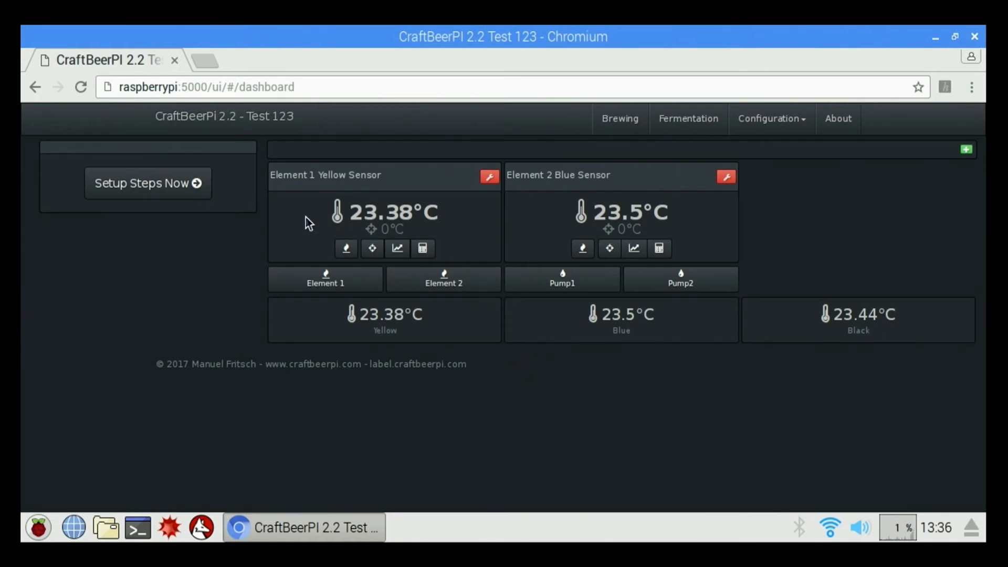
mouse_move(549, 180)
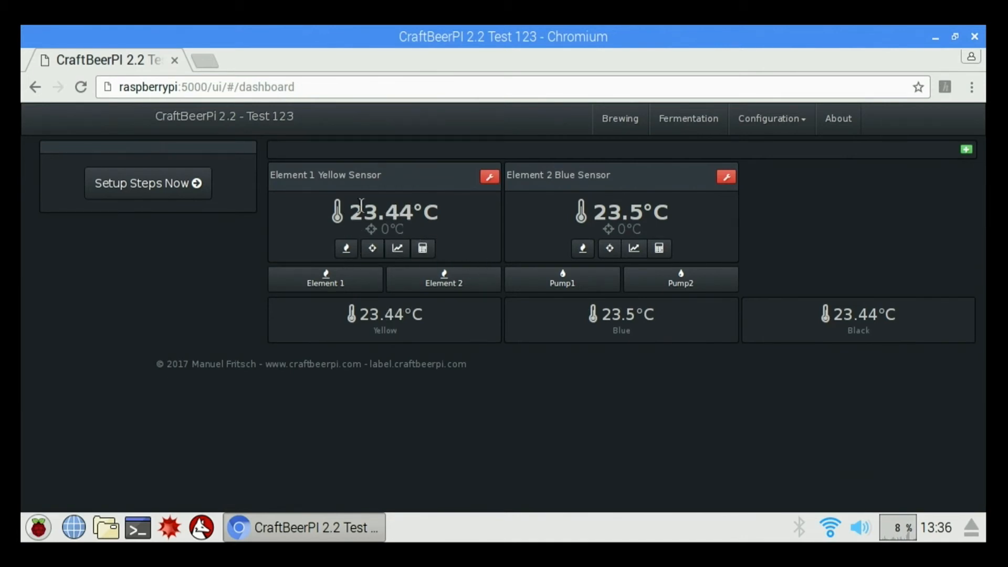
mouse_move(692, 164)
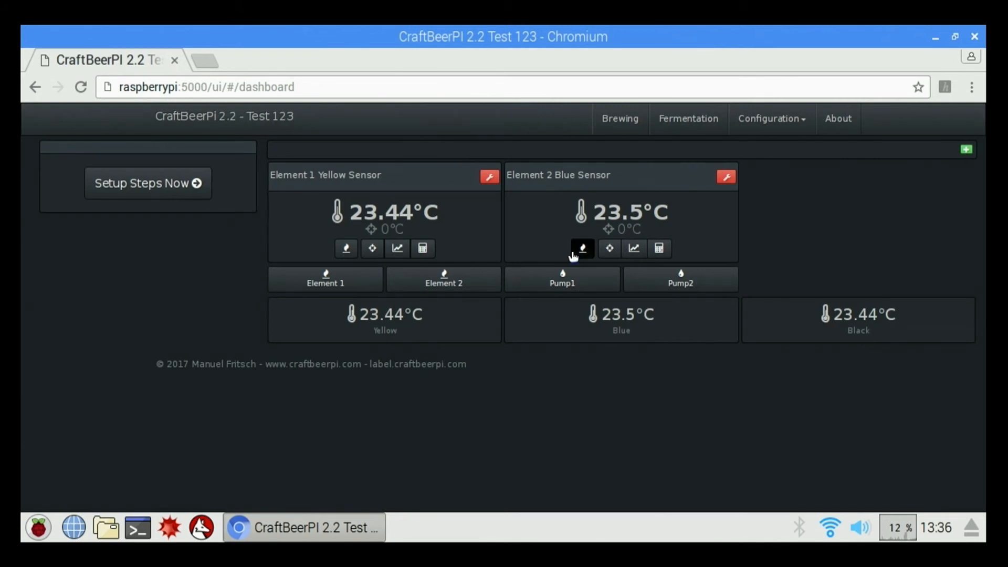
mouse_move(781, 122)
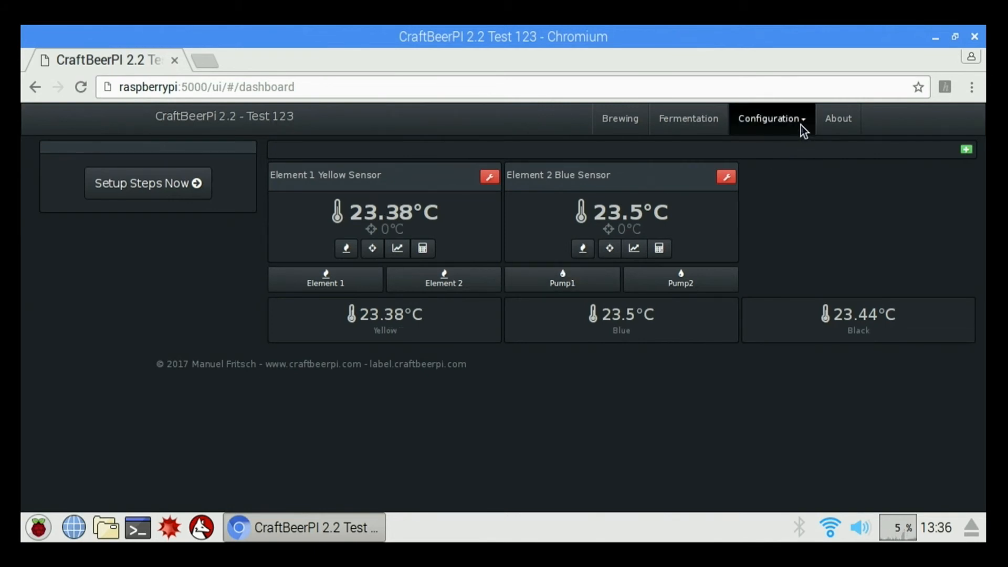
In Hardware settings, set the Yellow thermometer to hide on the dashboard and save.
left_click(770, 118)
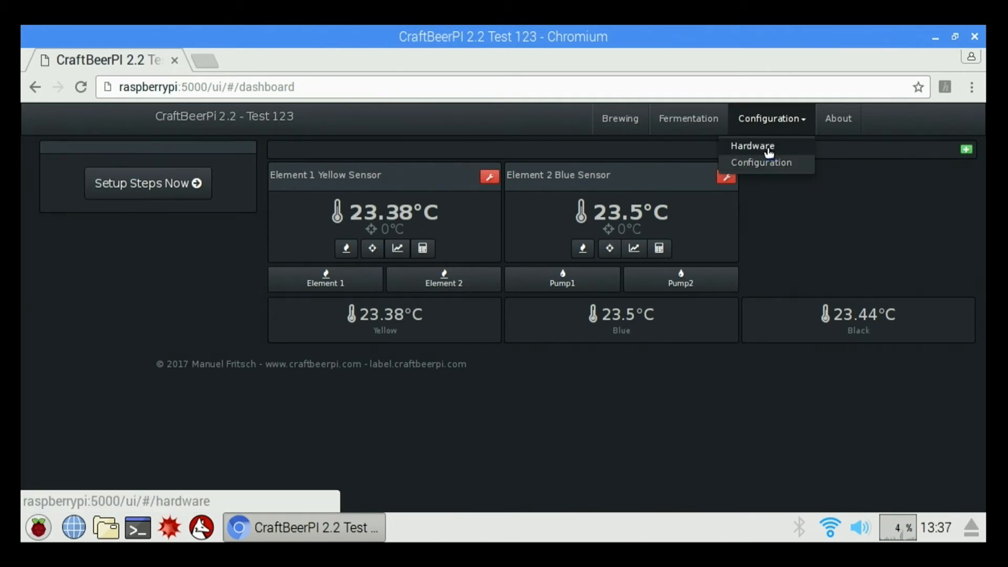
left_click(752, 146)
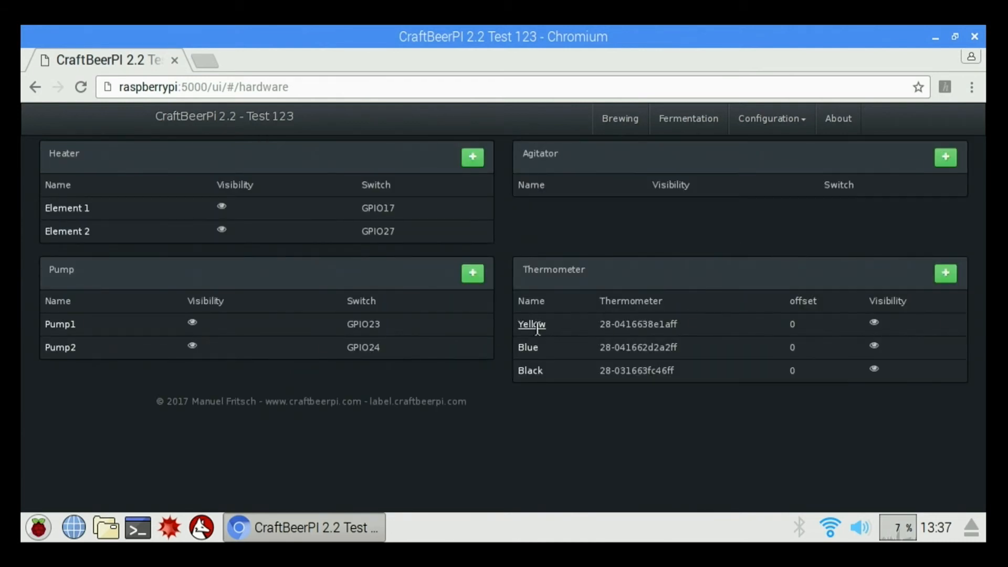
left_click(531, 324)
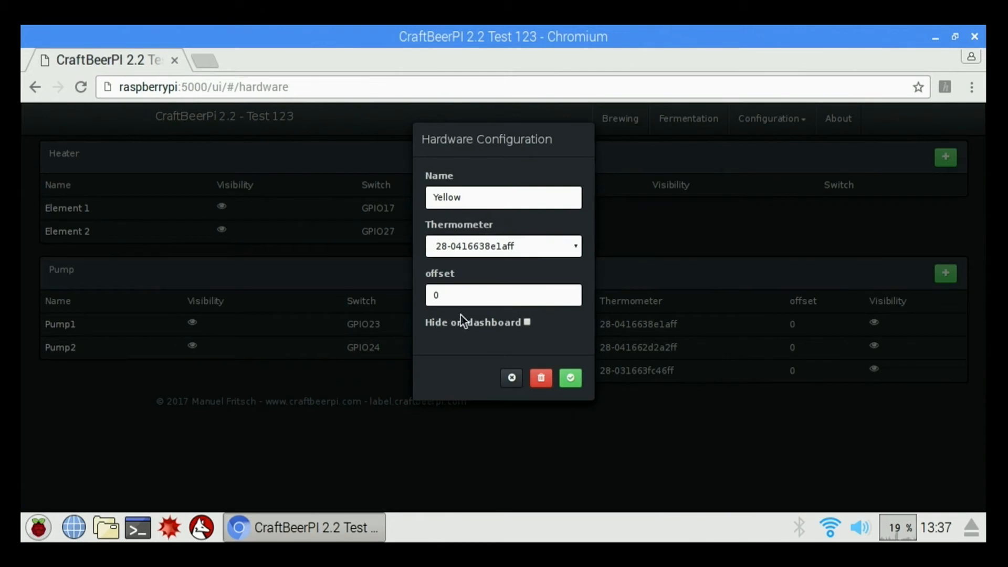
left_click(527, 323)
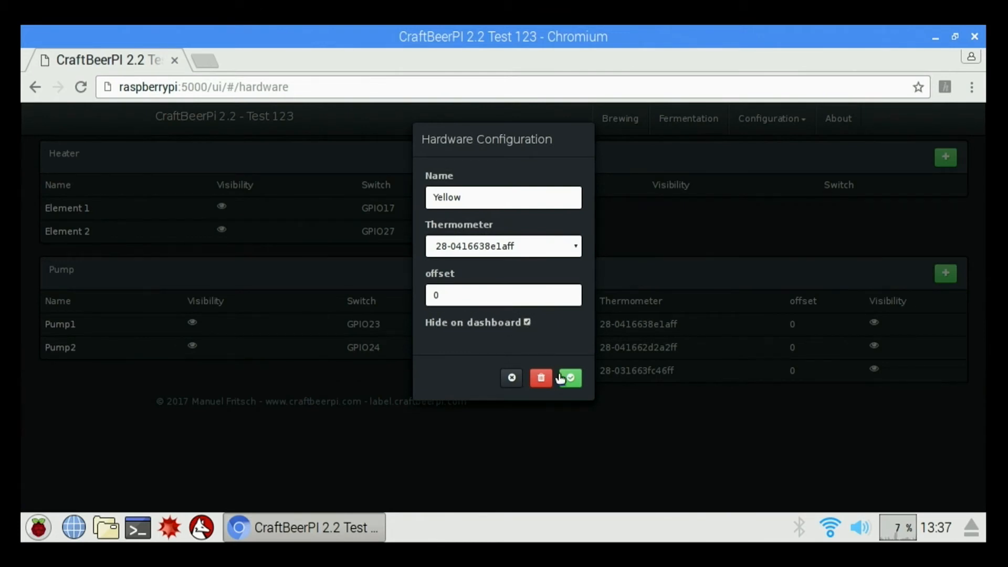
left_click(568, 377)
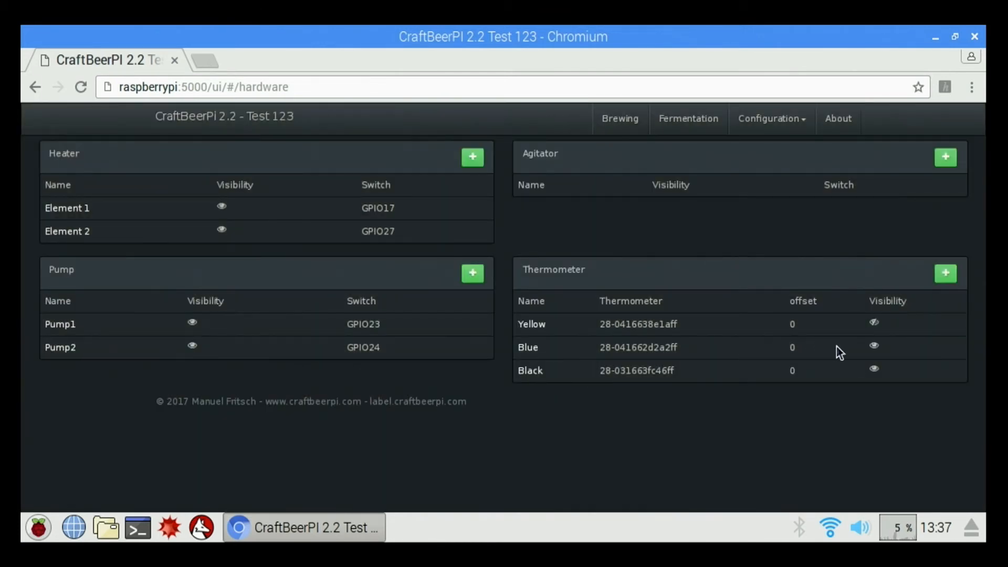
Set the Blue and Black thermometers to hide on the dashboard and save.
left_click(527, 348)
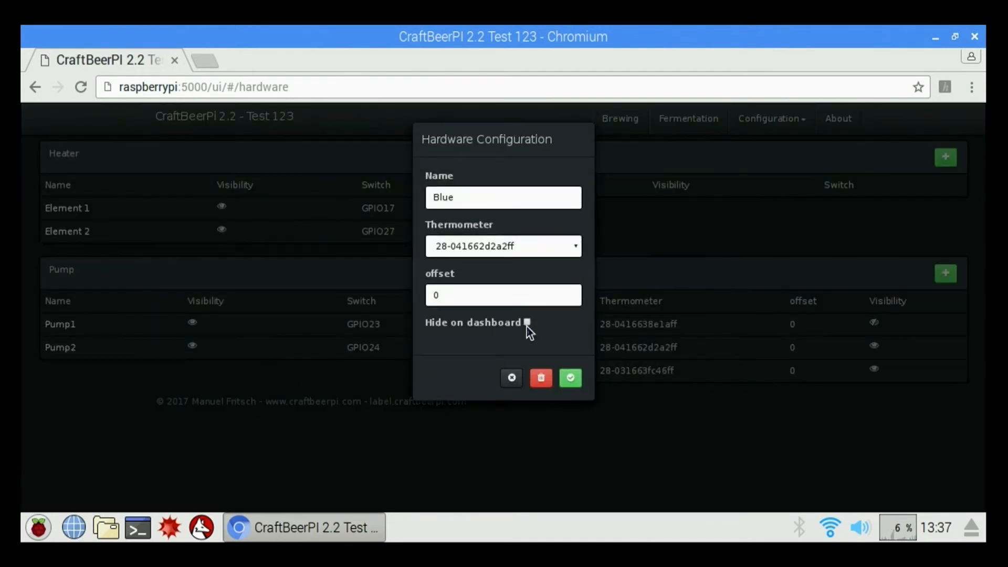
left_click(569, 377)
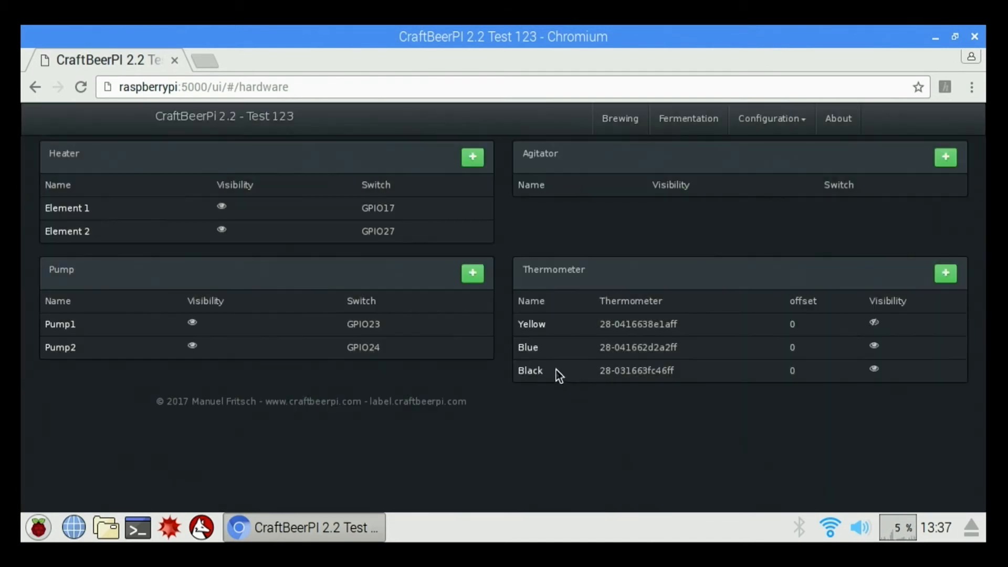
left_click(530, 370)
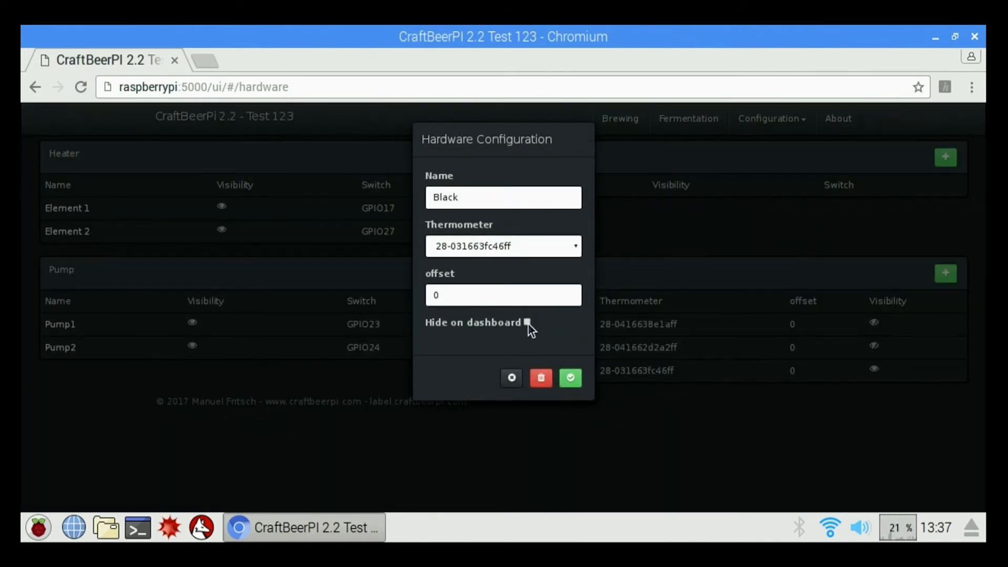
left_click(569, 377)
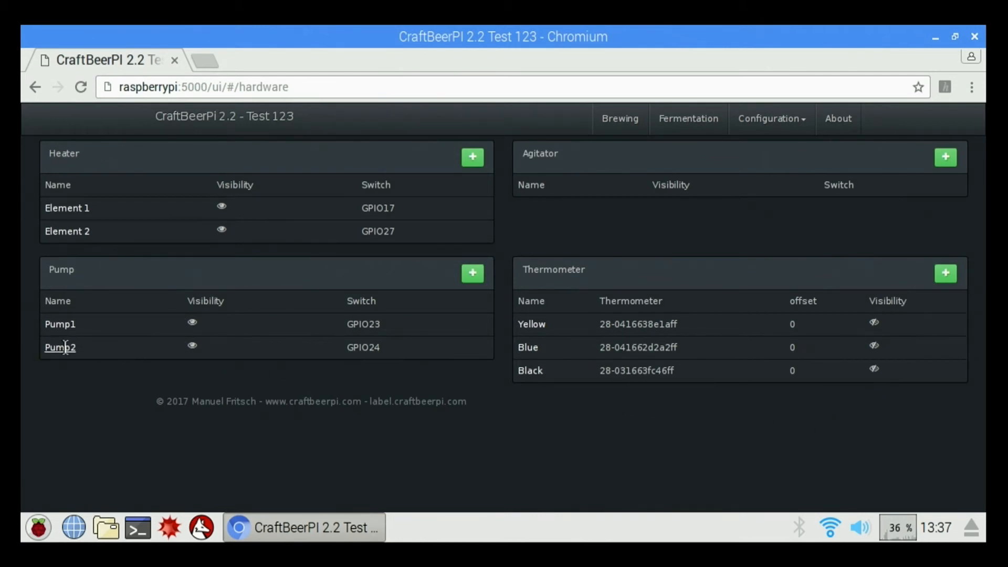
mouse_move(90, 201)
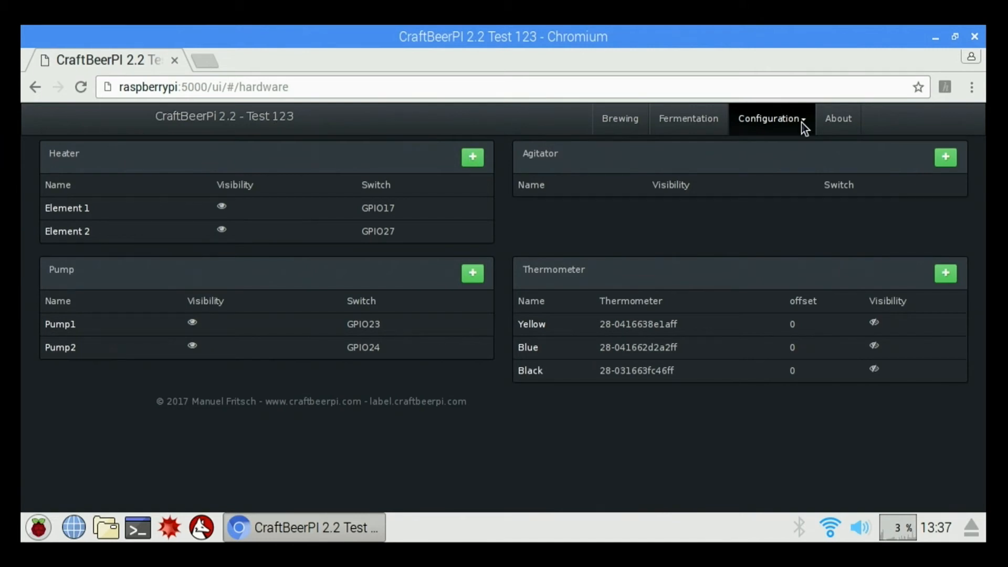
Change the UNIT configuration parameter to Fahrenheit and save it.
left_click(770, 119)
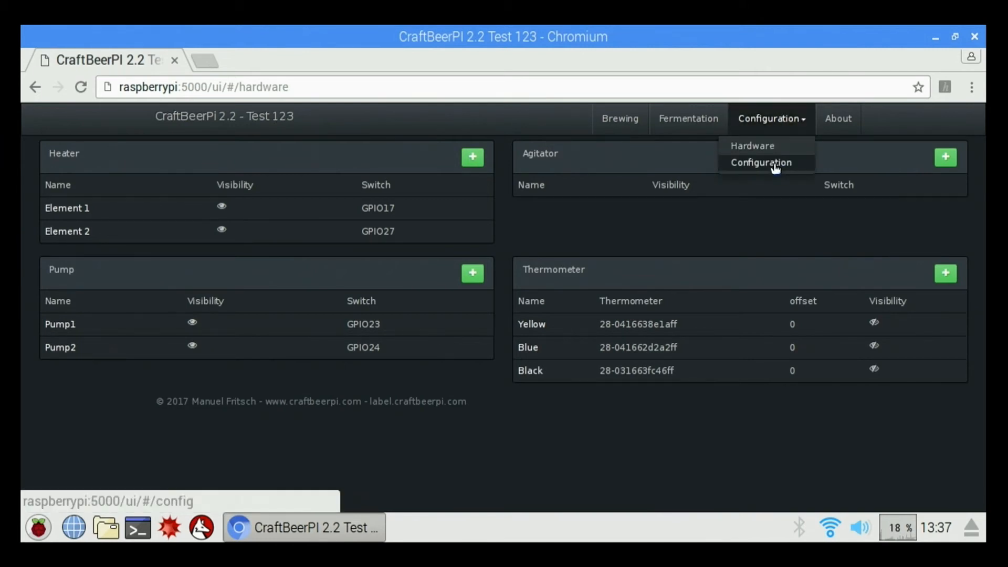
left_click(760, 162)
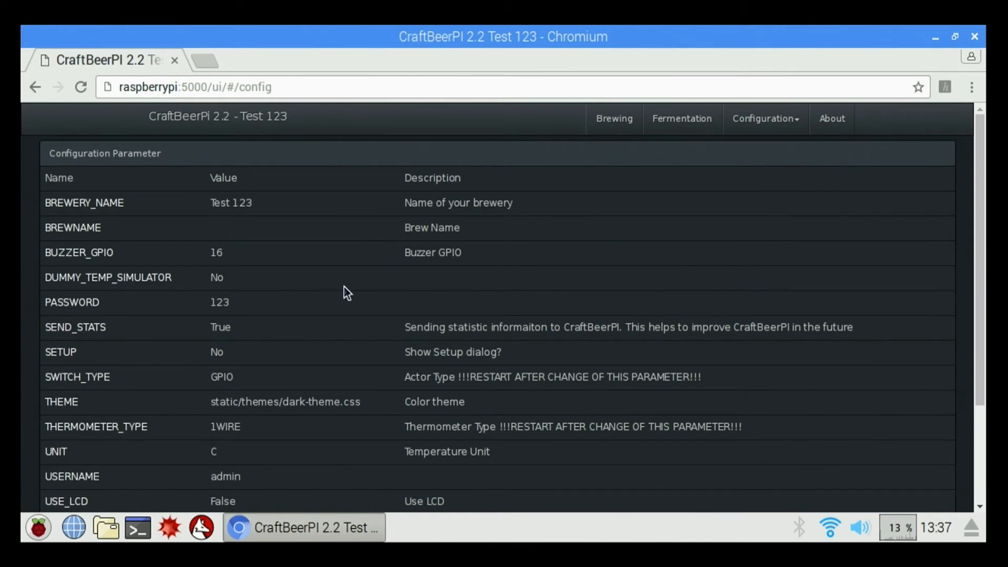
scroll("down", 3)
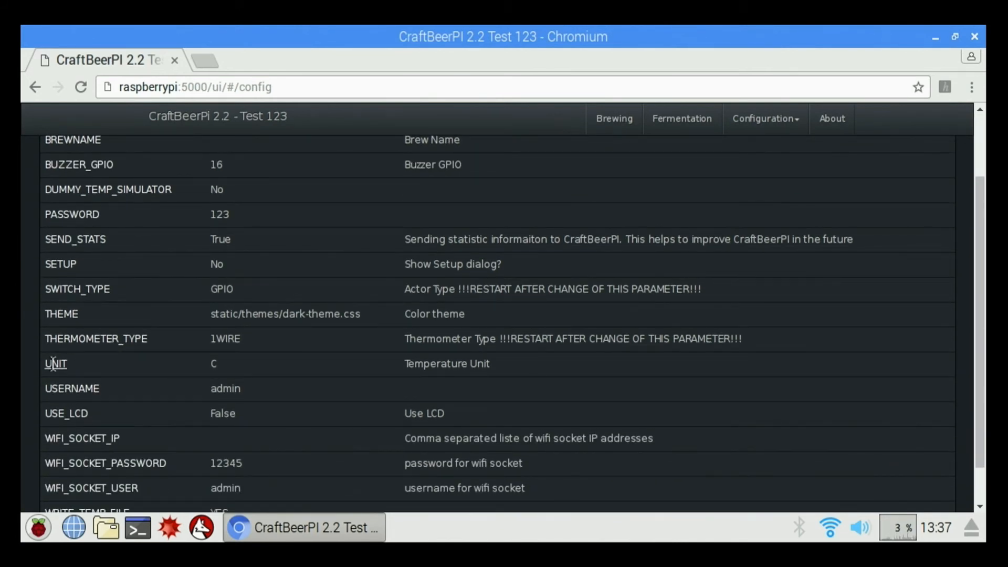
left_click(55, 363)
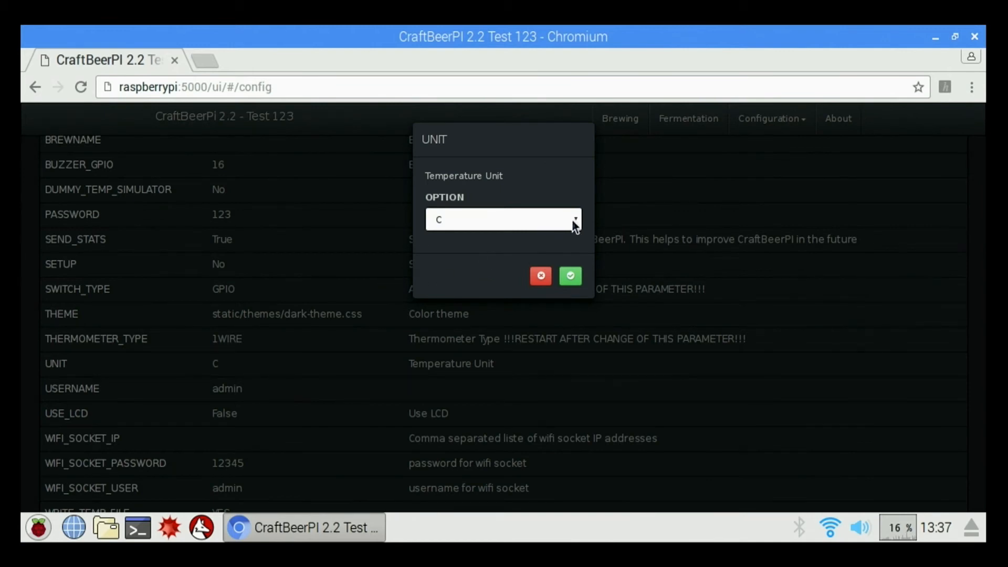
left_click(503, 219)
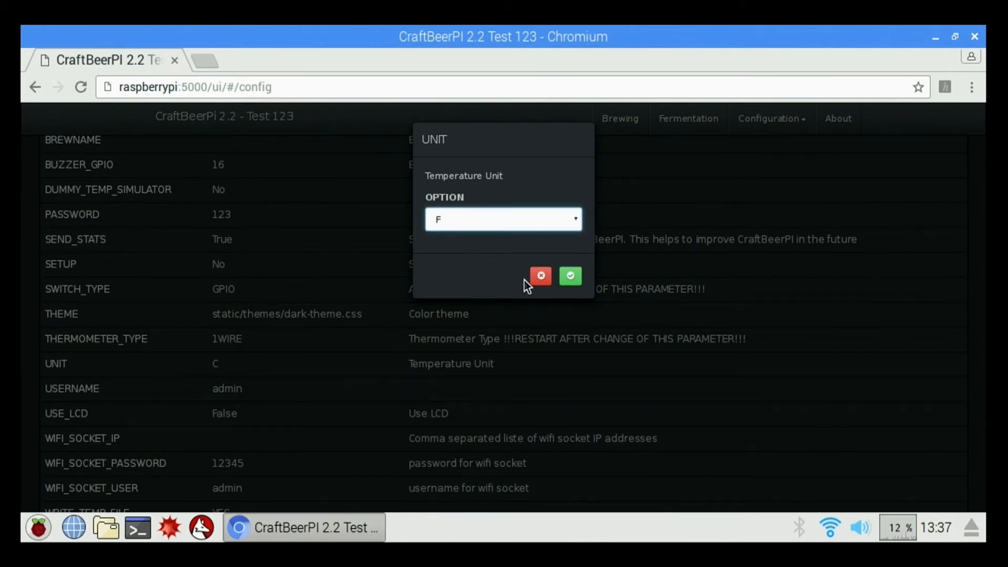
left_click(570, 275)
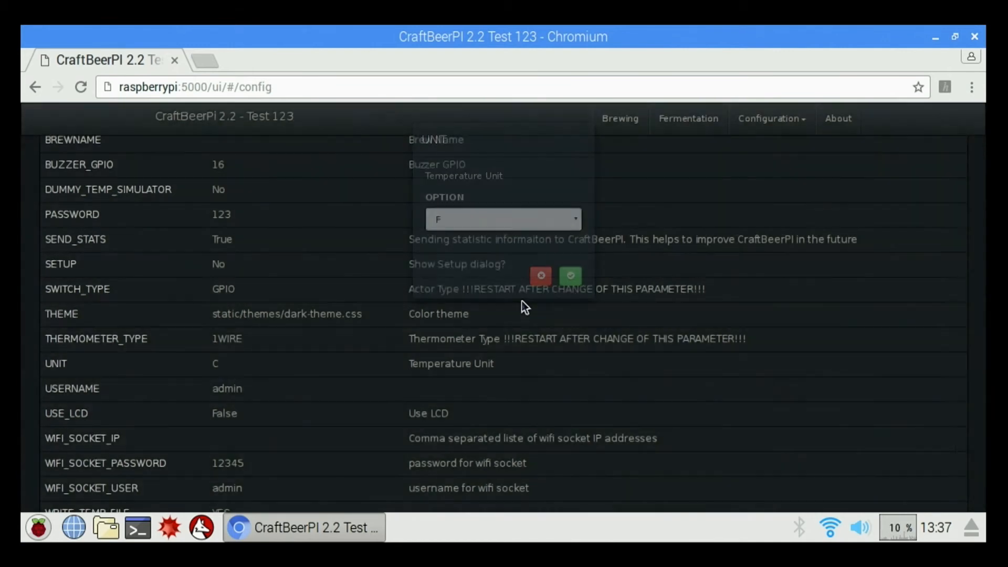
left_click(570, 275)
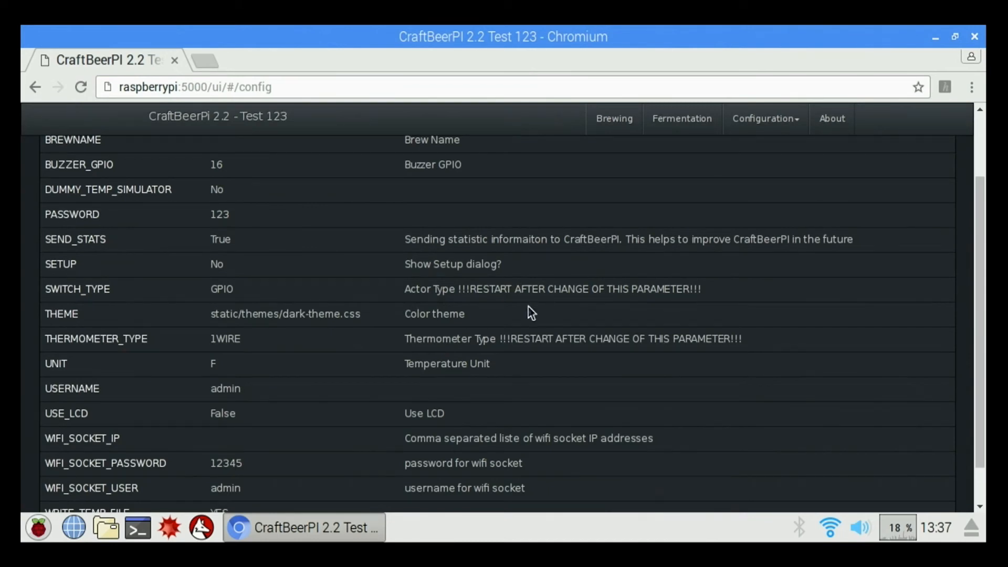
Return to the Brewing dashboard and switch Pump1 off.
scroll("down", 3)
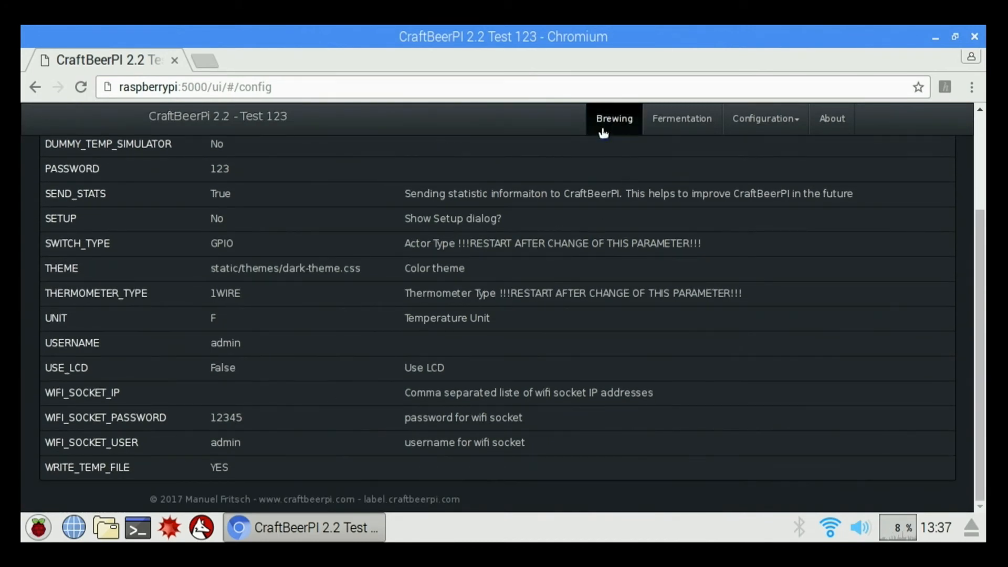
left_click(613, 119)
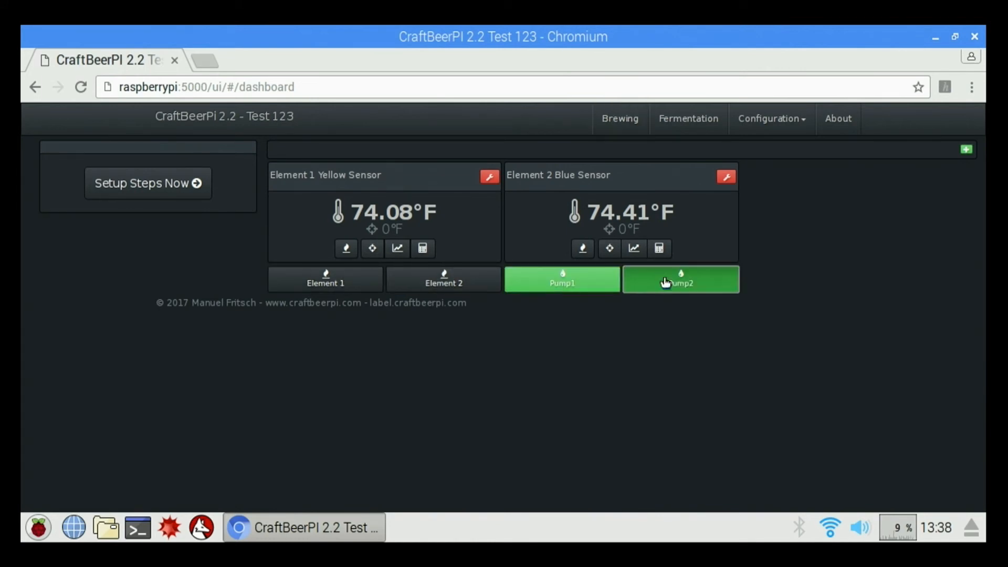
mouse_move(583, 290)
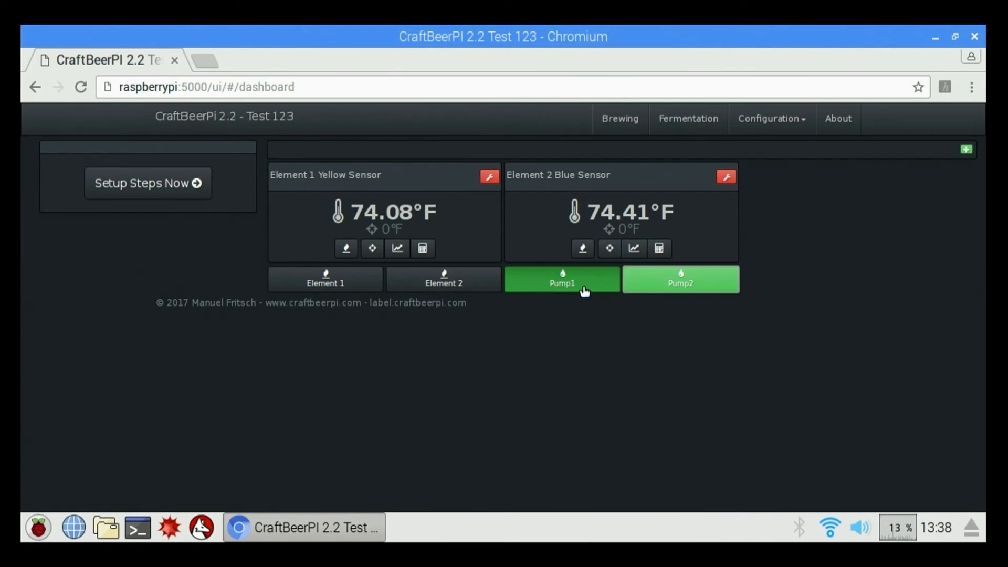
left_click(562, 279)
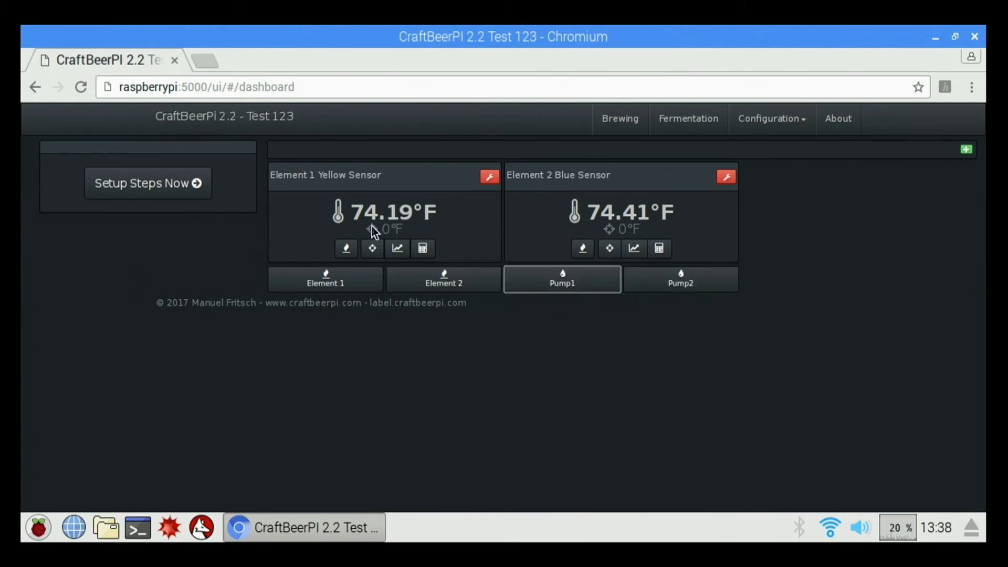
mouse_move(327, 212)
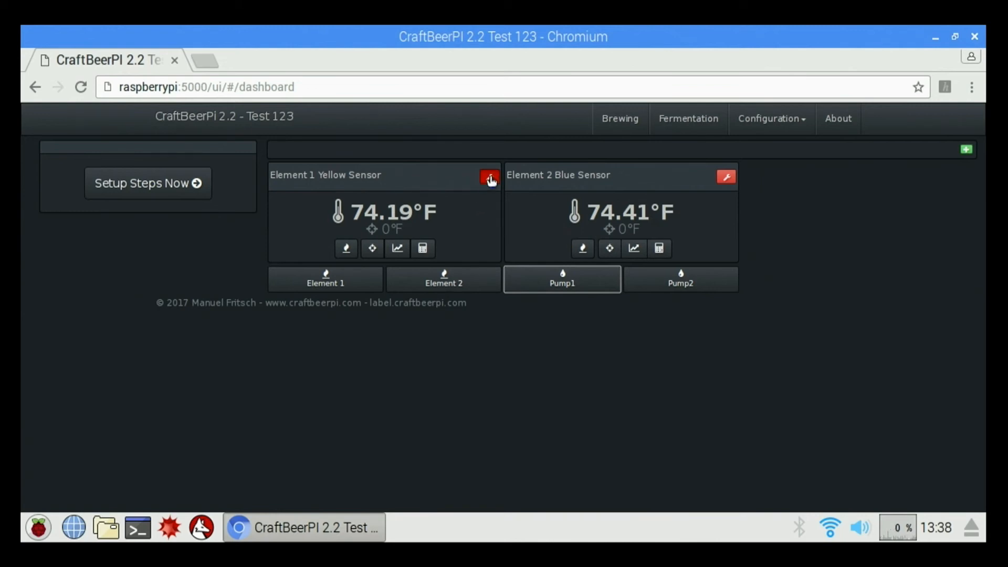
Give the Element 1 Yellow Sensor kettle OvershootLogic with overshoot 2 and save.
left_click(489, 176)
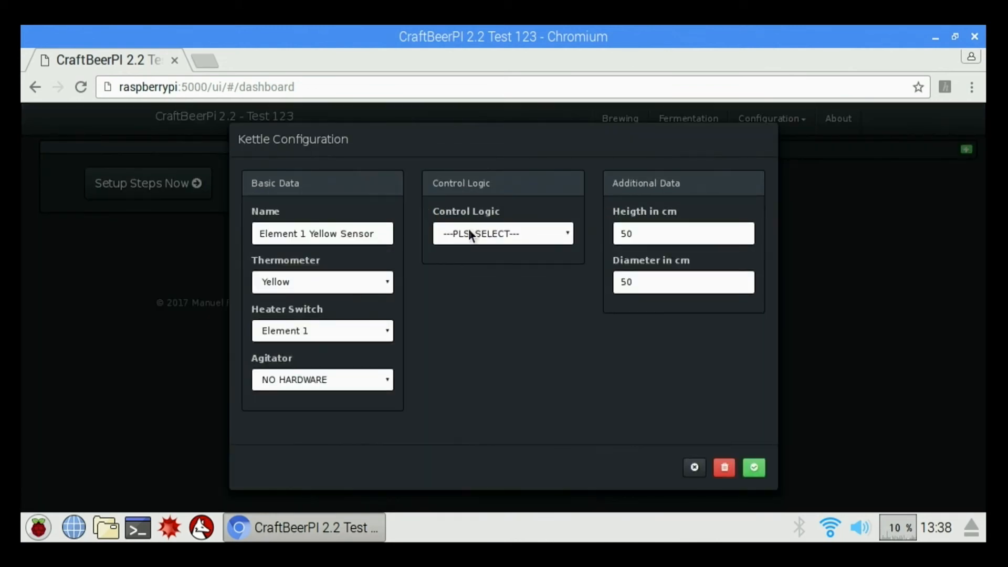
mouse_move(321, 406)
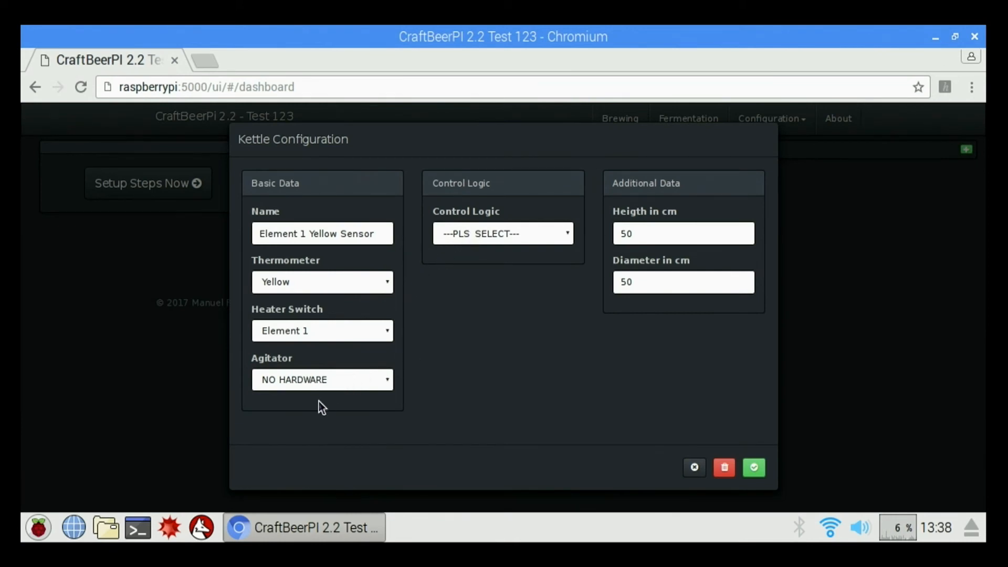
left_click(502, 233)
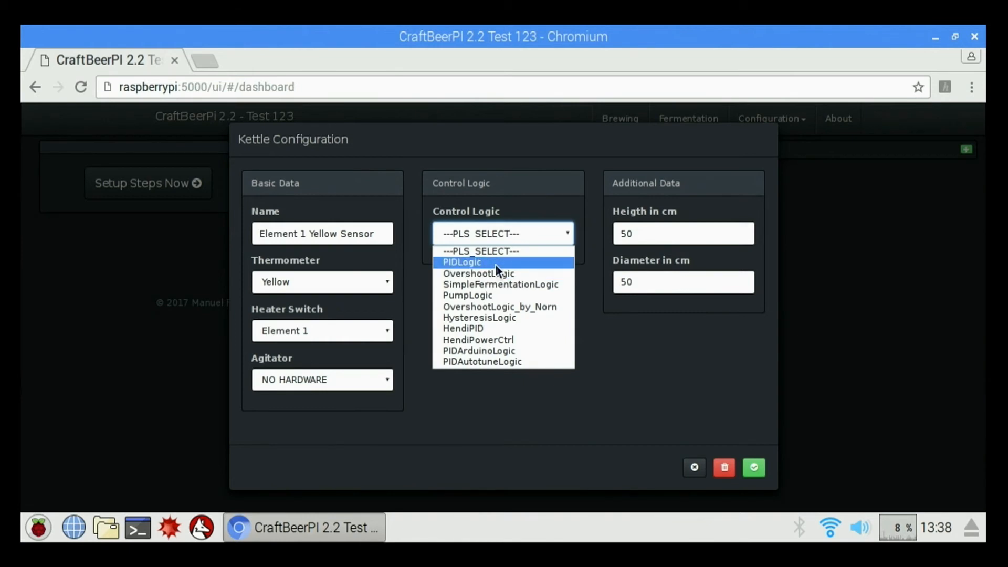
mouse_move(521, 296)
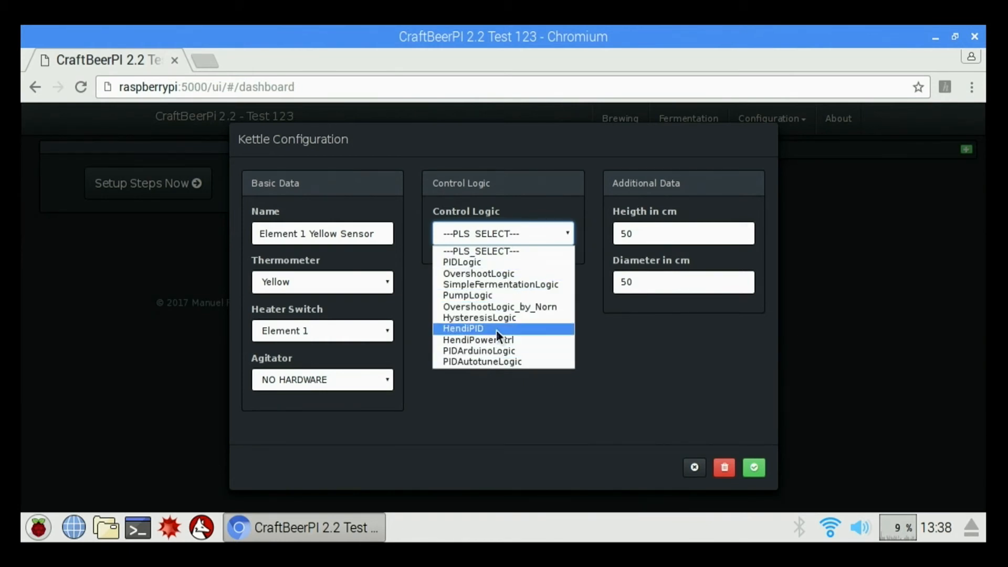
mouse_move(493, 294)
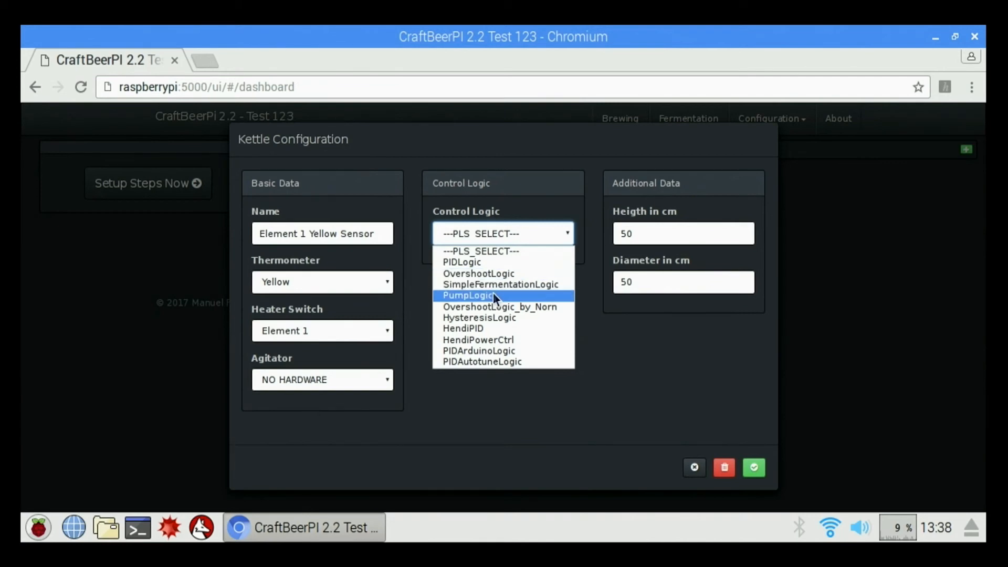
left_click(479, 273)
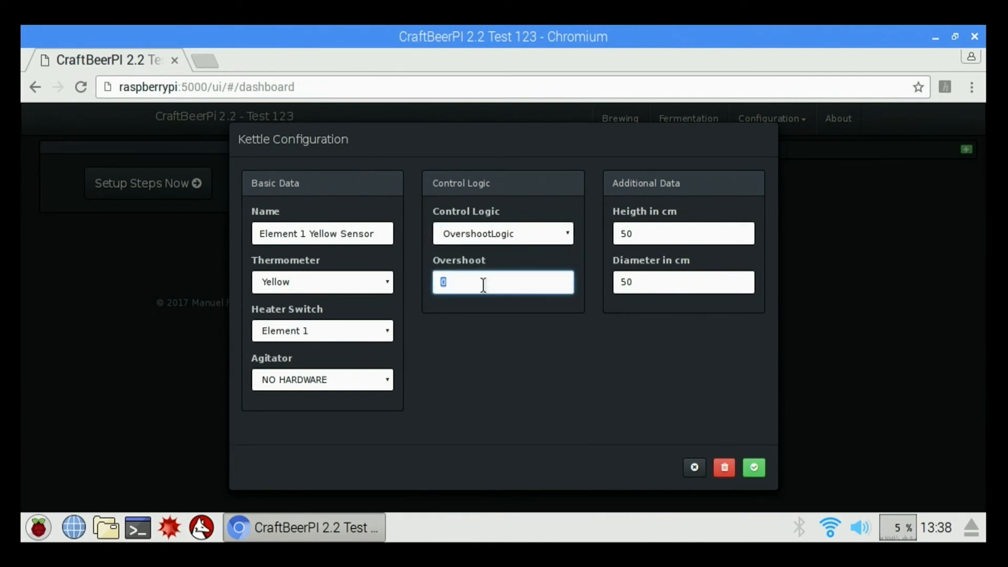
type("2")
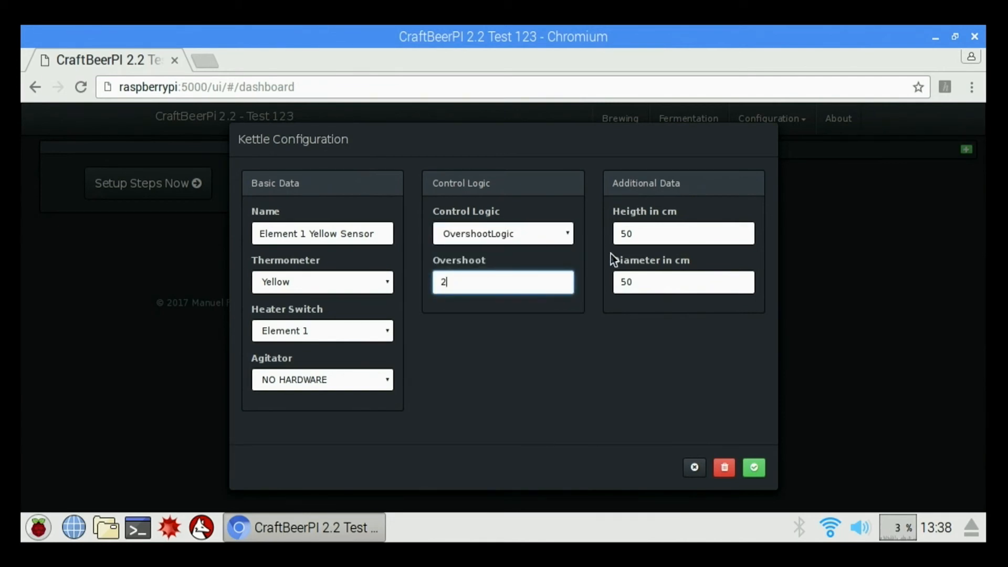
left_click(754, 467)
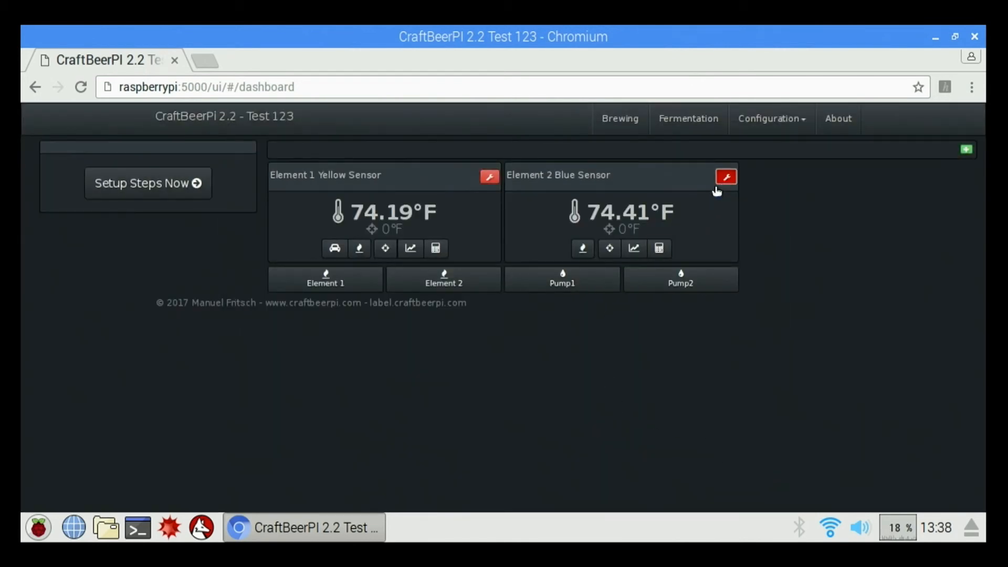
Give the Element 2 Blue Sensor kettle OvershootLogic control and save.
left_click(726, 176)
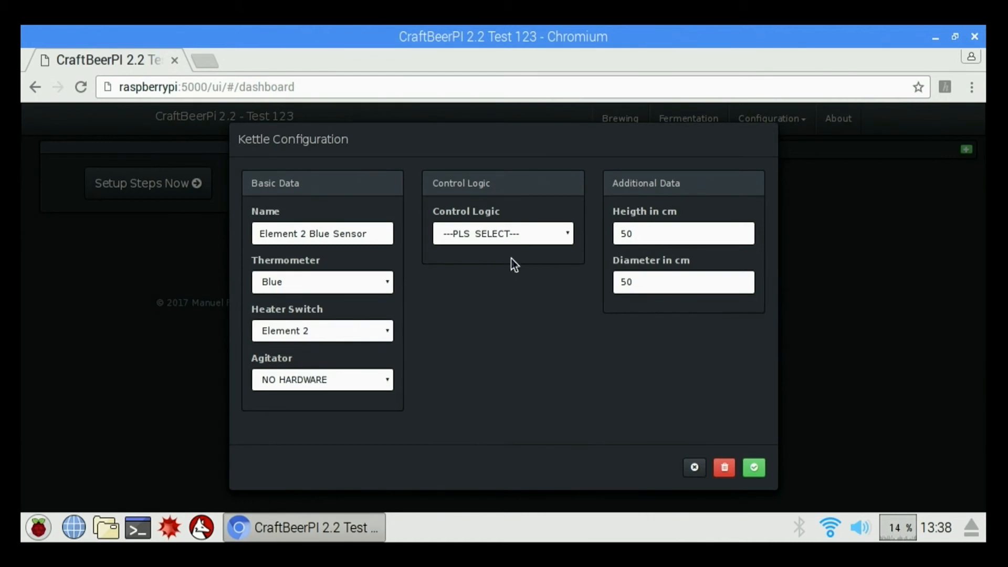
left_click(503, 233)
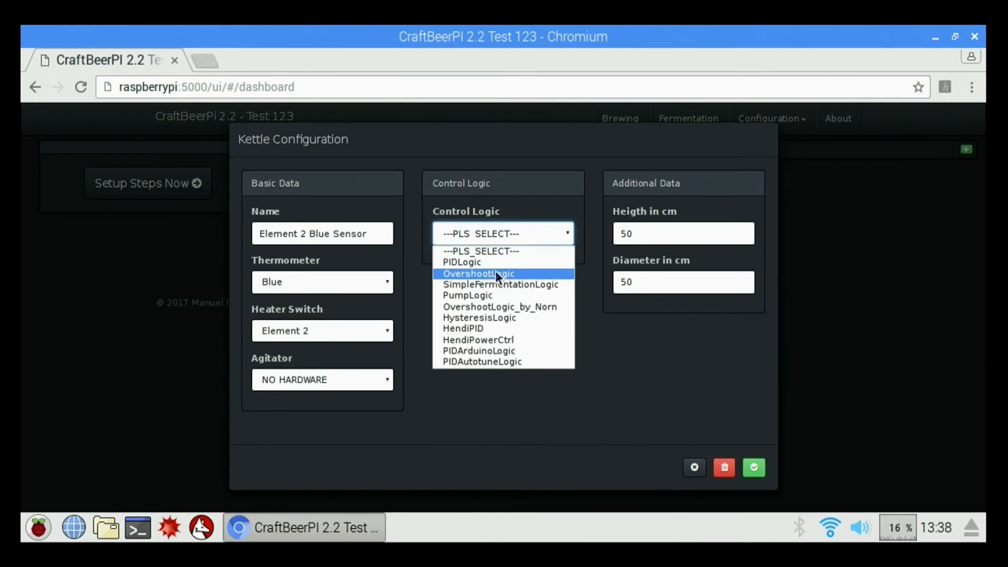
left_click(478, 273)
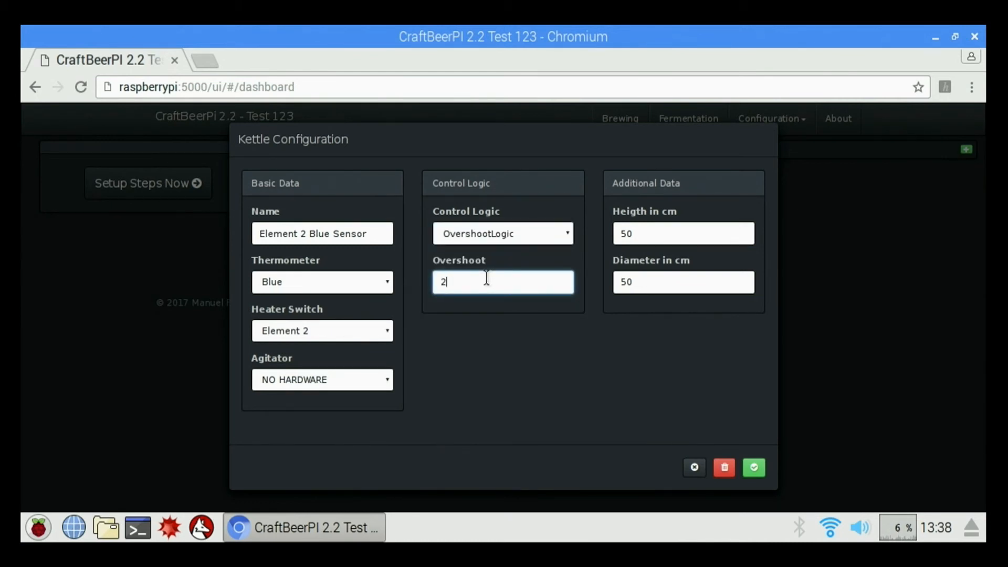
left_click(752, 467)
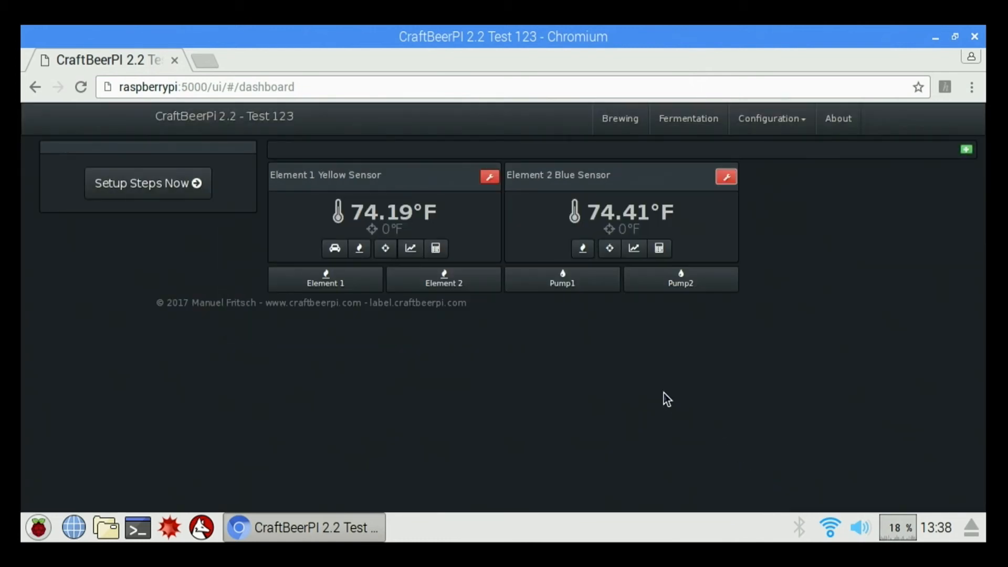
mouse_move(439, 385)
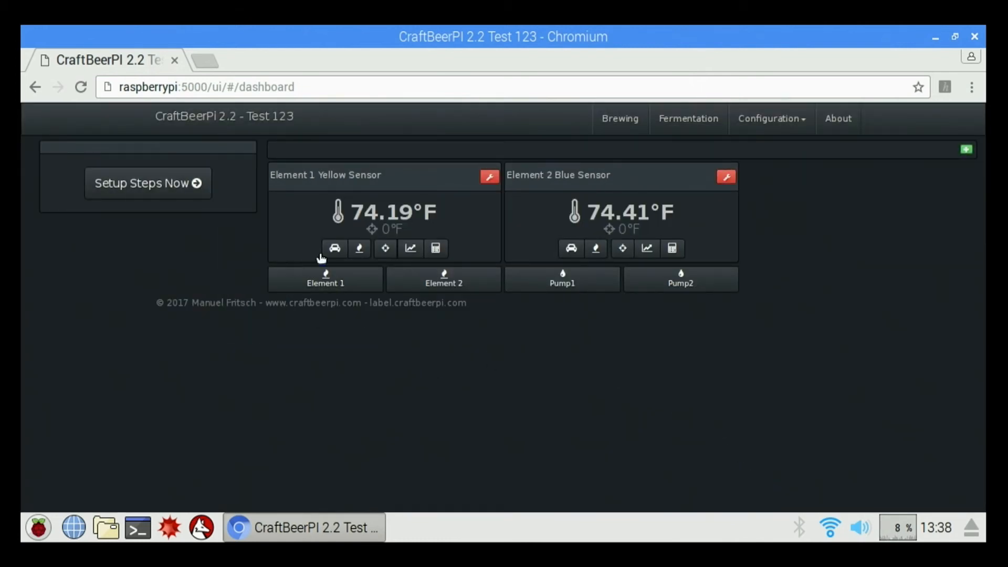
mouse_move(356, 174)
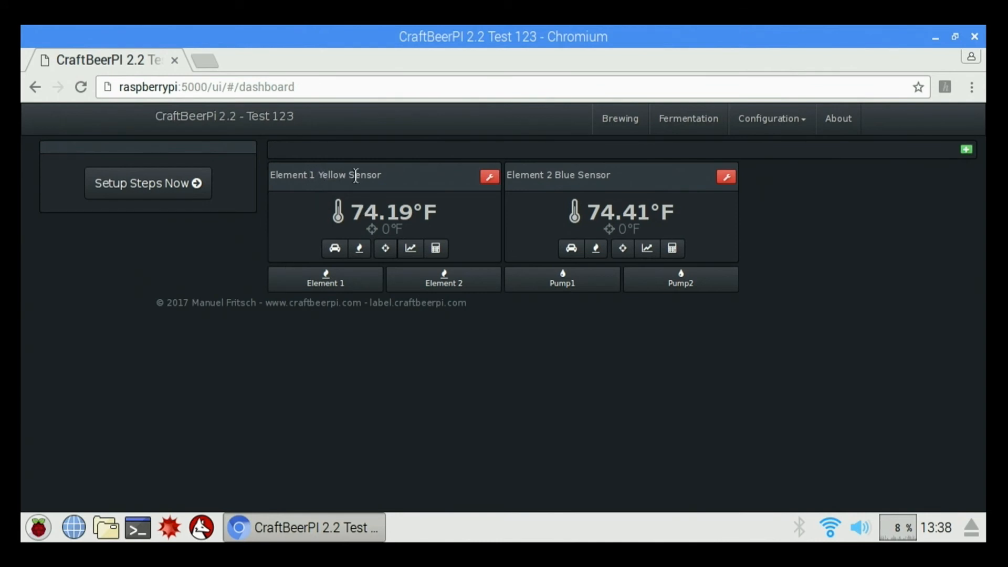
mouse_move(410, 219)
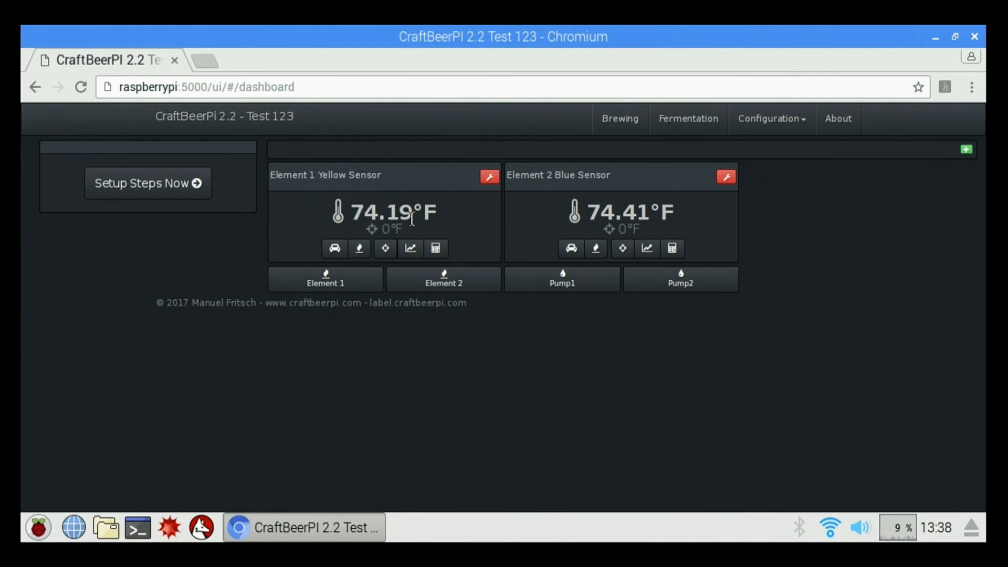
mouse_move(238, 212)
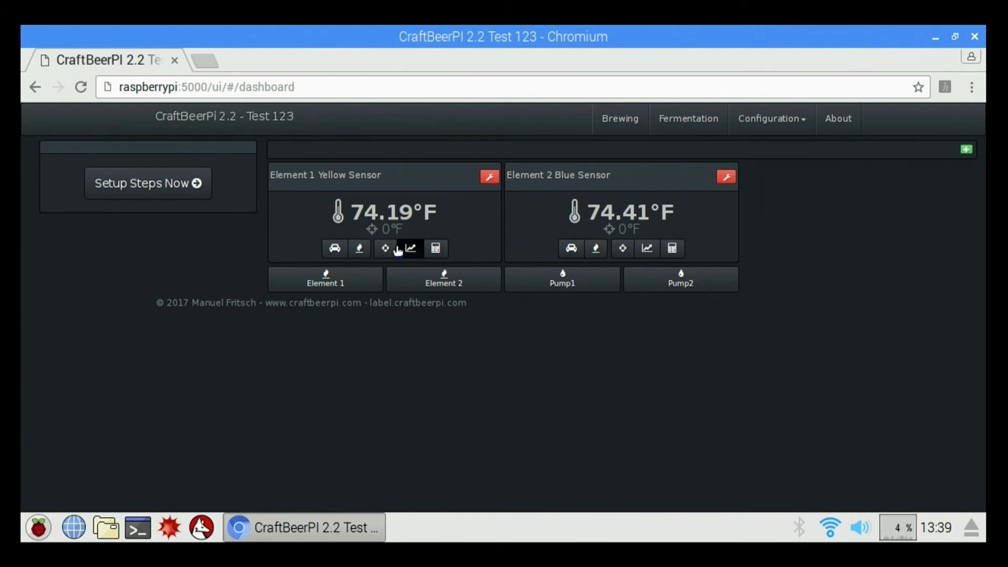
Set the Element 1 Yellow Sensor kettle's target temperature to 155°F.
left_click(384, 248)
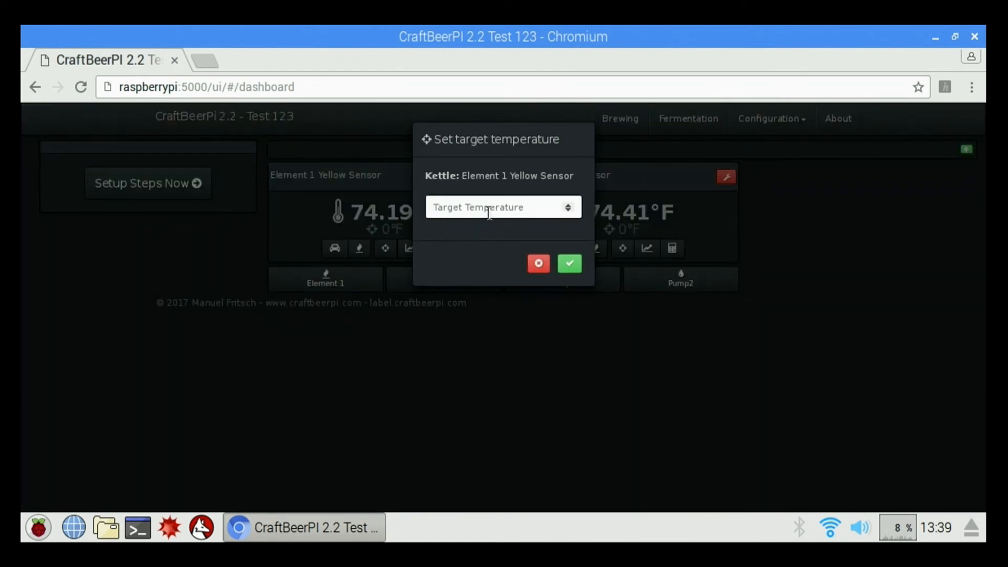
left_click(491, 207)
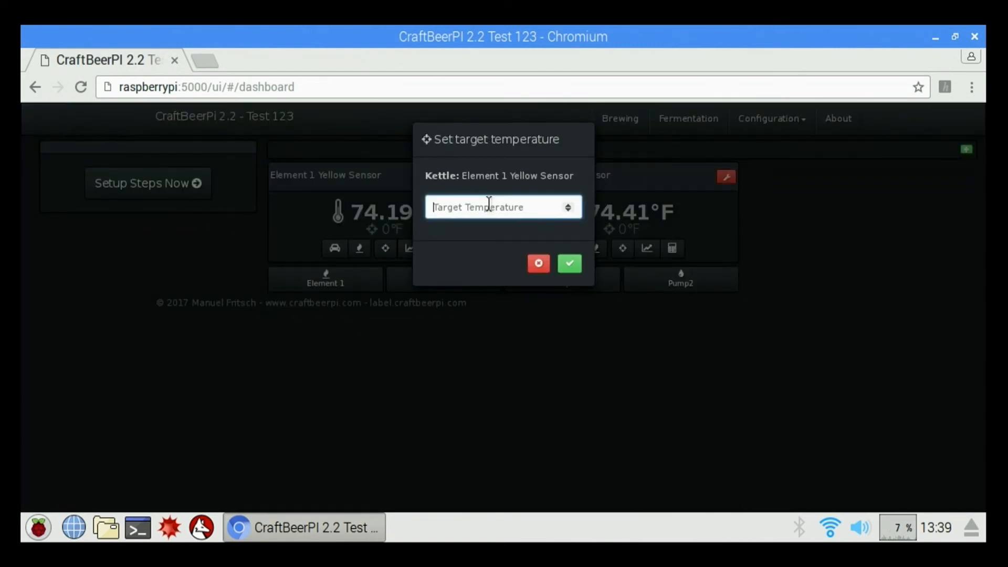
type("155")
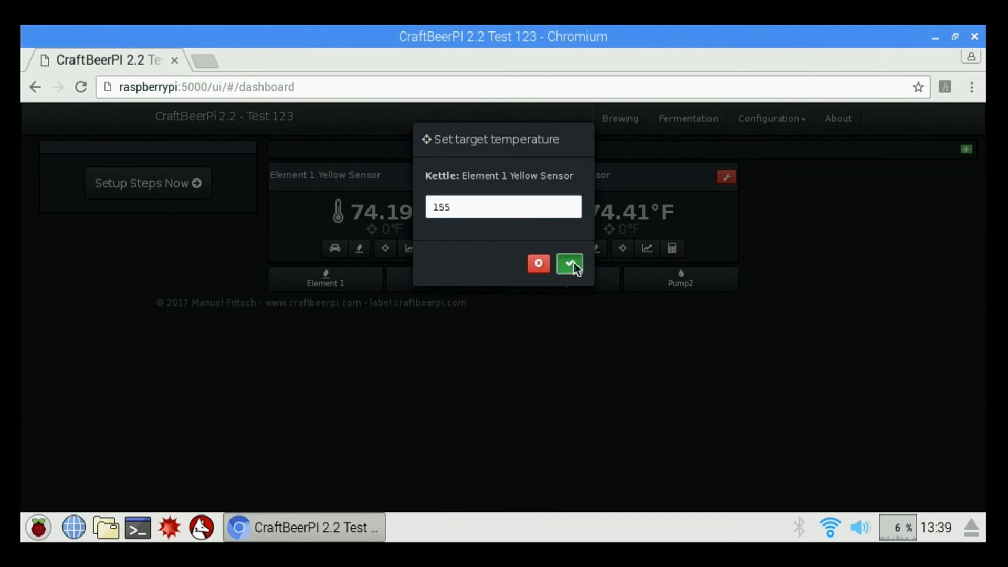
left_click(569, 263)
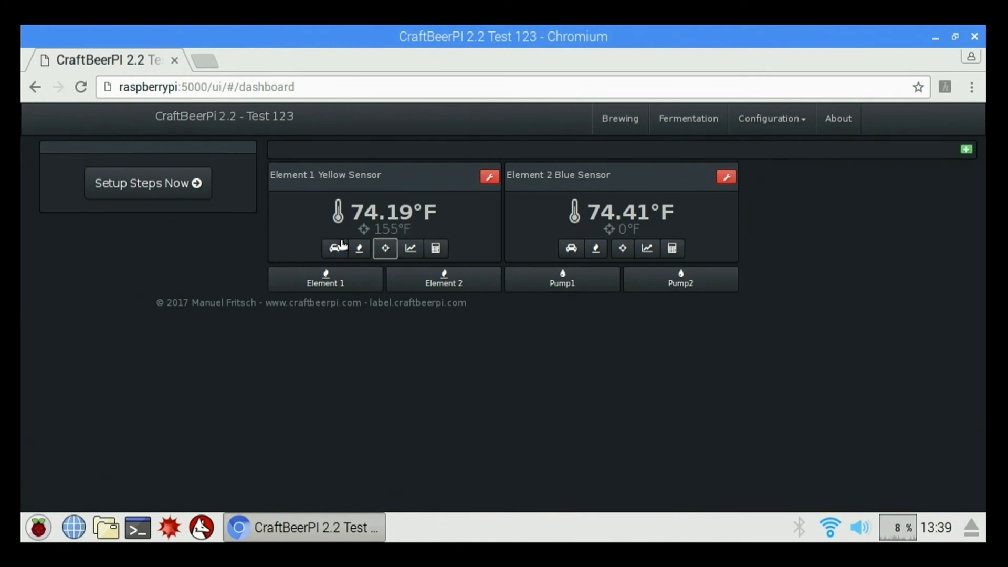
left_click(334, 248)
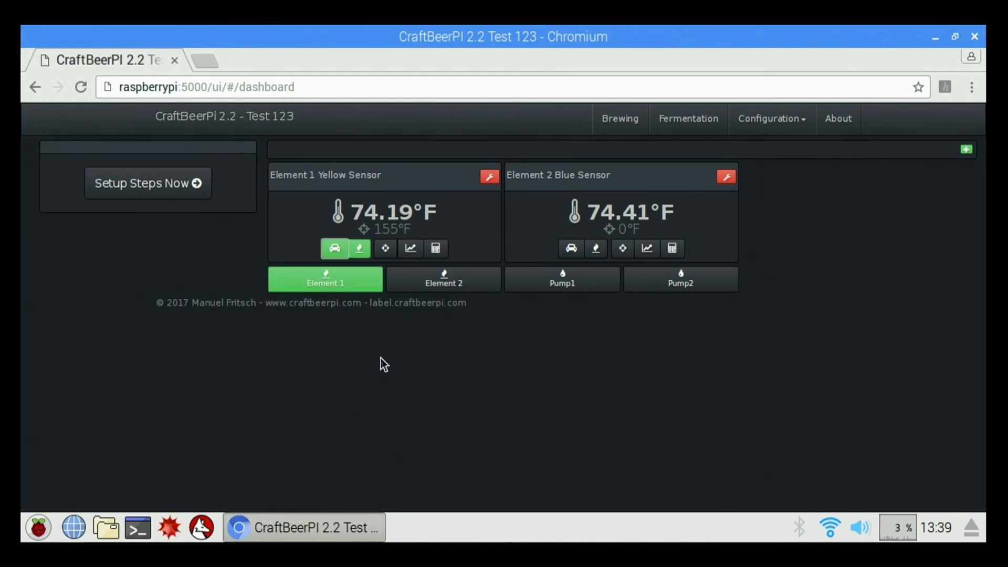
mouse_move(456, 227)
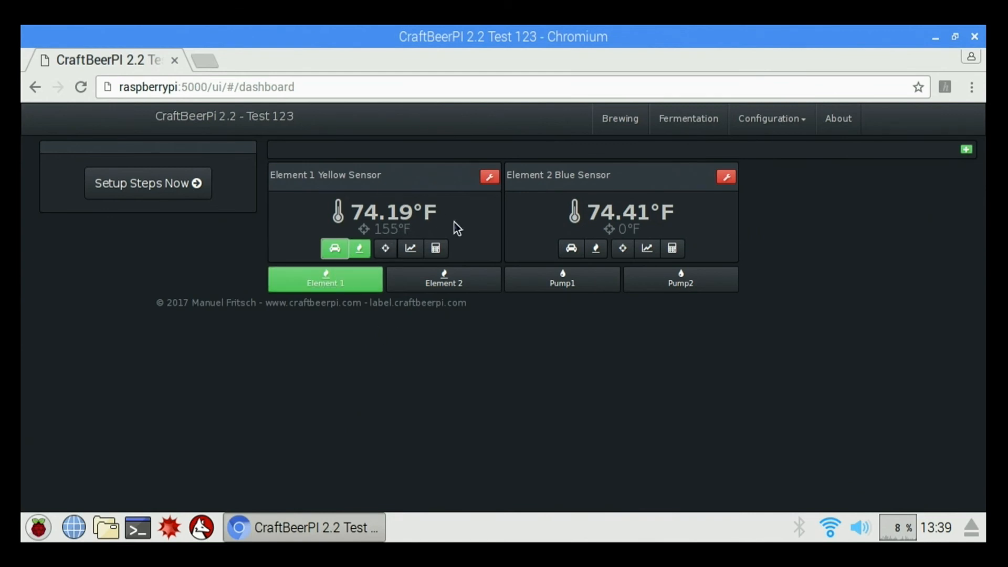
mouse_move(565, 279)
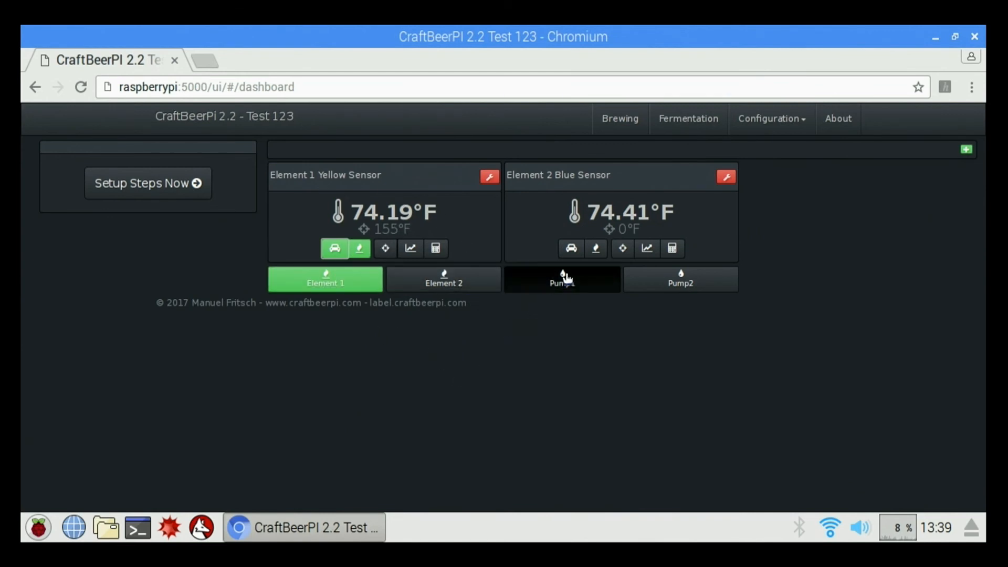
left_click(561, 280)
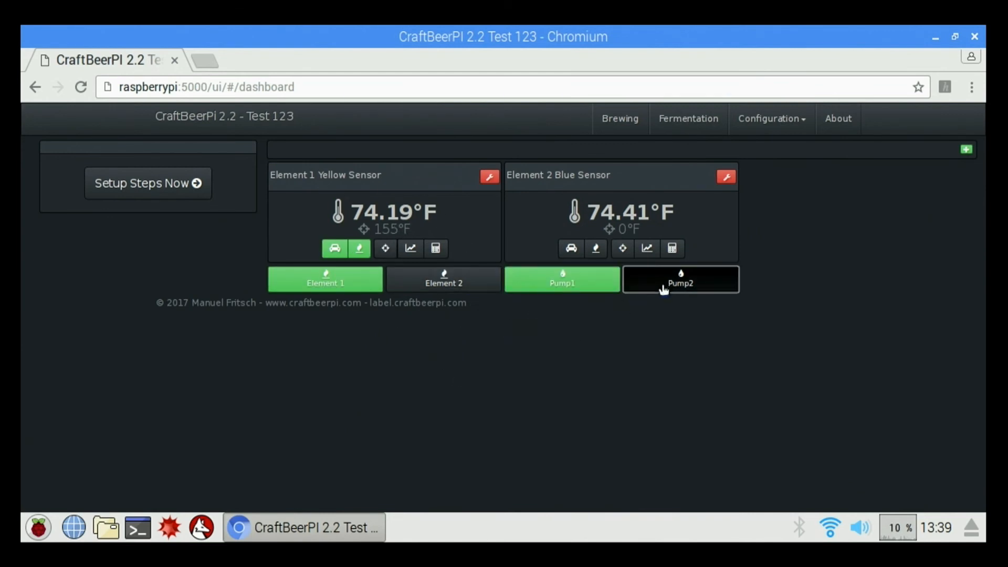
left_click(680, 279)
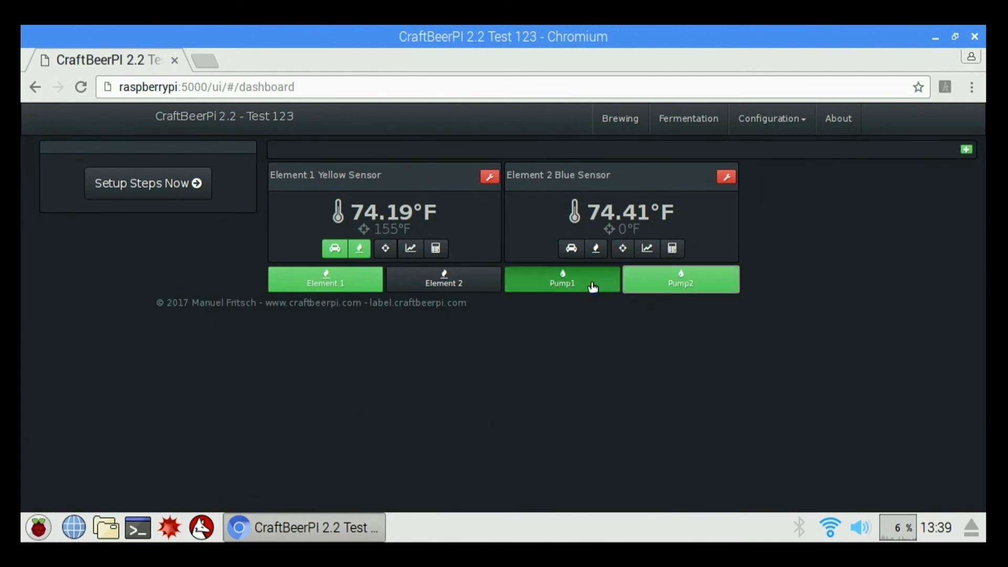
left_click(561, 279)
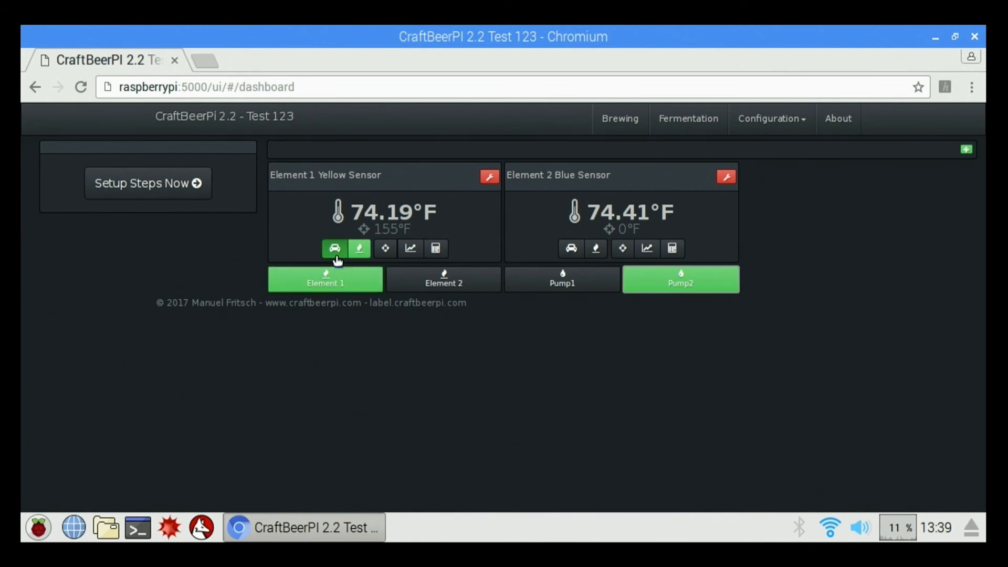
left_click(359, 247)
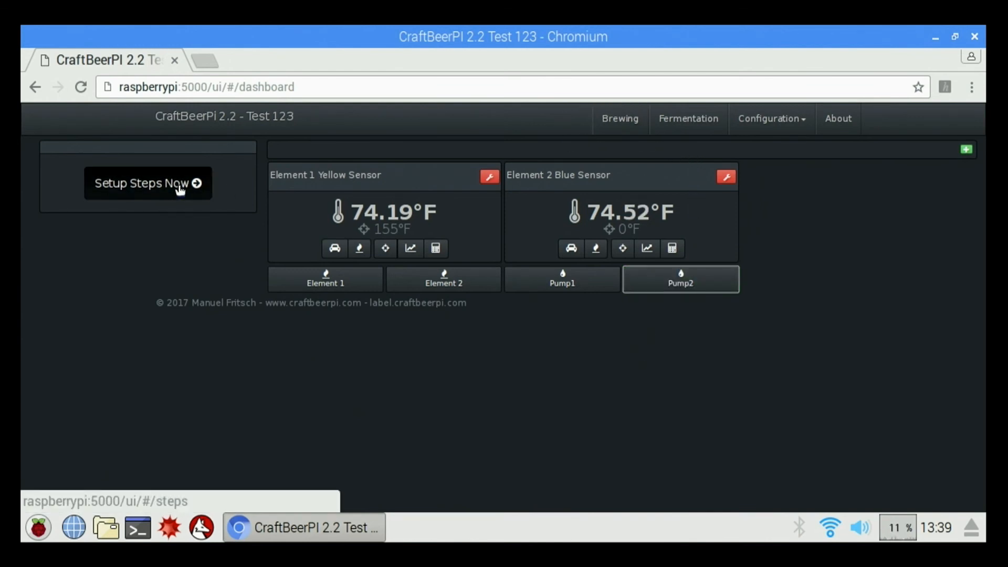
On the Steps page, create a new brewing step named test.
left_click(149, 183)
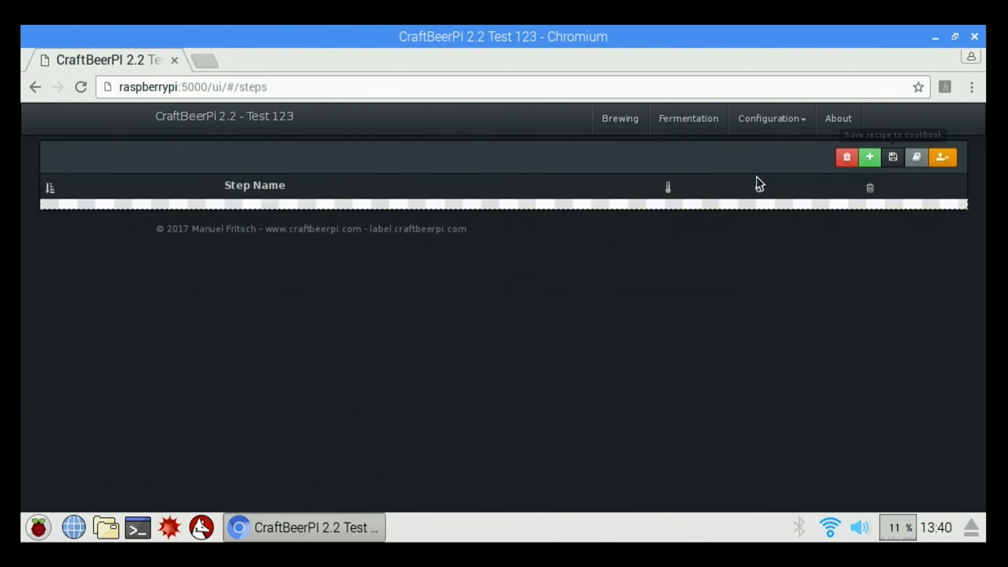
mouse_move(847, 285)
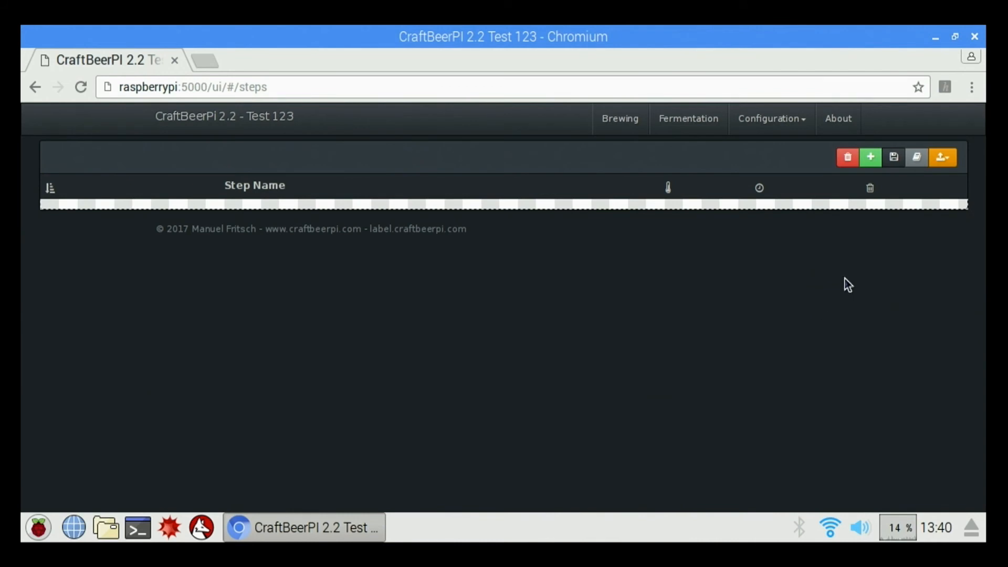
mouse_move(871, 159)
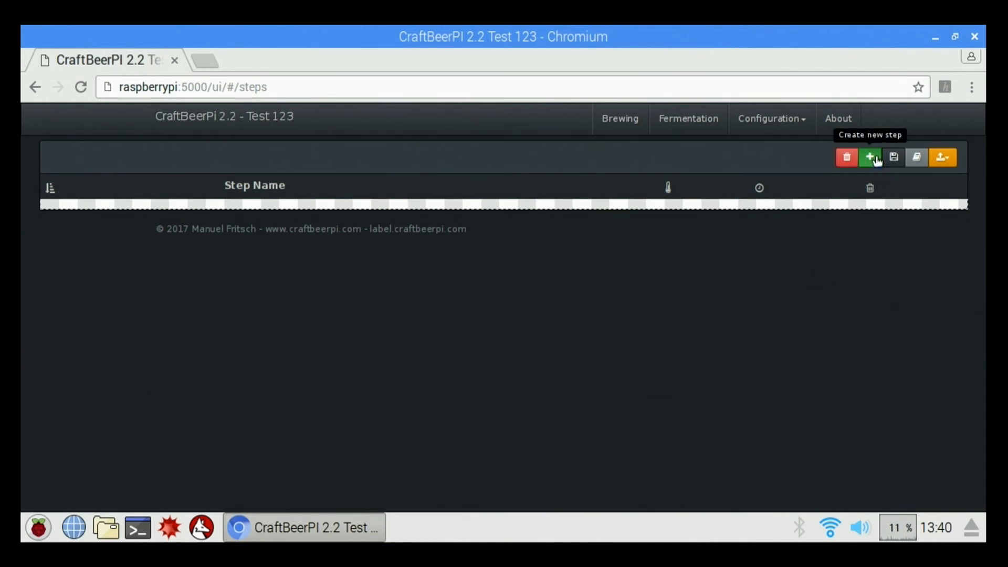
left_click(869, 158)
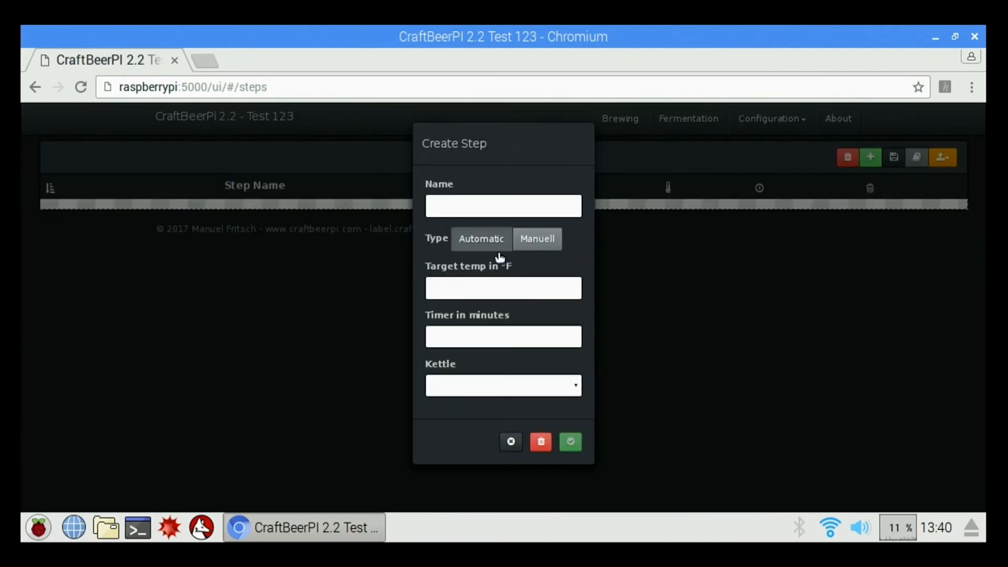
left_click(503, 205)
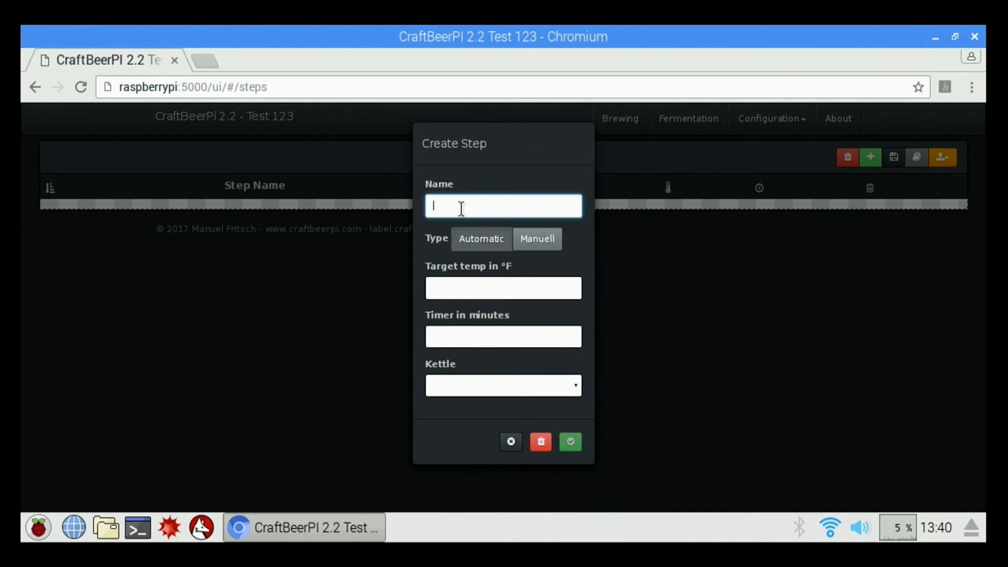
type("test")
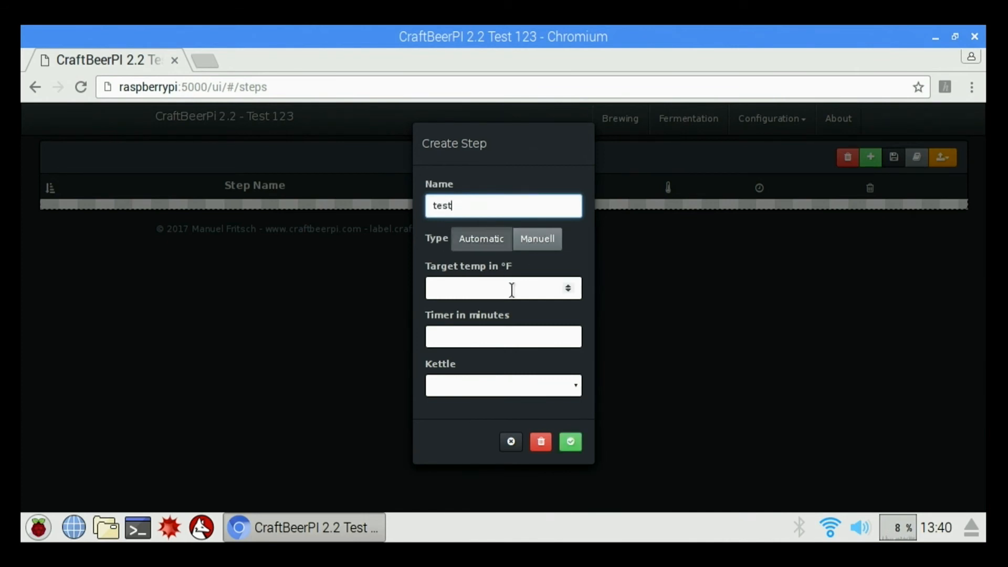
Enter the step's target temperature and timer values and save it.
left_click(496, 287)
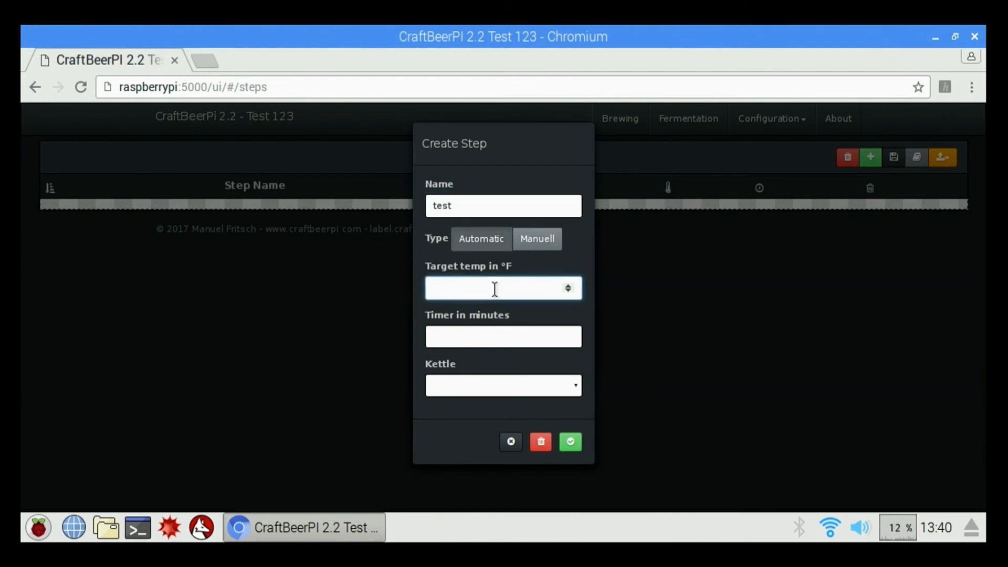
left_click(495, 287)
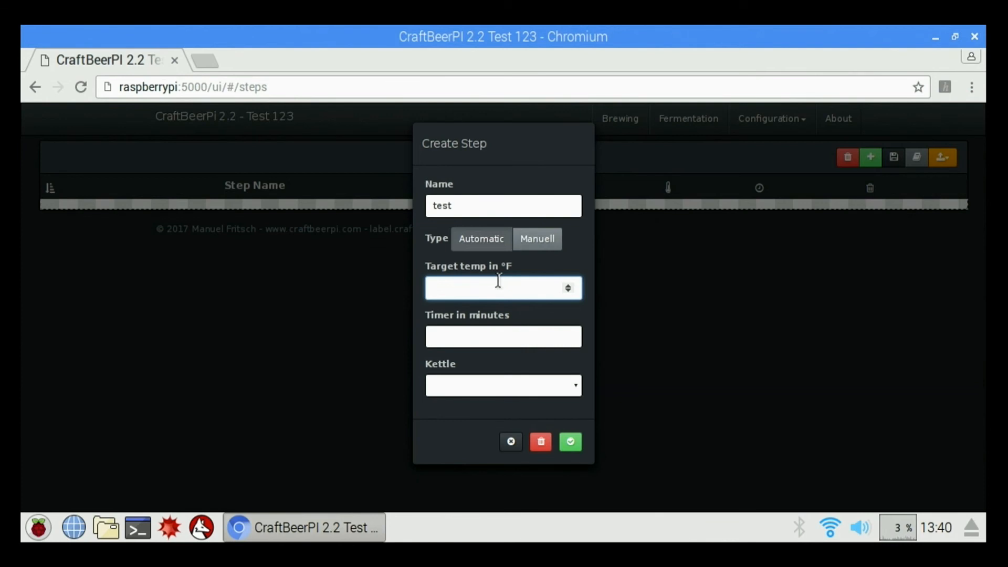
type("175")
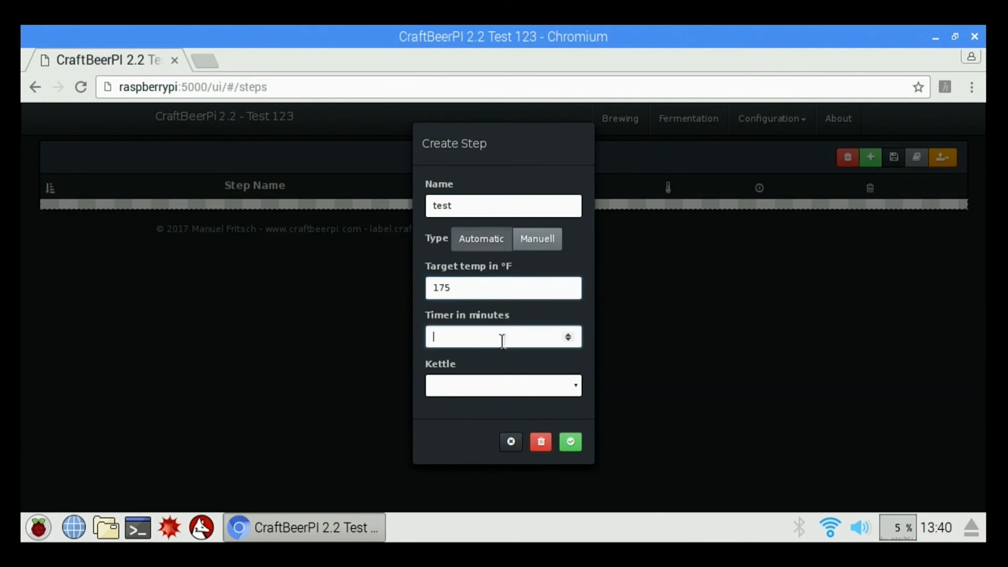
type("60")
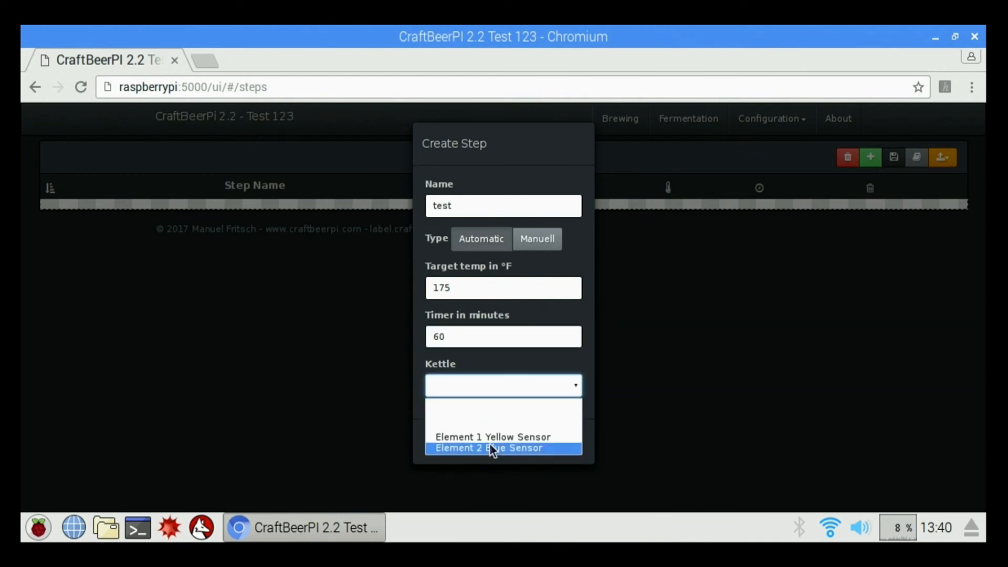
left_click(488, 447)
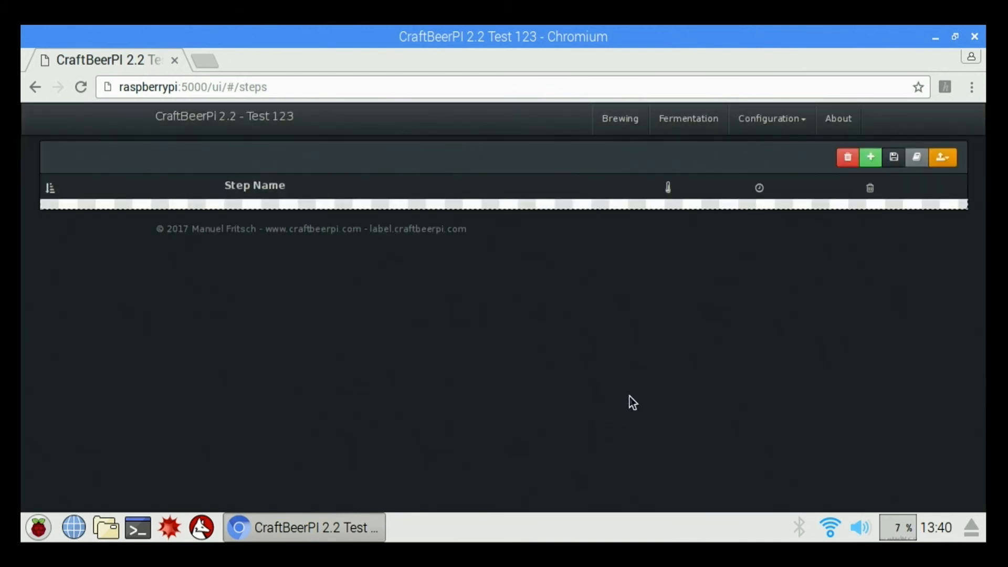
Create a second step test2 with a 180°F target temperature.
left_click(870, 157)
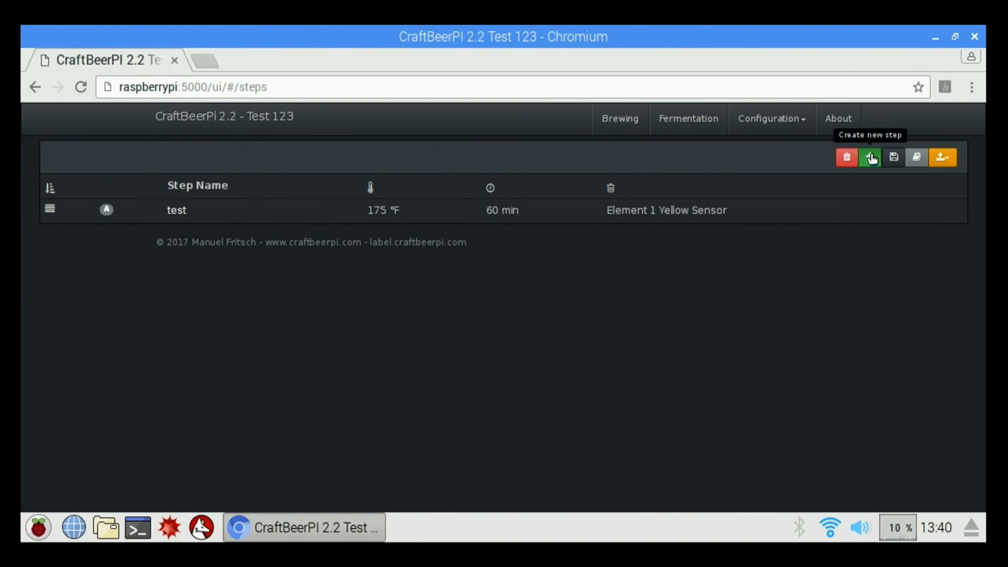
left_click(869, 157)
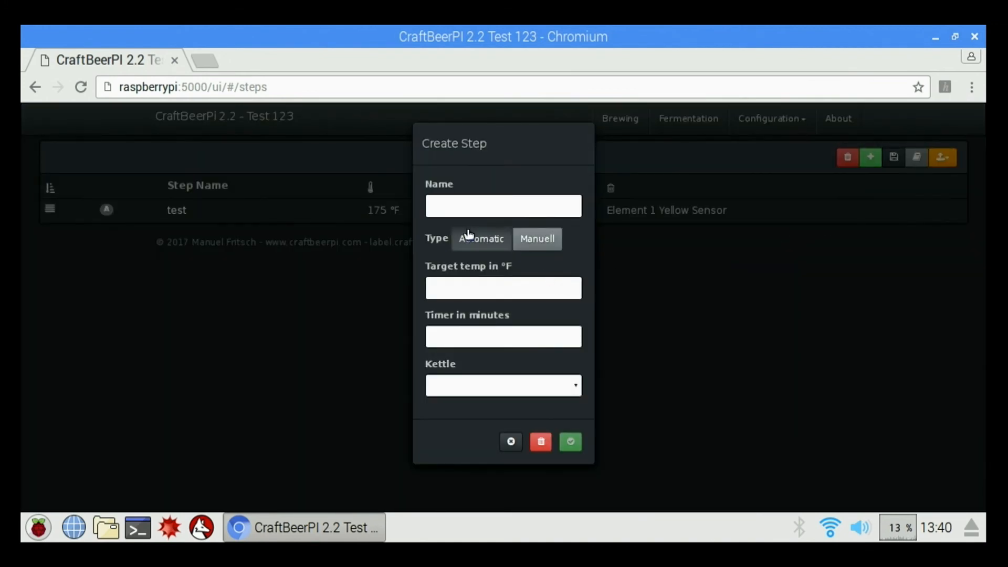
type("test2")
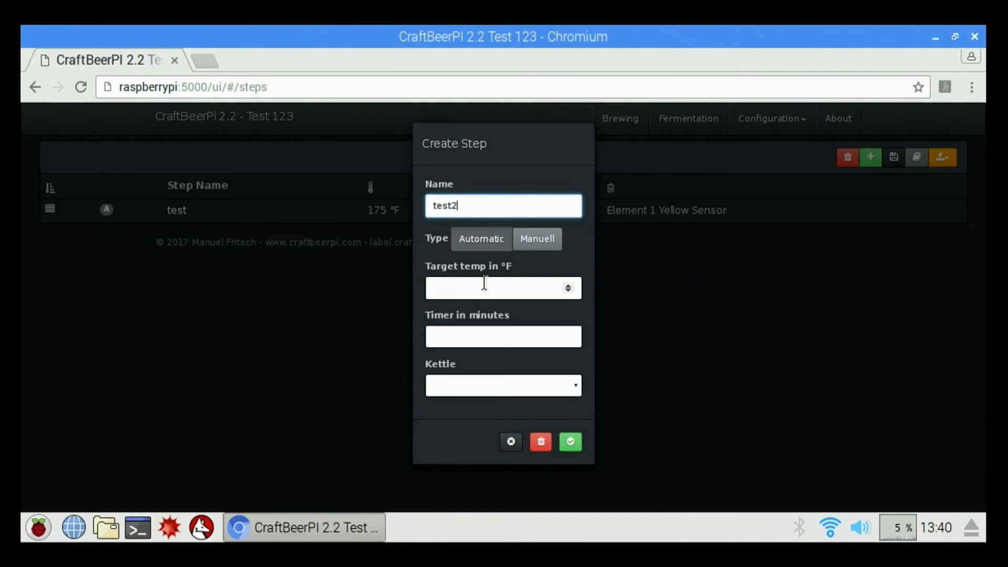
type("1")
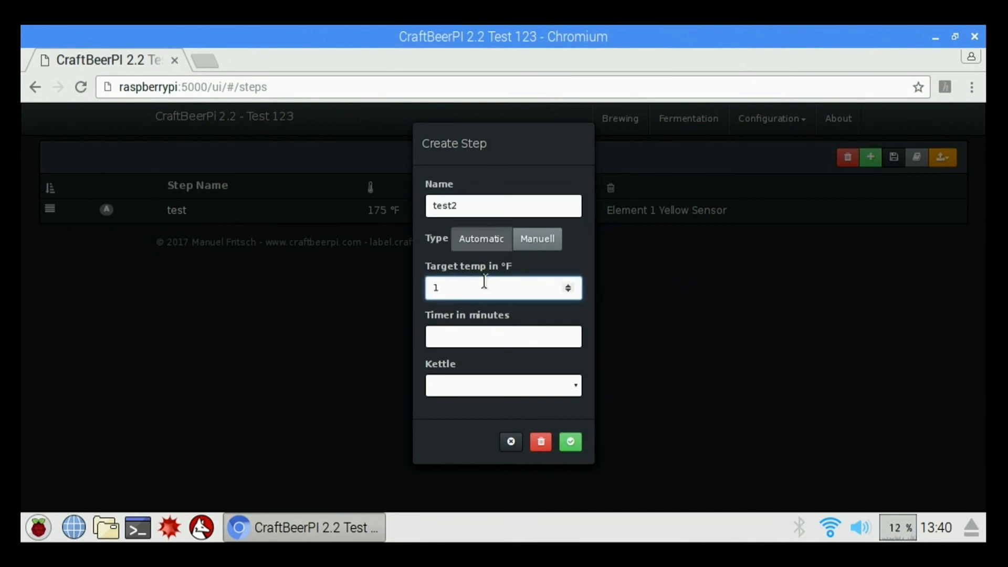
type("180")
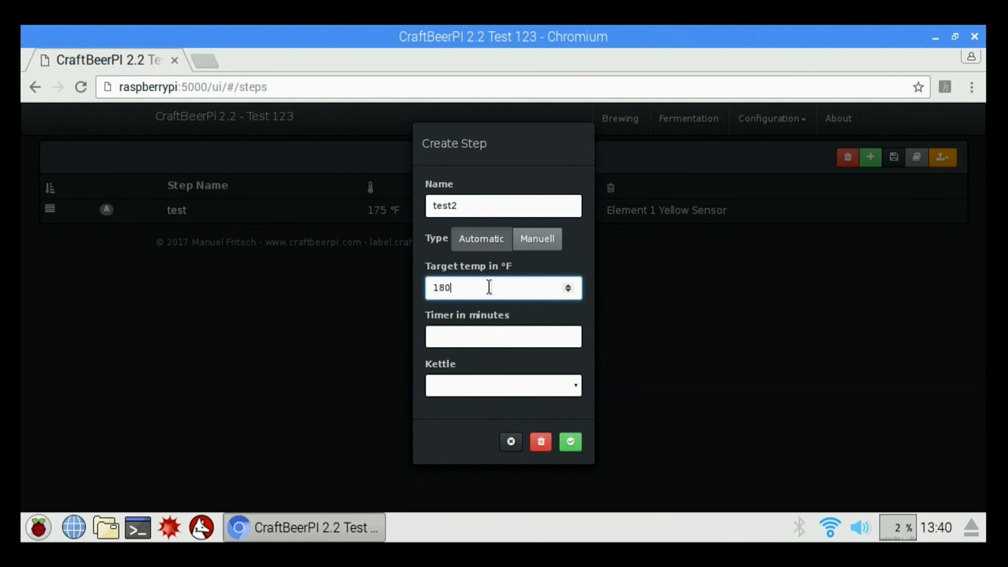
left_click(501, 336)
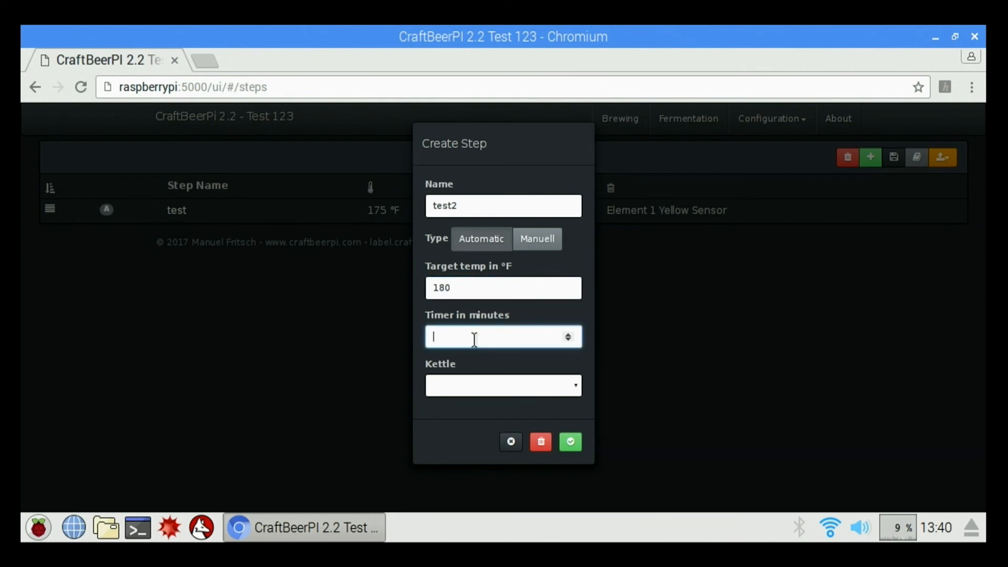
Assign the Element 2 Blue Sensor kettle to test2, save it, and return to the dashboard.
left_click(503, 385)
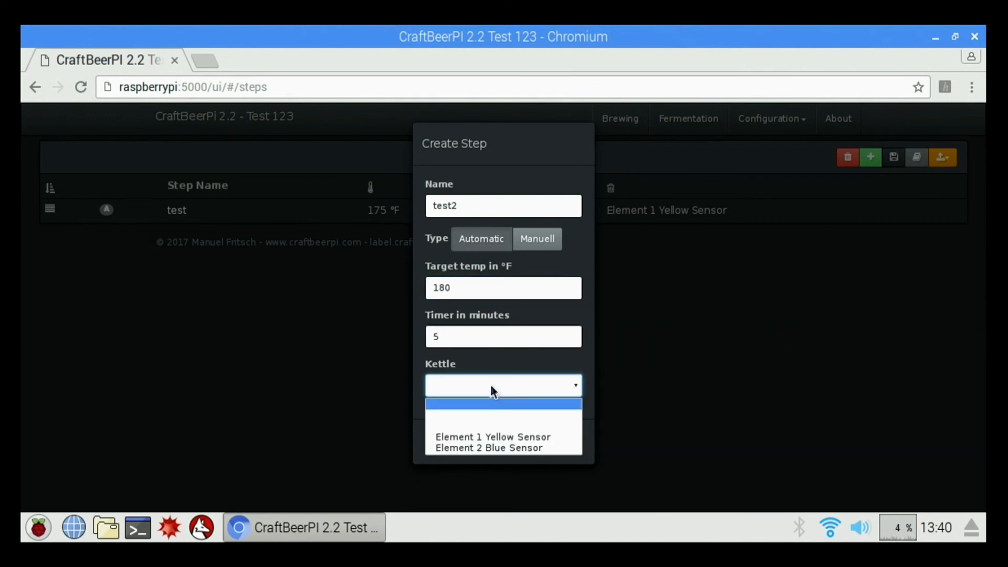
left_click(488, 448)
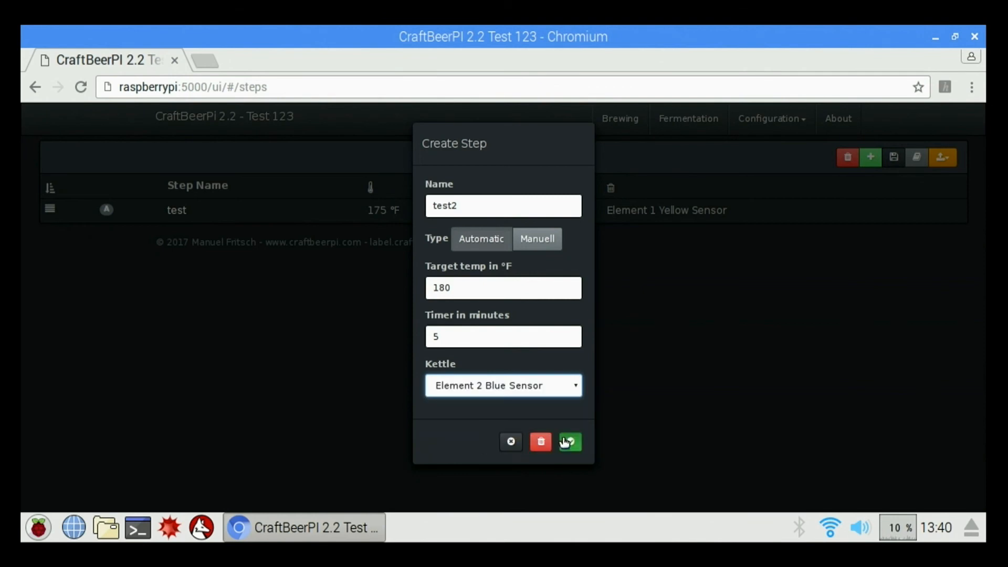
left_click(569, 440)
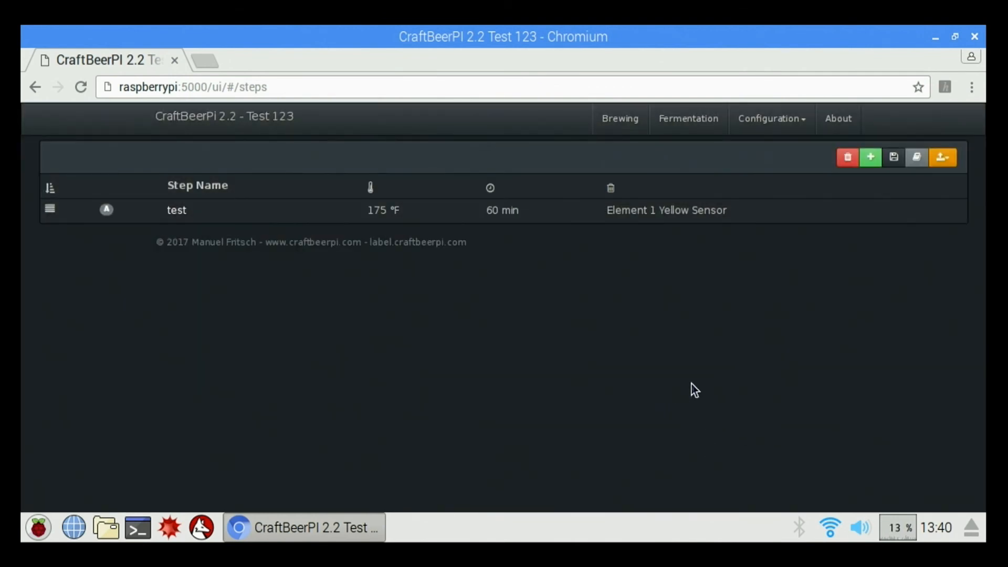
left_click(869, 157)
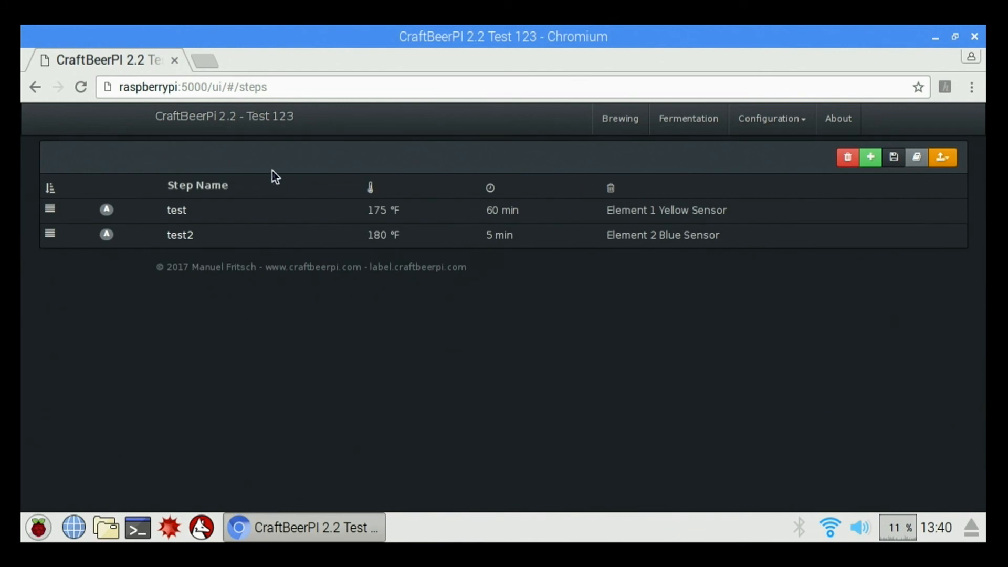
mouse_move(430, 219)
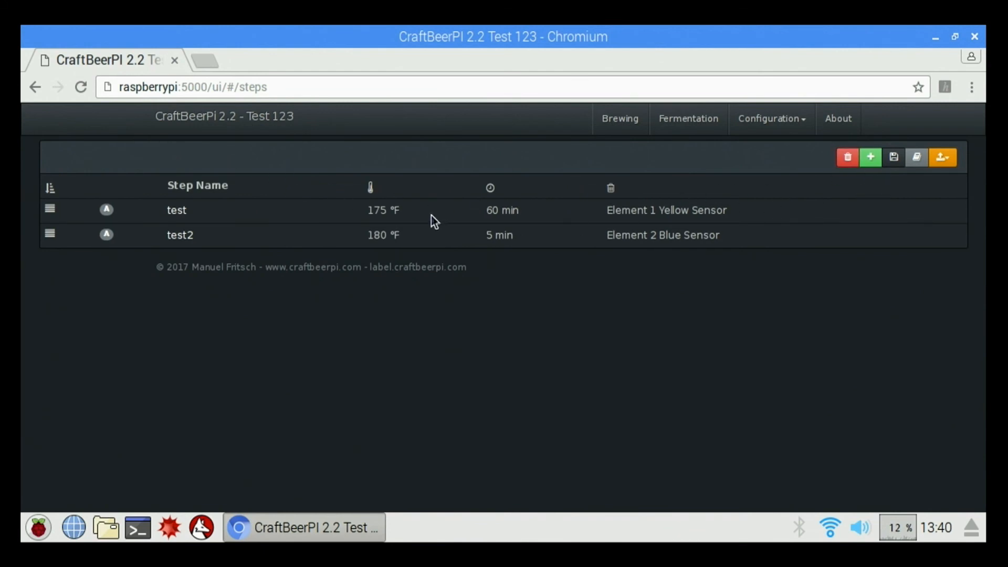
mouse_move(597, 428)
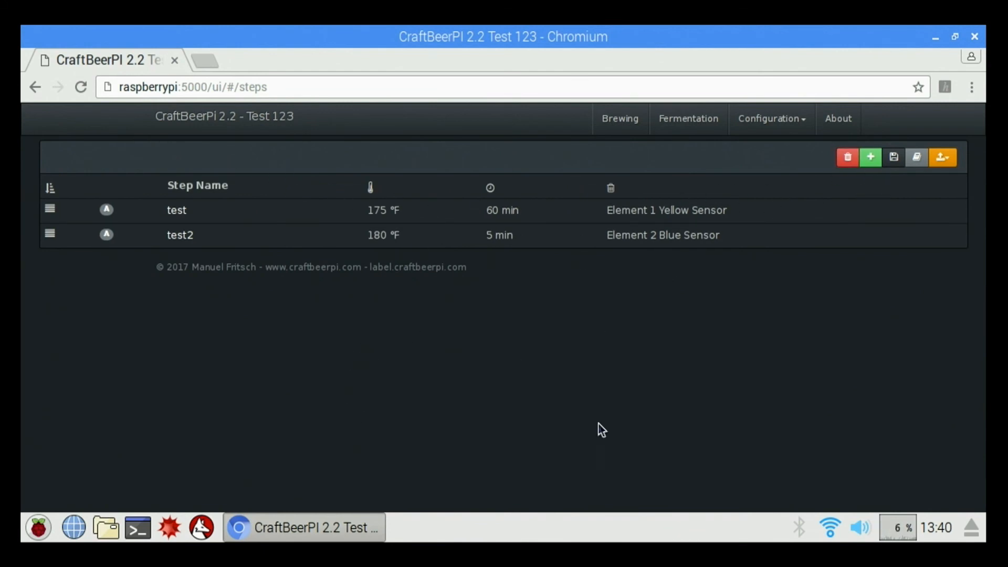
mouse_move(331, 259)
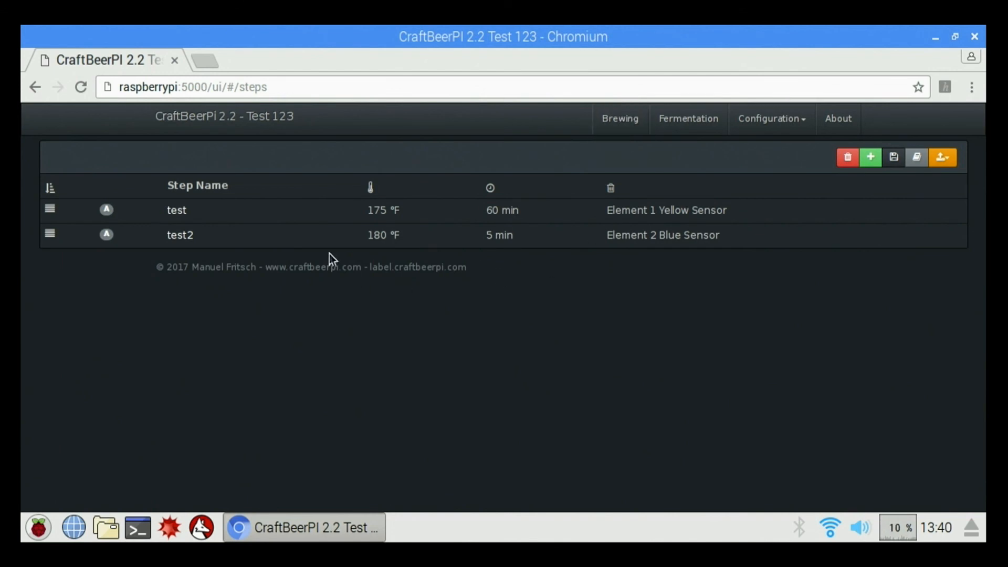
left_click(619, 119)
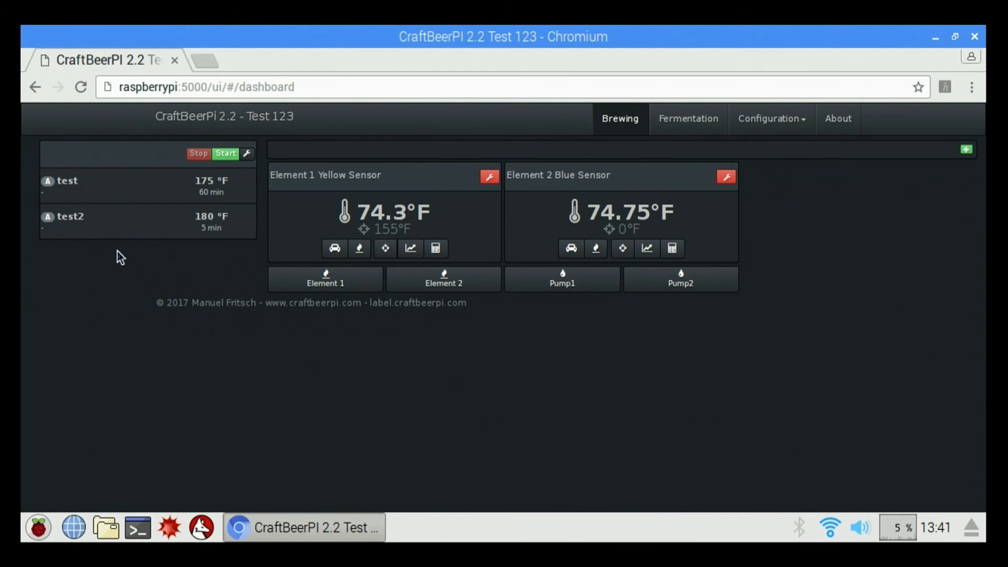
mouse_move(154, 203)
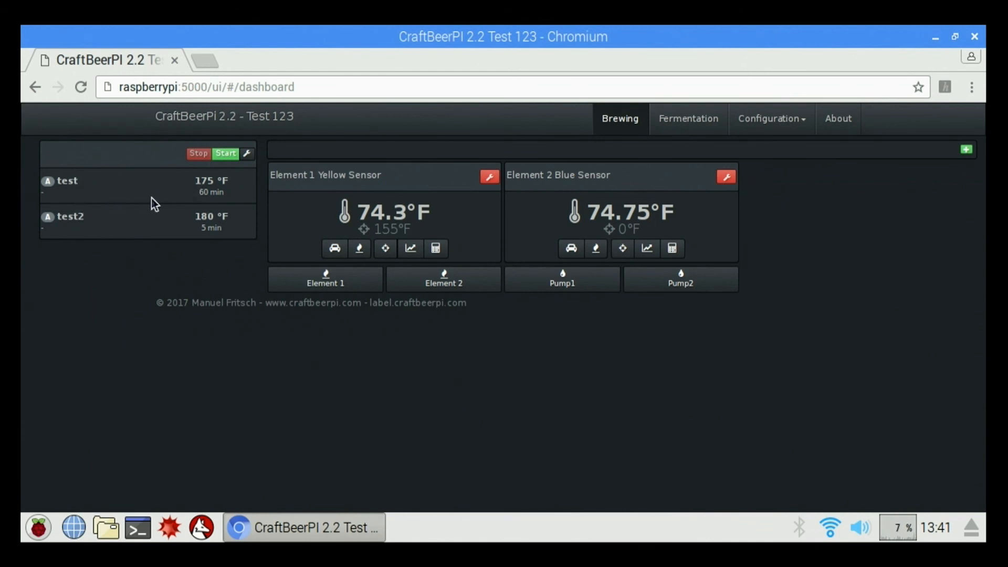
mouse_move(47, 194)
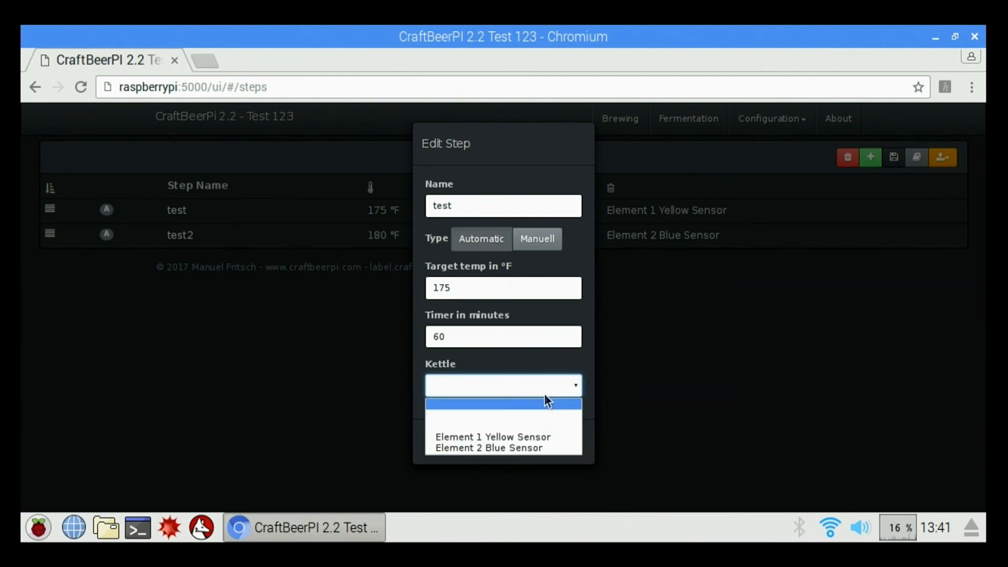
Save test with Element 1 Yellow Sensor and test2 with Element 2 Blue Sensor, then return to Brewing.
left_click(491, 436)
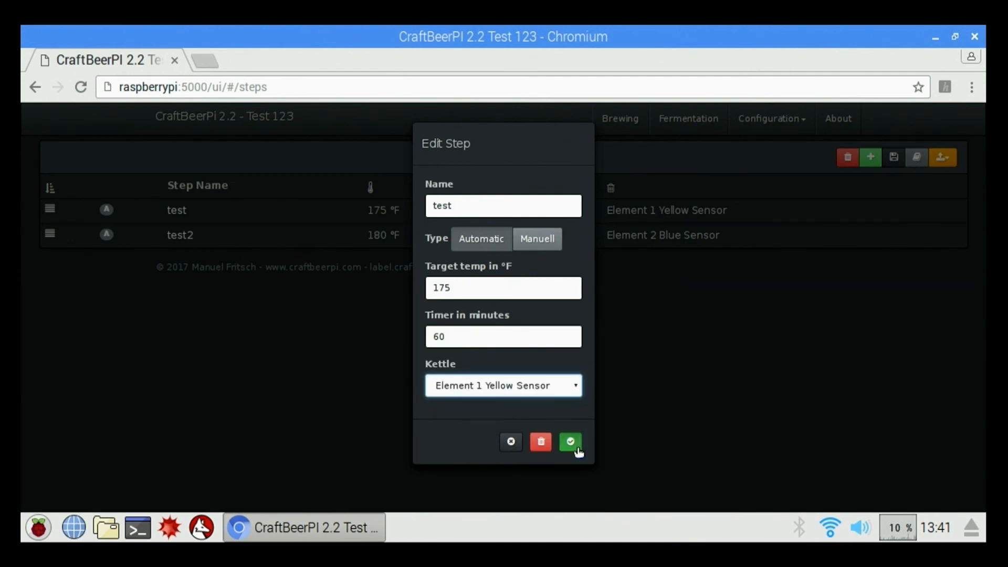
left_click(570, 440)
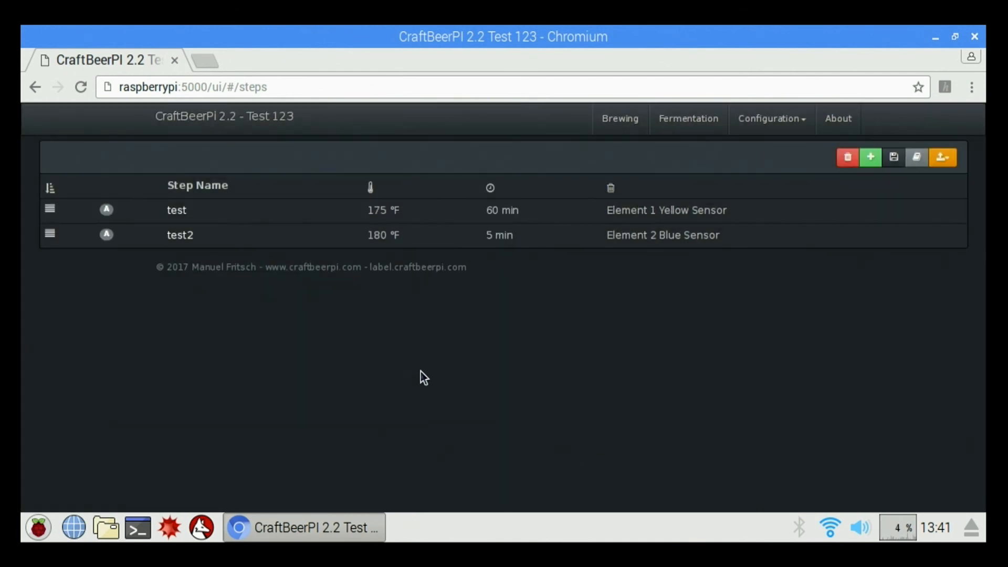
left_click(181, 235)
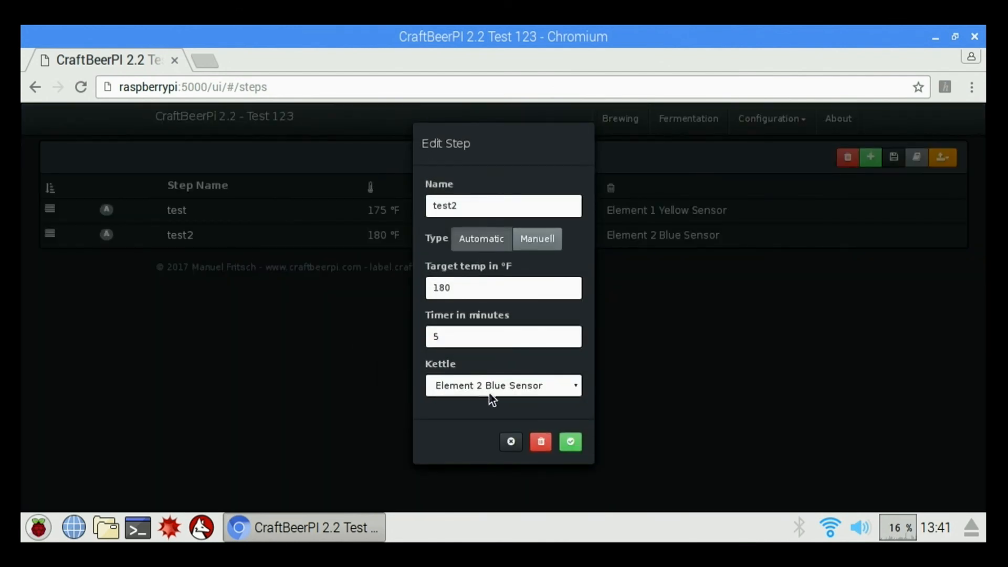
left_click(504, 385)
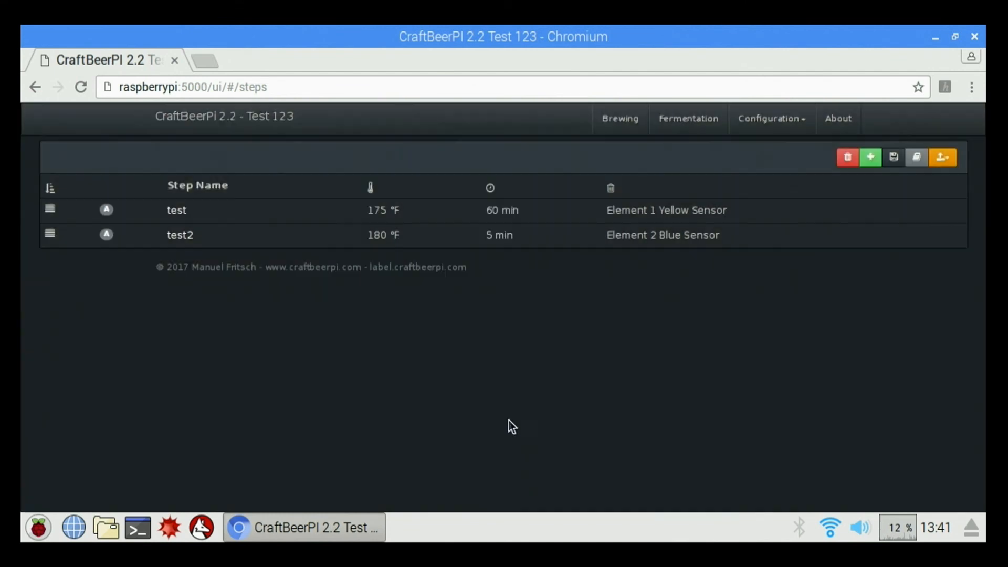
left_click(619, 118)
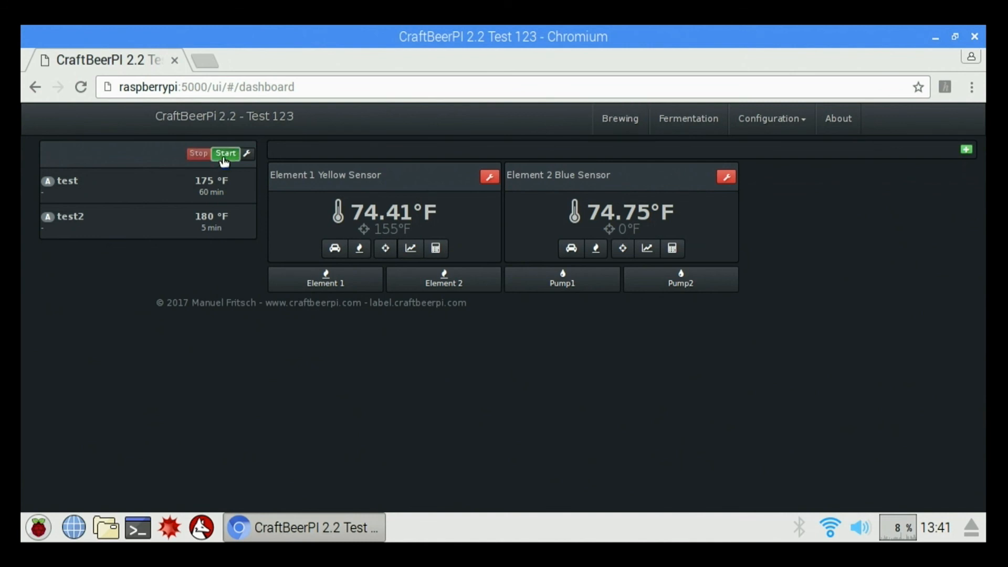
Start the brew and switch the Element 1 Yellow Sensor kettle to automatic heating.
left_click(225, 153)
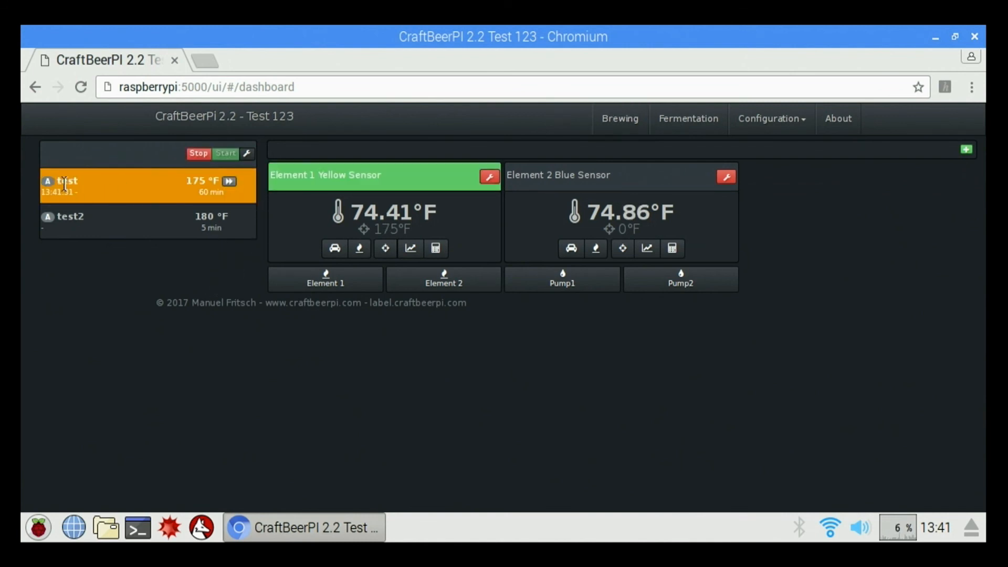
left_click(334, 248)
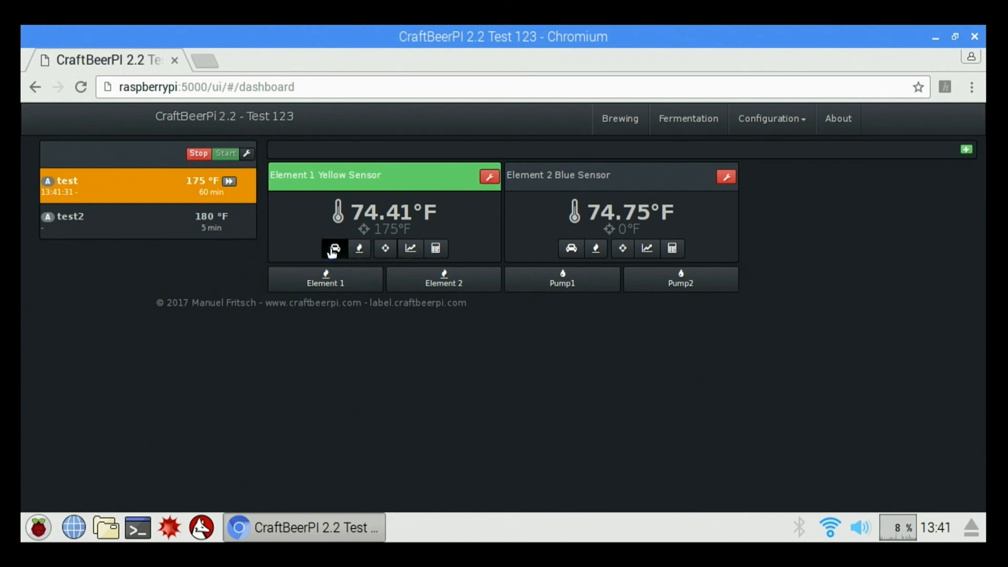
left_click(333, 248)
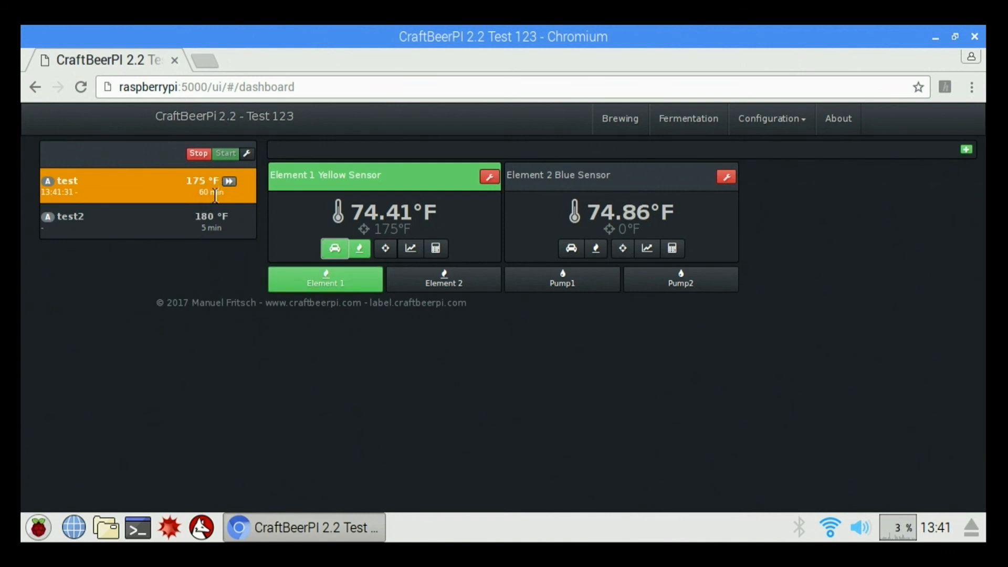
mouse_move(228, 204)
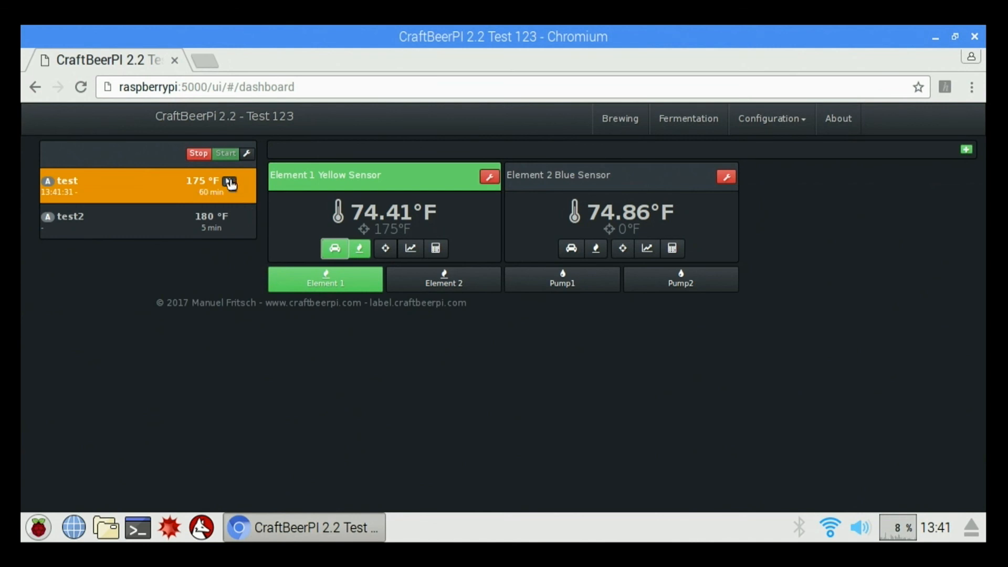
Advance to step test2, set the Element 2 Blue Sensor kettle to automatic, and advance again to finish.
left_click(228, 181)
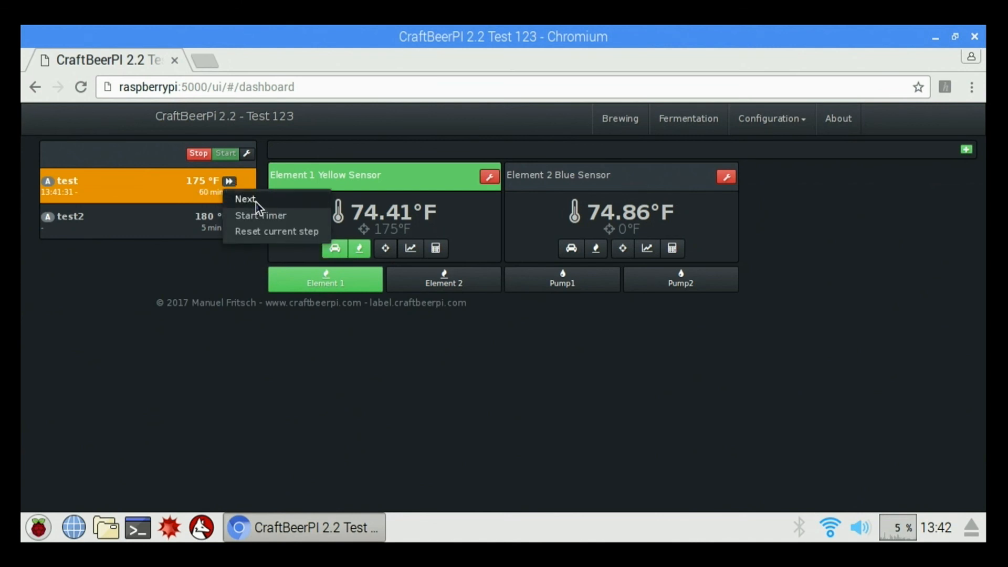
left_click(244, 199)
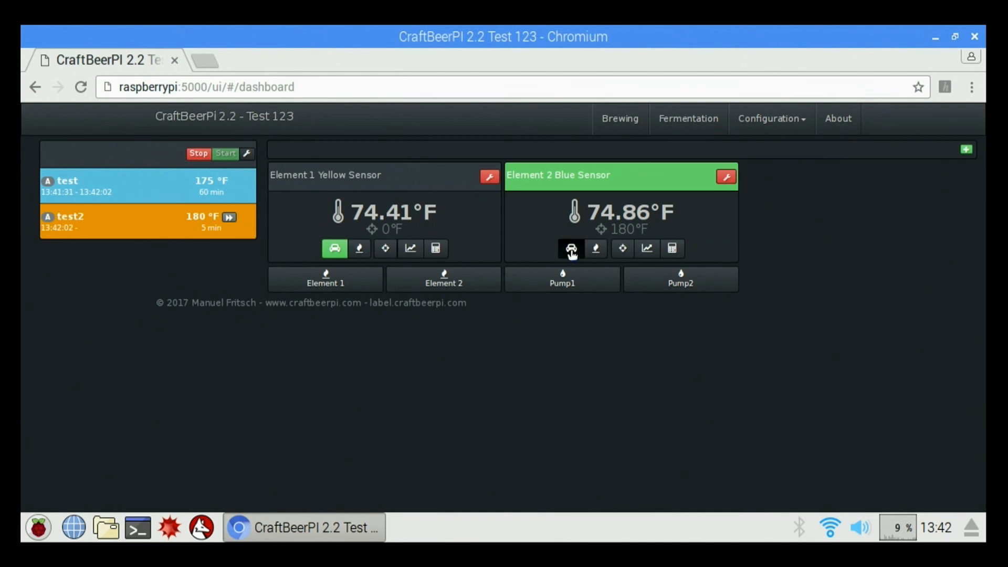
left_click(443, 280)
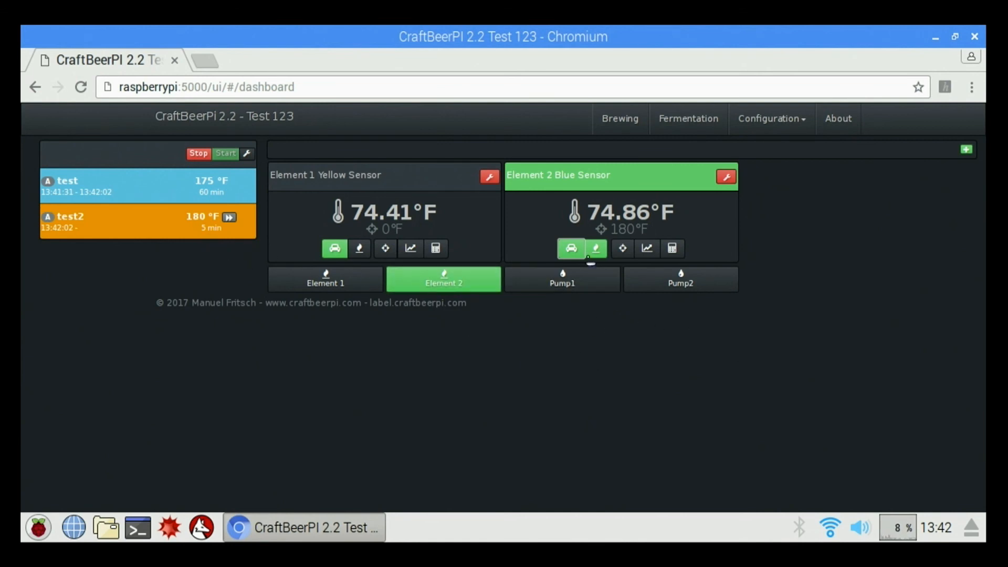
mouse_move(272, 244)
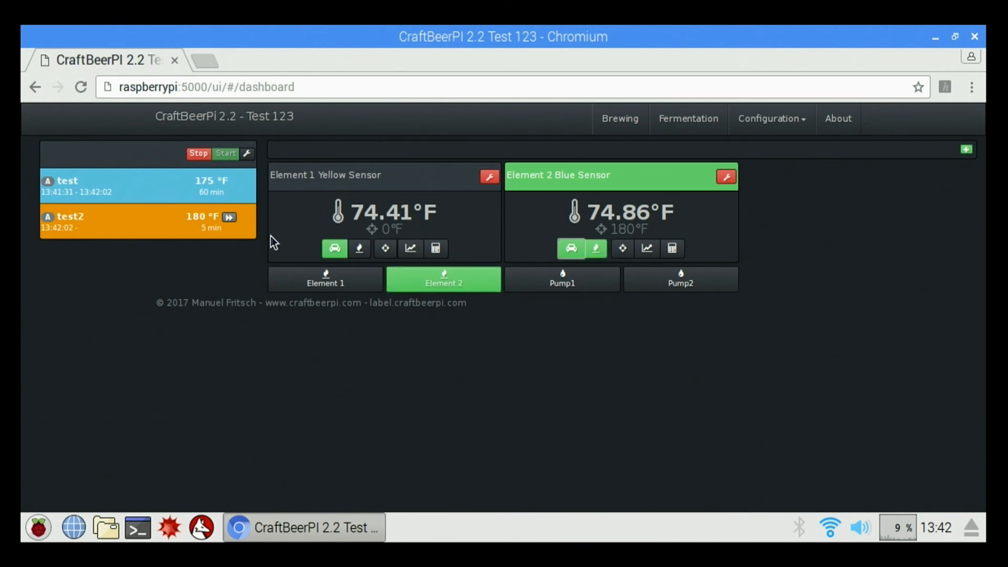
mouse_move(466, 248)
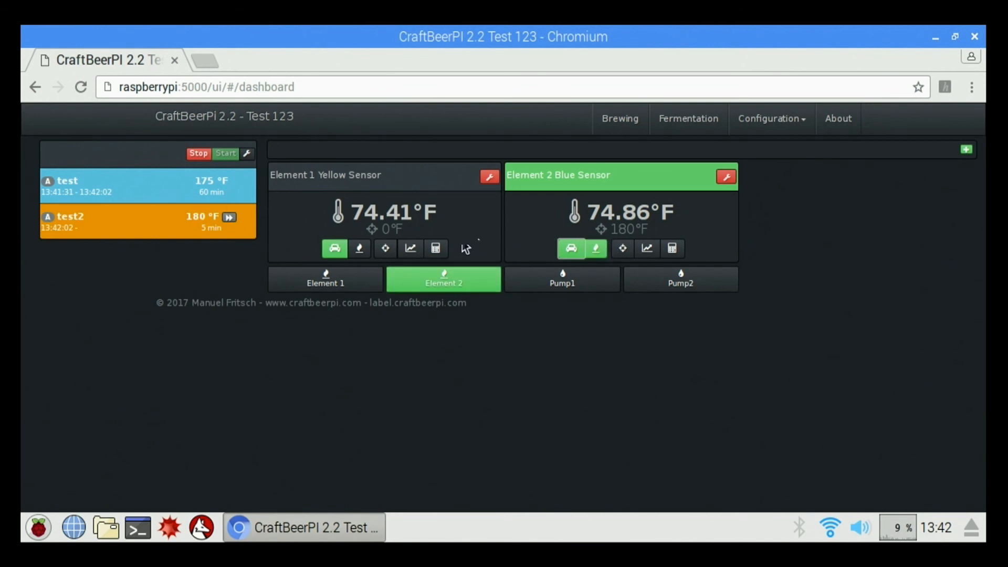
mouse_move(206, 229)
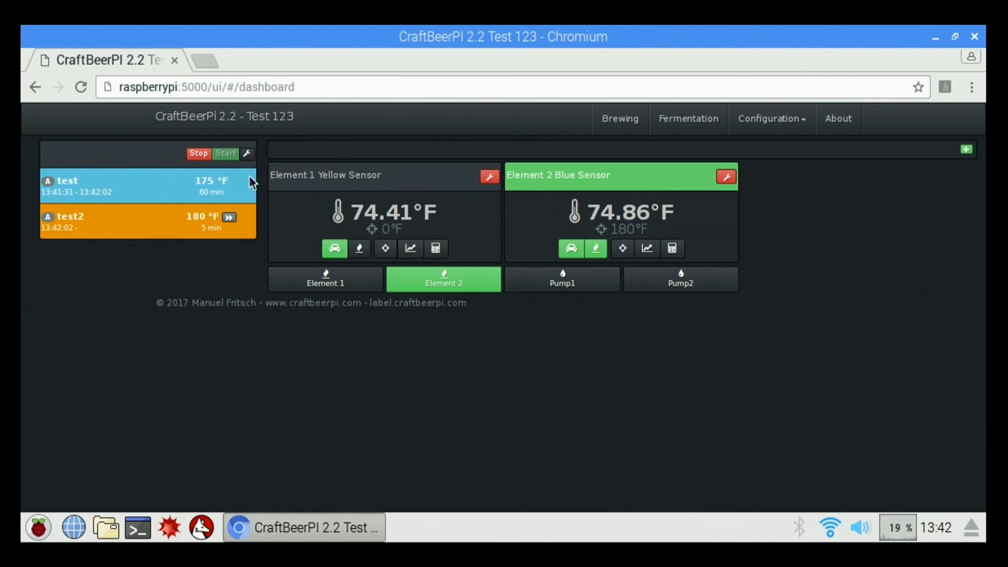
left_click(229, 216)
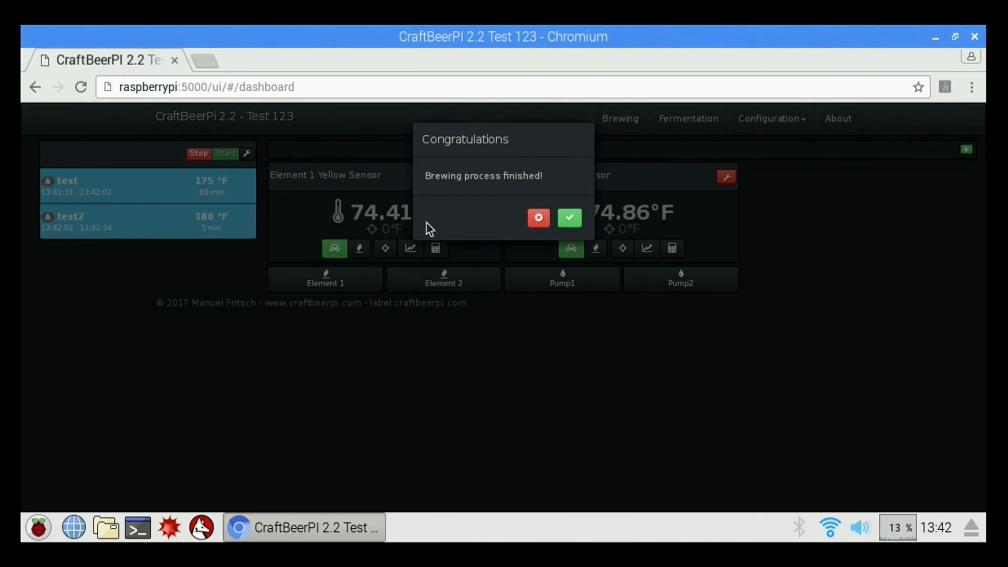
mouse_move(489, 224)
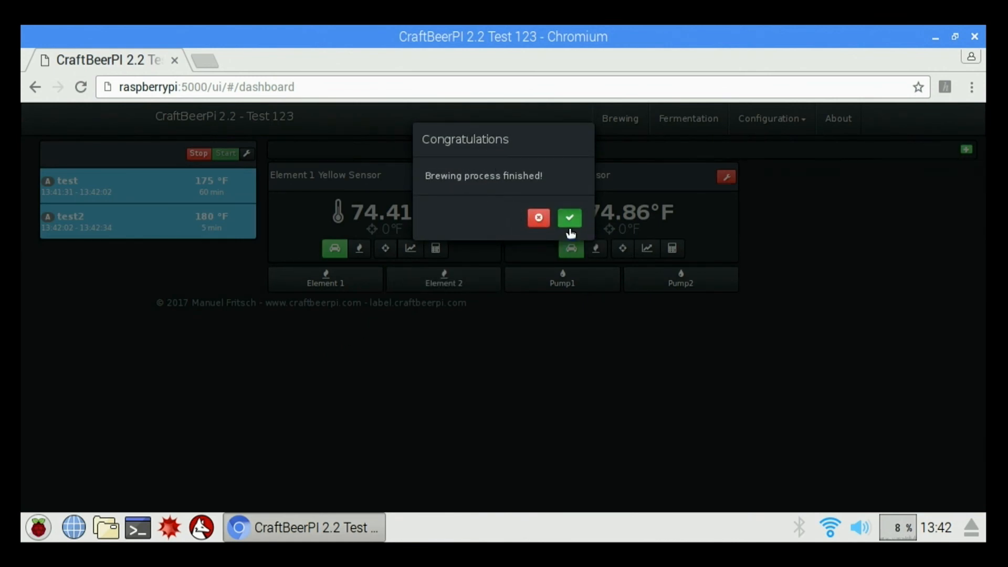
Acknowledge the Congratulations dialog that brewing has finished.
left_click(569, 217)
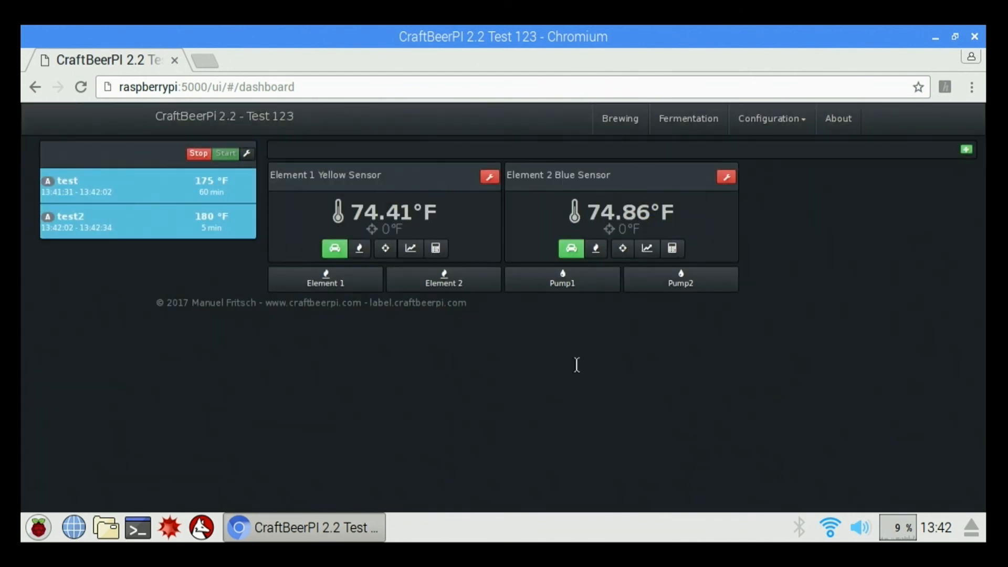